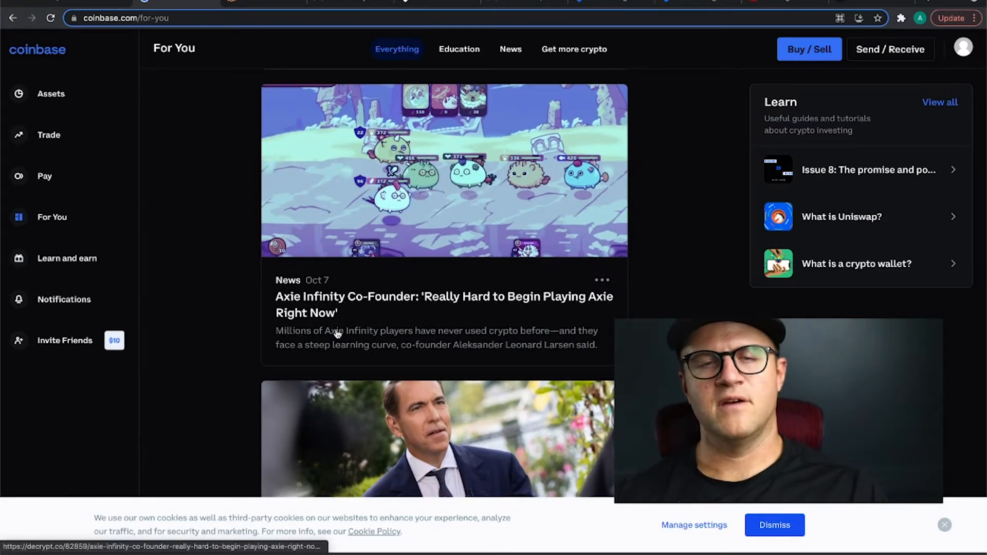
pyautogui.moveTo(497, 312)
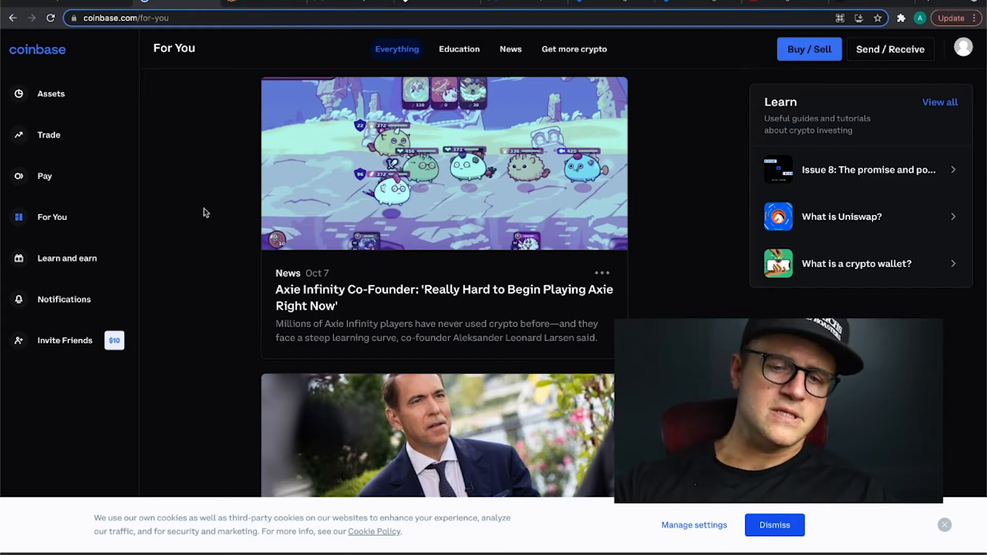
pyautogui.moveTo(52, 216)
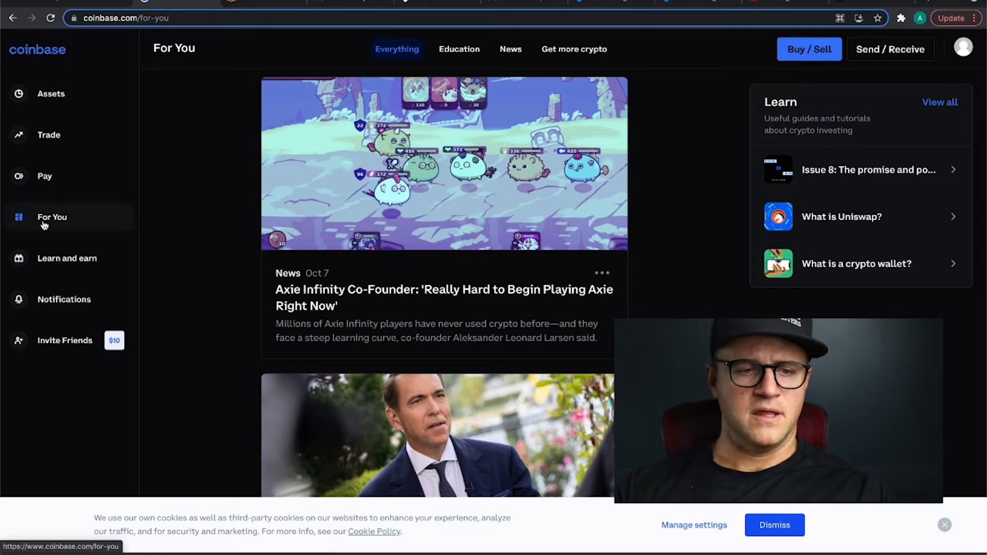
pyautogui.moveTo(203, 196)
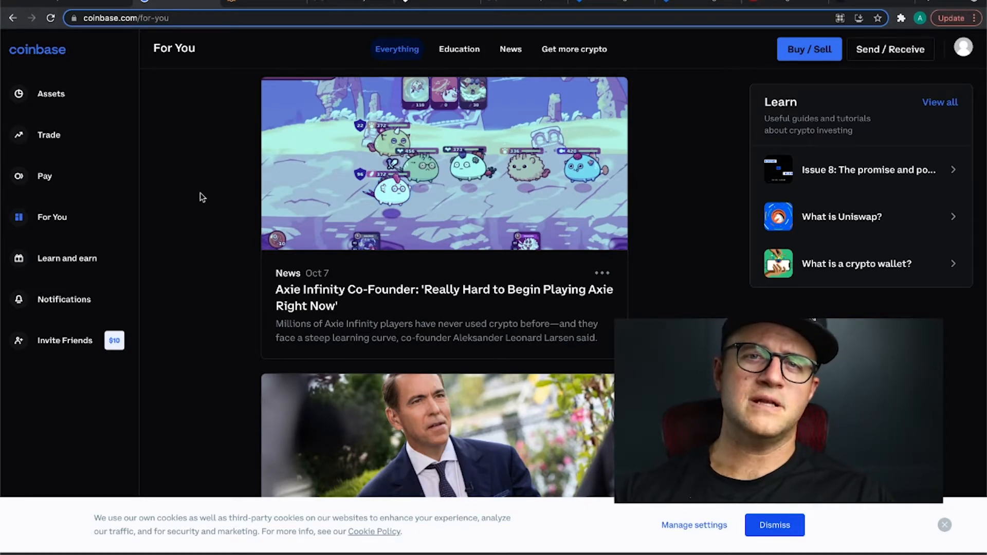
# Set up a $1,000 Ethereum buy, reaching the order preview (about 0.2707 ETH, $14.68 fee).
pyautogui.scroll(-3)
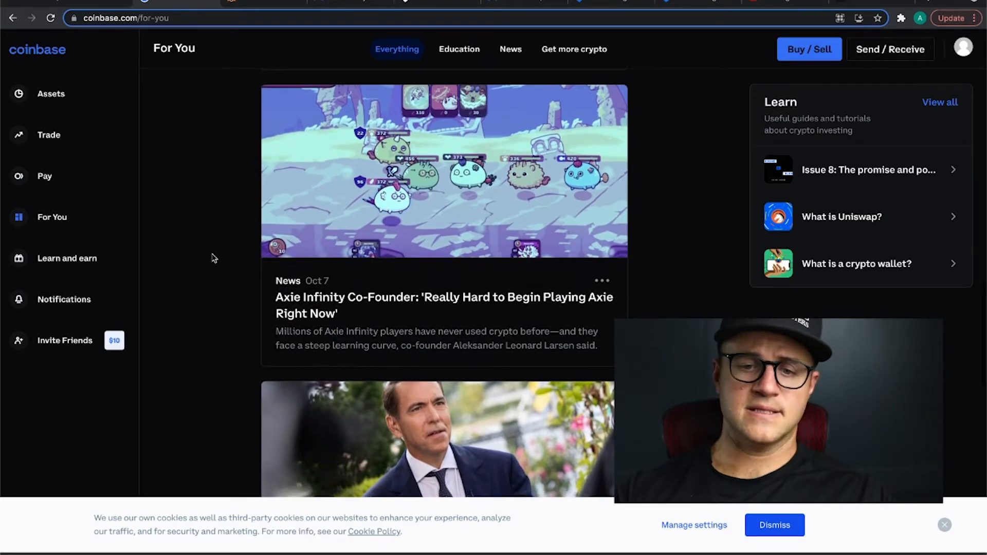
pyautogui.scroll(-3)
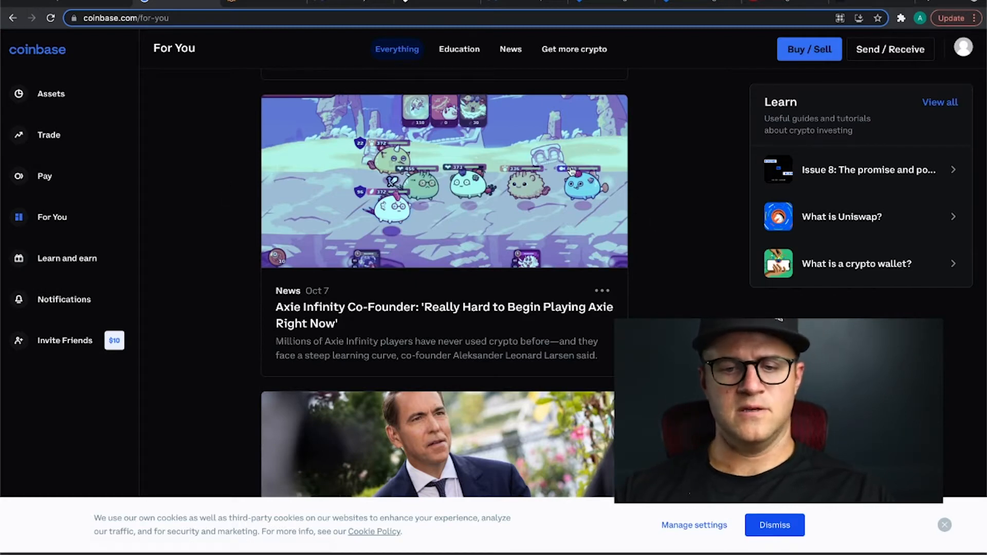
pyautogui.moveTo(649, 204)
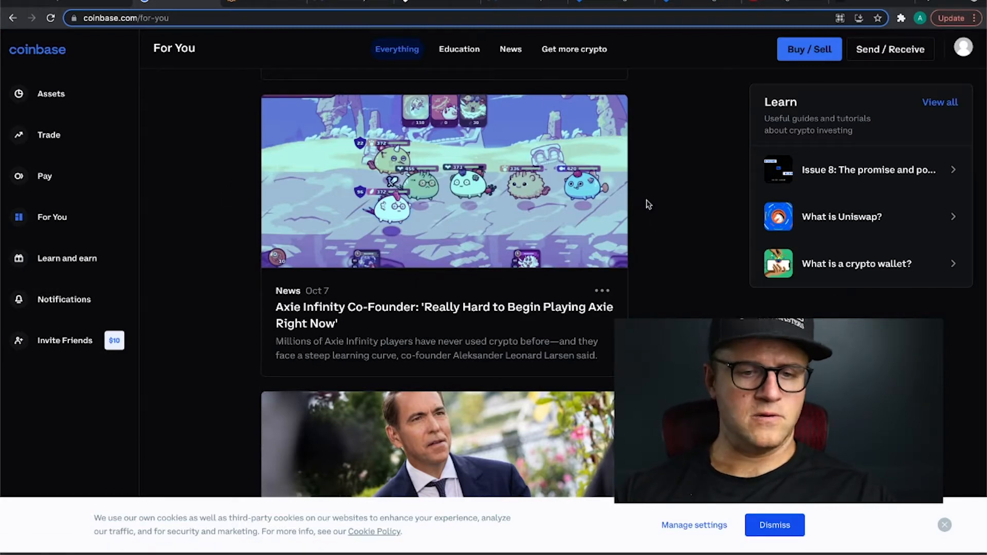
pyautogui.moveTo(684, 229)
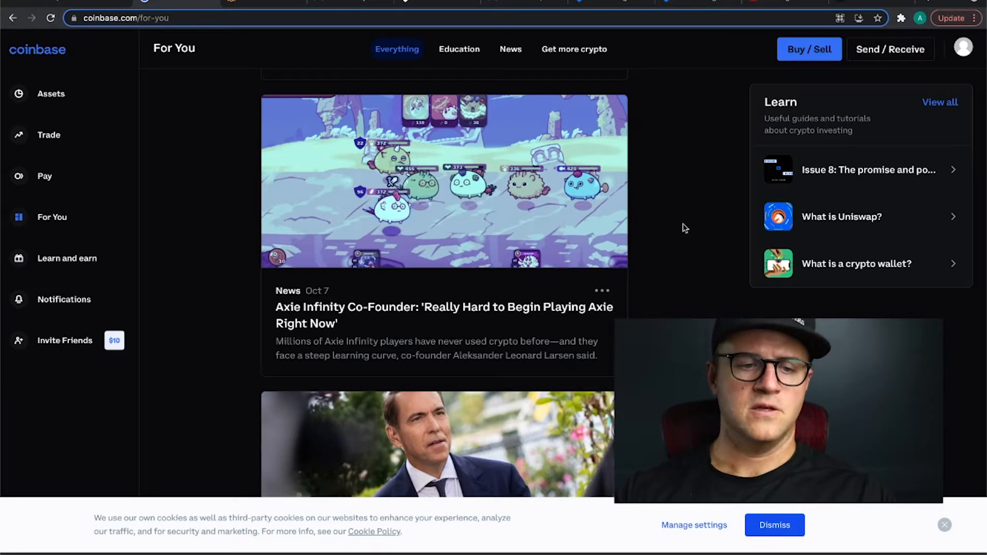
pyautogui.moveTo(197, 293)
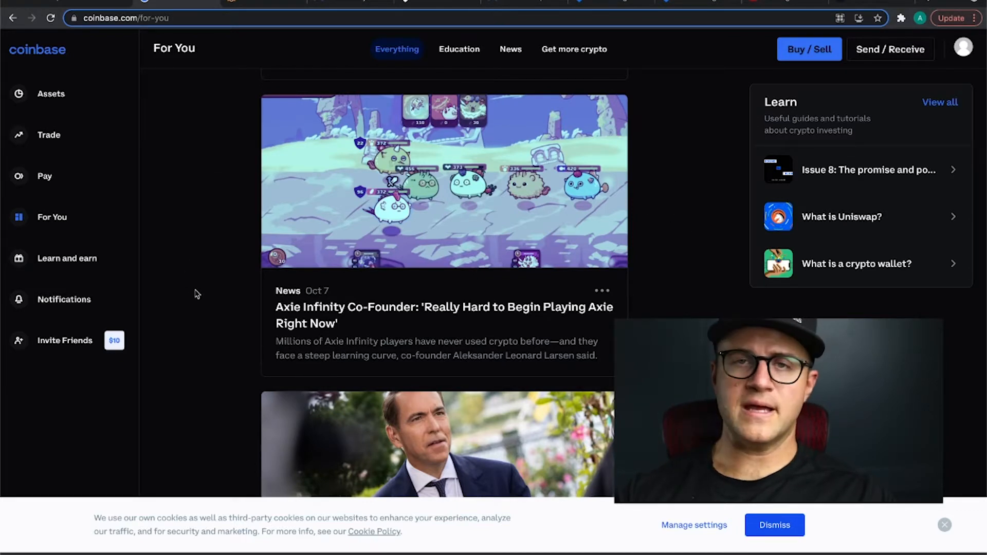
pyautogui.moveTo(808, 68)
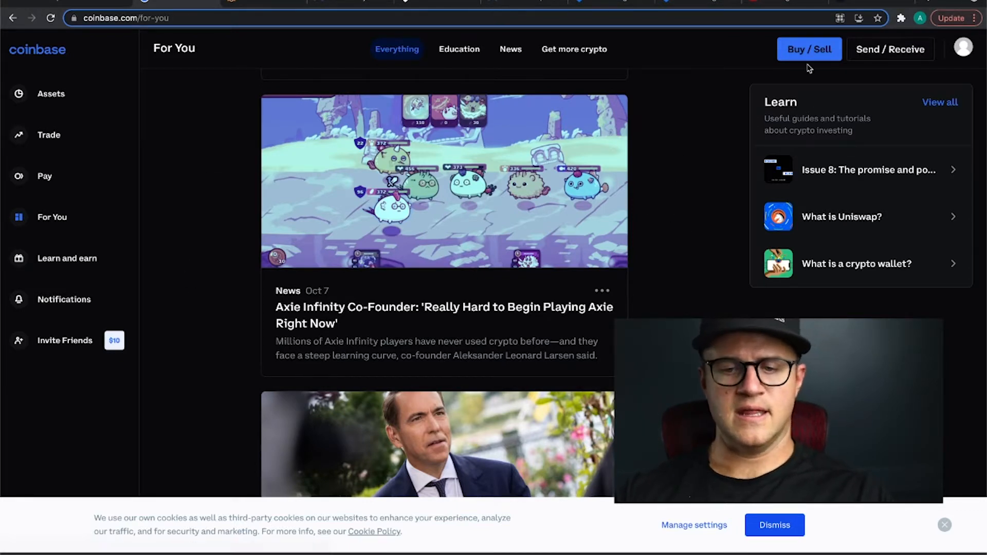
pyautogui.click(809, 49)
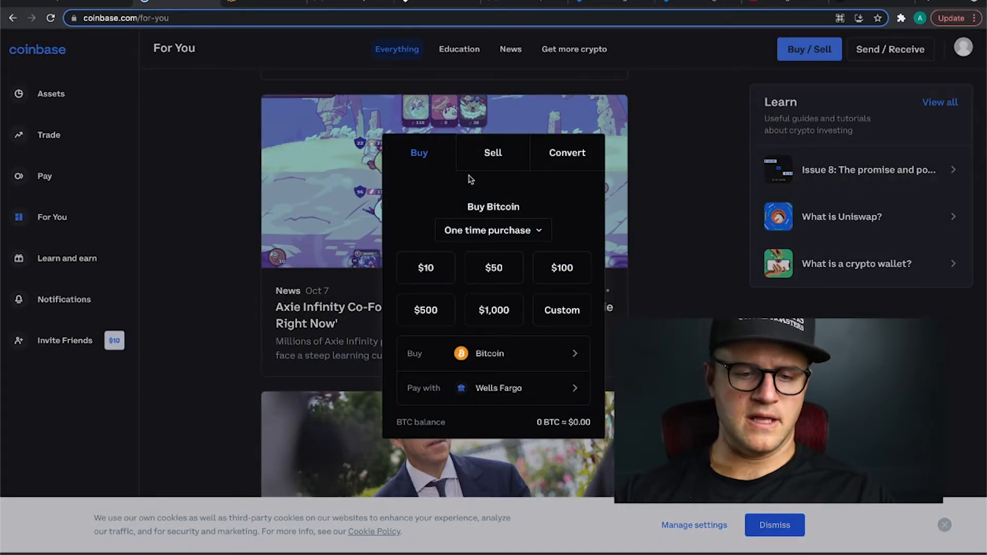
pyautogui.moveTo(516, 345)
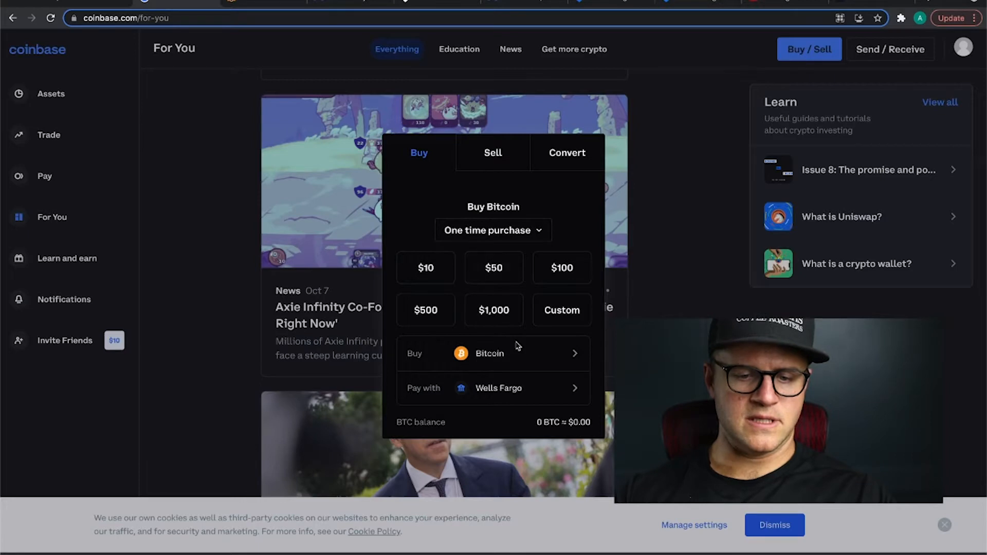
pyautogui.click(493, 354)
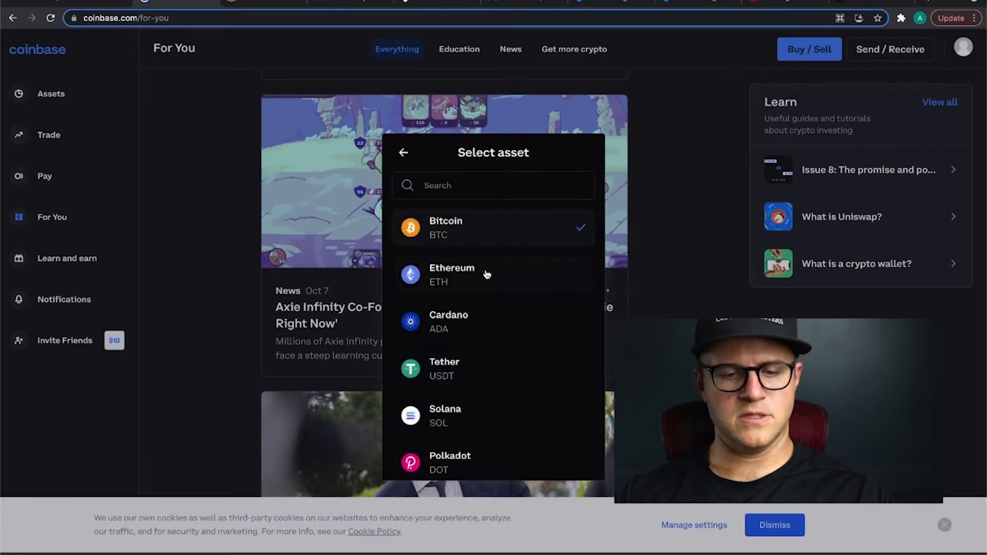
pyautogui.click(451, 274)
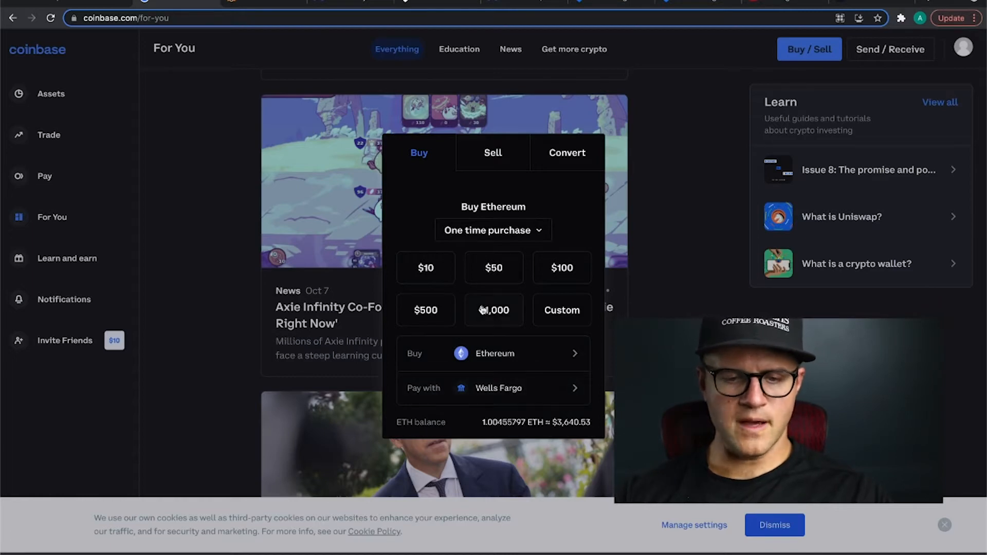
pyautogui.click(493, 310)
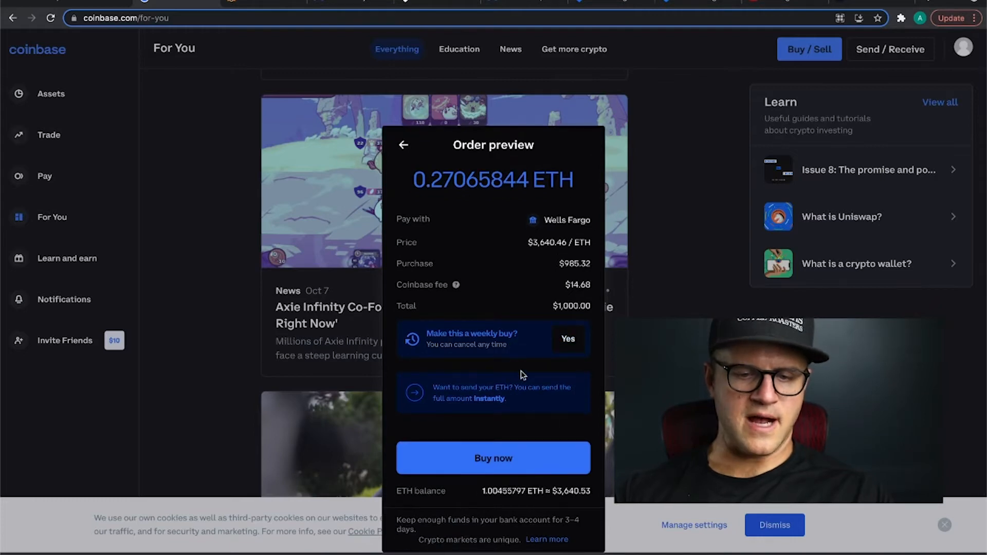
pyautogui.moveTo(491, 261)
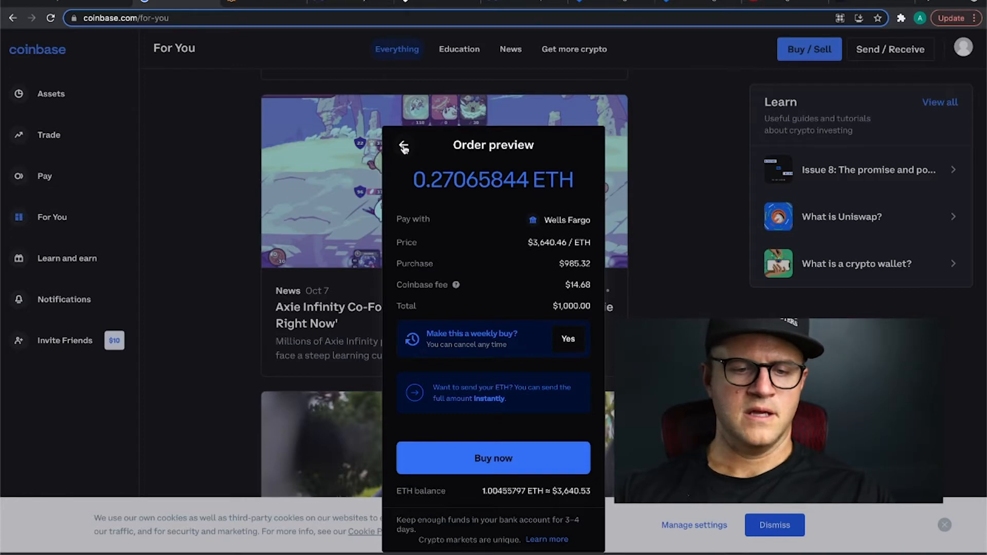
# Back out of the Ethereum order preview and go to the MetaMask homepage.
pyautogui.click(403, 145)
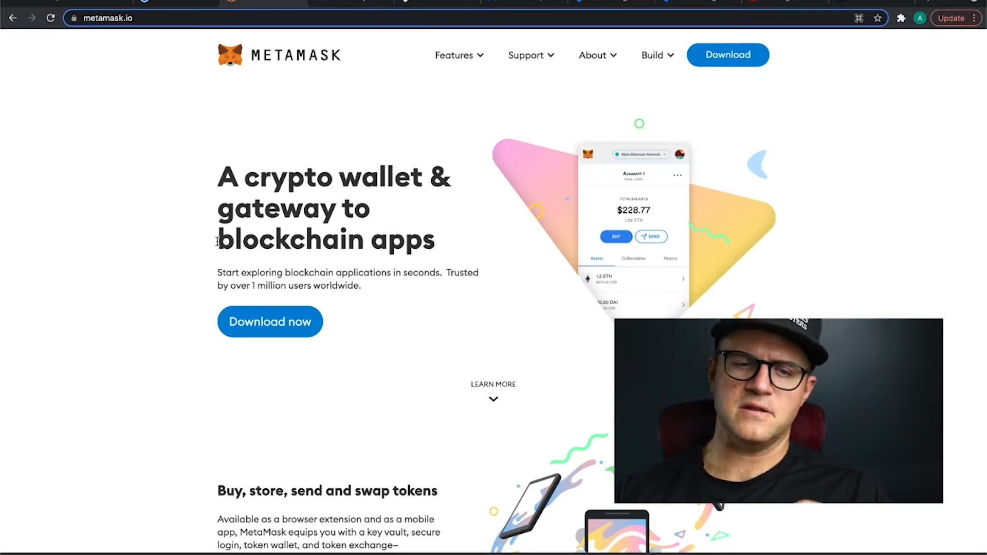
pyautogui.moveTo(875, 90)
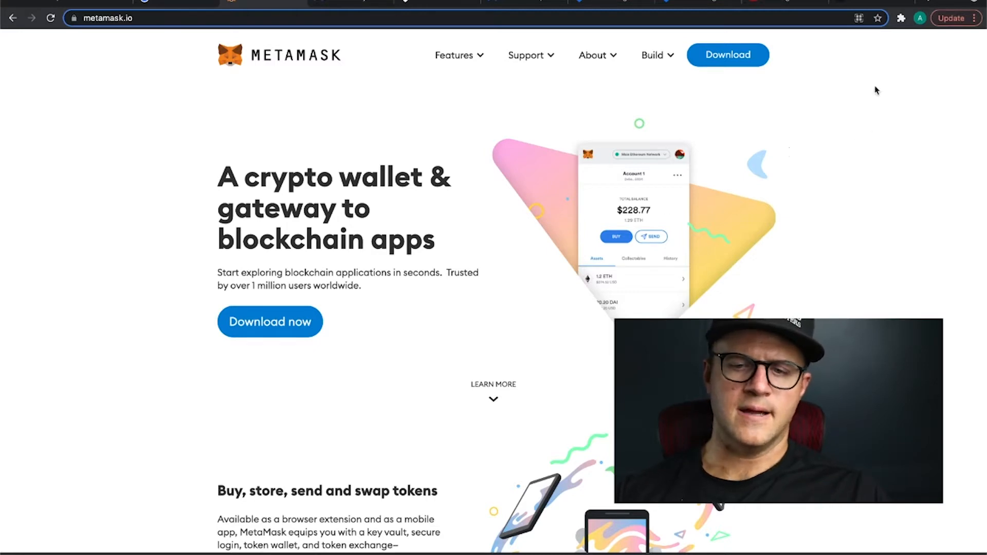
pyautogui.moveTo(738, 48)
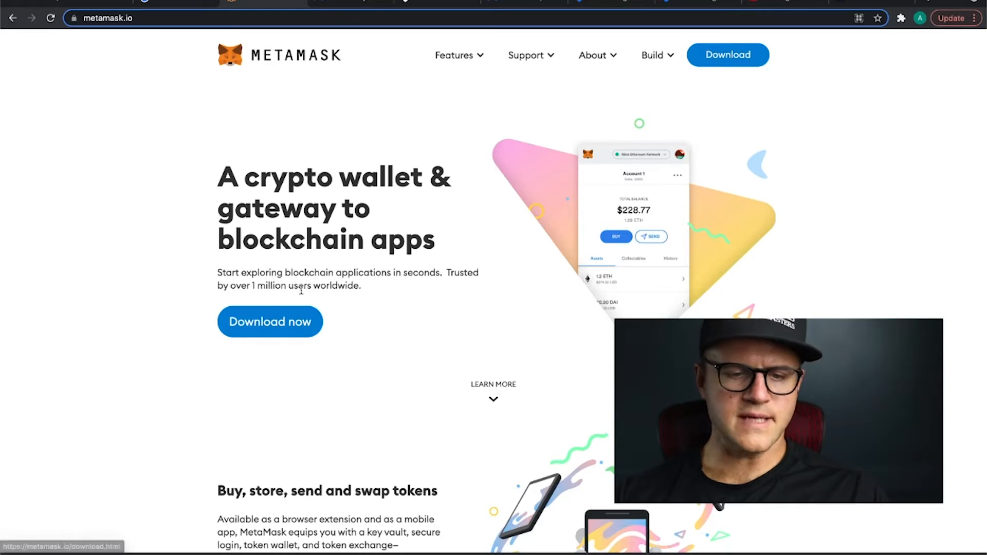
# Go to MetaMask's download page offering the Chrome install.
pyautogui.click(270, 322)
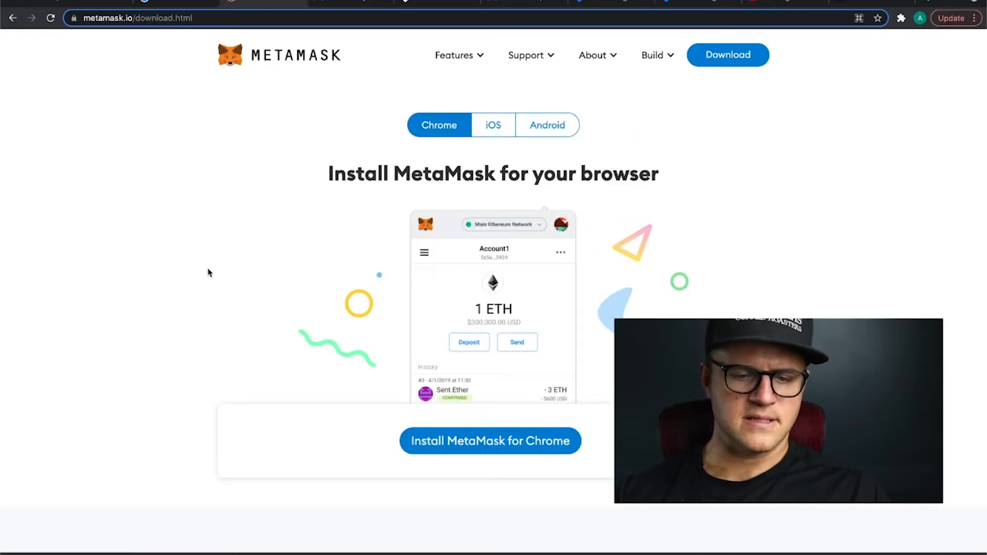
pyautogui.moveTo(525, 438)
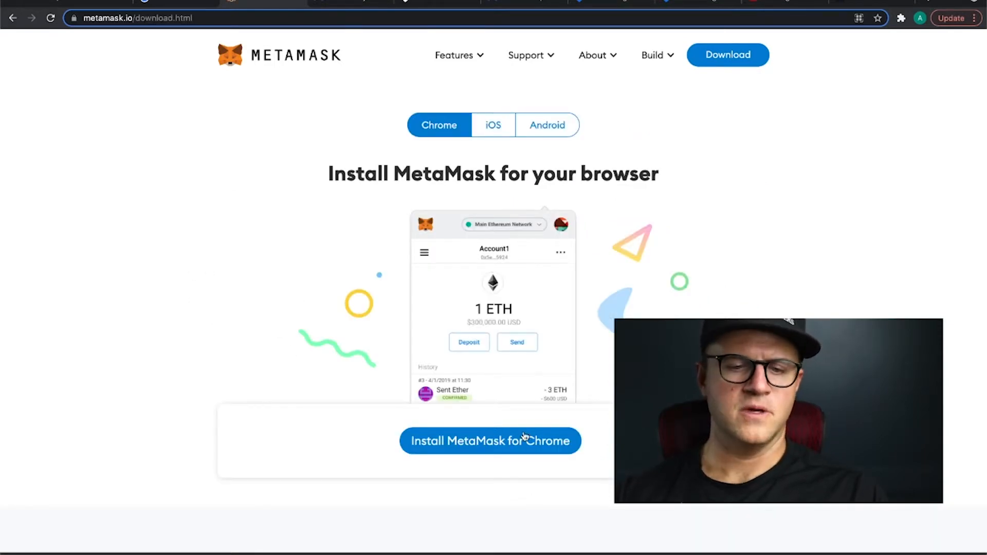
pyautogui.moveTo(494, 124)
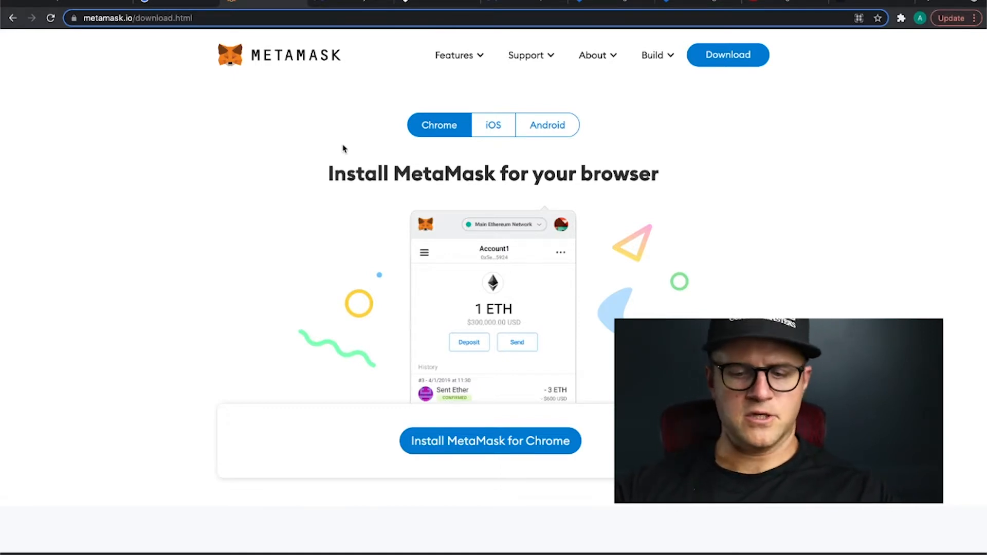
pyautogui.moveTo(291, 169)
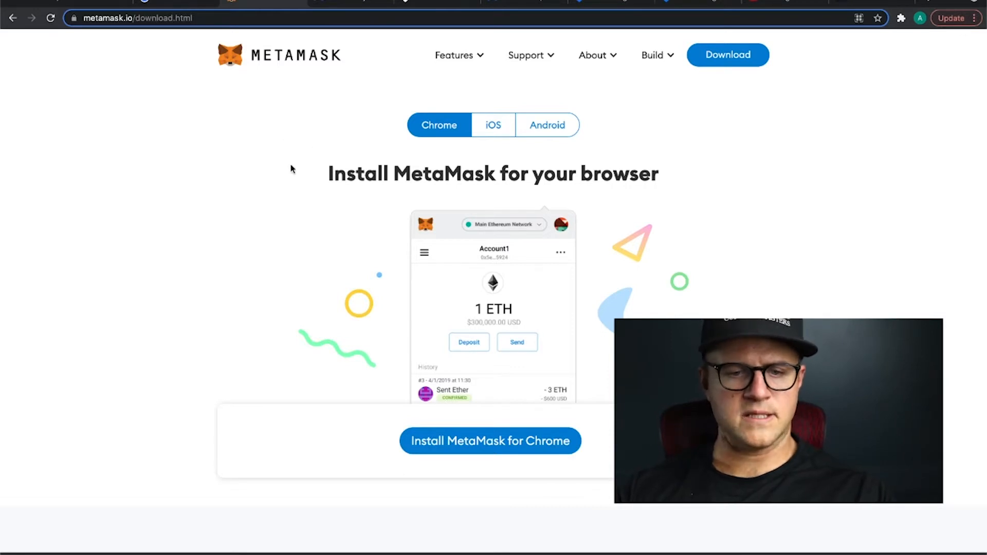
pyautogui.moveTo(278, 203)
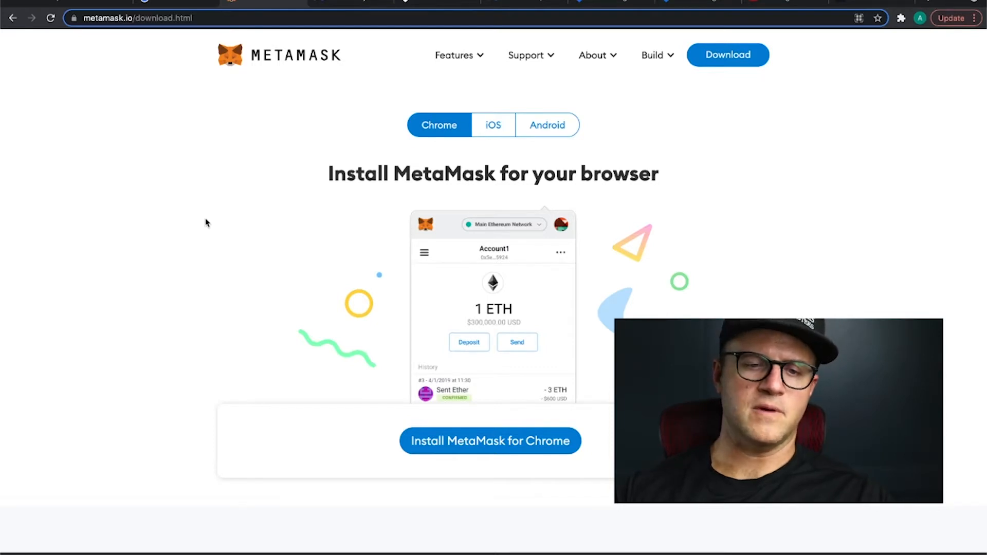
pyautogui.moveTo(183, 230)
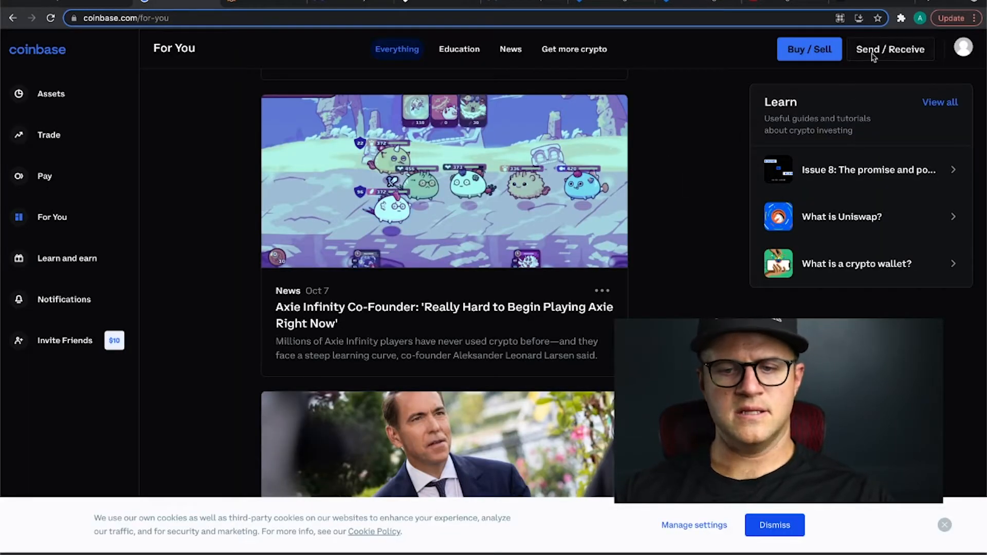
# Open Coinbase's Send form, paying with Ethereum from the 1.0046 ETH balance.
pyautogui.click(890, 49)
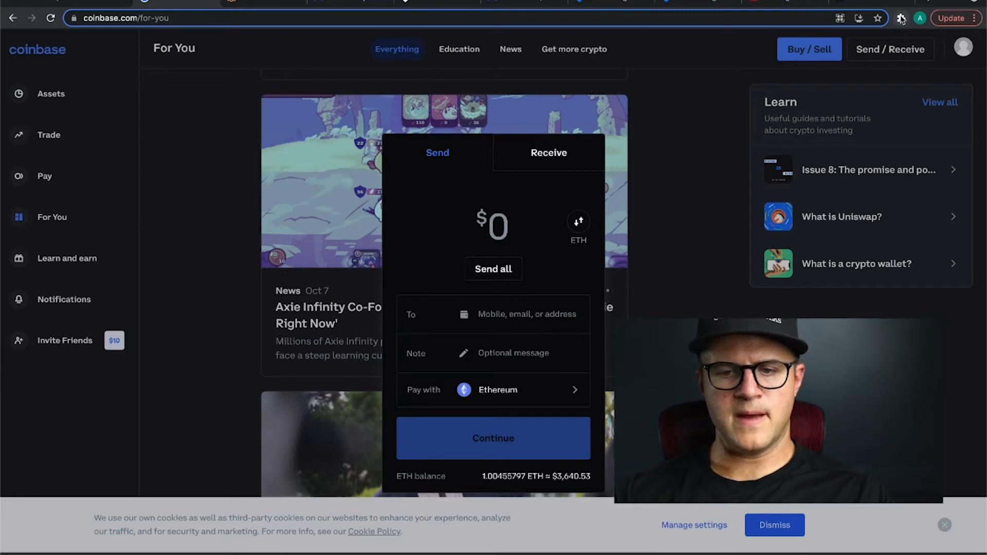
pyautogui.click(900, 17)
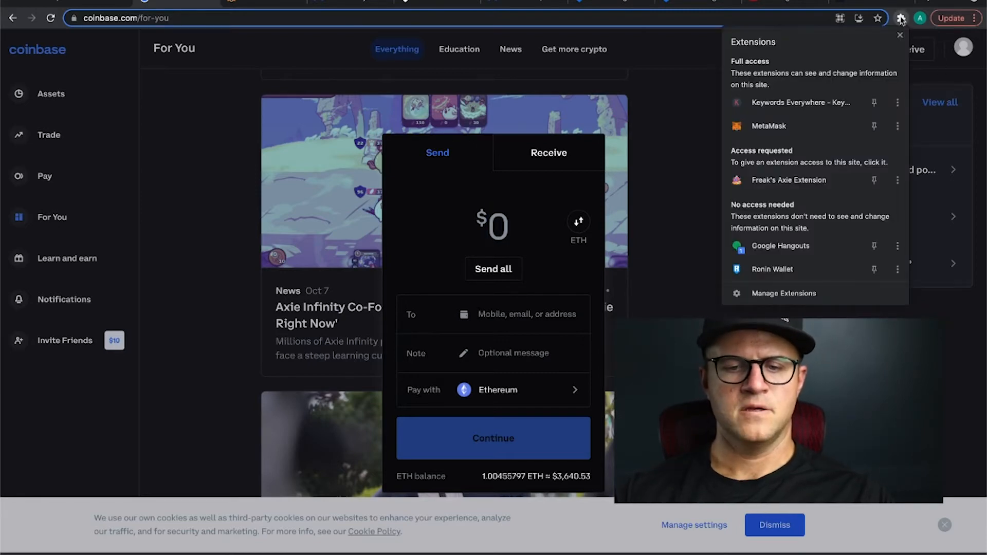
pyautogui.moveTo(768, 125)
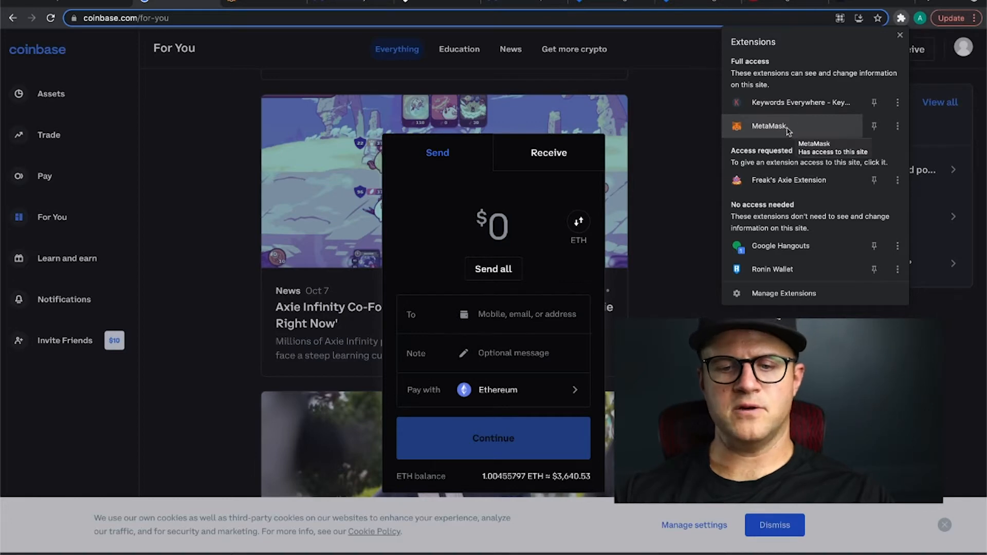
pyautogui.click(768, 126)
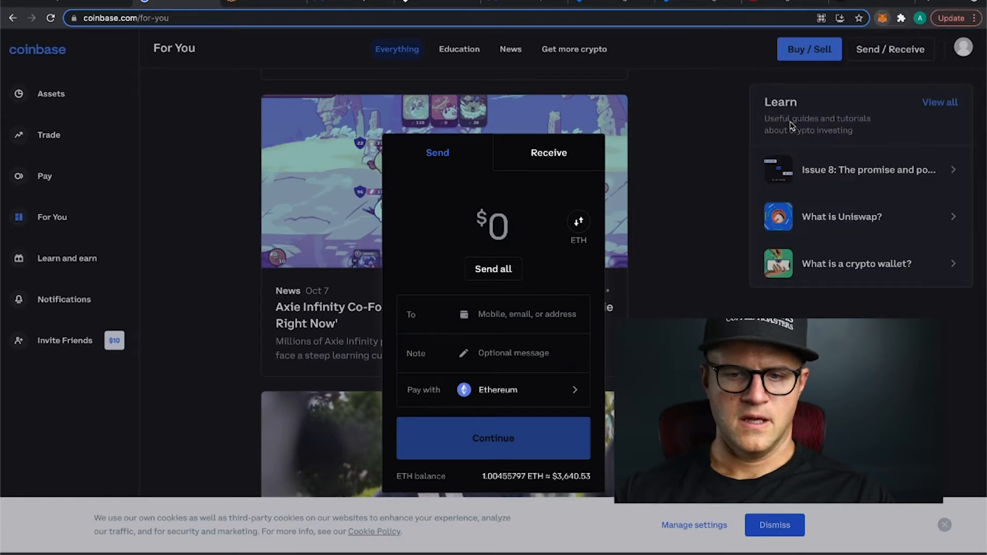
pyautogui.click(882, 17)
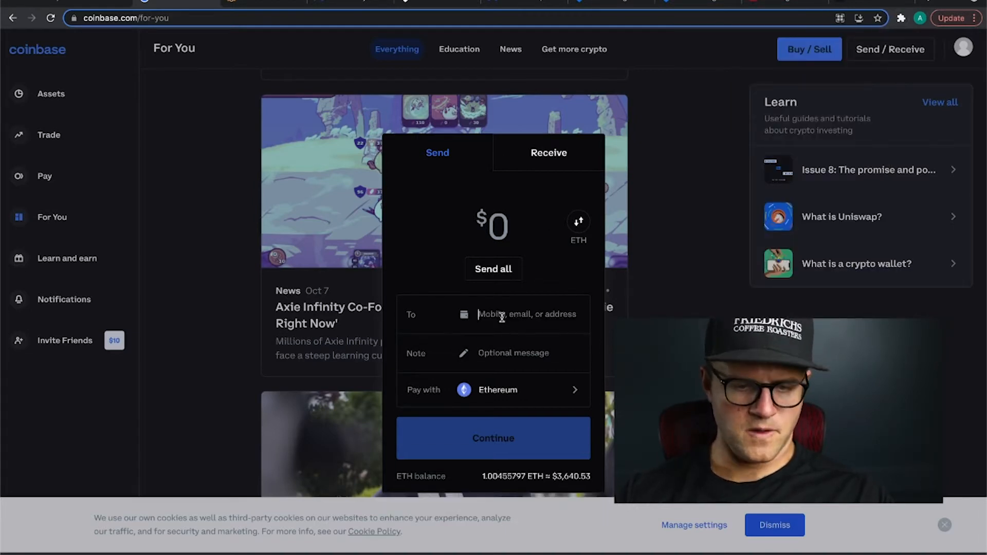
pyautogui.write('0x845e940F7b9fD3a9Af0e433F4Dca4cC93d4b2b3a')
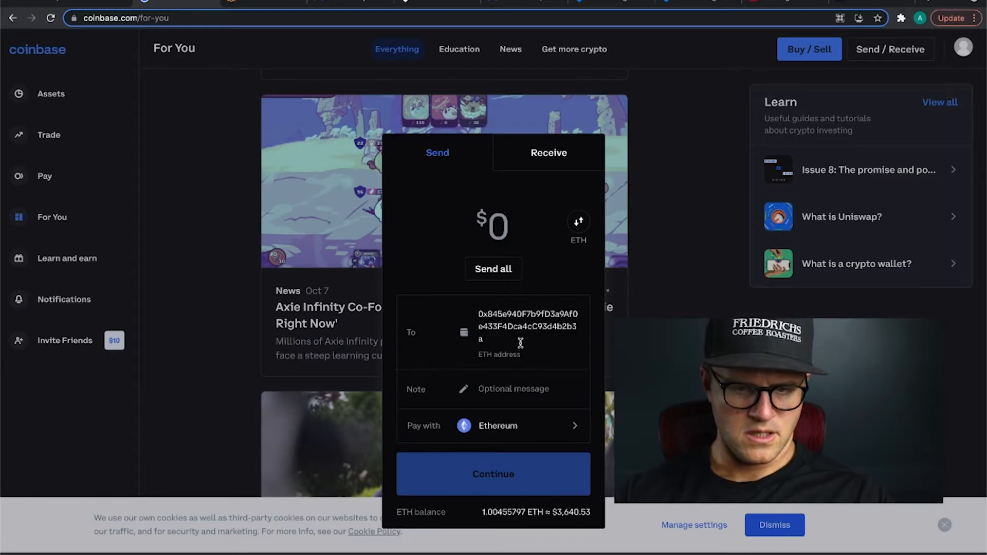
pyautogui.moveTo(516, 356)
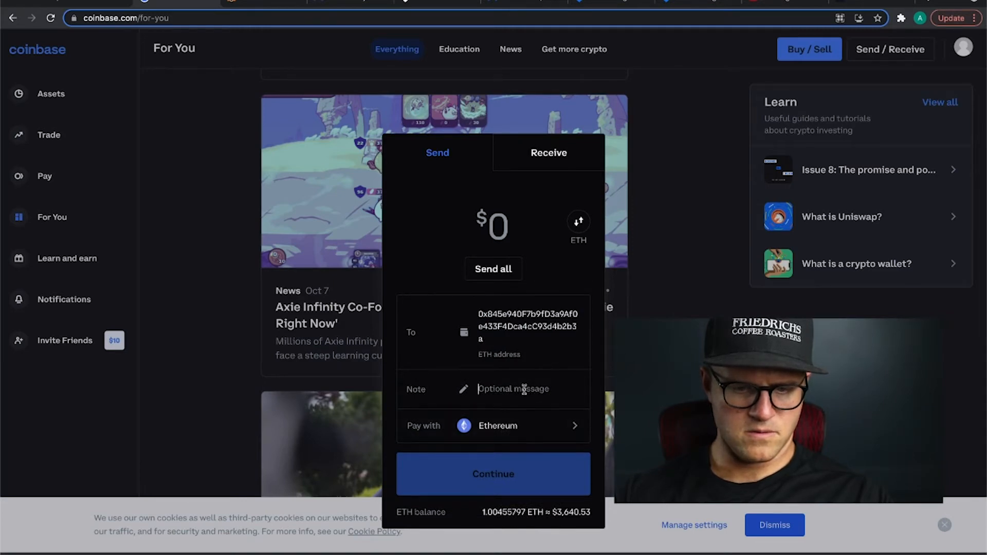
pyautogui.tripleClick(528, 326)
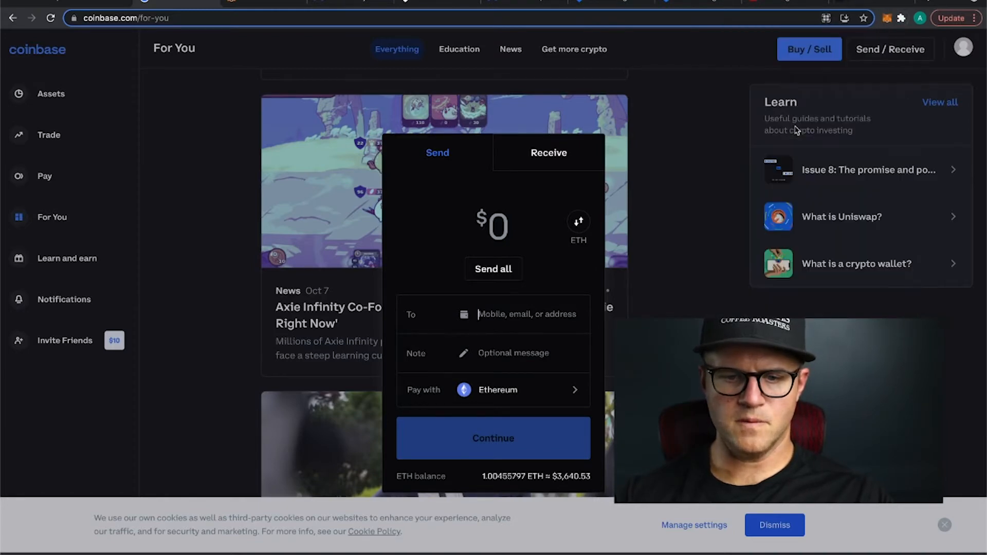
# Copy MetaMask Account 2's address and enter 0x845e…2b3a as the recipient.
pyautogui.click(883, 18)
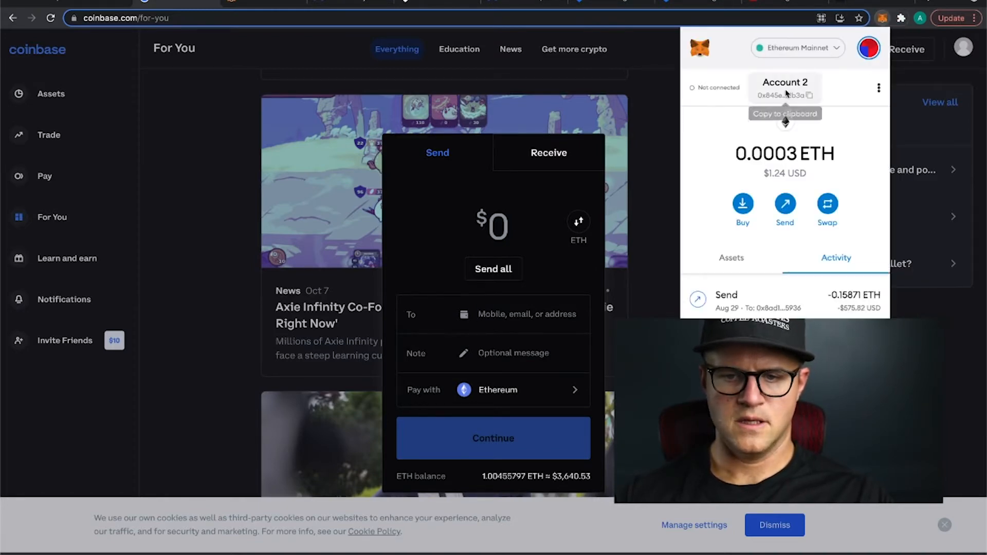
pyautogui.moveTo(502, 317)
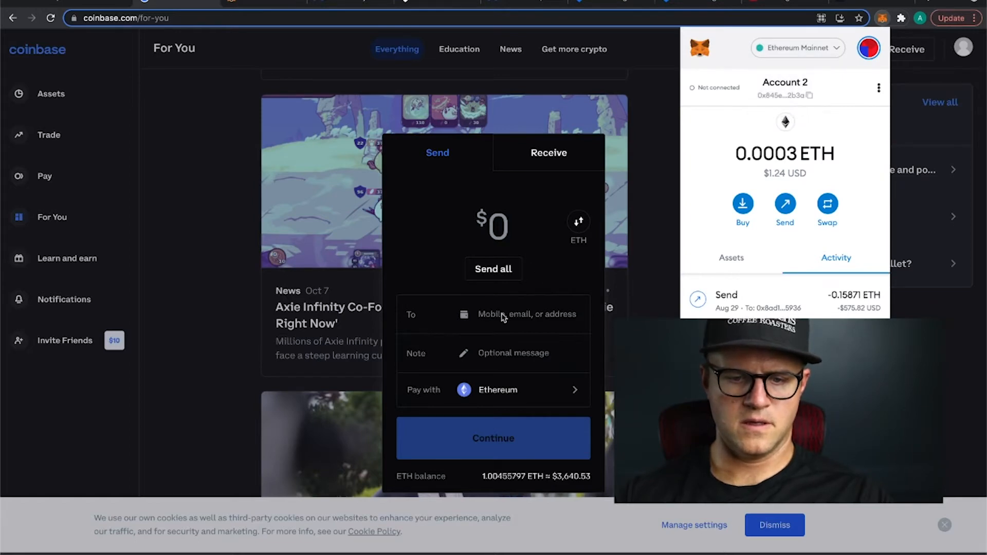
pyautogui.write('0x845e940F7b9fD3a9Af0e433F4Dca4cC93d4b2b3a')
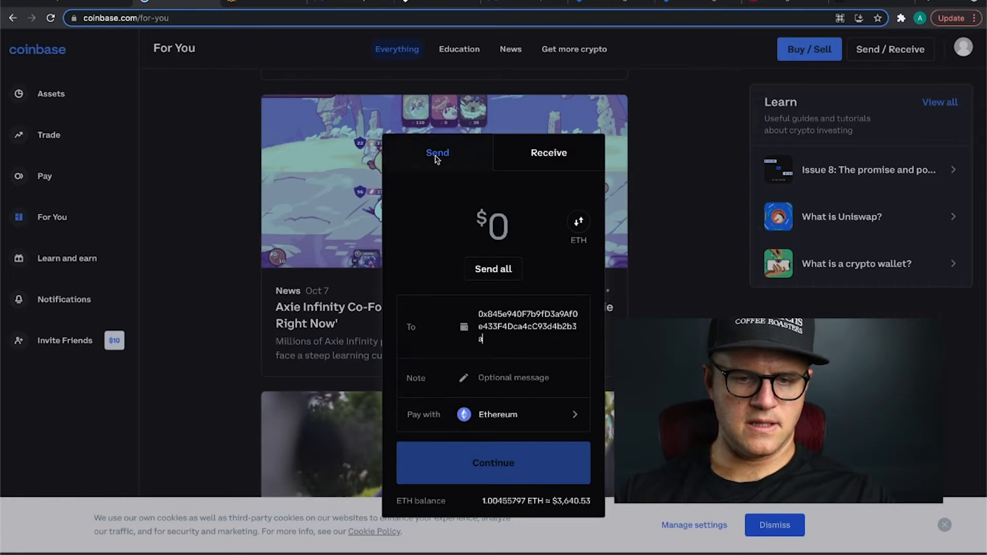
pyautogui.moveTo(493, 356)
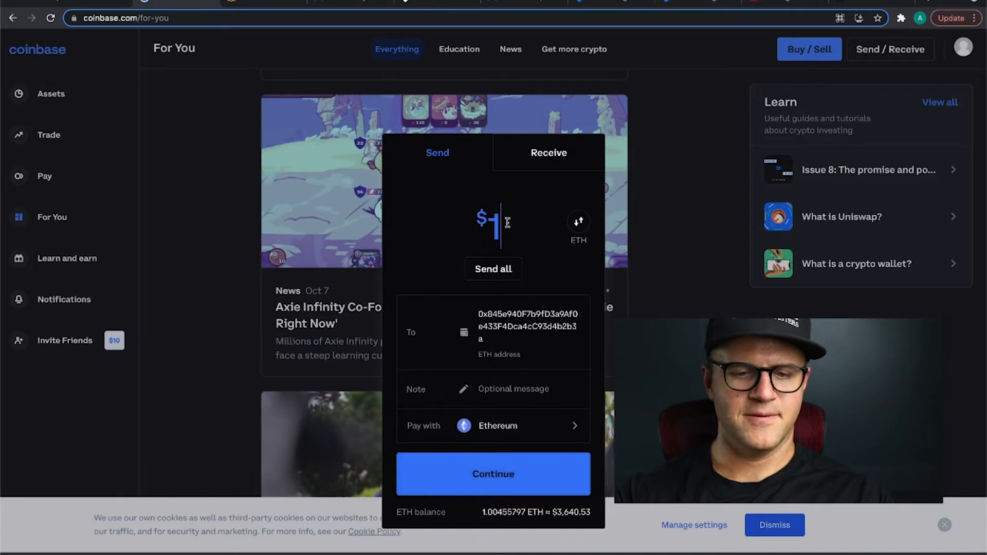
# Enter a $1,000 send amount and submit the Send form.
pyautogui.write('1000')
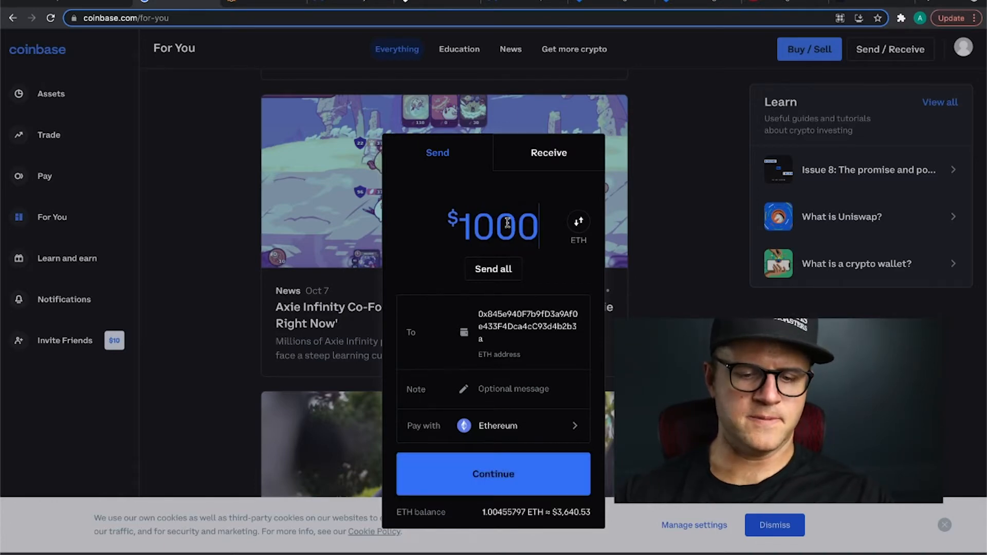
pyautogui.moveTo(519, 482)
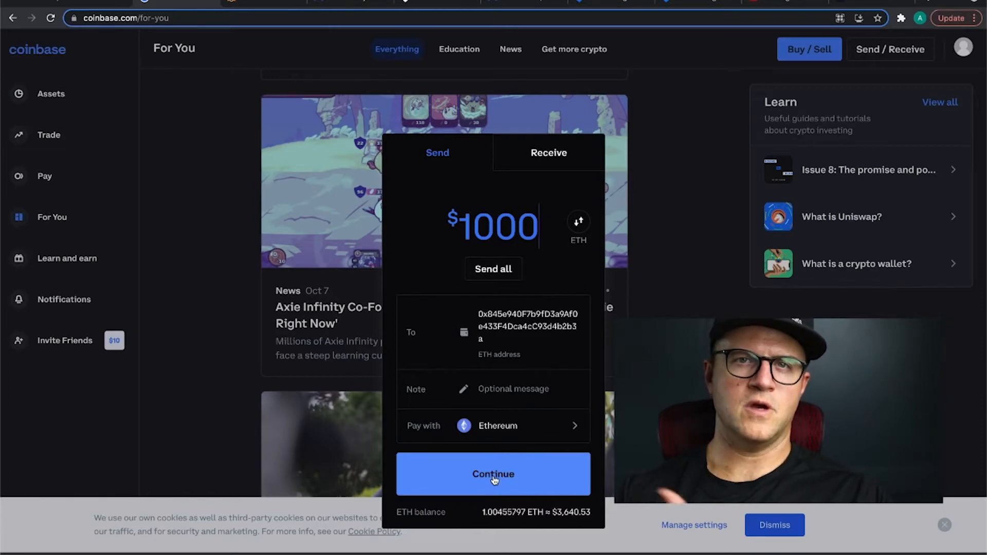
pyautogui.click(493, 474)
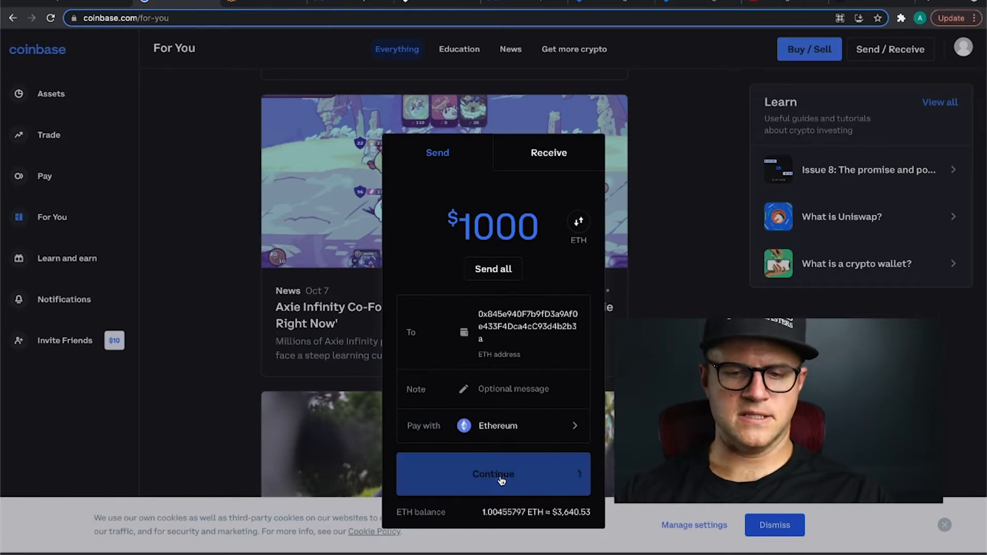
# Continue to the review: $1,000 to 0x84…2b3a, 0.002604 ETH fee, $1,009.45 total.
pyautogui.click(493, 473)
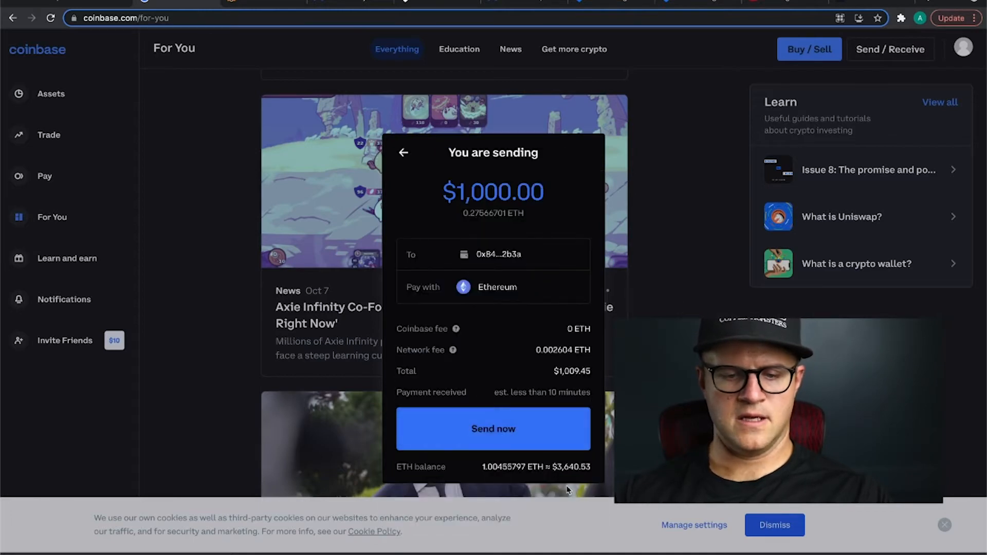
pyautogui.moveTo(473, 358)
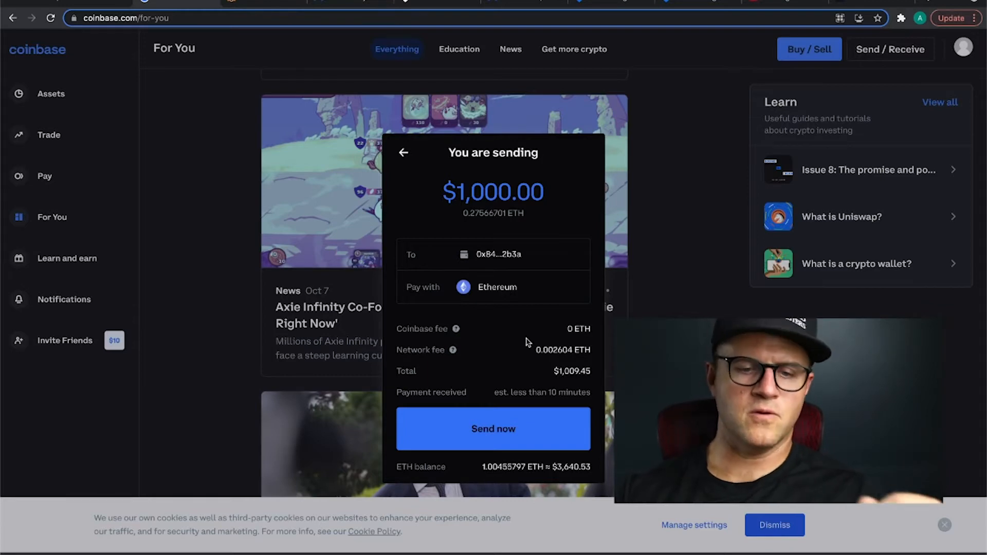
pyautogui.moveTo(555, 344)
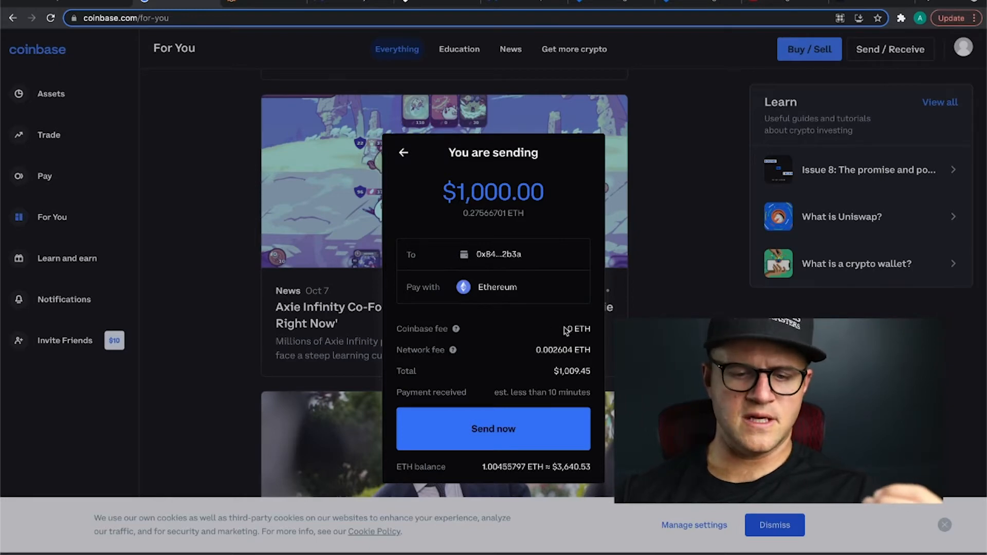
pyautogui.moveTo(517, 358)
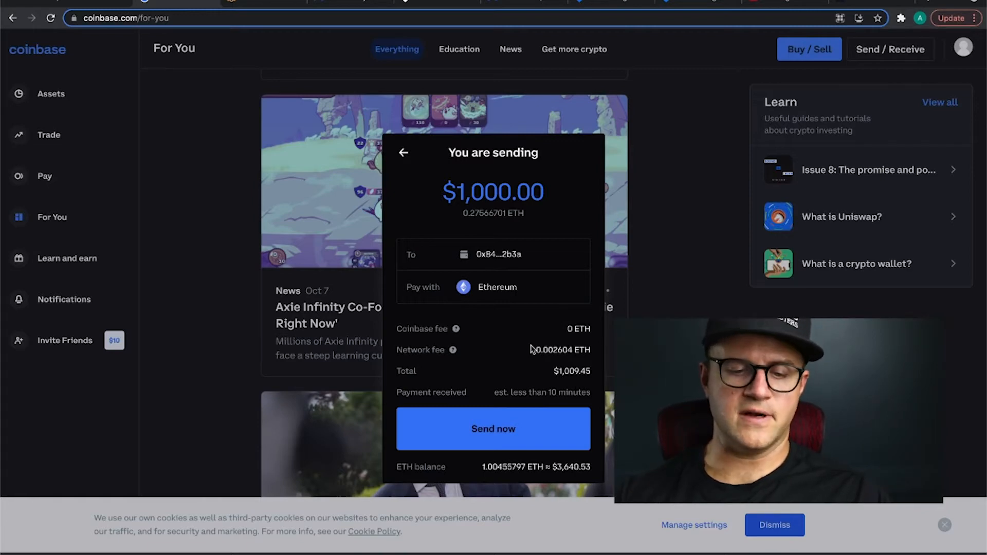
pyautogui.moveTo(536, 378)
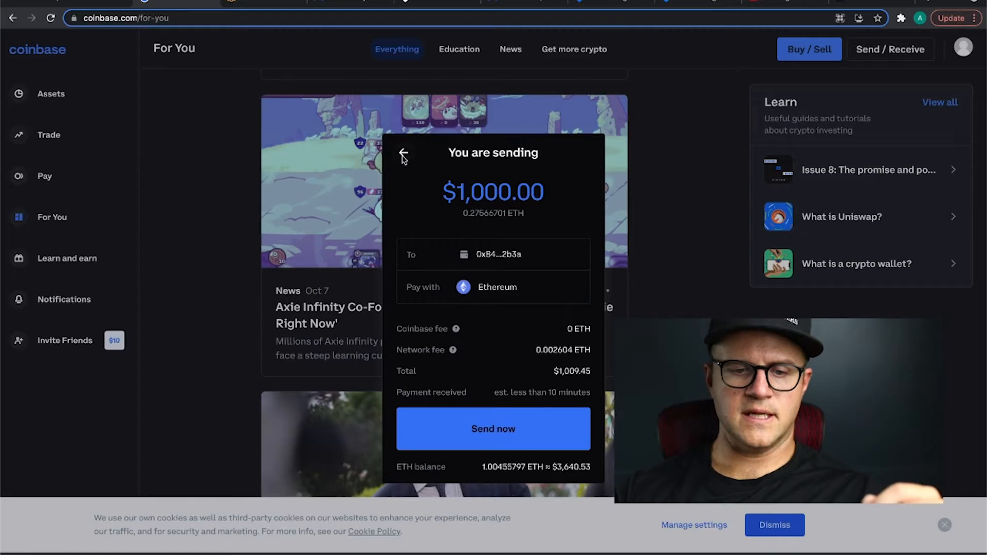
# Cancel the send, check MetaMask's 0.0003 ETH balance, then switch to the Sky Mavis welcome page.
pyautogui.click(901, 18)
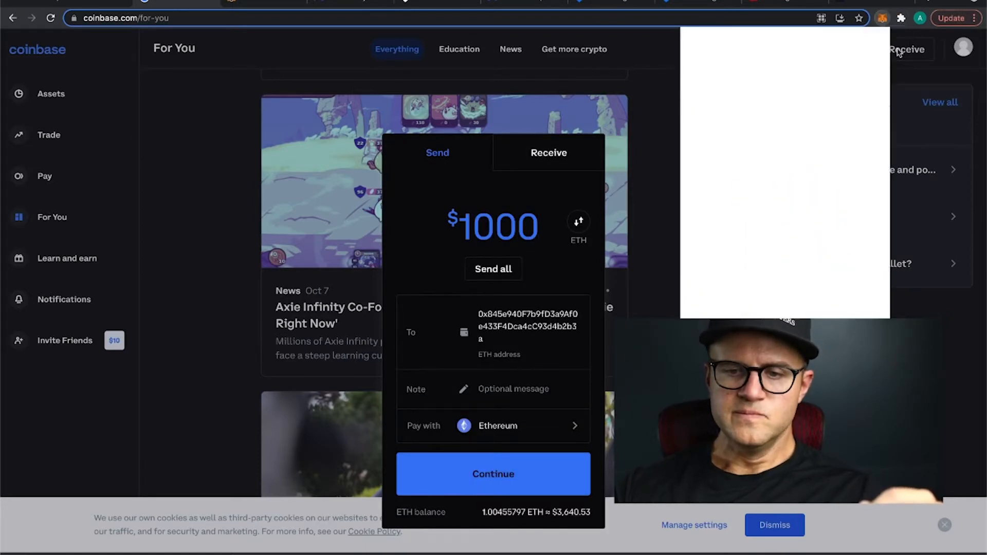
pyautogui.click(883, 18)
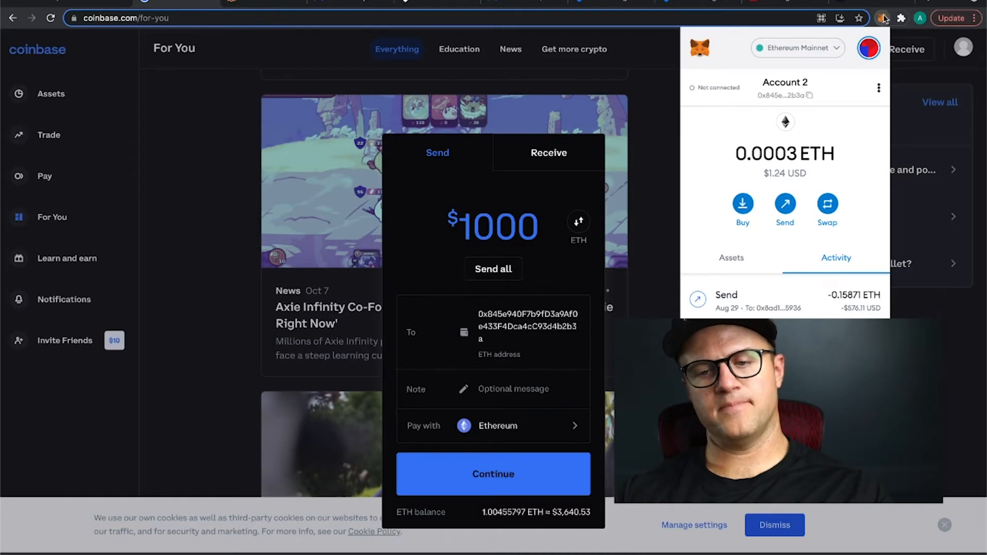
pyautogui.moveTo(531, 272)
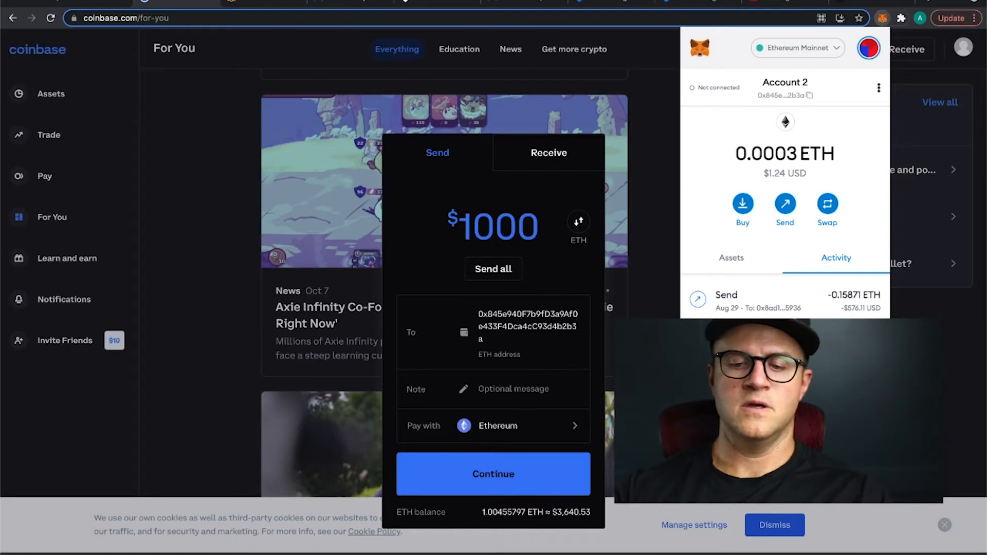
pyautogui.click(238, 183)
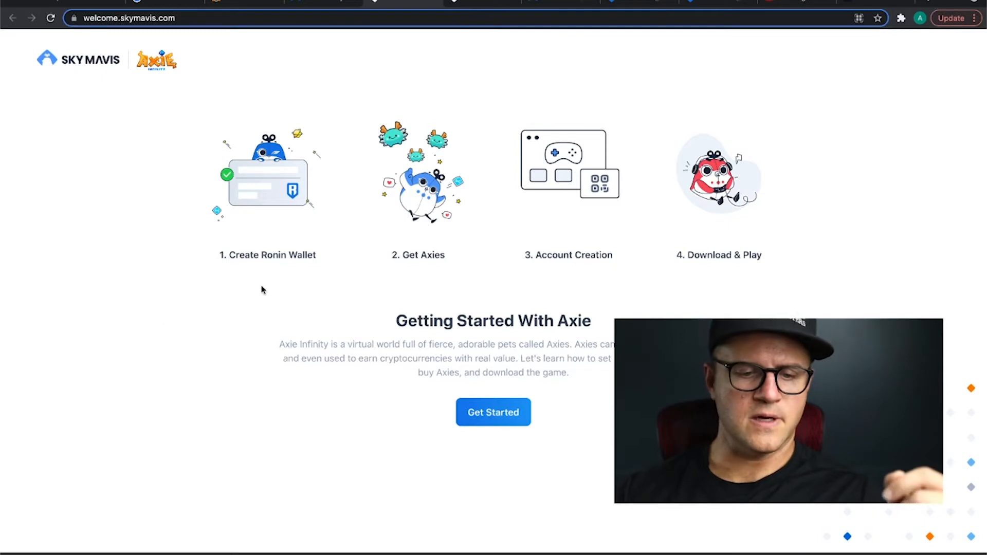
pyautogui.moveTo(580, 291)
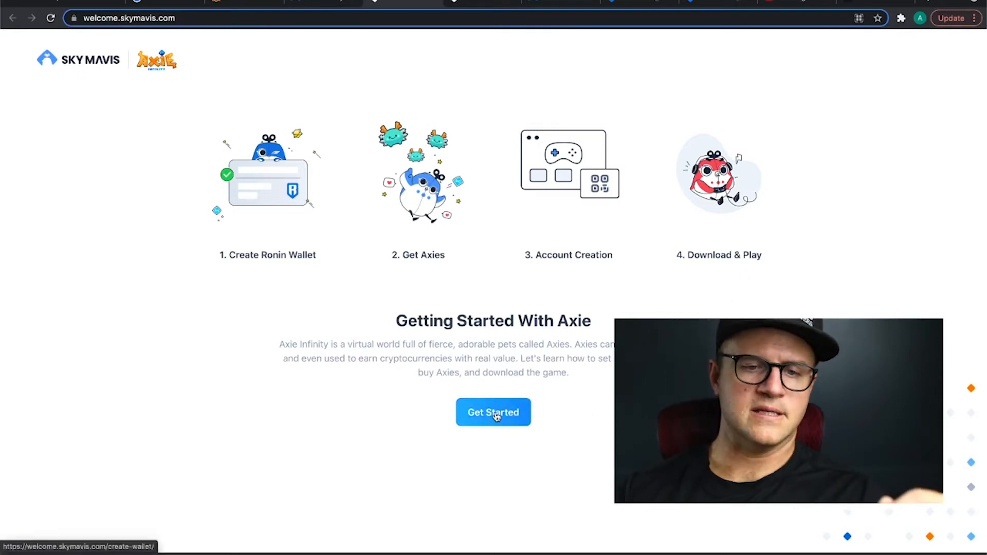
# Start Get Started and choose the Chrome extension to open Ronin Wallet's Web Store page.
pyautogui.click(494, 412)
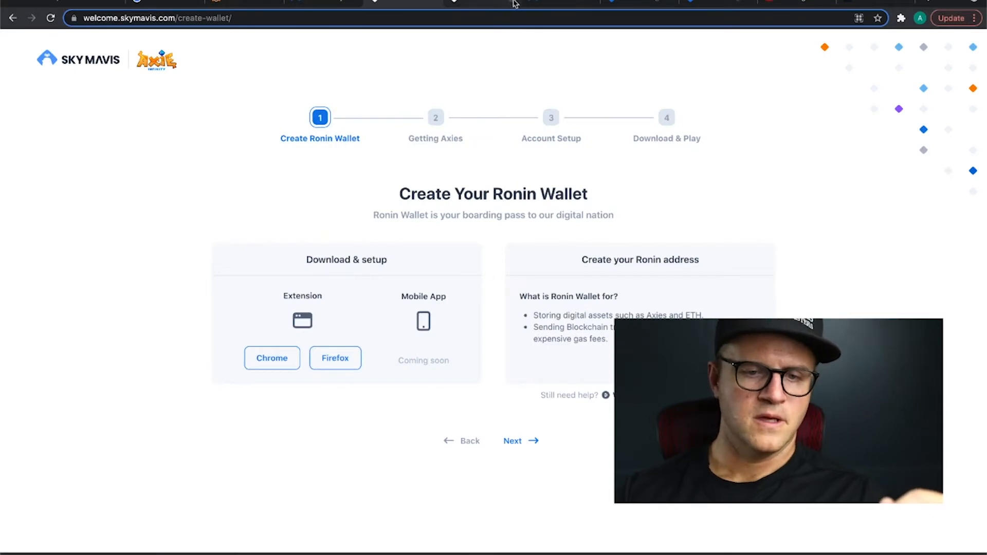
pyautogui.moveTo(214, 344)
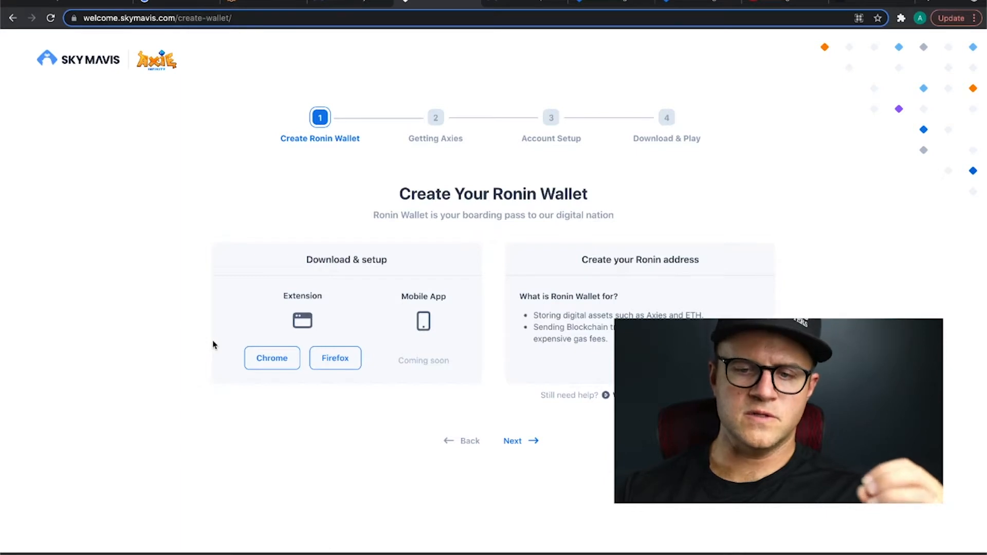
pyautogui.click(272, 358)
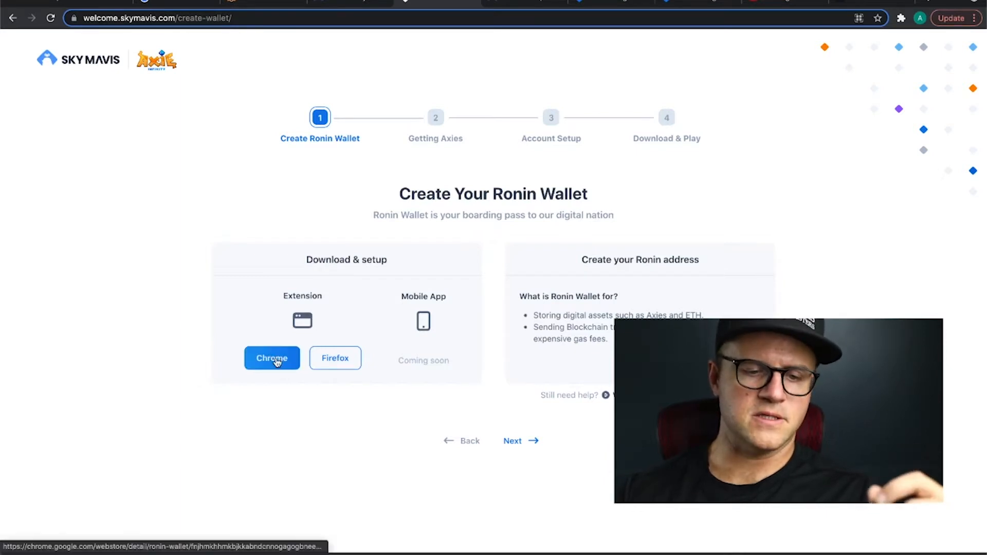
pyautogui.click(271, 358)
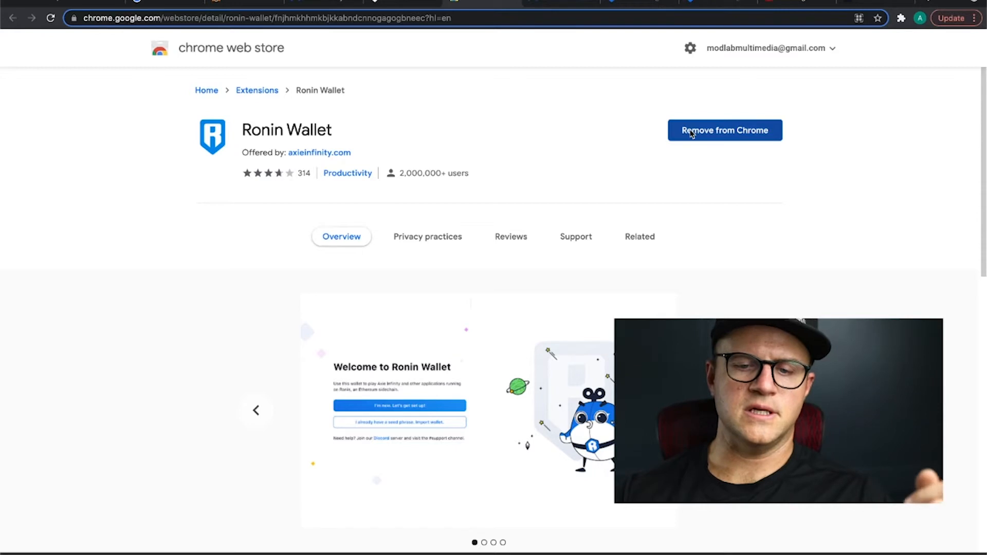
# Open Ronin Wallet from the extensions menu, showing Account #1's 0.0219 WETH (≈$79.46).
pyautogui.click(901, 17)
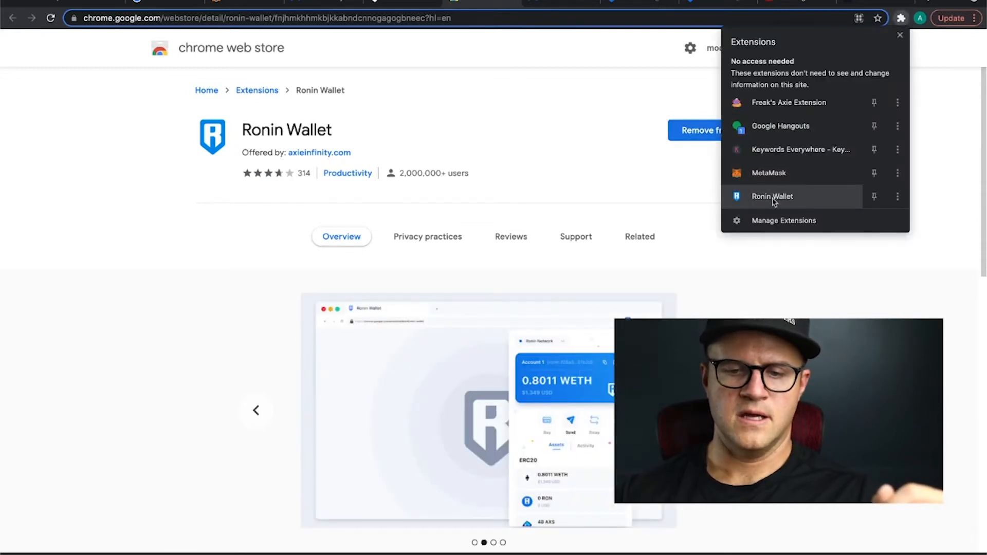
pyautogui.moveTo(830, 154)
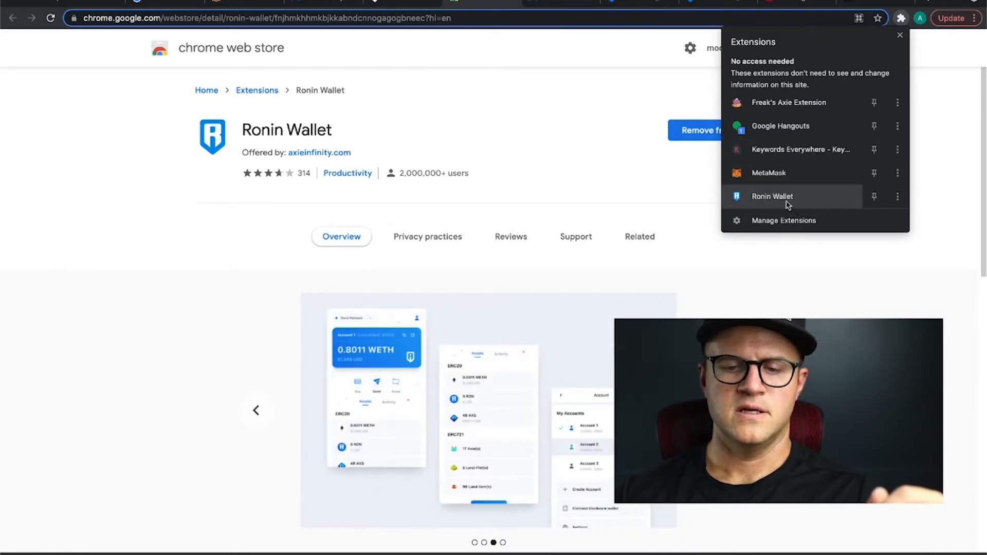
pyautogui.click(773, 196)
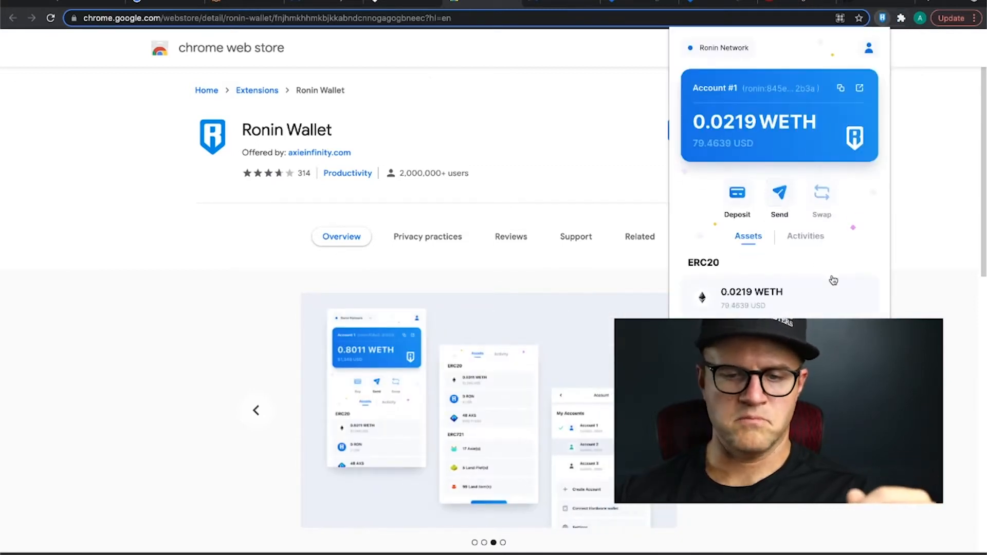
pyautogui.moveTo(763, 129)
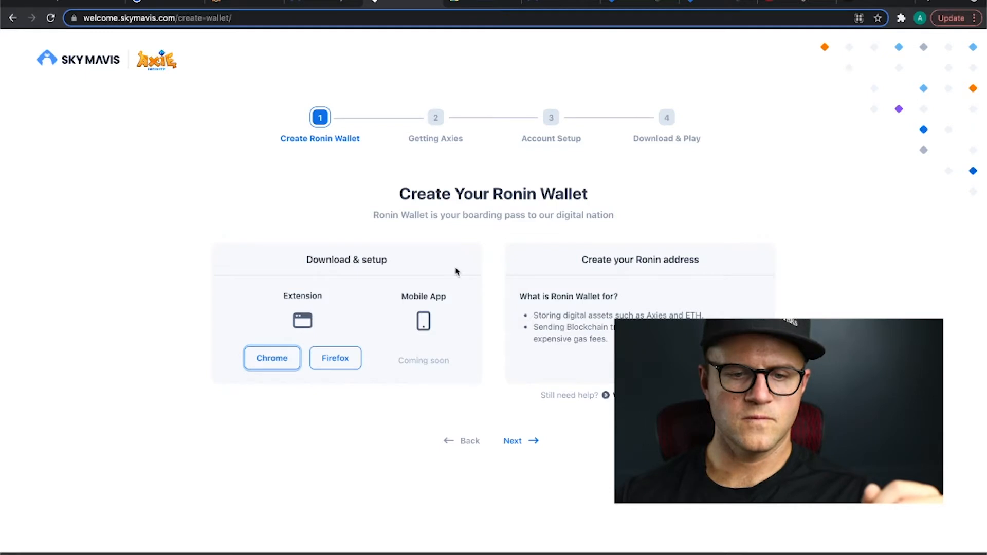
# Advance the welcome site to step 2, Get 3 Axies.
pyautogui.click(517, 440)
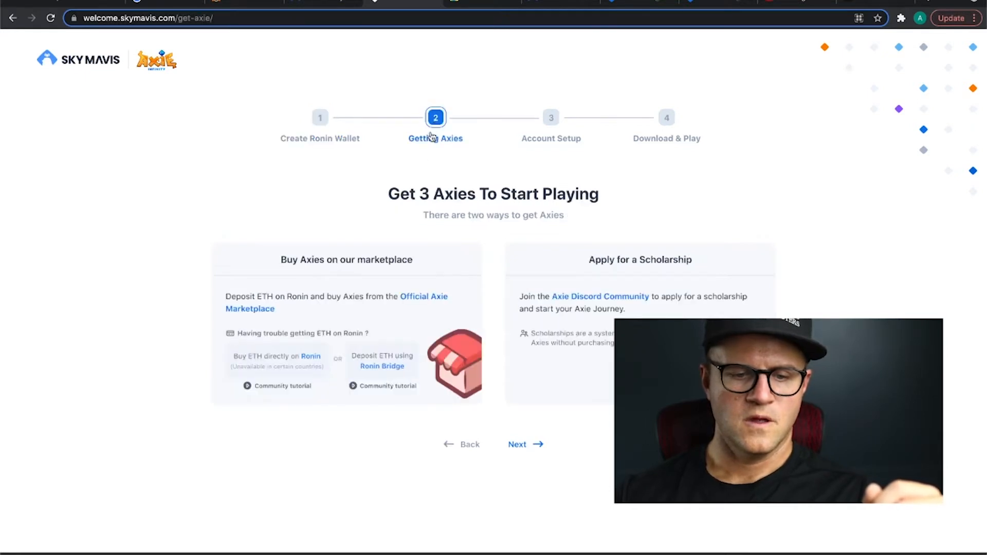
pyautogui.moveTo(456, 313)
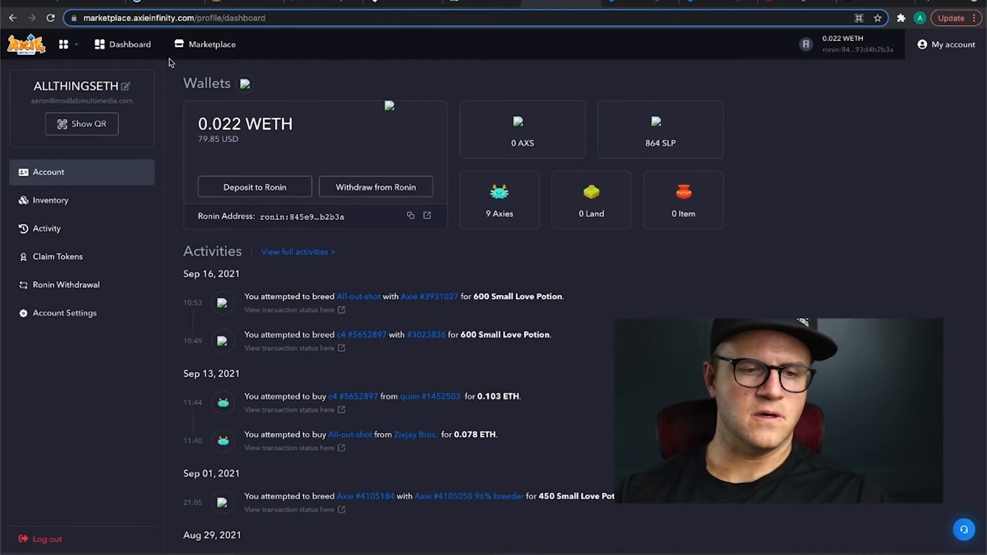
pyautogui.moveTo(219, 45)
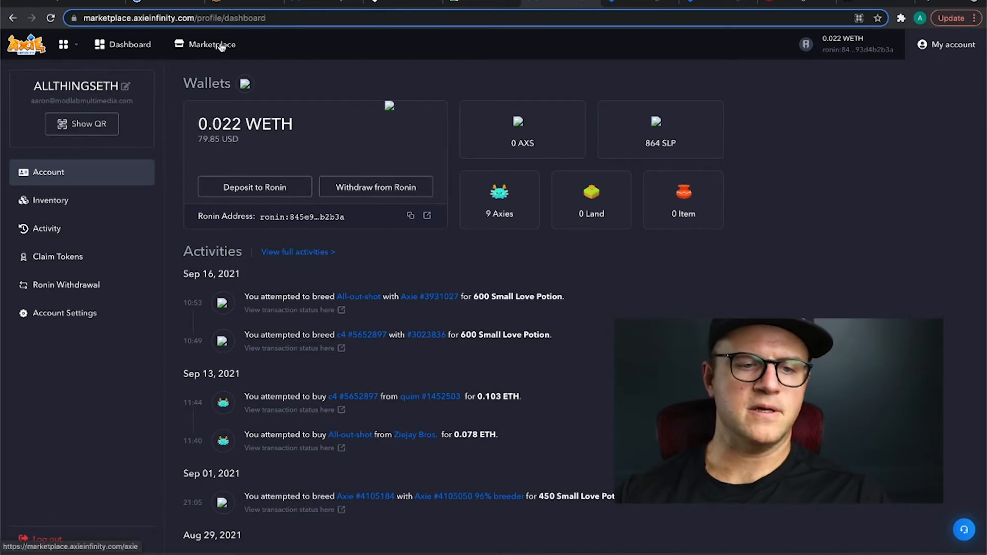
# View Axies for sale, then check the wallet and account area, reaching the Ronin Bridge deposit page.
pyautogui.click(210, 44)
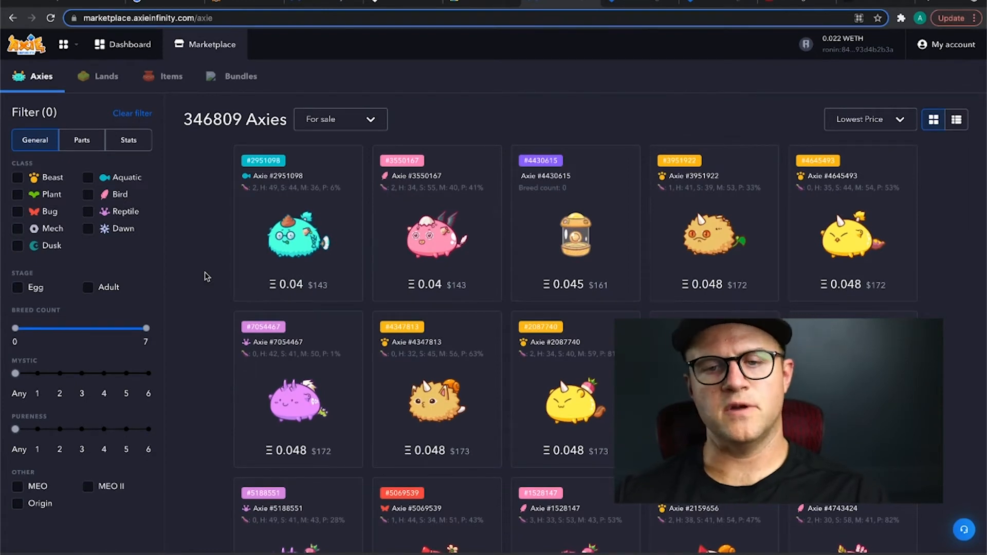
pyautogui.moveTo(909, 19)
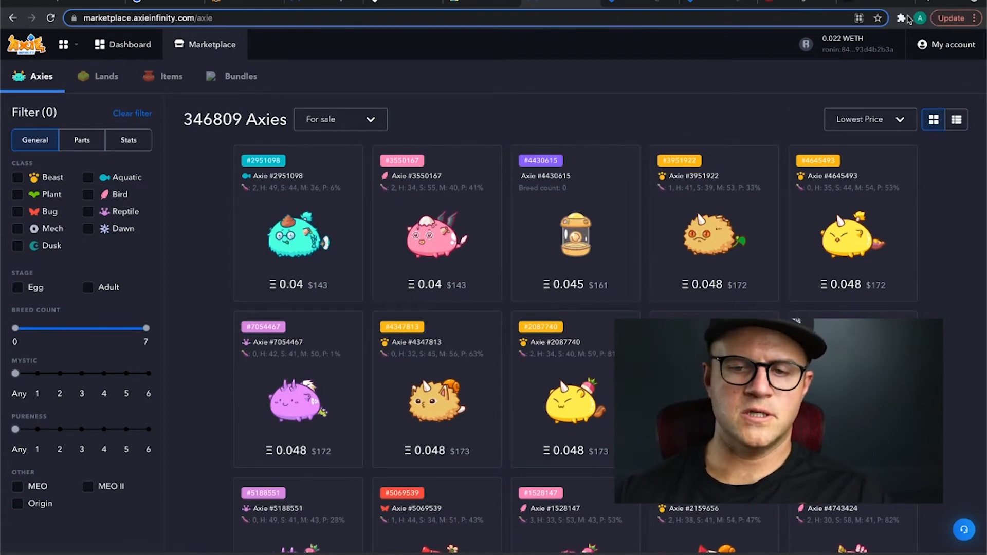
pyautogui.click(901, 18)
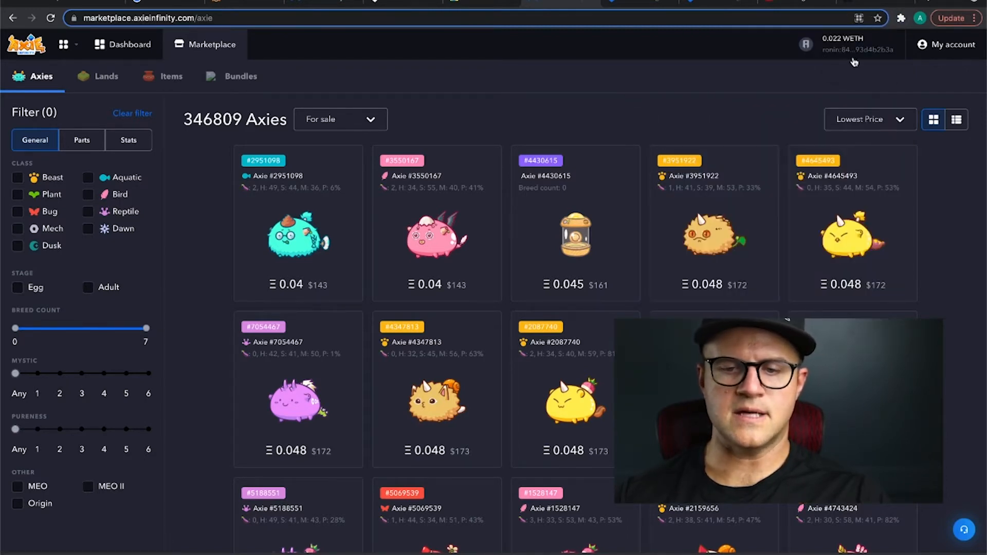
pyautogui.moveTo(853, 68)
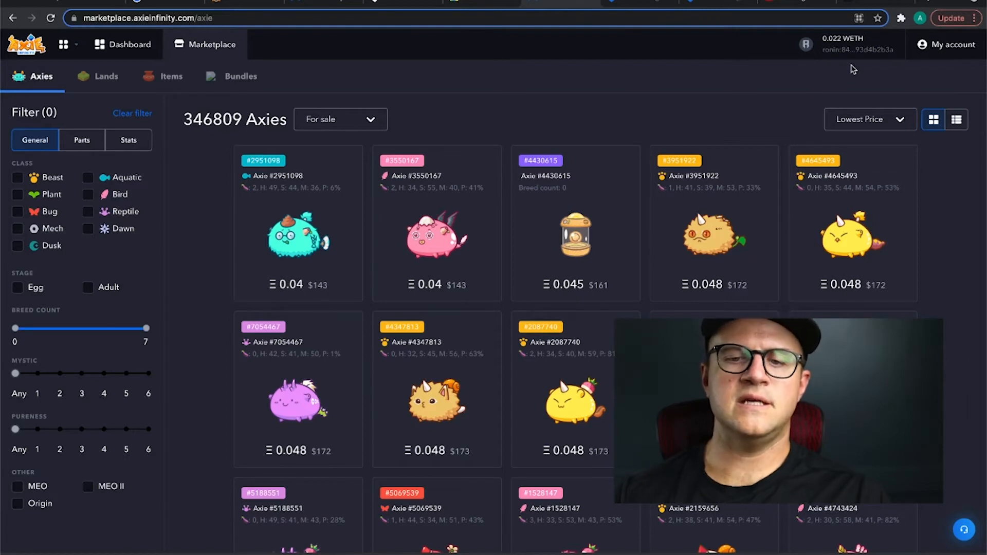
pyautogui.moveTo(869, 42)
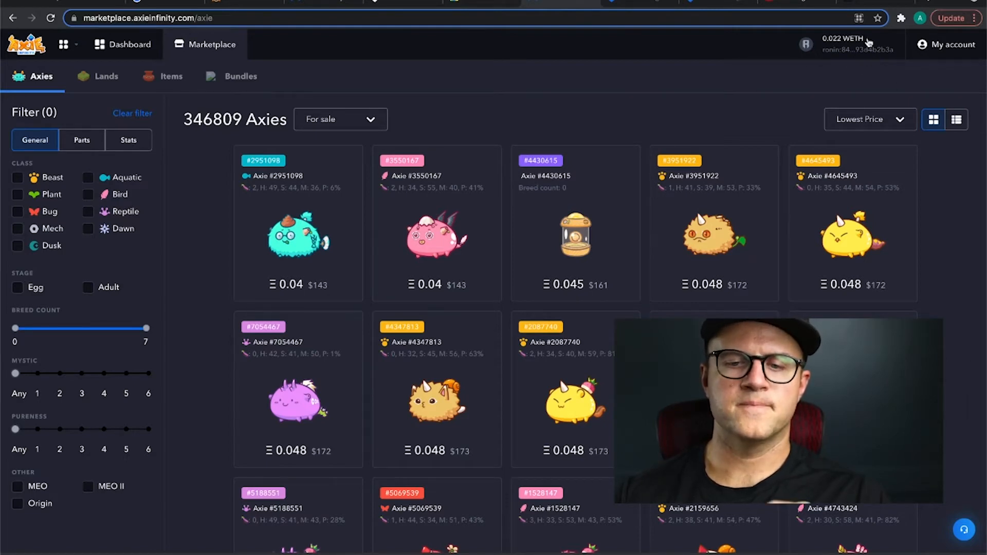
pyautogui.moveTo(597, 97)
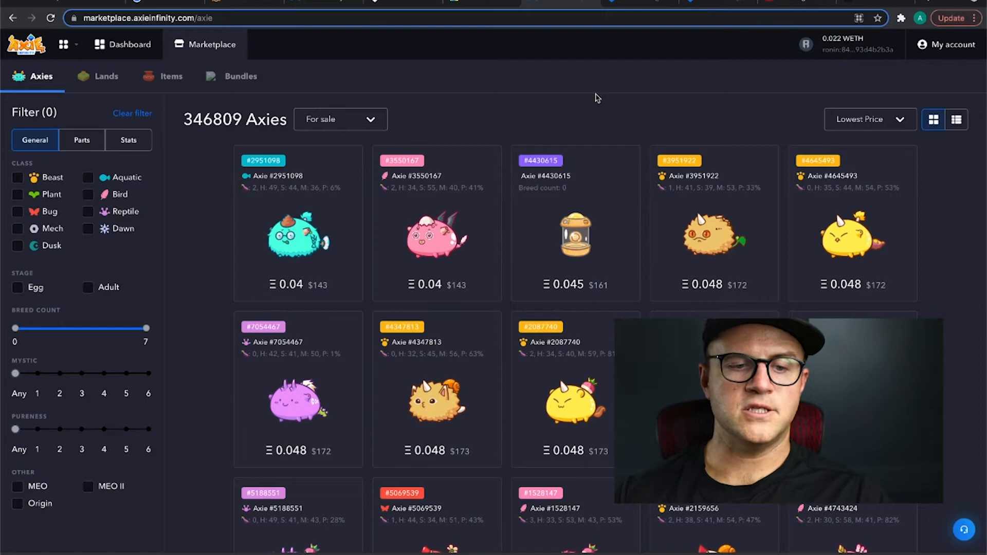
pyautogui.moveTo(969, 44)
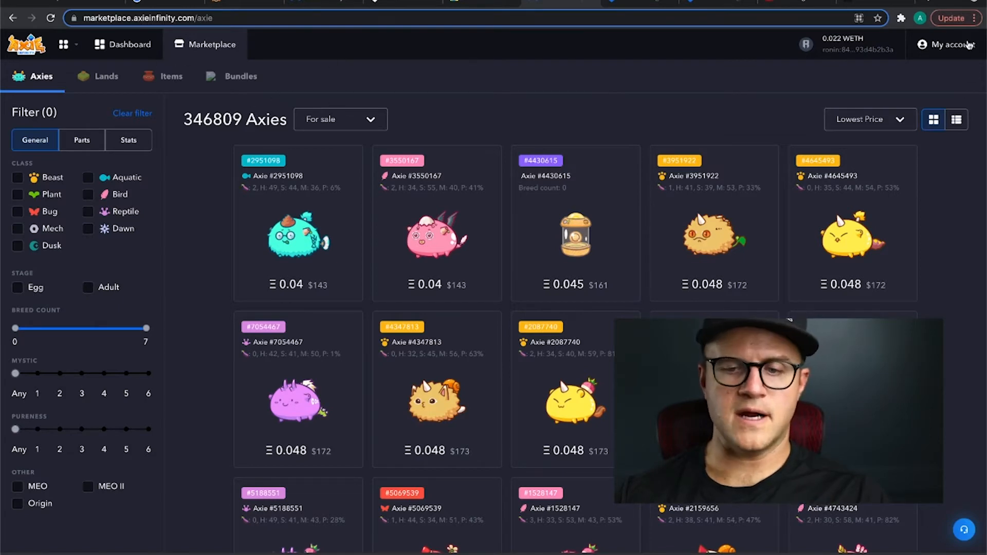
pyautogui.click(948, 44)
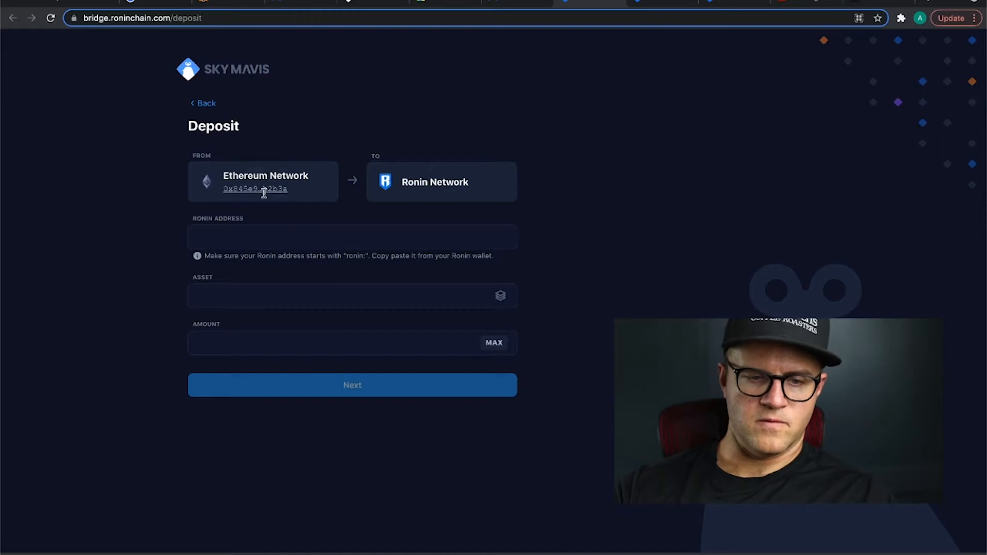
pyautogui.moveTo(255, 190)
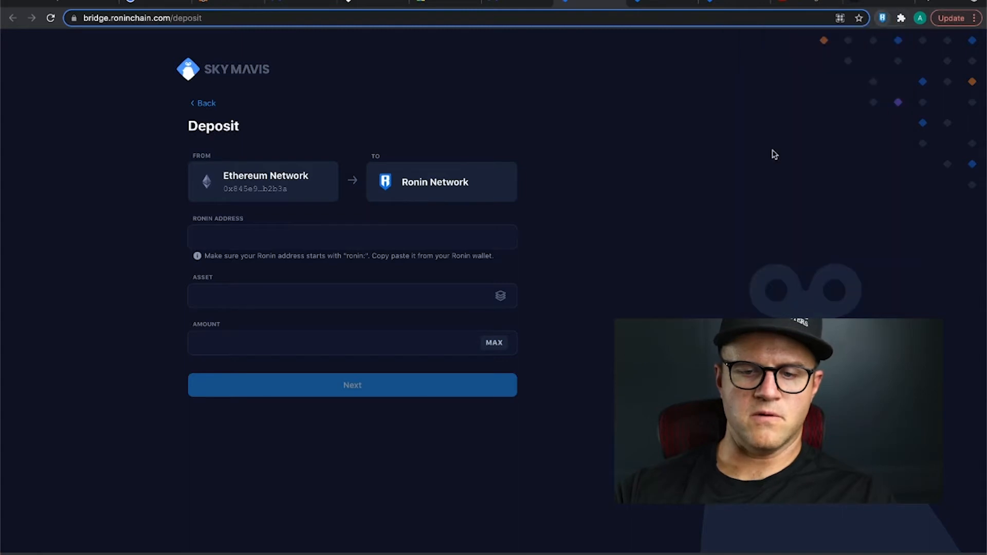
pyautogui.click(883, 17)
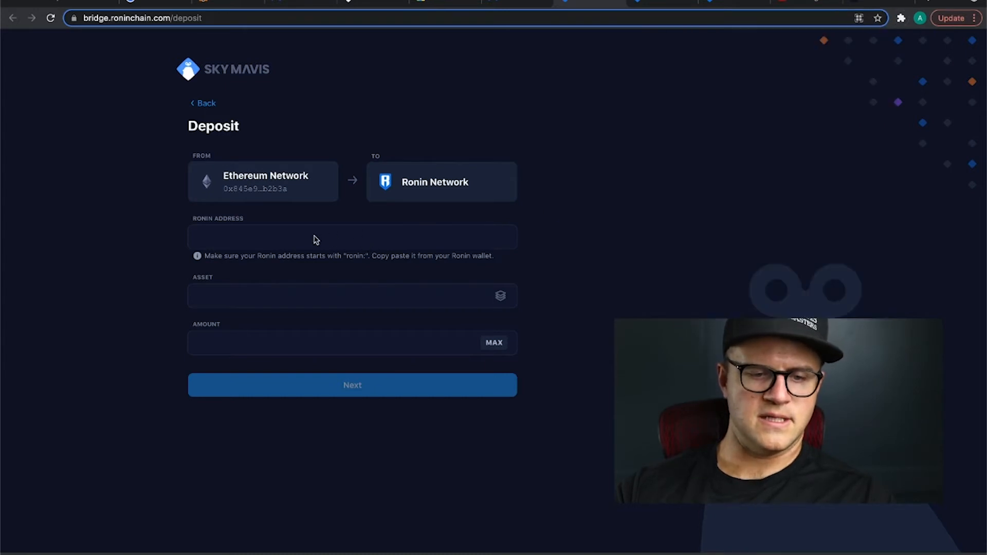
pyautogui.write('ronin:845e940f7b9fd3a9af0e433f4dca4cc93d4b2b3a')
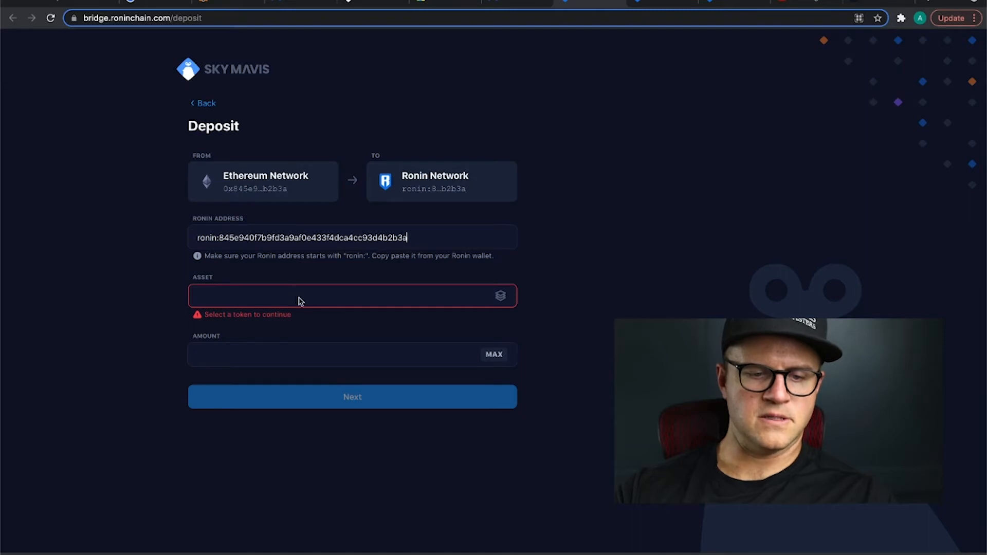
# Deposit the maximum 0.00034181724948 ETH and bring up the deposit confirmation.
pyautogui.click(351, 296)
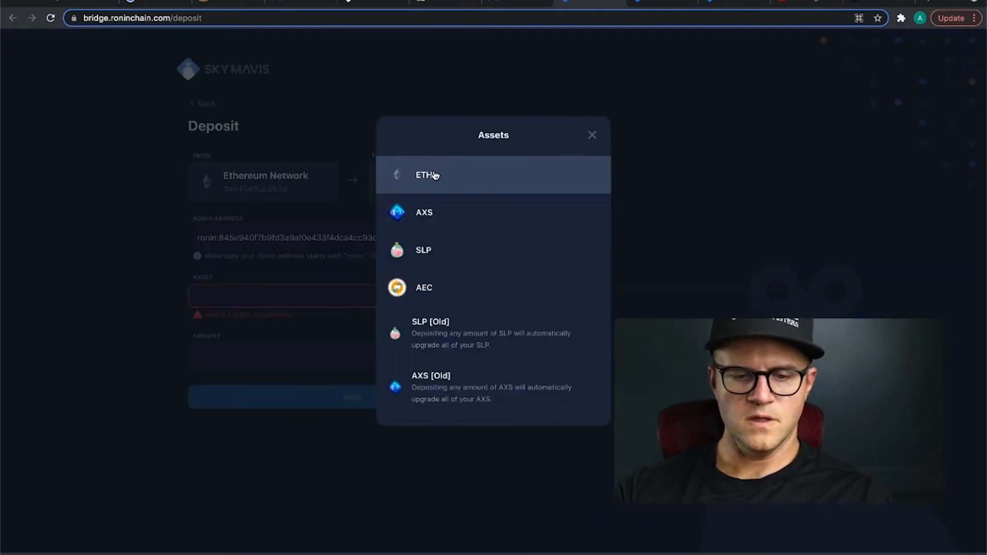
pyautogui.moveTo(450, 310)
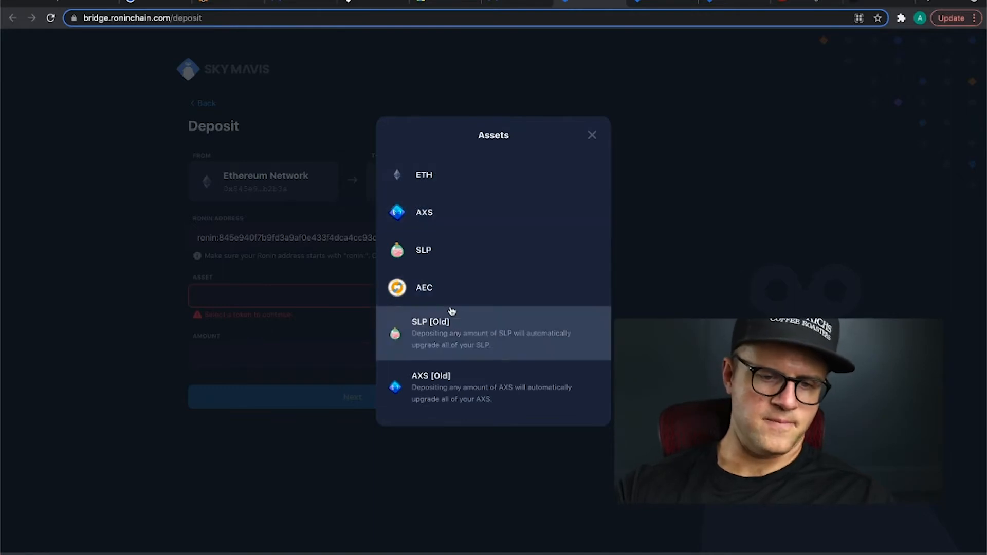
pyautogui.moveTo(441, 264)
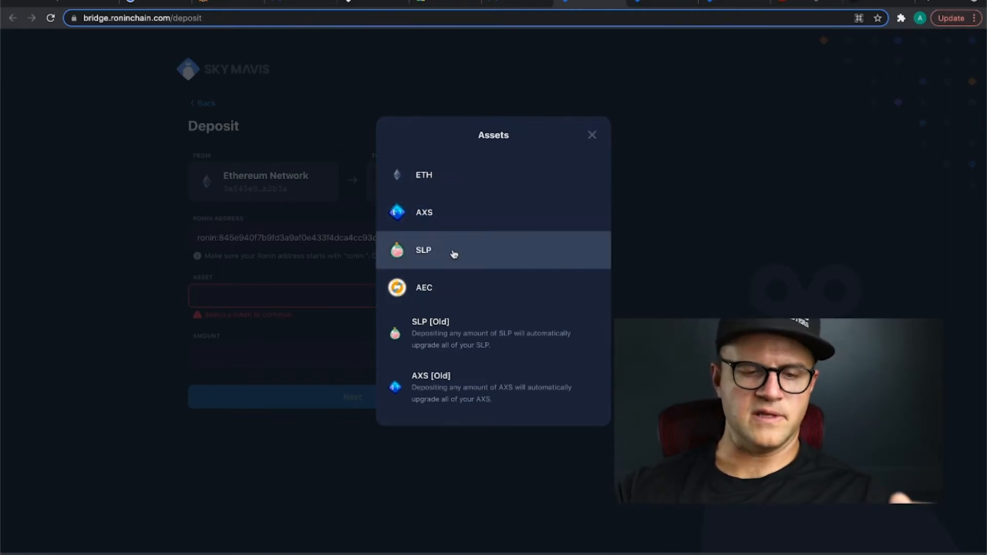
pyautogui.moveTo(447, 227)
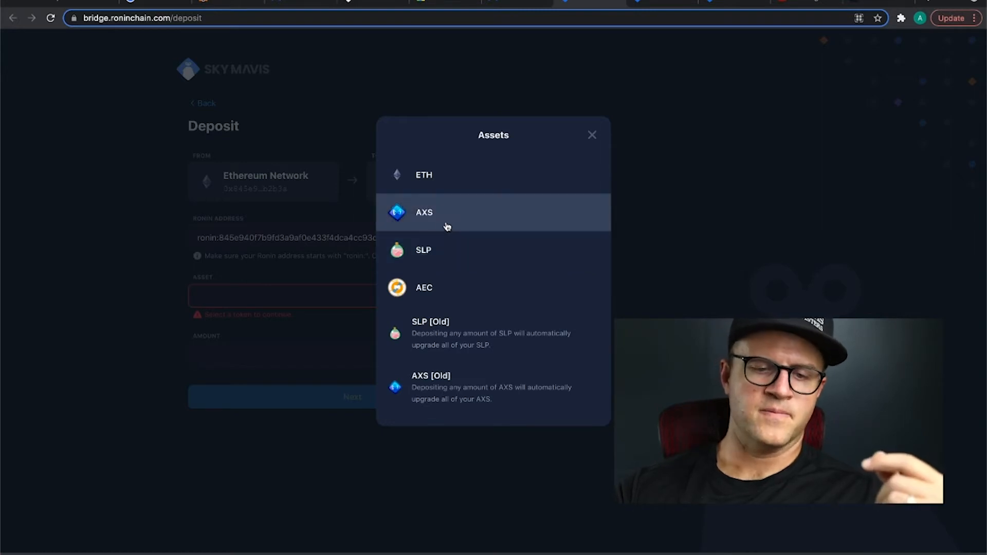
pyautogui.moveTo(443, 213)
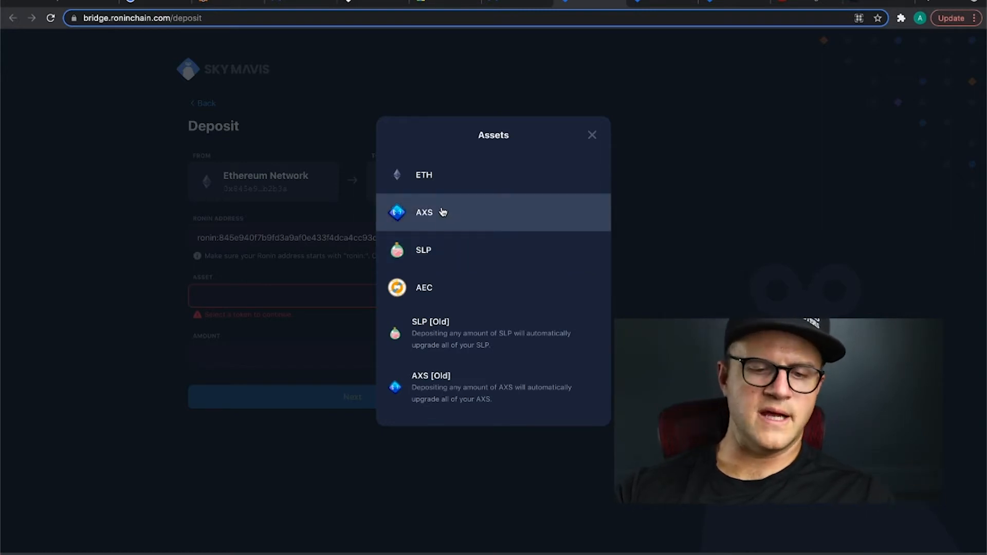
pyautogui.moveTo(432, 176)
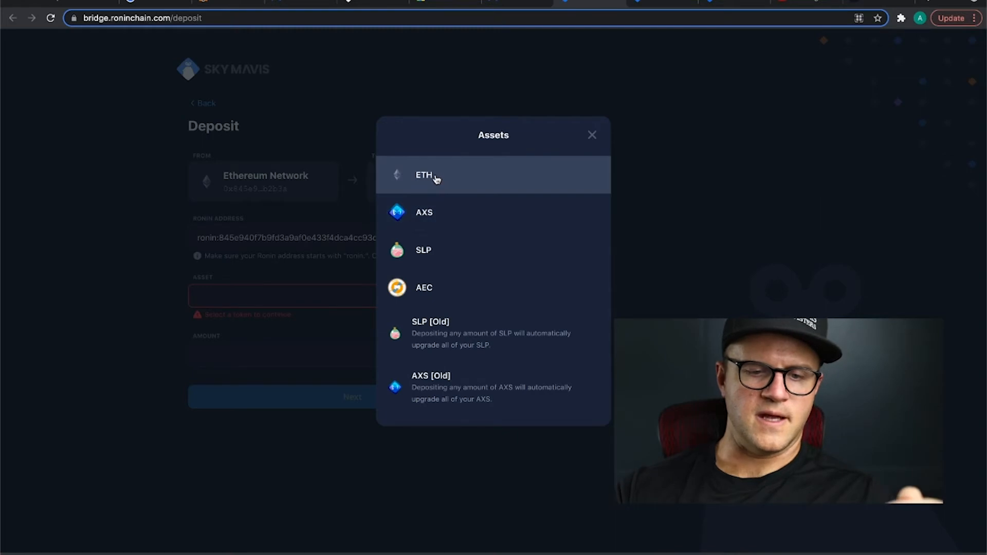
pyautogui.moveTo(435, 176)
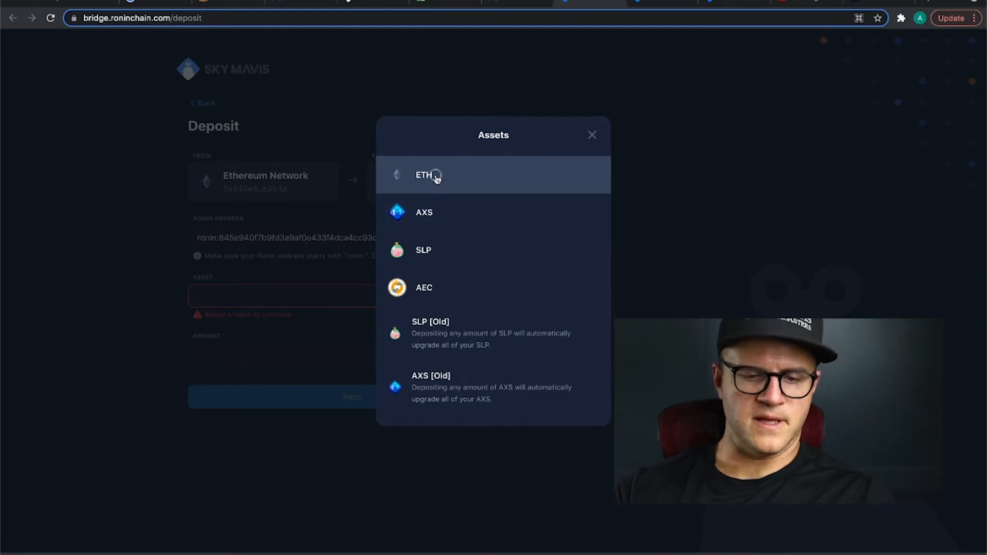
pyautogui.click(423, 175)
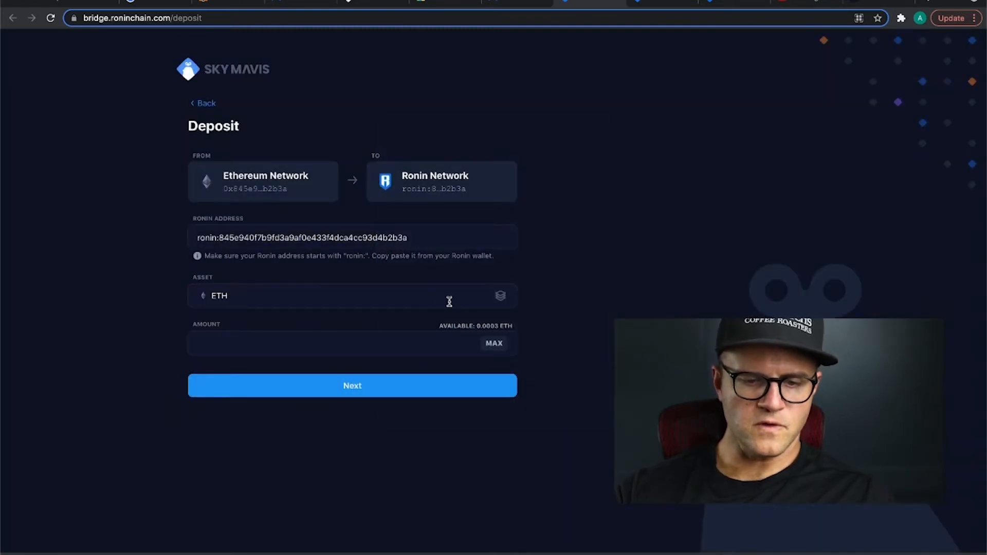
pyautogui.click(494, 343)
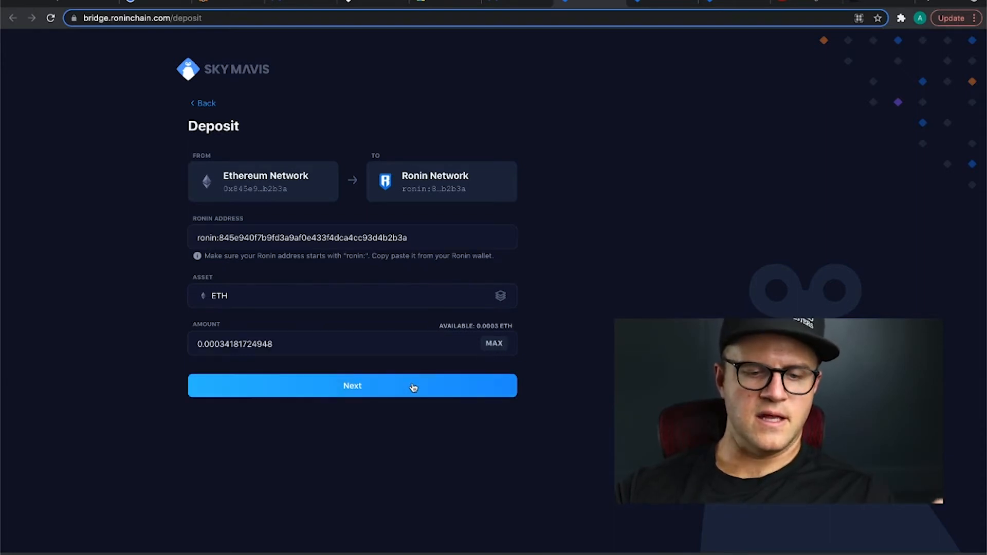
pyautogui.click(351, 385)
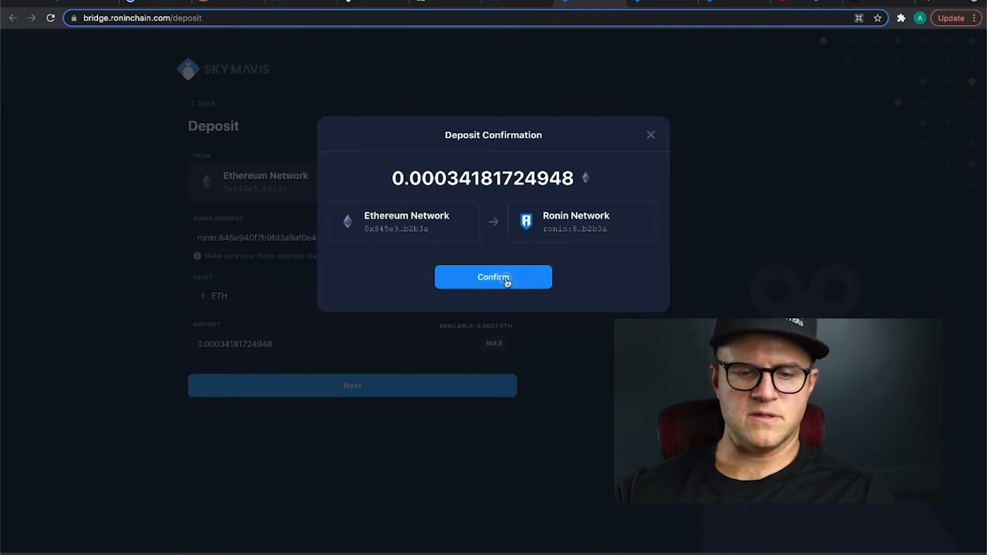
# Confirm the ETH deposit, bringing up MetaMask's request flagging insufficient gas funds.
pyautogui.click(493, 277)
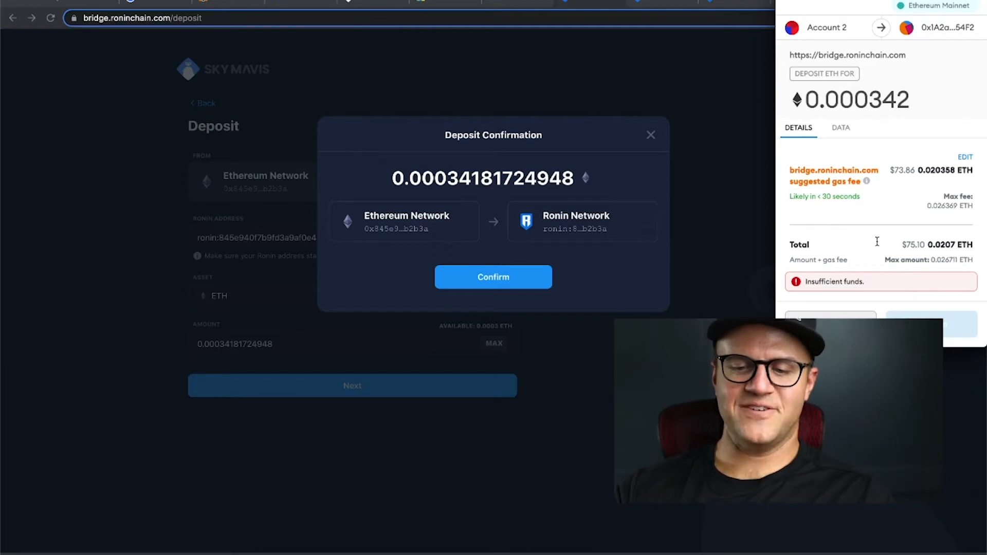
pyautogui.moveTo(855, 260)
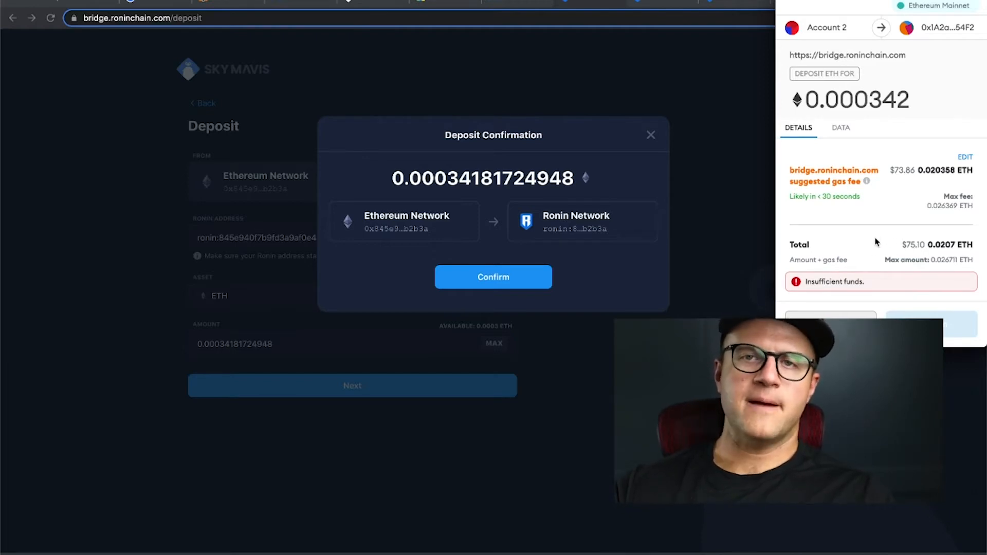
pyautogui.moveTo(85, 2)
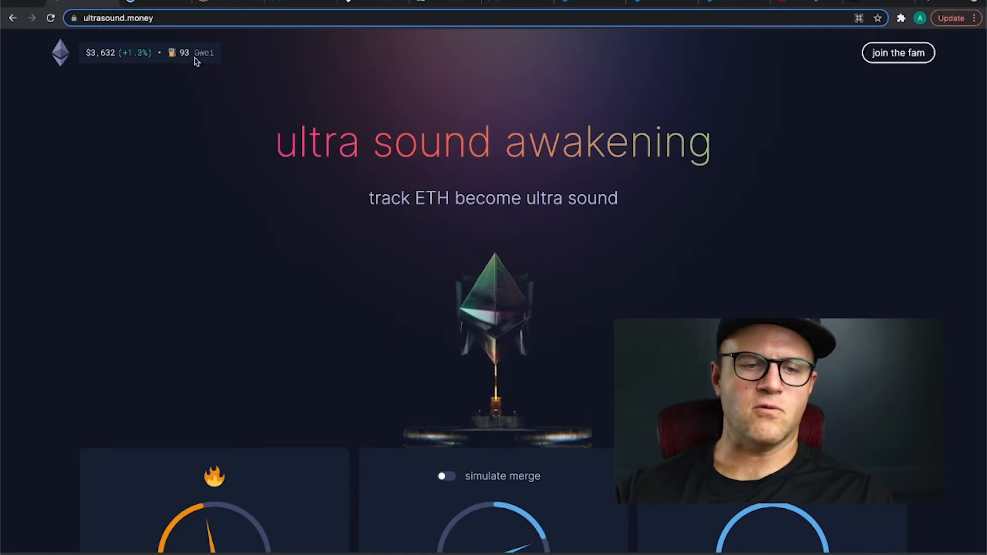
pyautogui.moveTo(202, 79)
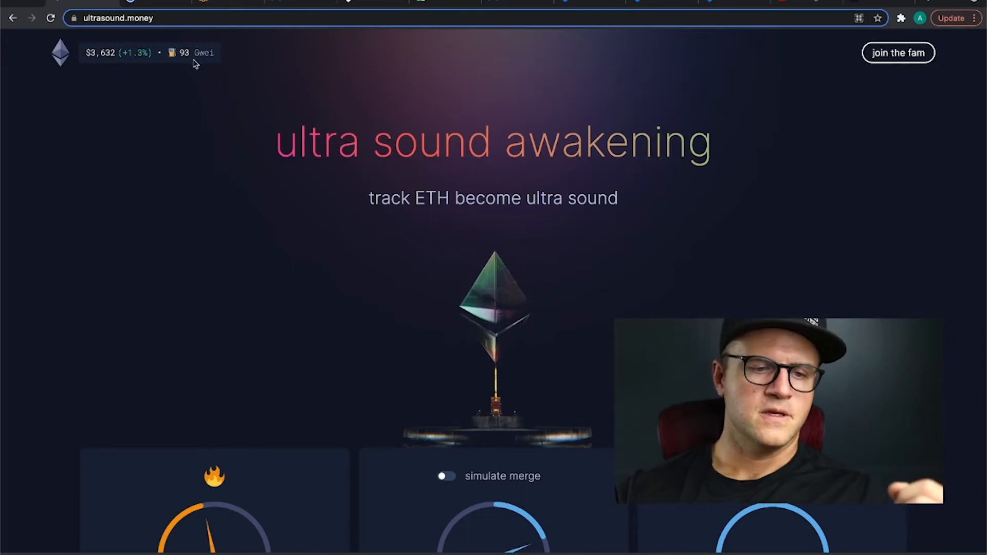
pyautogui.moveTo(204, 81)
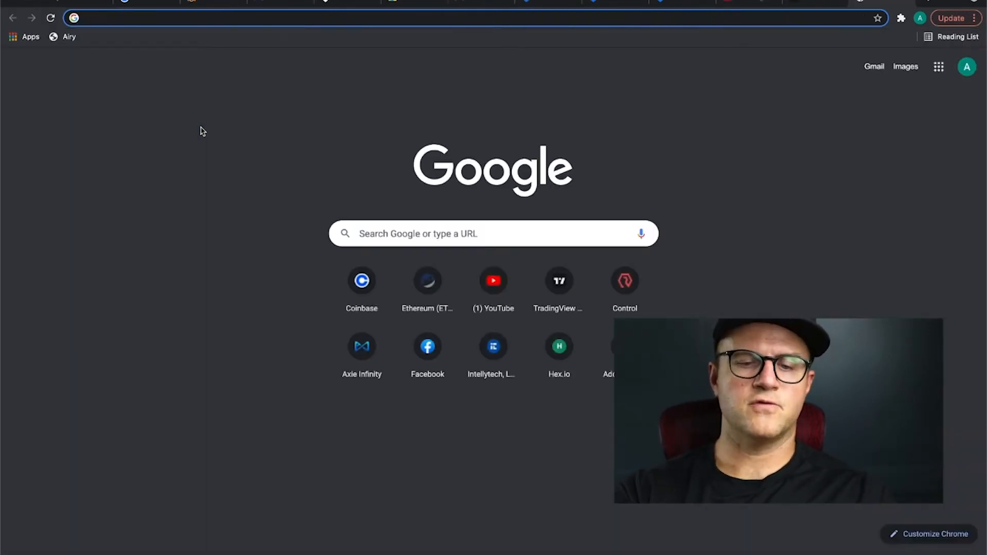
# Search Google for 'best times for eth gas fees' and browse the results.
pyautogui.write('best tinmes to')
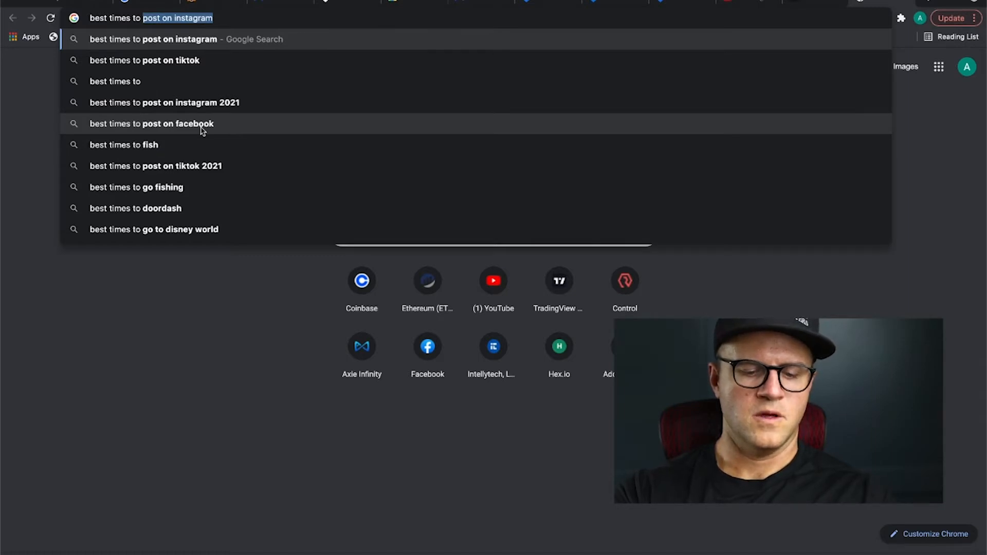
pyautogui.press('Backspace')
pyautogui.write('for eth')
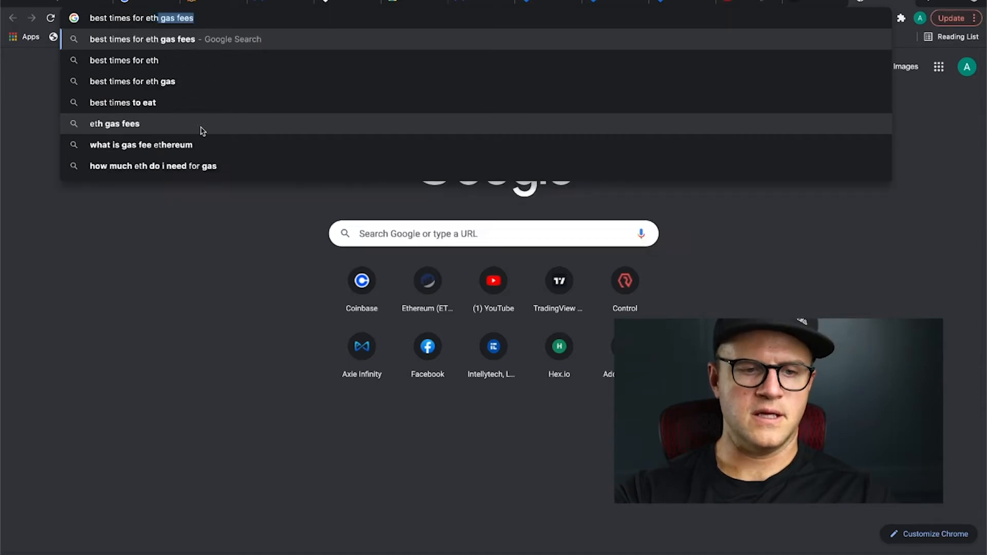
pyautogui.press('Return')
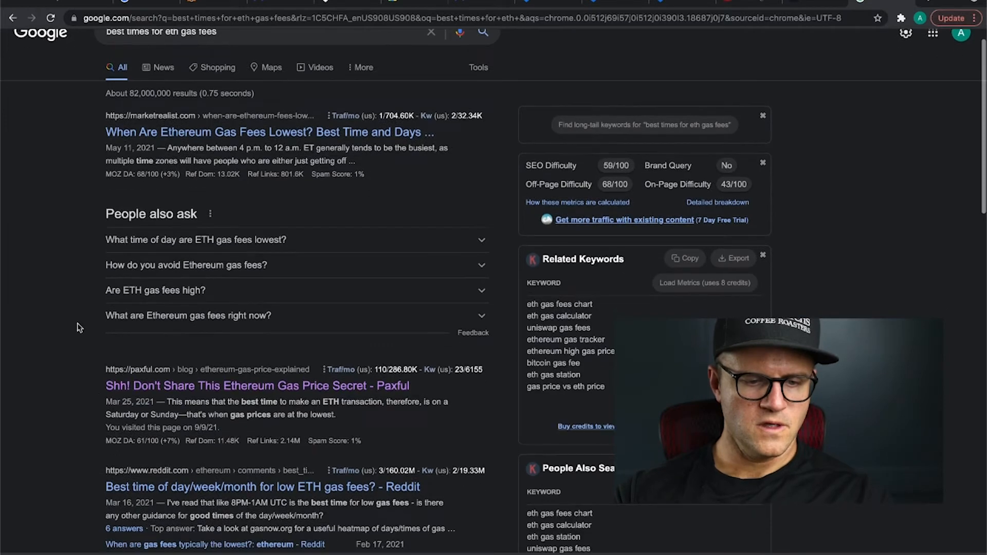
pyautogui.scroll(-3)
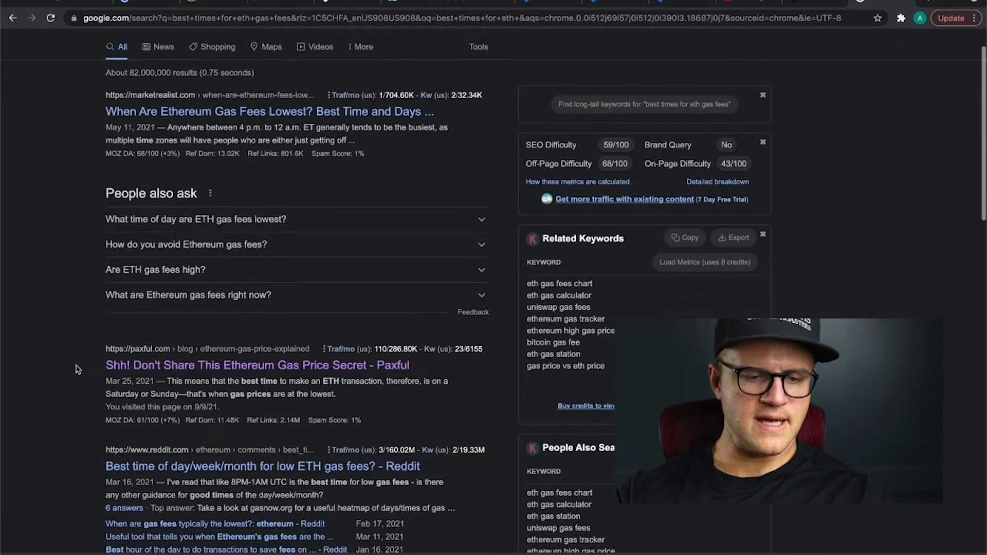
# Open the Paxful Ethereum gas price article and scroll to its lowest-gas-times table.
pyautogui.click(255, 365)
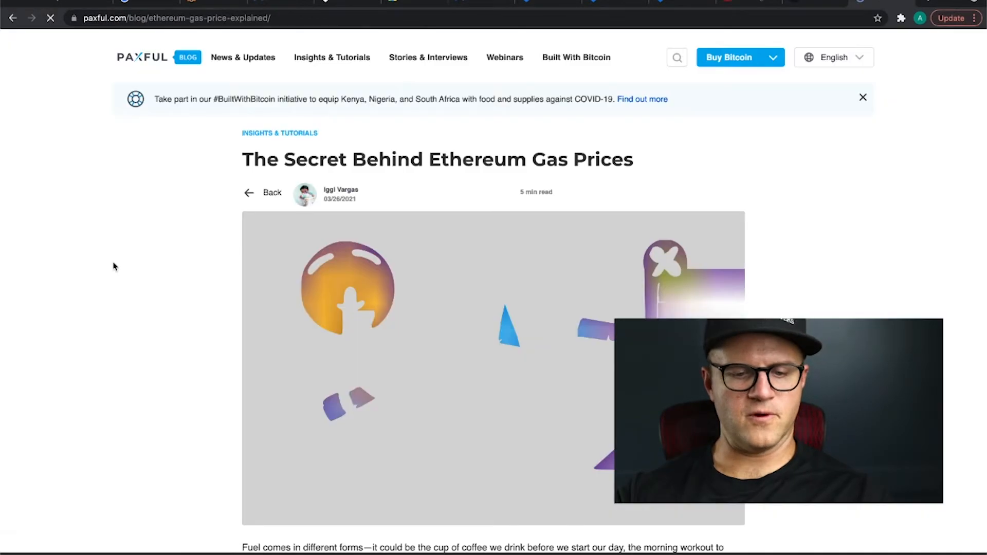
pyautogui.scroll(-3)
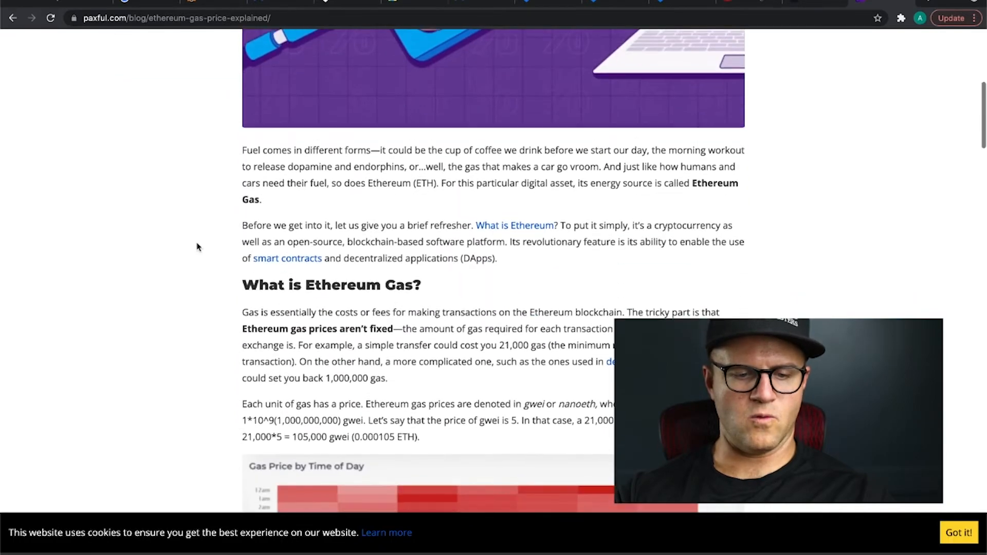
pyautogui.scroll(-3)
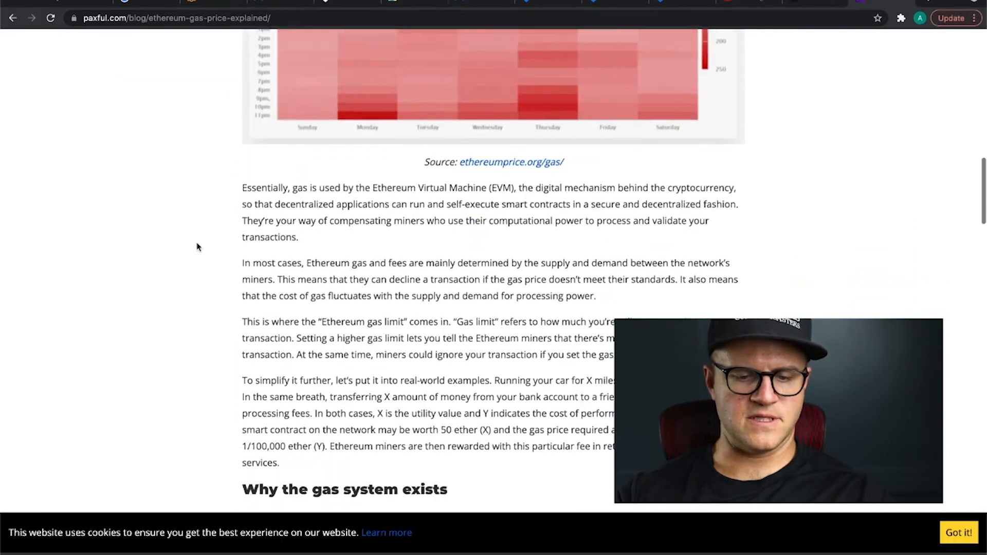
pyautogui.scroll(-3)
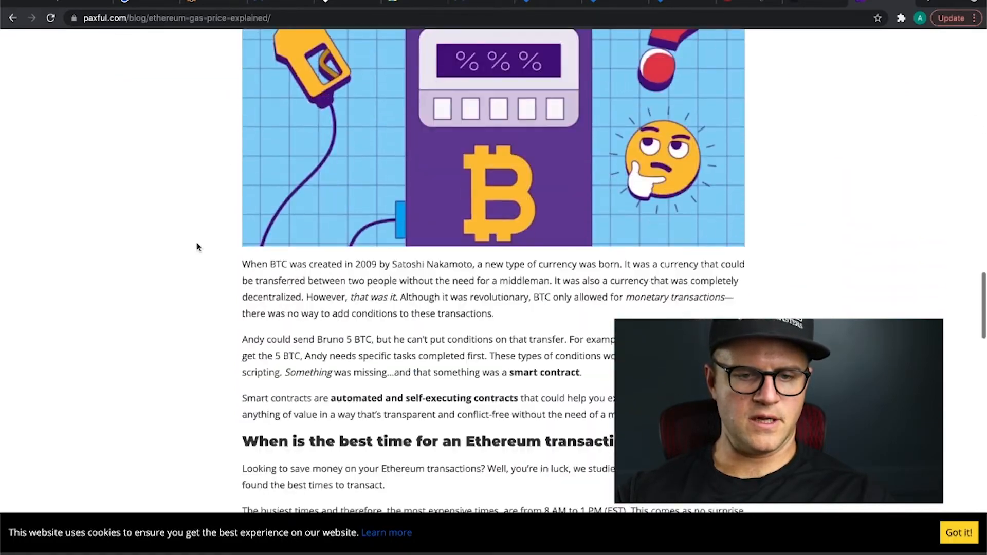
pyautogui.scroll(-3)
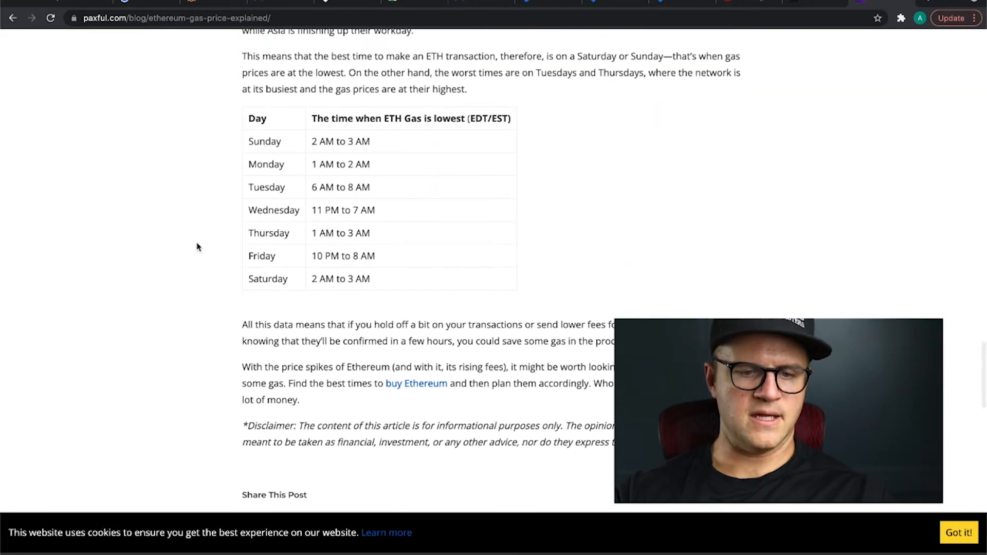
pyautogui.moveTo(408, 155)
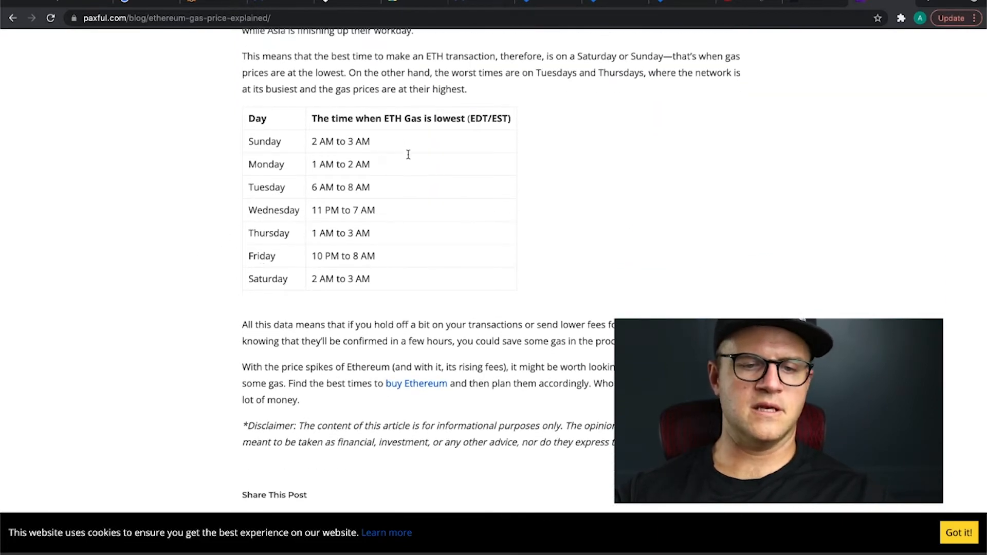
pyautogui.moveTo(216, 219)
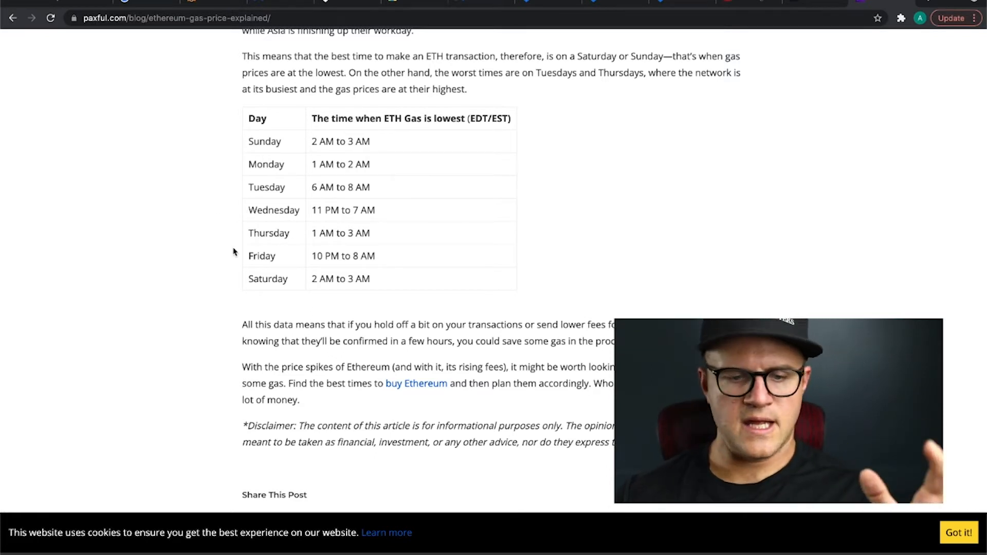
pyautogui.moveTo(303, 247)
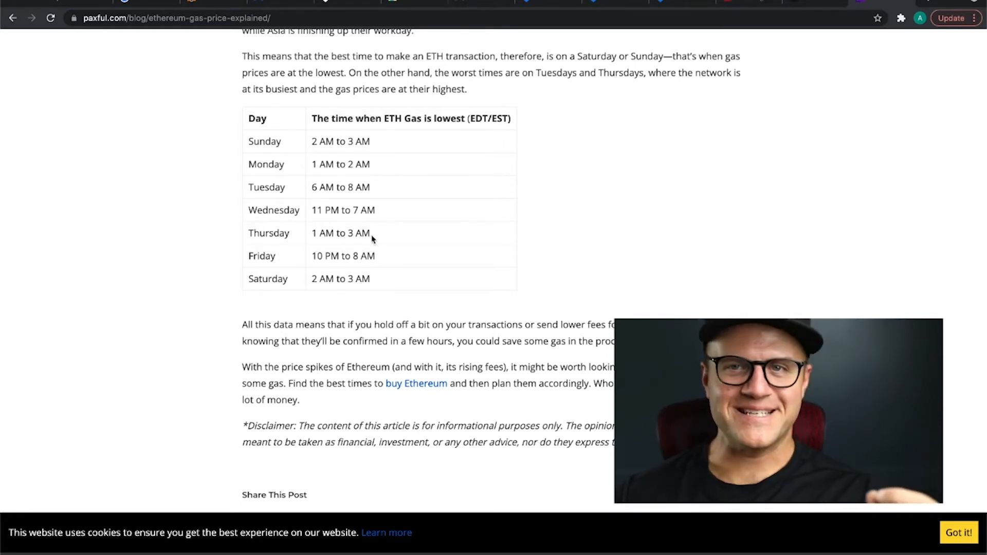
pyautogui.moveTo(301, 269)
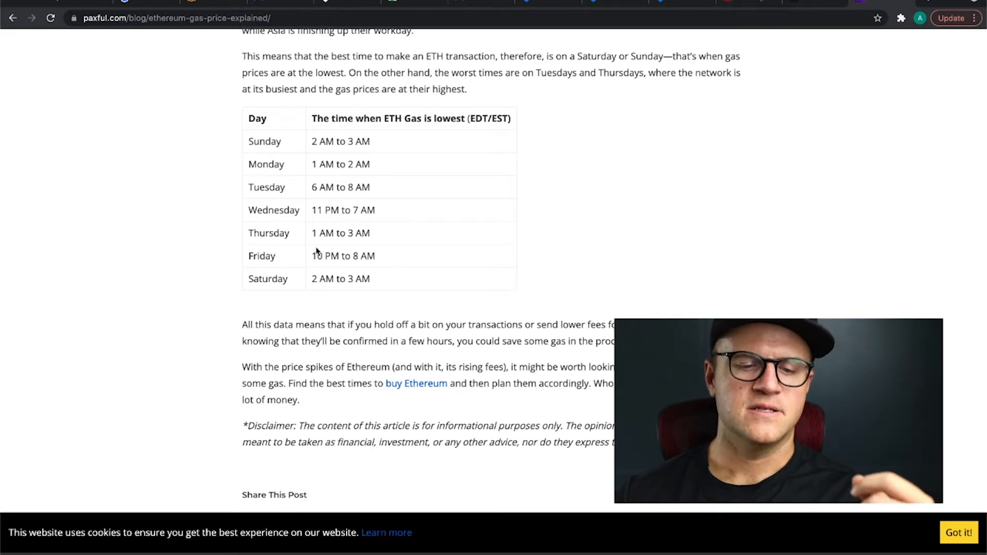
pyautogui.moveTo(302, 259)
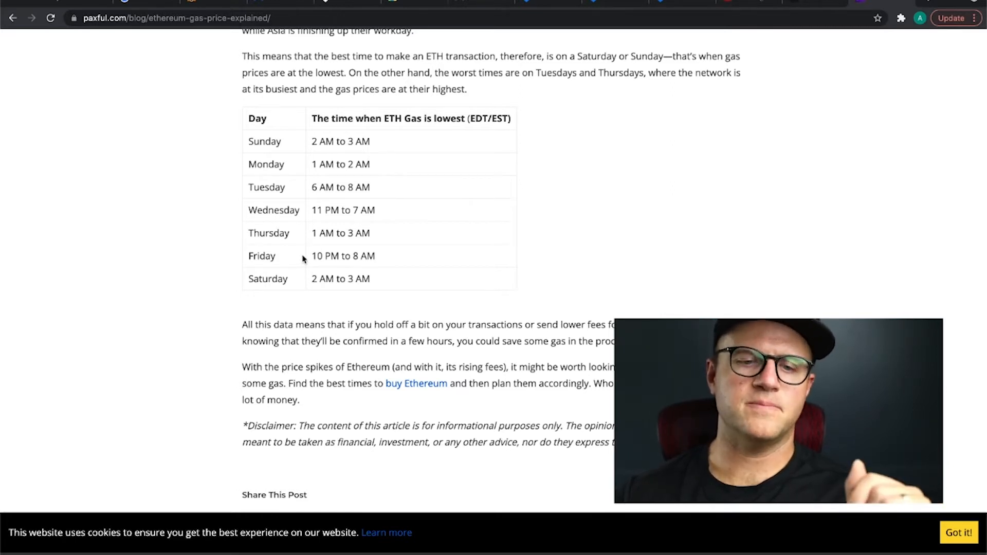
pyautogui.moveTo(802, 45)
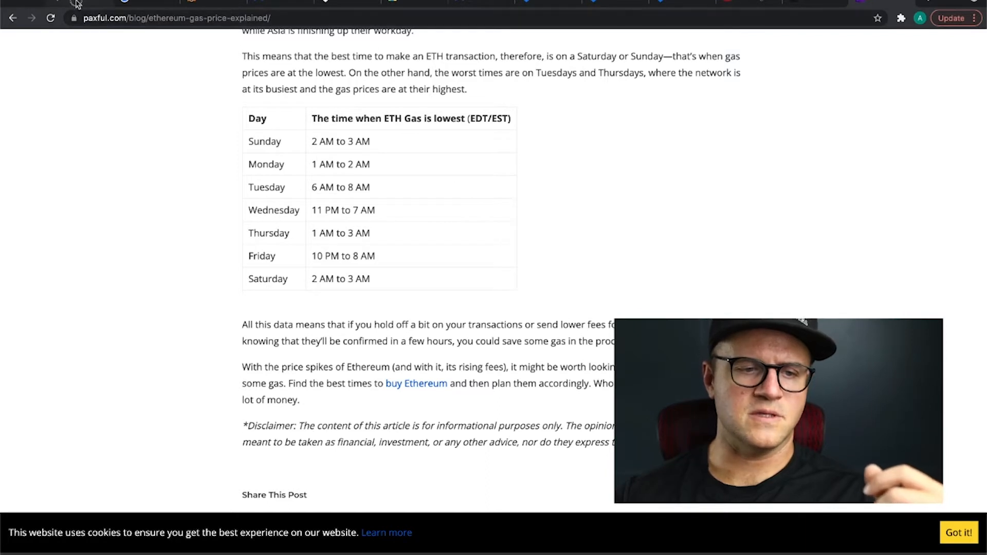
# Check the ultrasound.money gas price, close the Ronin deposit confirmation, and view AXS staking.
pyautogui.click(176, 18)
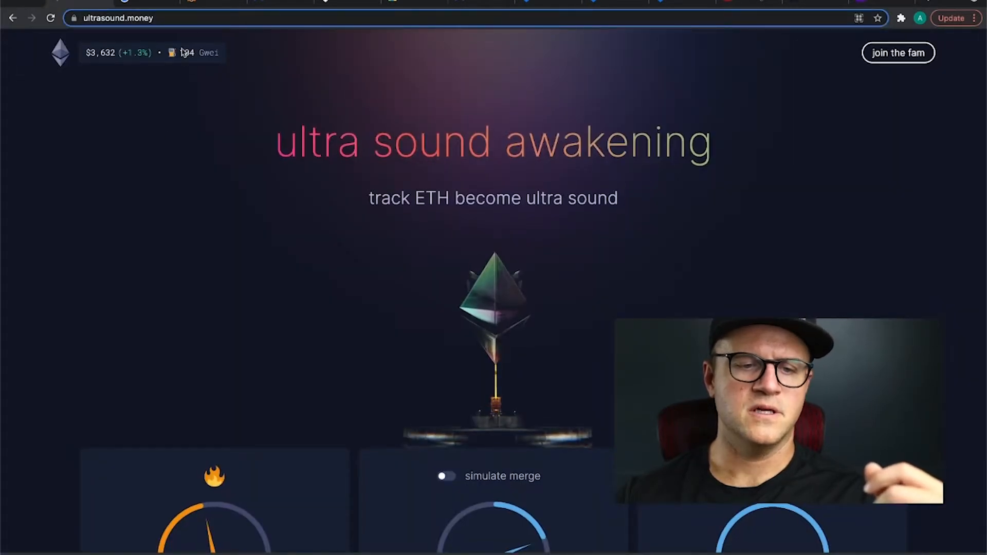
pyautogui.moveTo(180, 150)
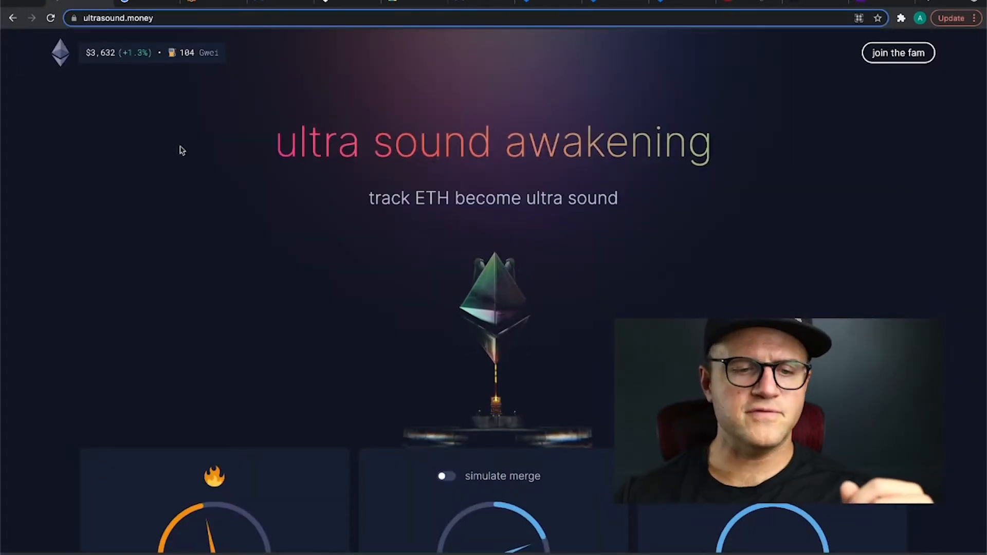
pyautogui.moveTo(673, 143)
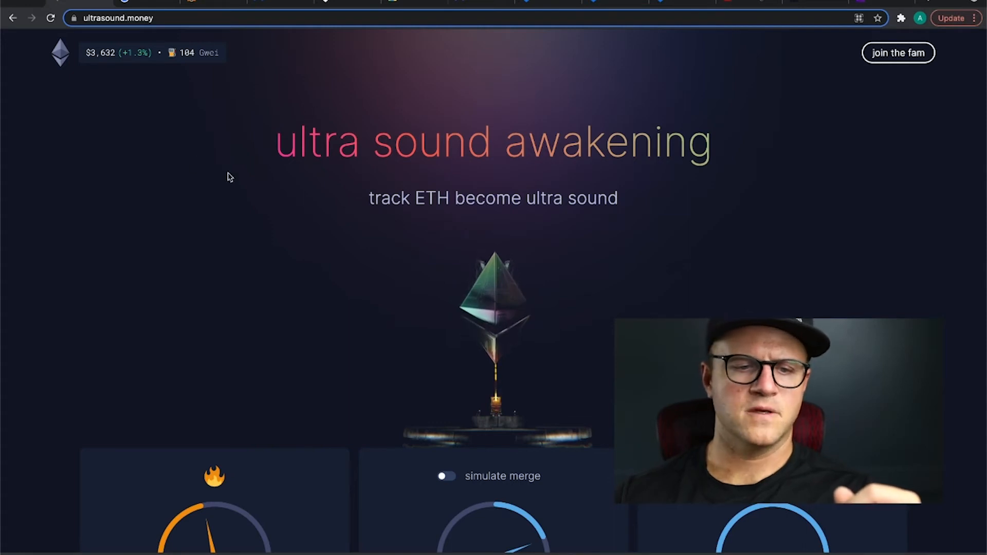
pyautogui.moveTo(211, 96)
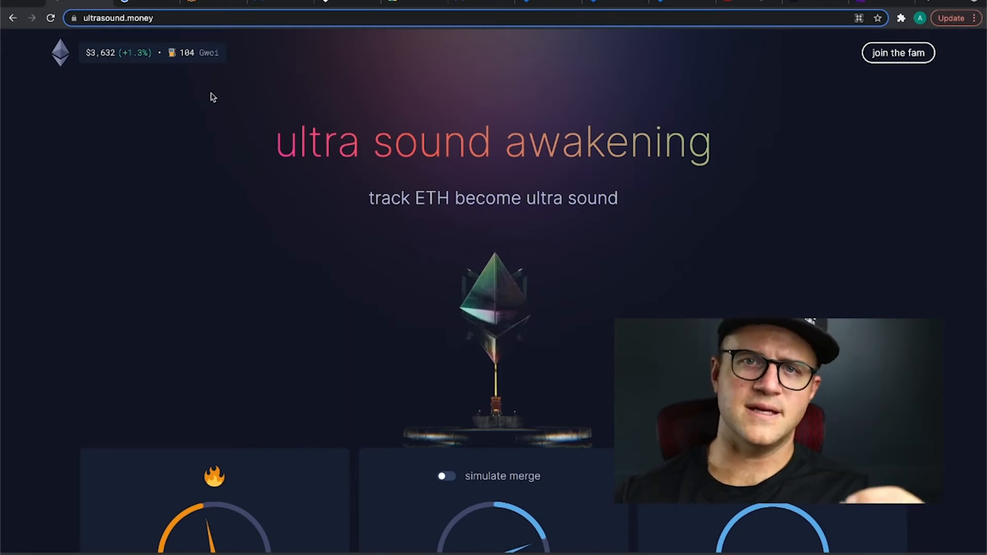
pyautogui.moveTo(271, 106)
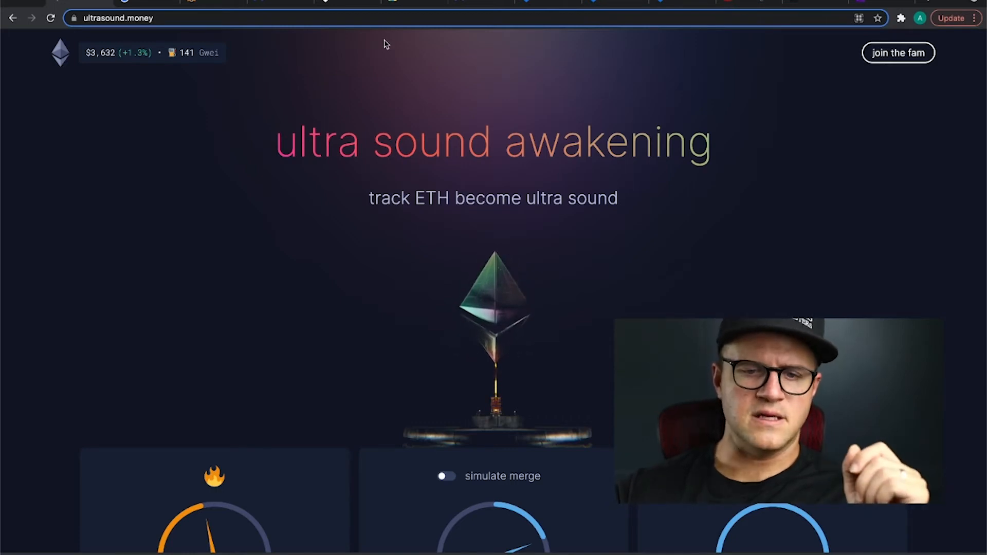
pyautogui.moveTo(358, 80)
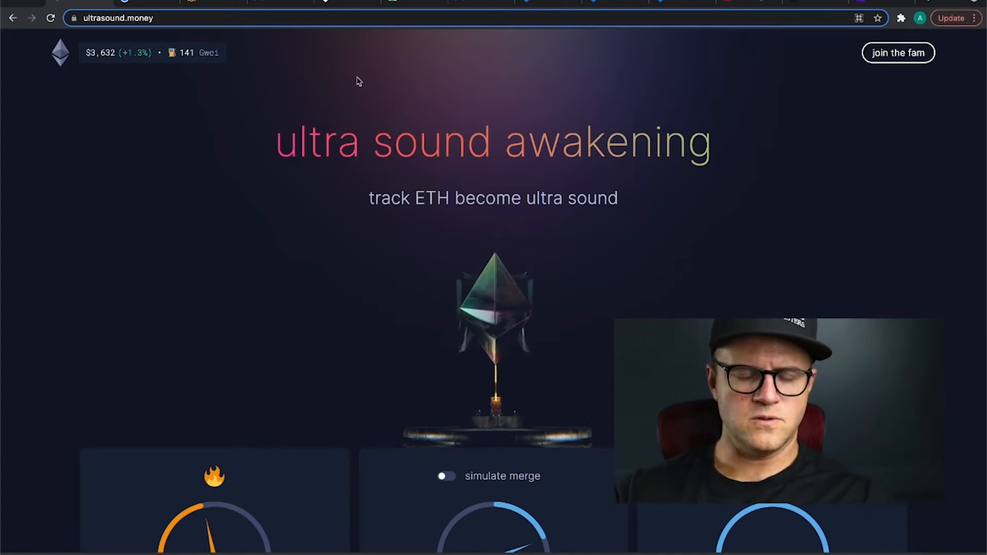
pyautogui.moveTo(533, 5)
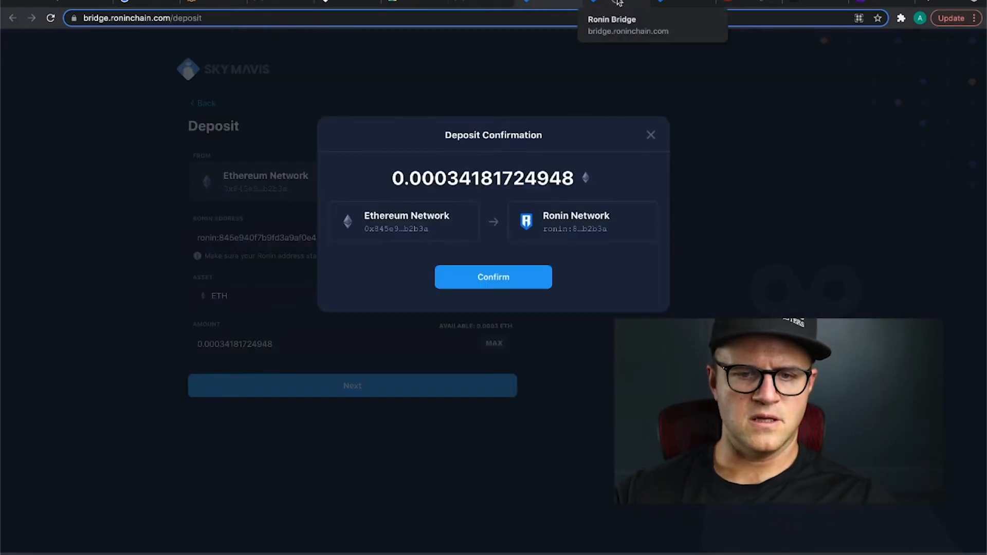
pyautogui.click(651, 135)
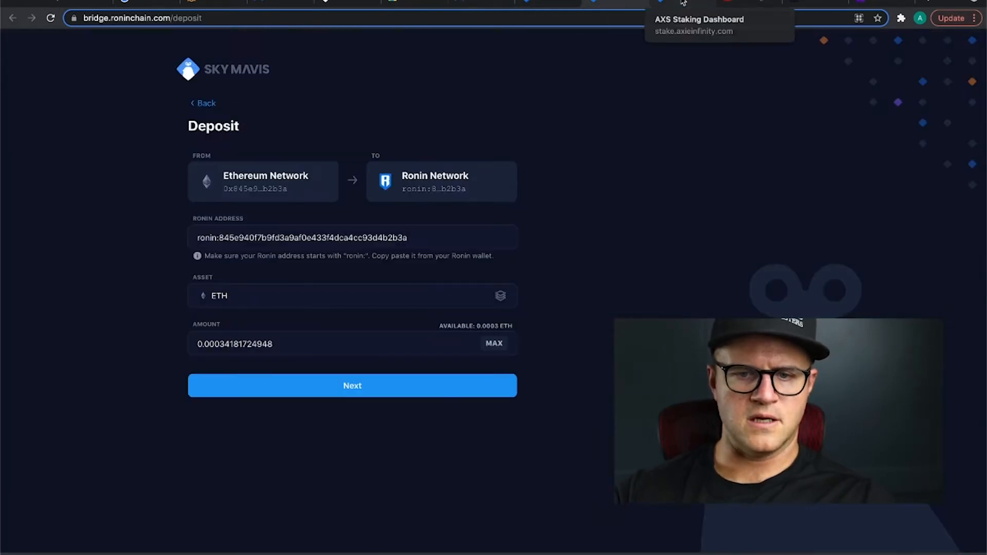
pyautogui.click(699, 19)
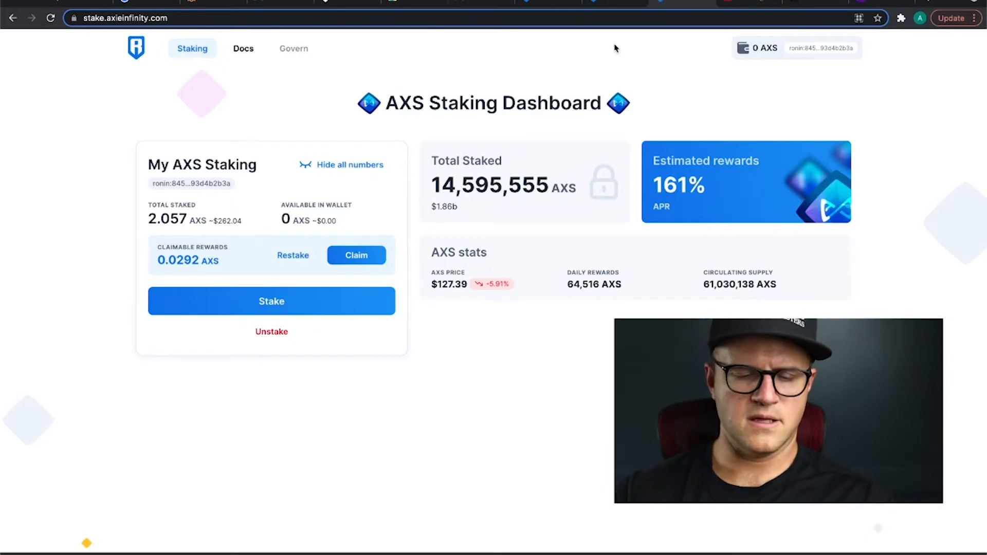
pyautogui.write('r')
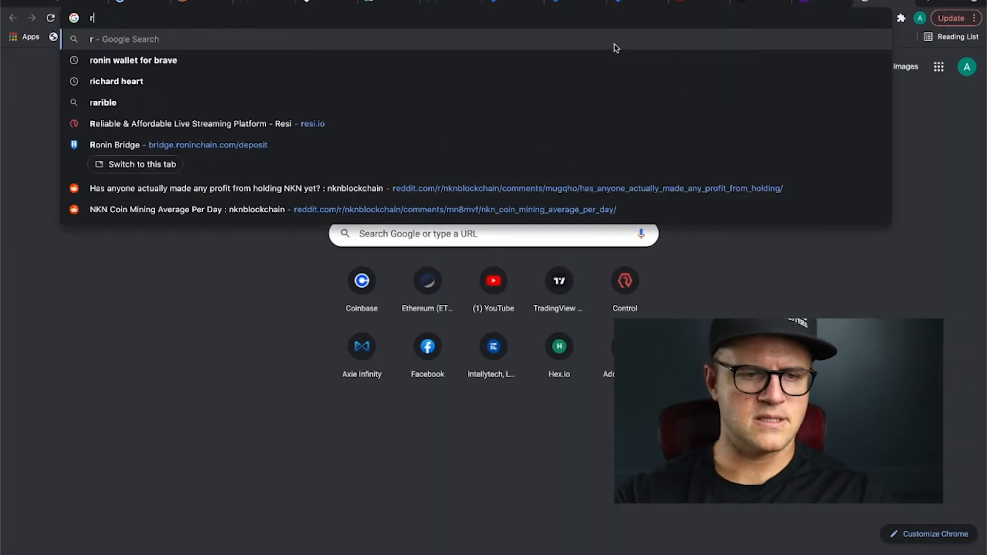
pyautogui.write('onin')
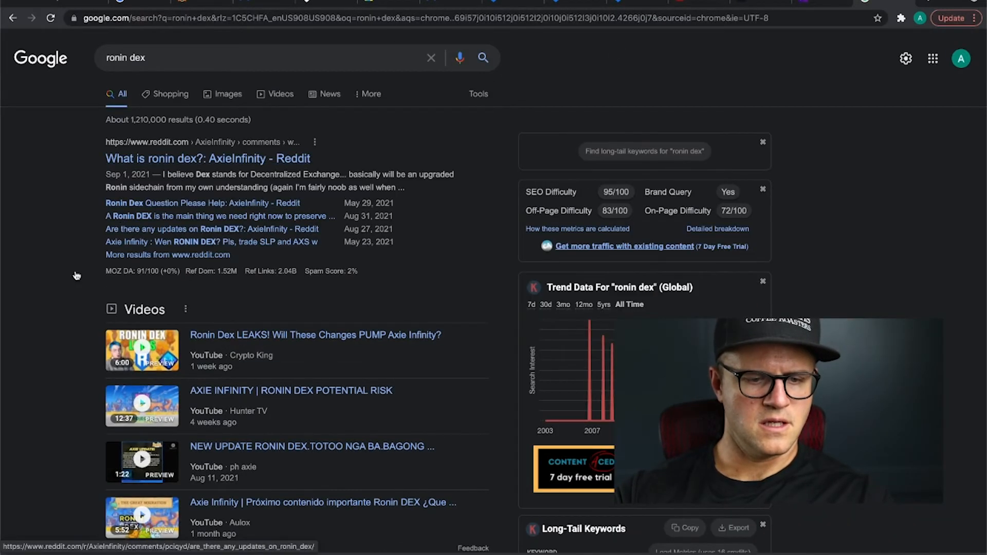
pyautogui.scroll(-3)
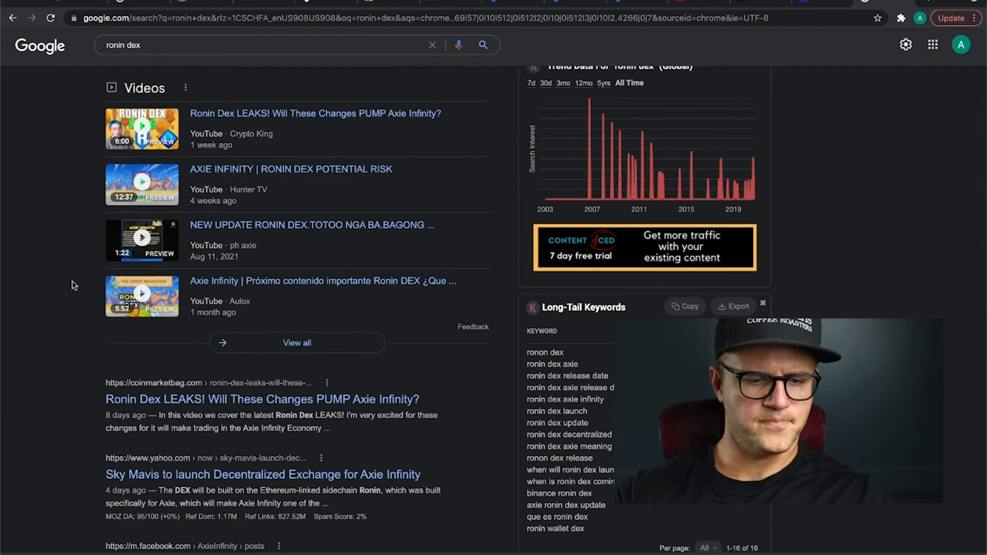
pyautogui.scroll(-3)
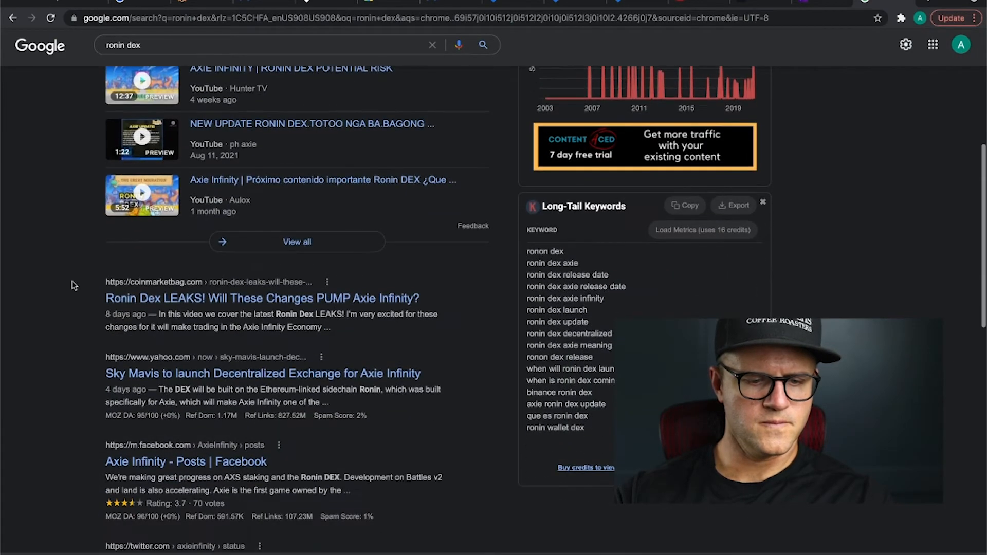
pyautogui.scroll(-3)
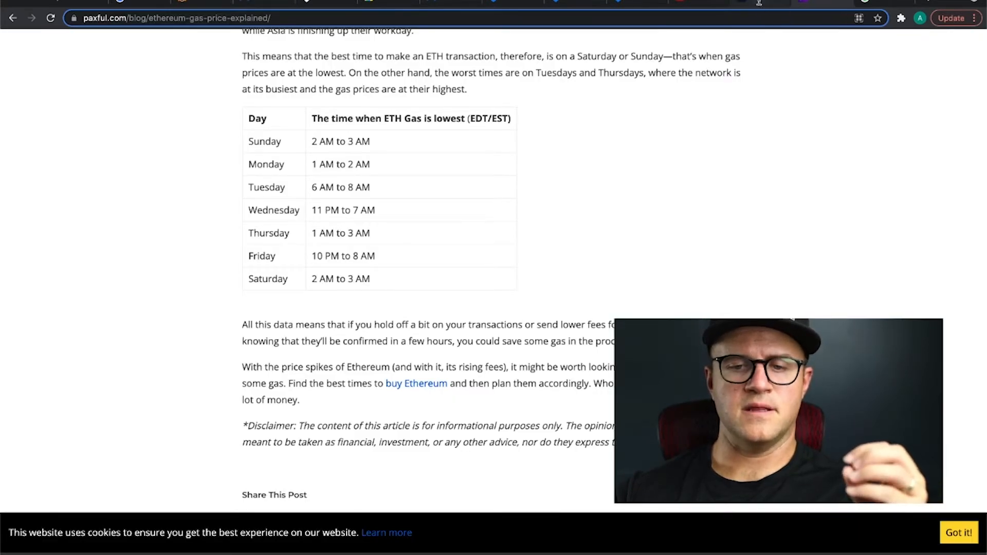
pyautogui.scroll(3)
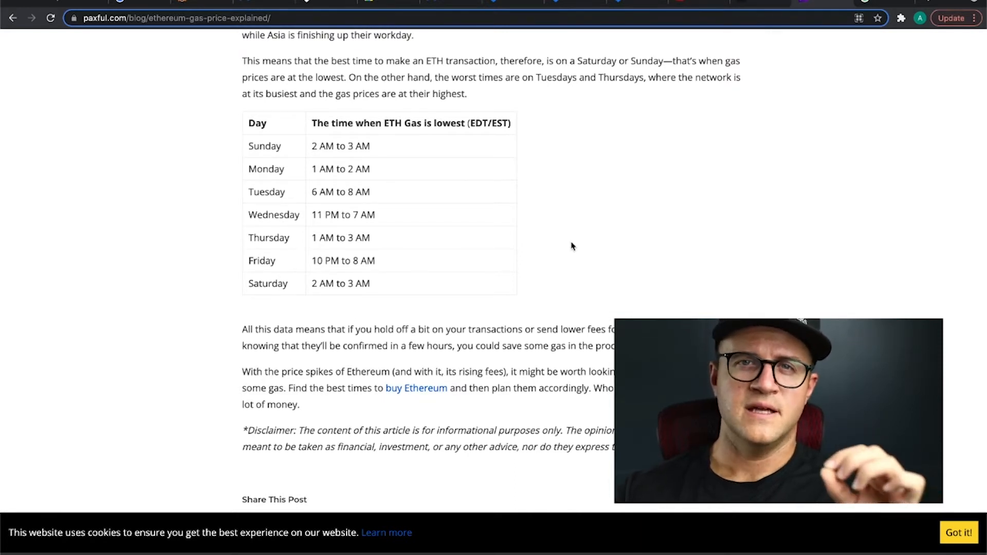
pyautogui.moveTo(688, 200)
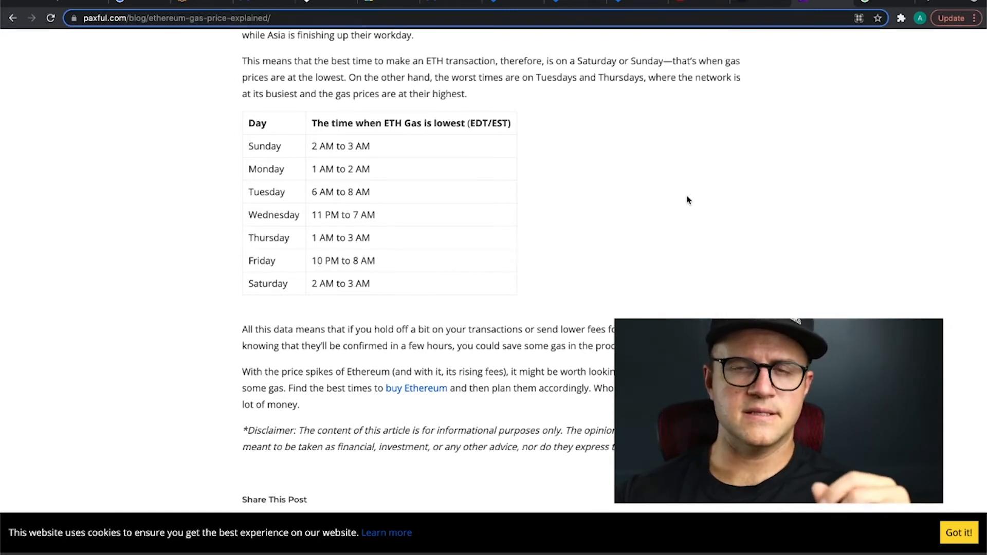
pyautogui.moveTo(533, 182)
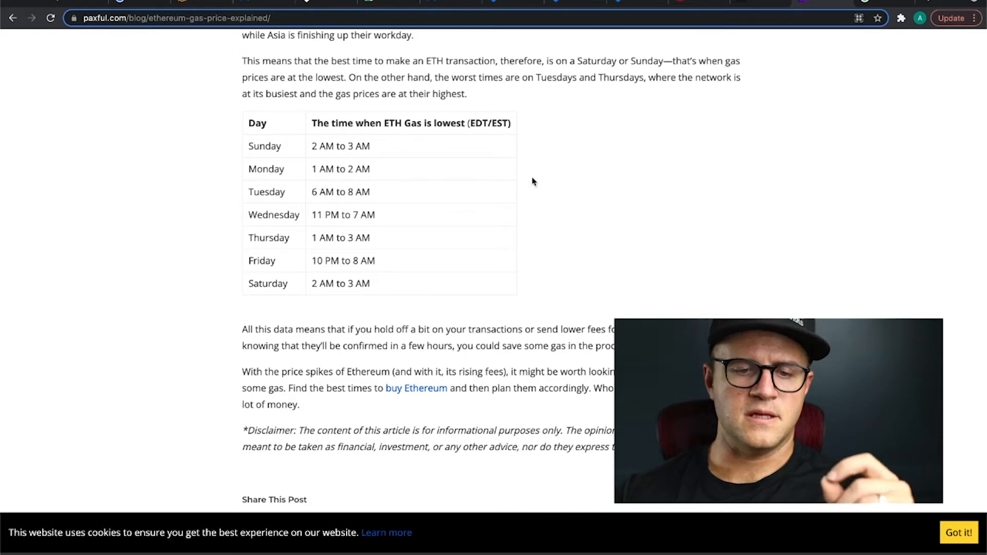
pyautogui.moveTo(577, 152)
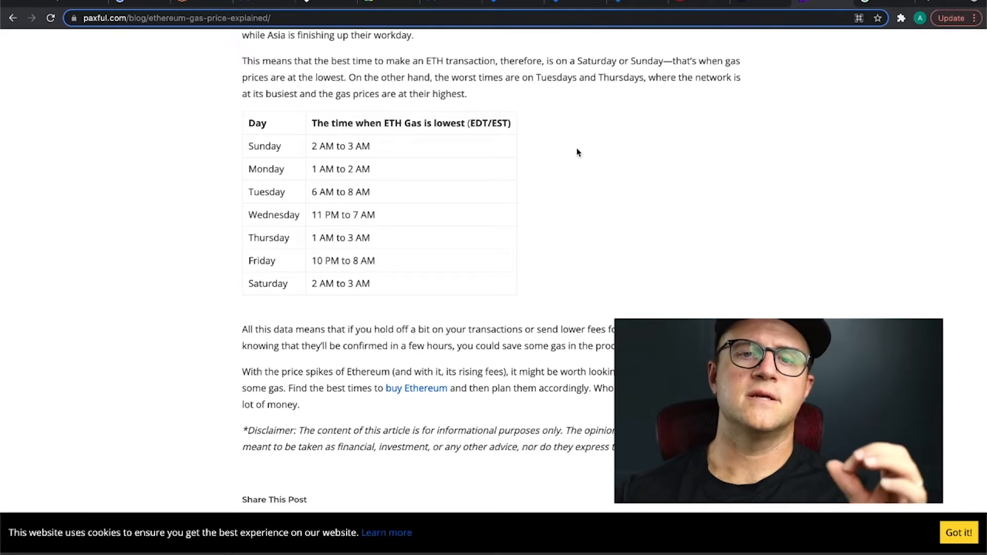
pyautogui.moveTo(585, 149)
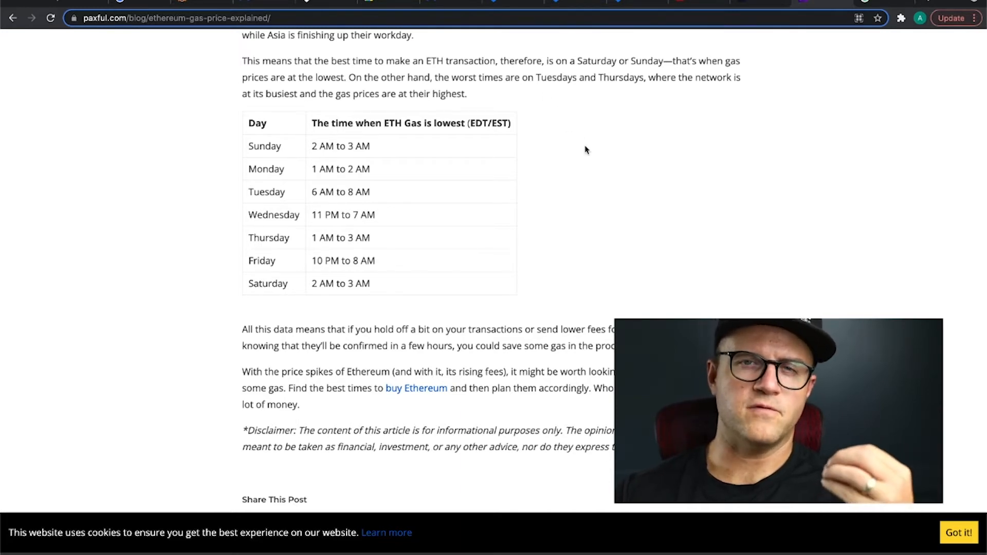
pyautogui.moveTo(601, 104)
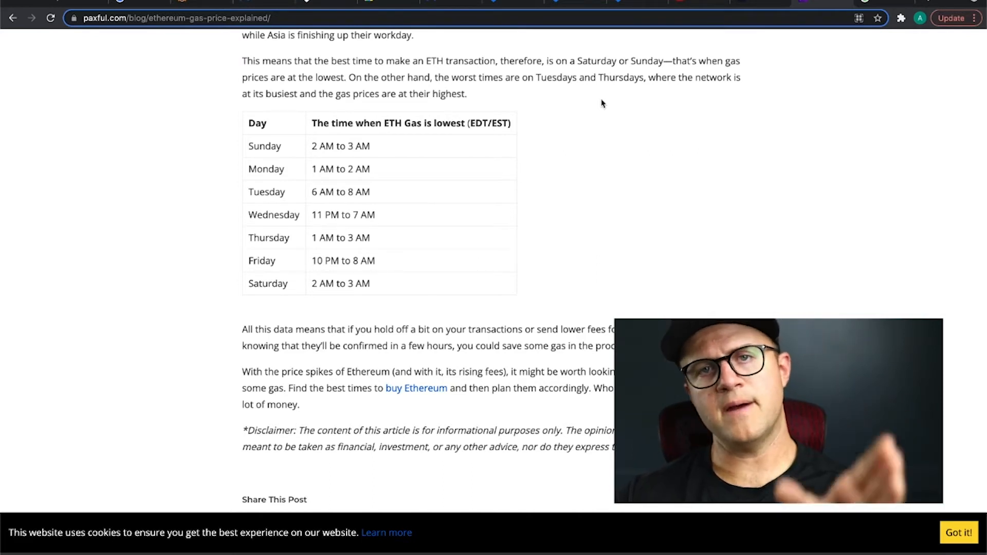
pyautogui.moveTo(517, 30)
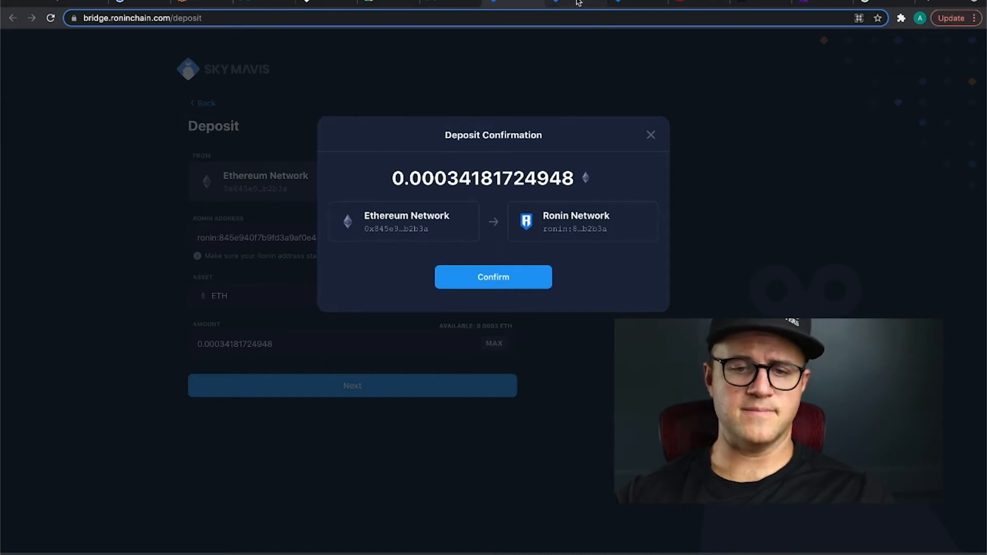
pyautogui.click(651, 135)
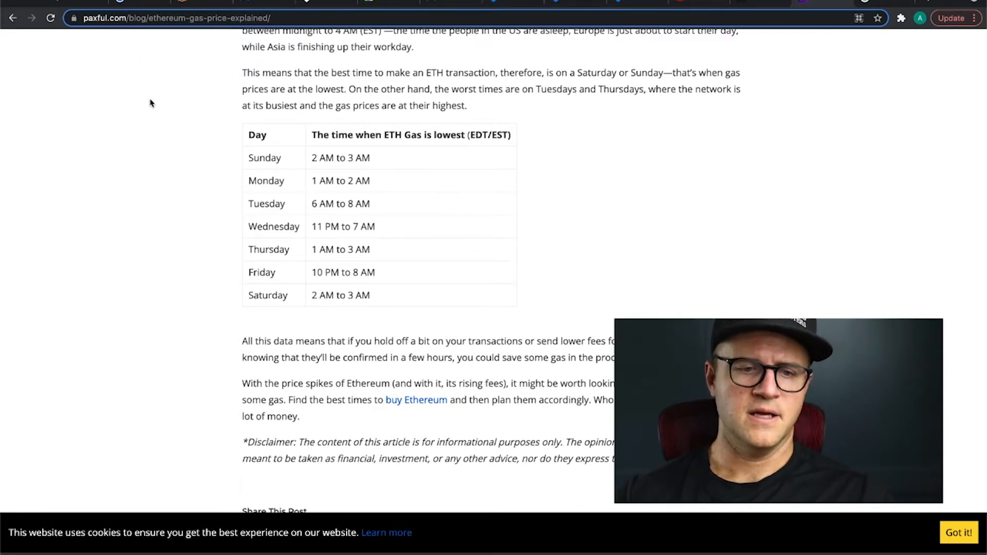
pyautogui.moveTo(539, 256)
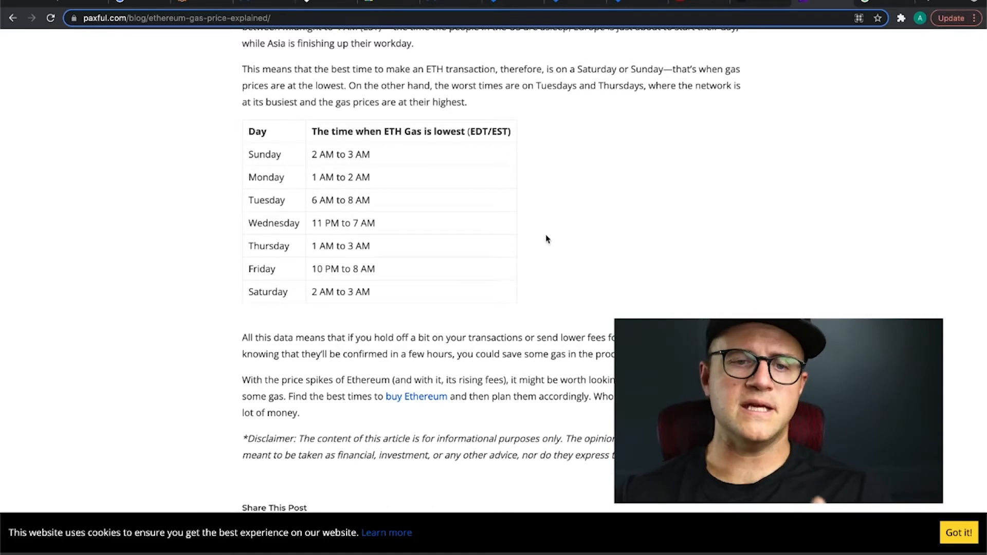
pyautogui.moveTo(231, 95)
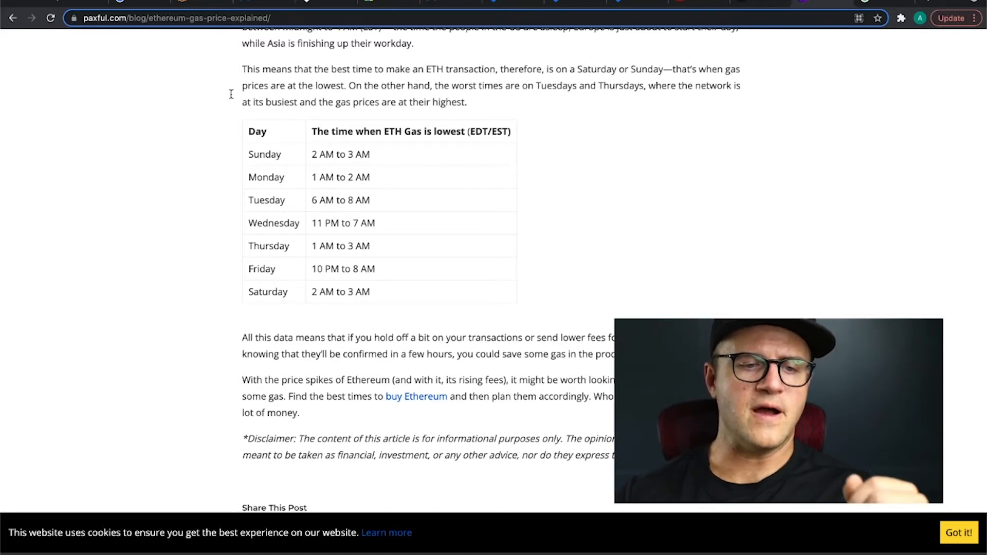
pyautogui.moveTo(232, 99)
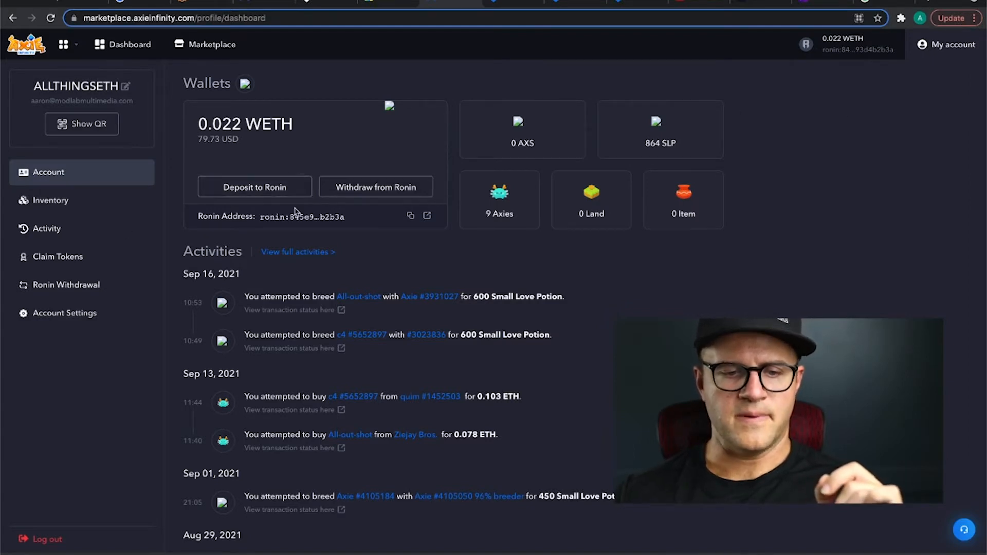
pyautogui.moveTo(272, 207)
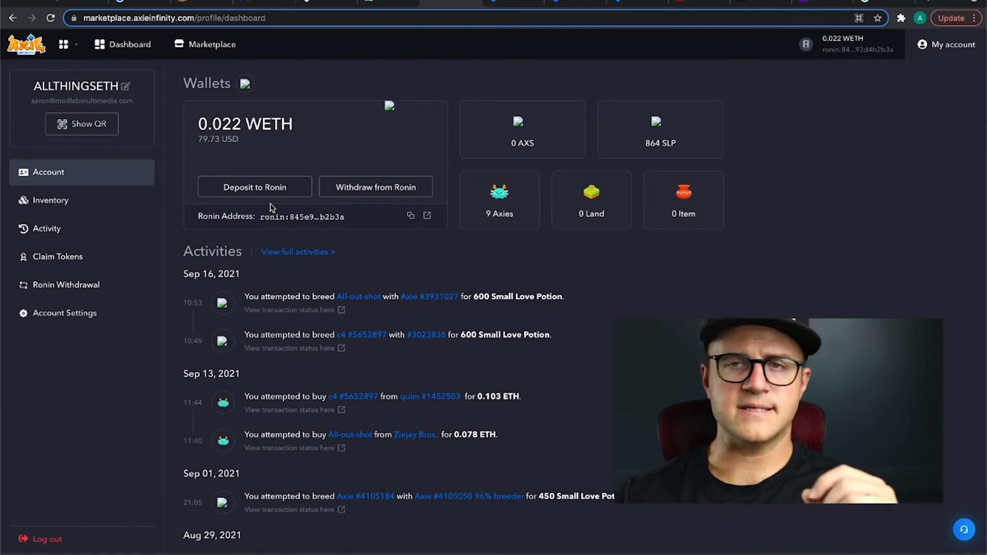
pyautogui.moveTo(211, 44)
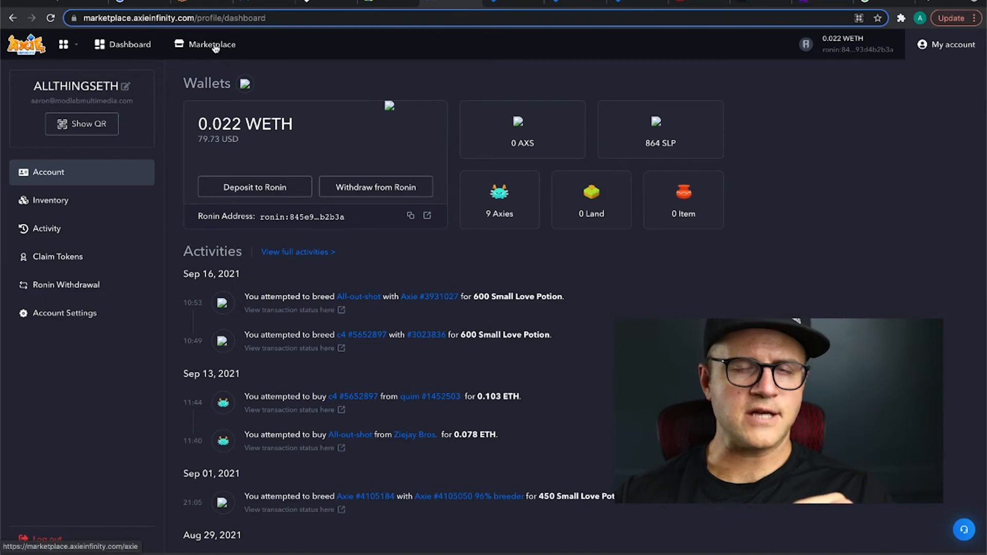
# Browse the Axie Infinity Marketplace grid of Axies for sale.
pyautogui.click(210, 44)
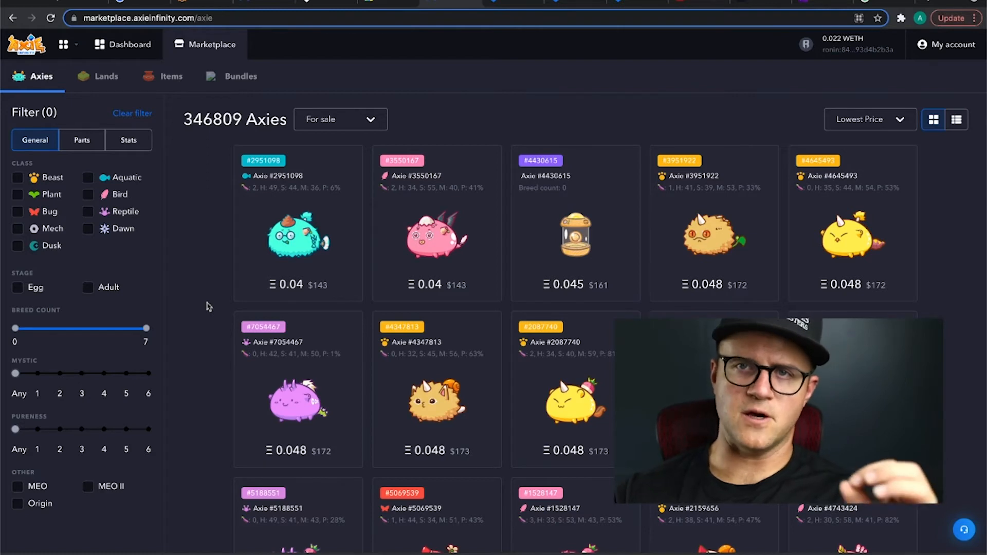
pyautogui.scroll(-3)
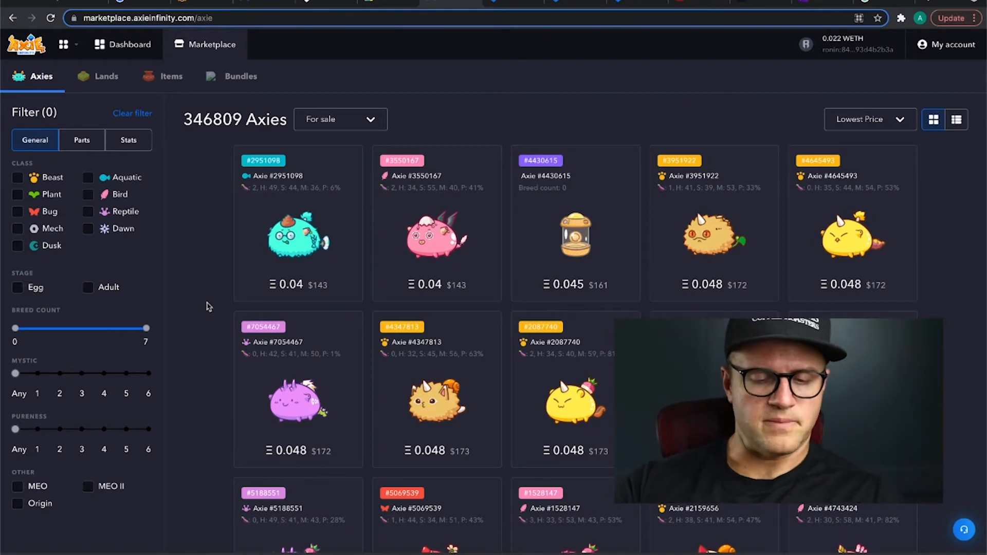
pyautogui.scroll(3)
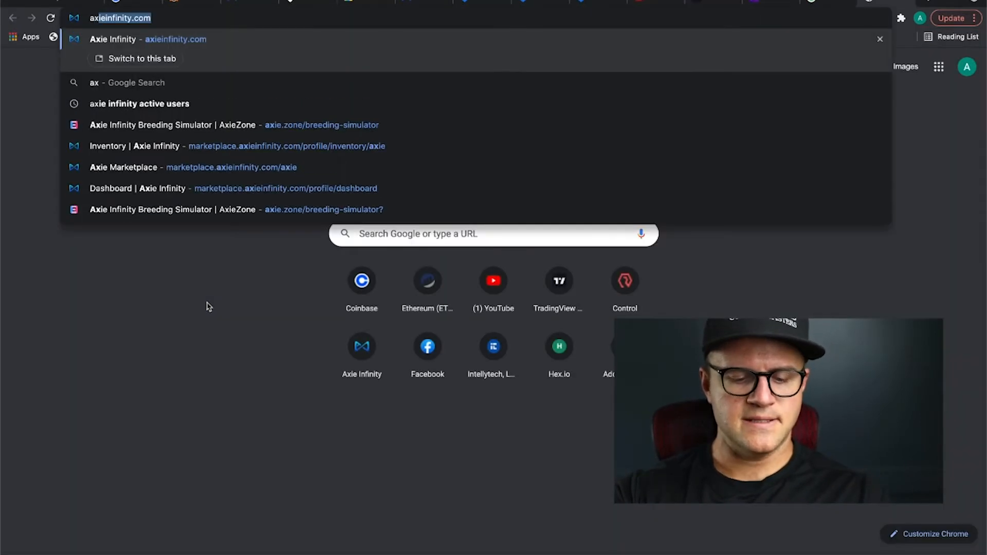
# Search Google for AxieZone, open its site, and view the Tools and Guides menus.
pyautogui.write('axiezone')
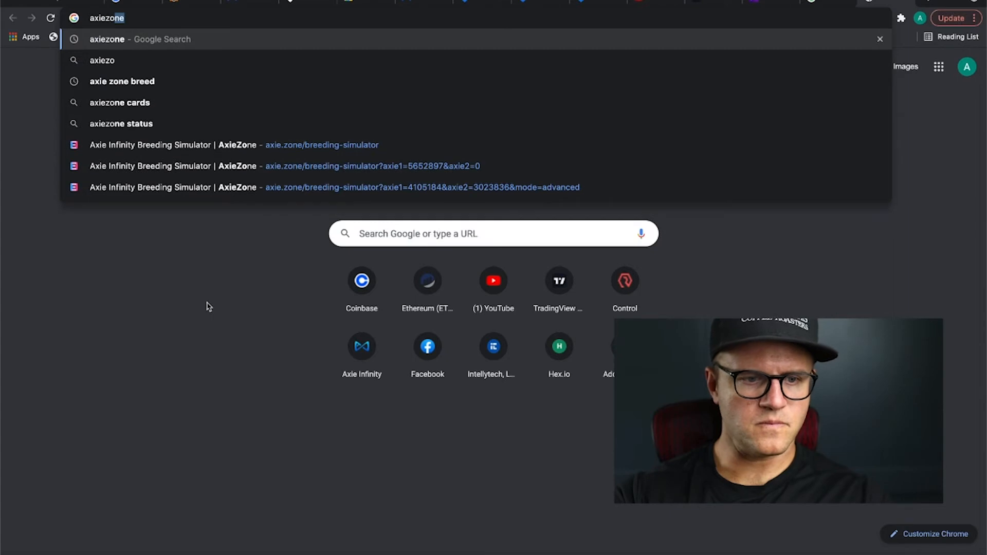
pyautogui.moveTo(123, 81)
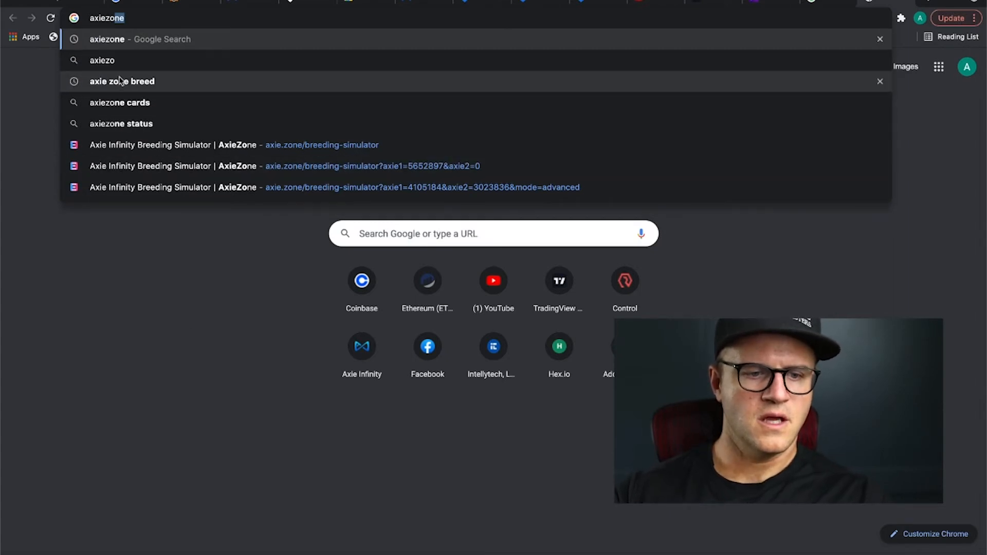
pyautogui.click(120, 102)
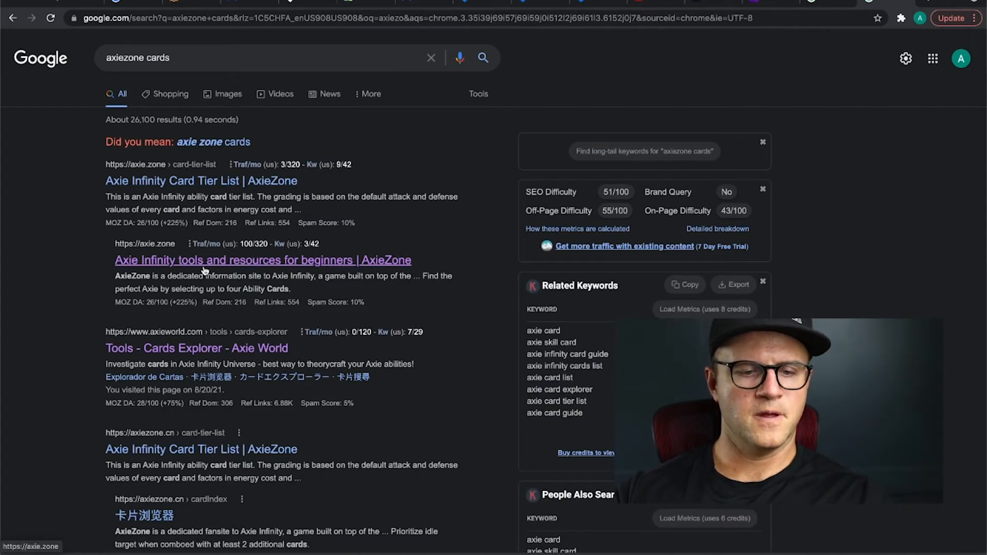
pyautogui.click(263, 260)
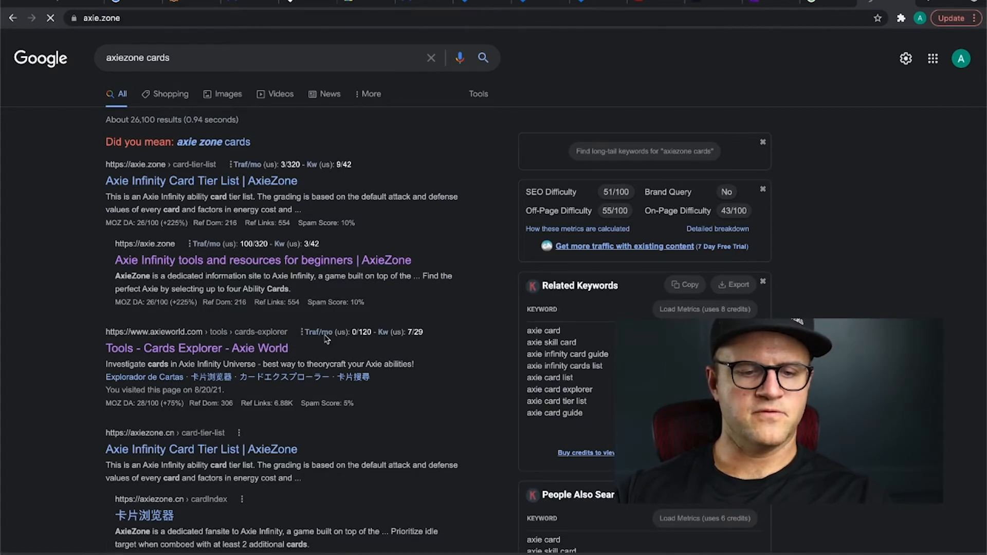
pyautogui.click(201, 181)
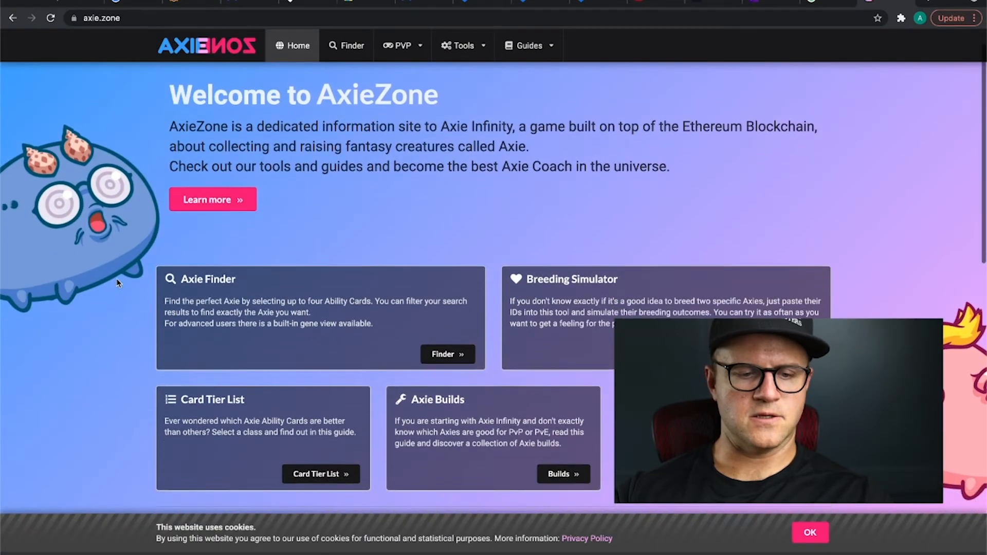
pyautogui.scroll(-3)
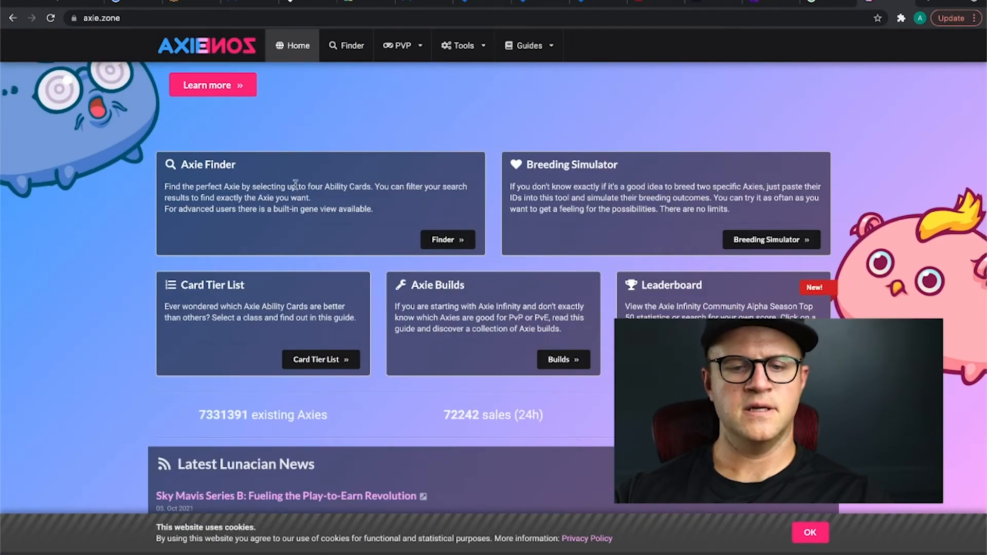
pyautogui.scroll(3)
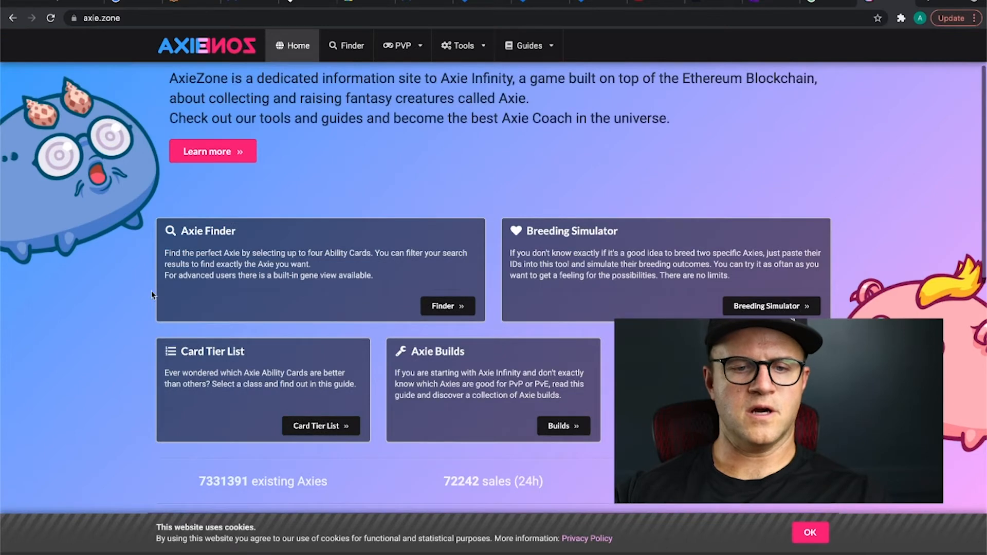
pyautogui.click(462, 45)
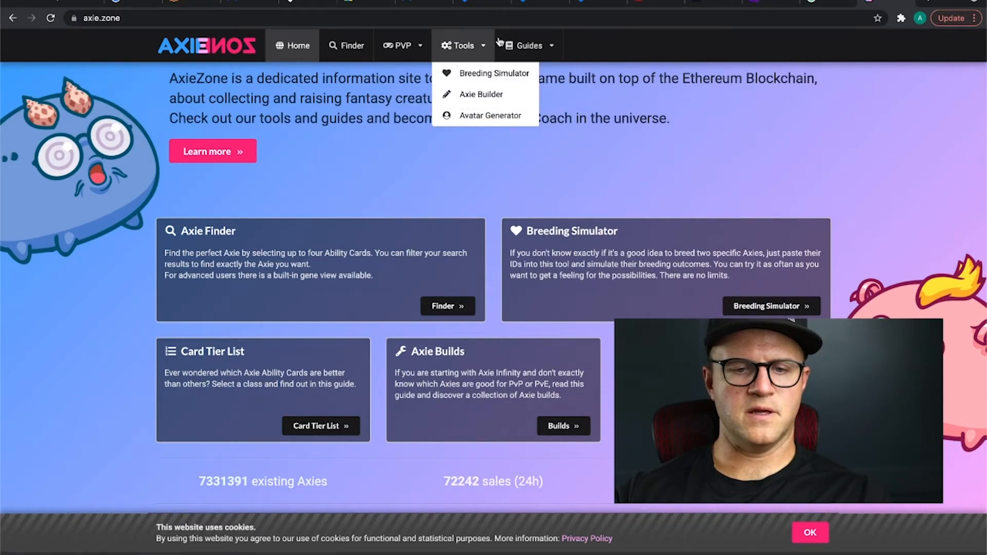
pyautogui.click(529, 45)
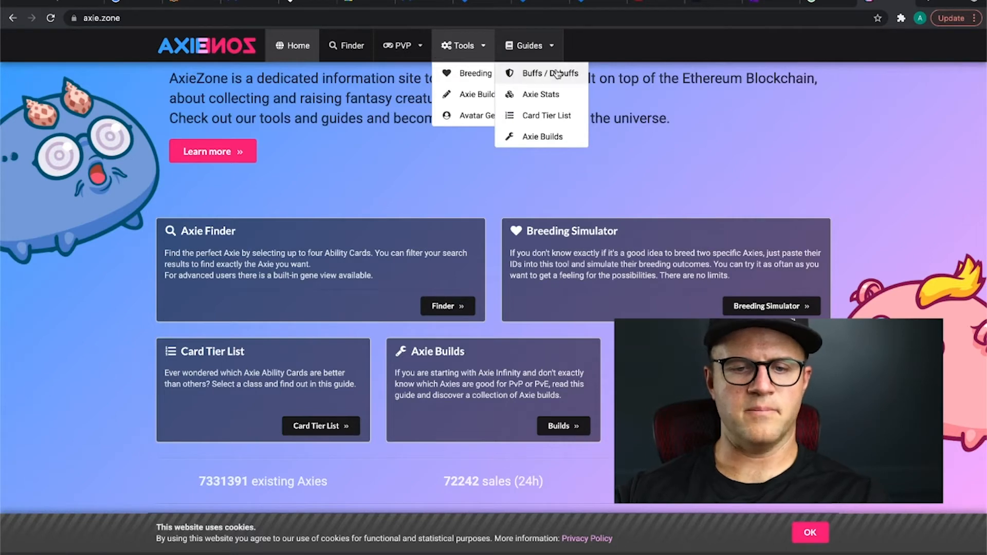
pyautogui.moveTo(544, 116)
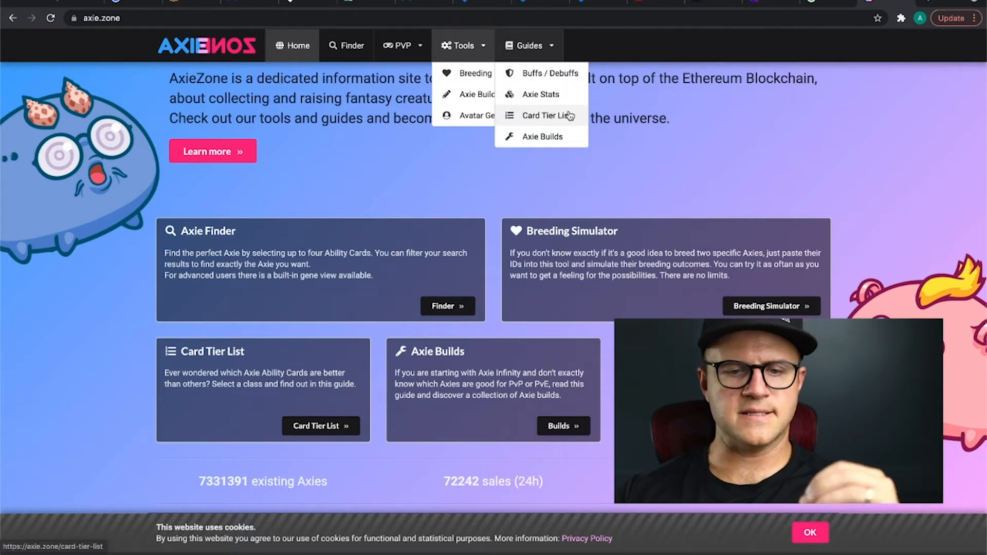
pyautogui.moveTo(542, 137)
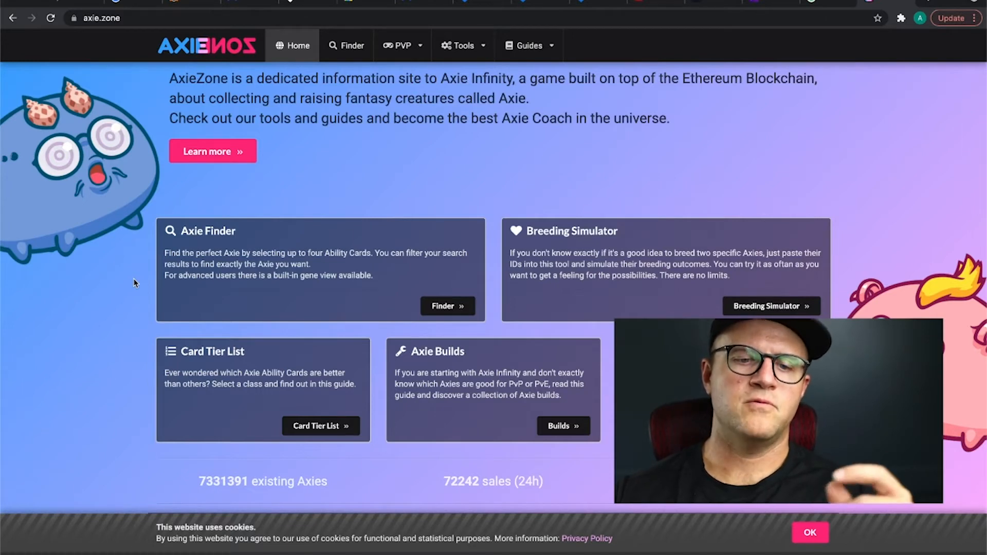
# Browse AxieZone's PVP and Tools menus and scroll through its home page.
pyautogui.click(401, 45)
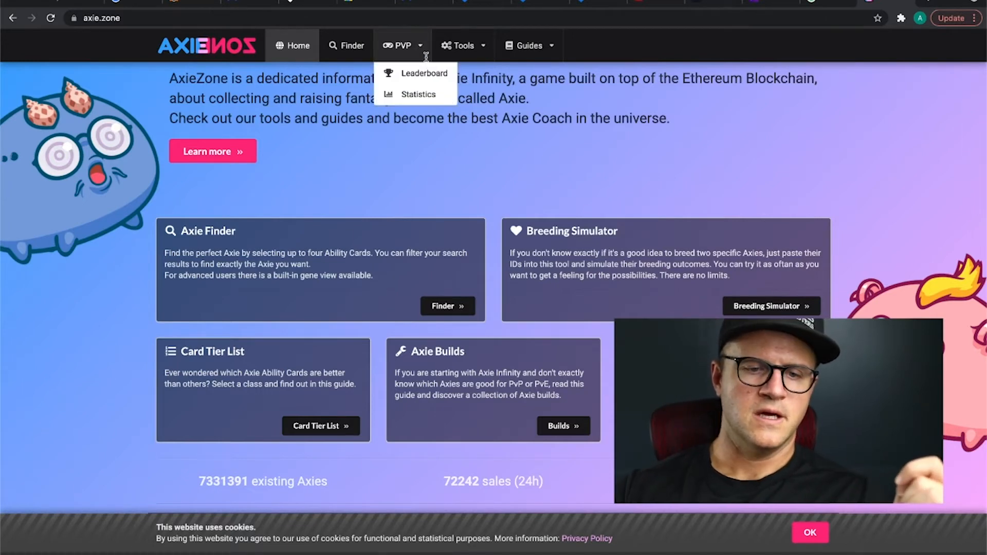
pyautogui.moveTo(463, 46)
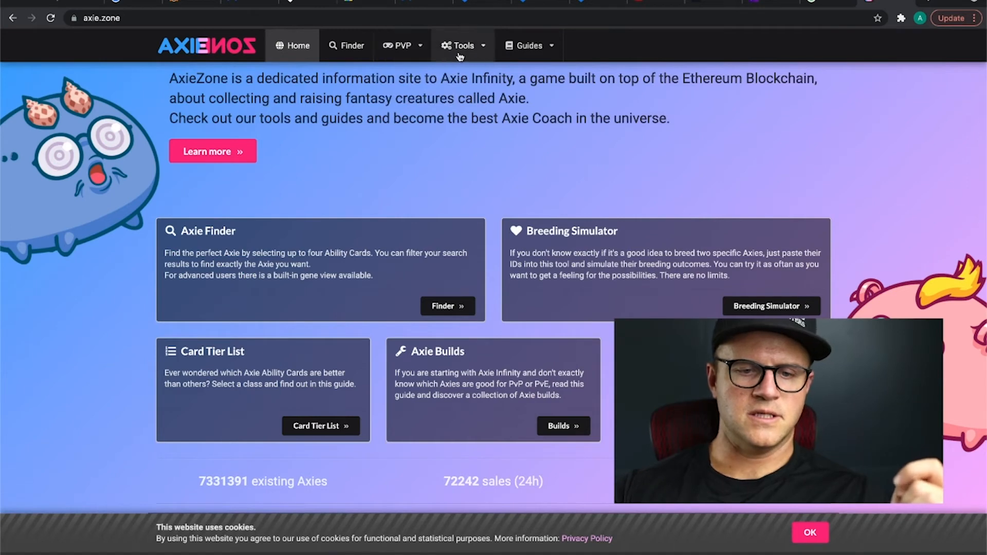
pyautogui.click(463, 46)
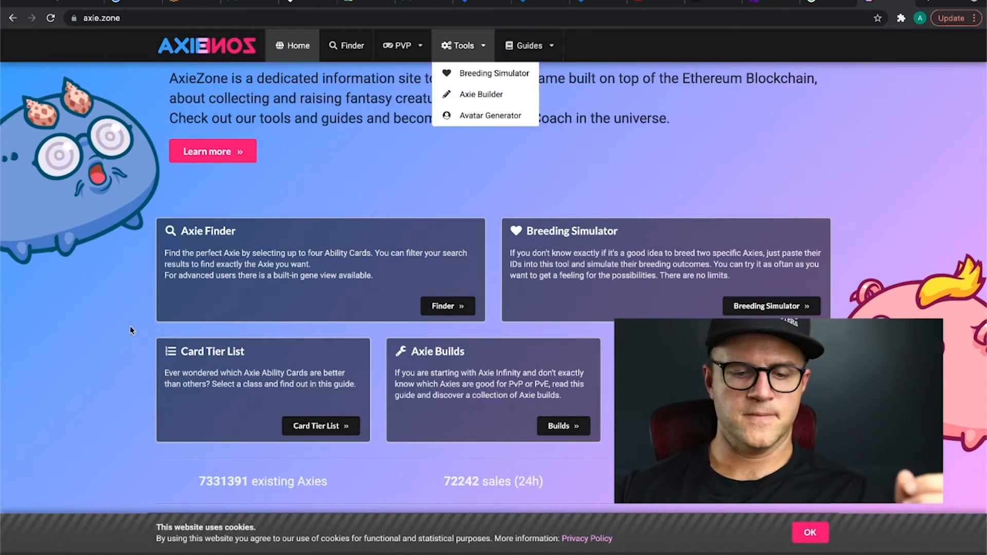
pyautogui.scroll(-3)
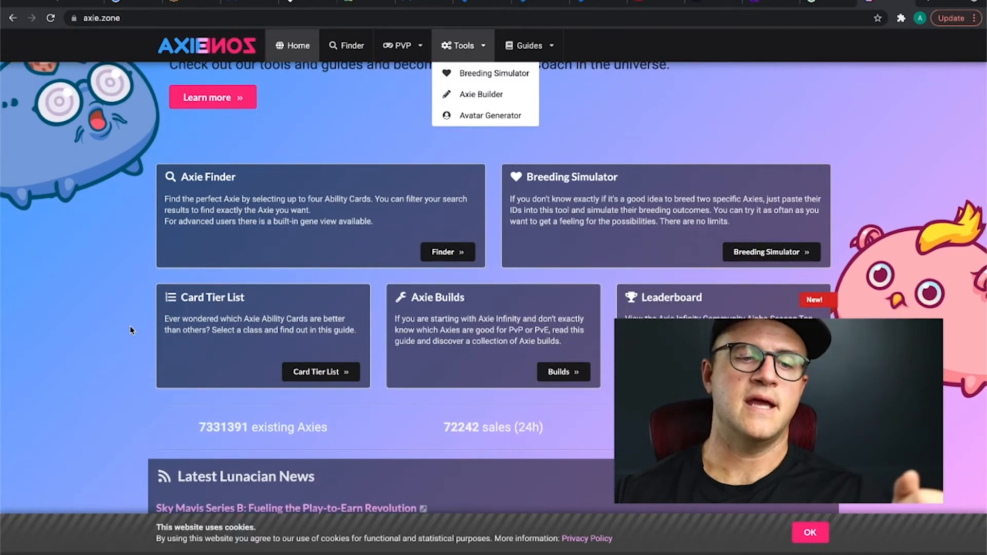
pyautogui.scroll(-3)
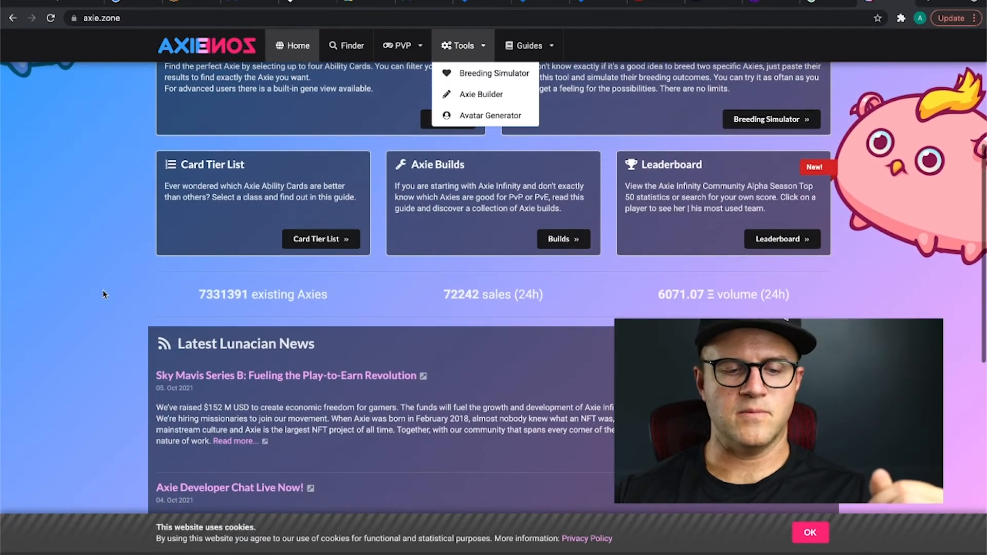
pyautogui.scroll(-3)
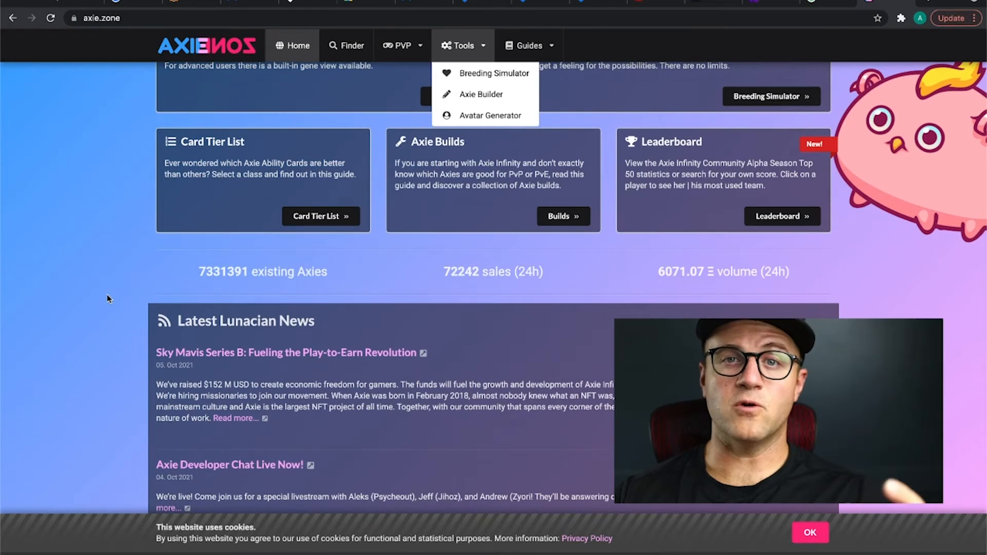
pyautogui.scroll(3)
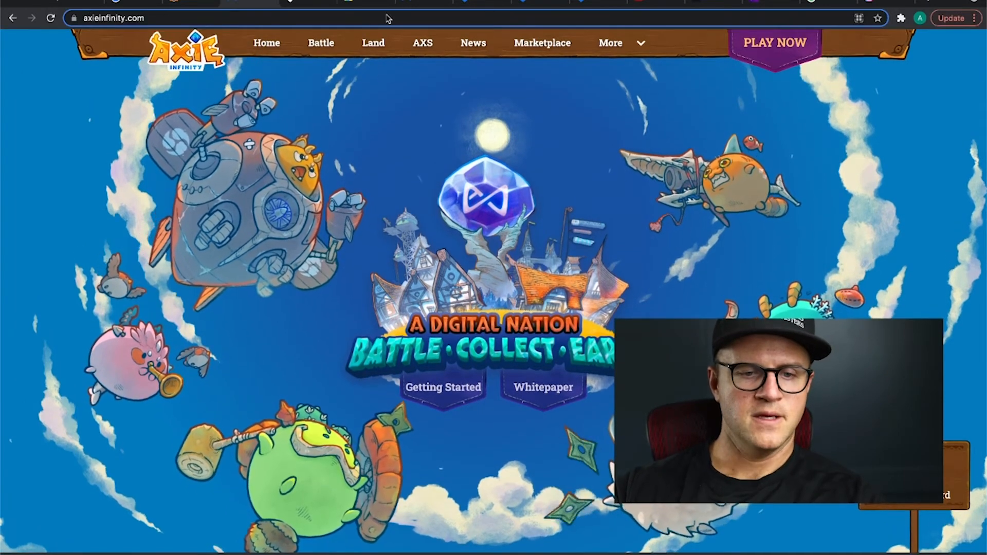
# Go to the Marketplace profile dashboard and view the inventory of 9 Axies.
pyautogui.click(541, 42)
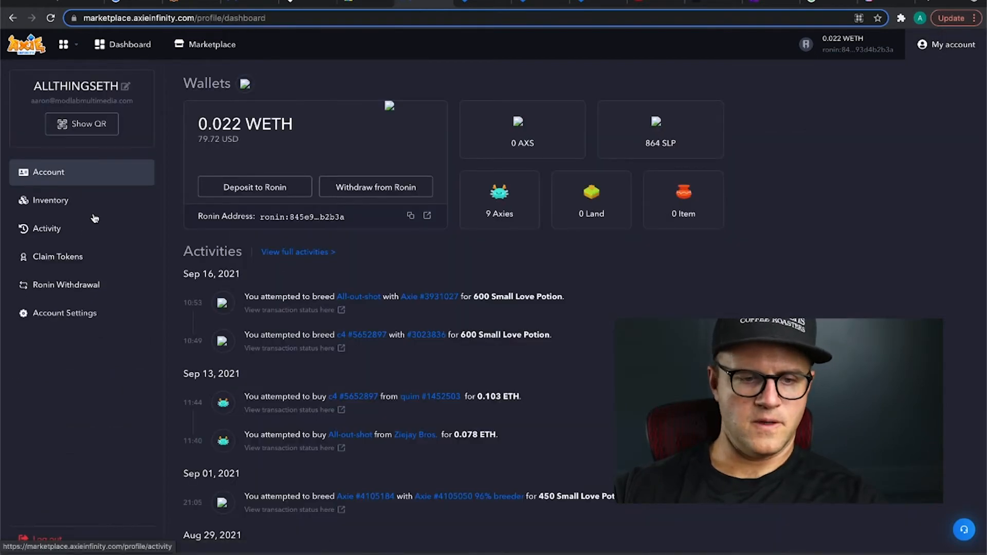
pyautogui.click(50, 200)
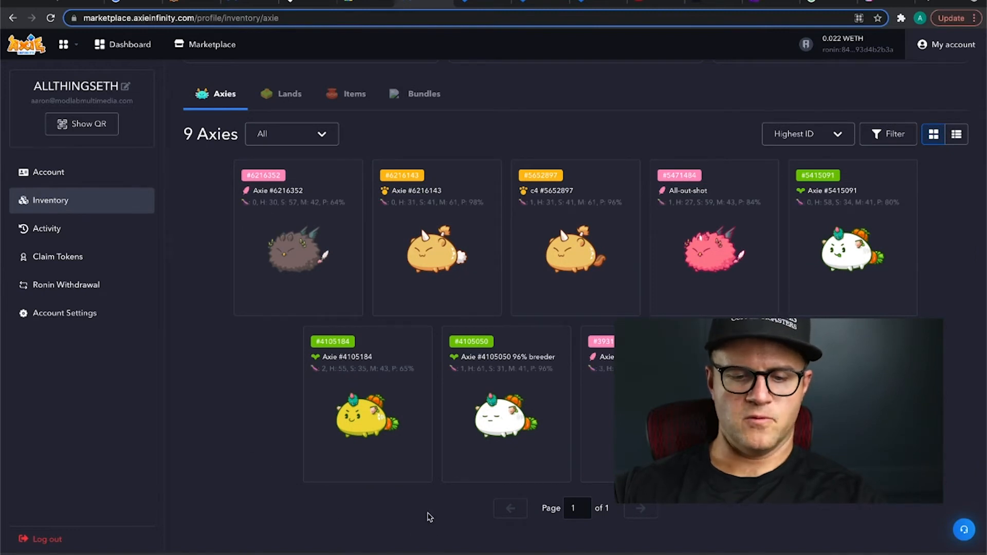
pyautogui.moveTo(368, 415)
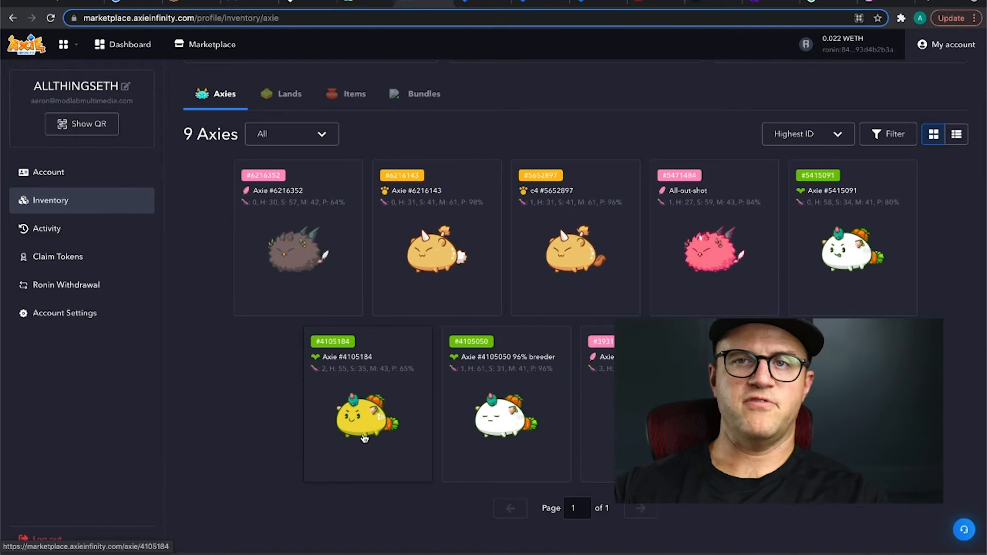
# Open Axie #4105184 and scroll through its body parts and ability cards, such as October Treat.
pyautogui.click(368, 416)
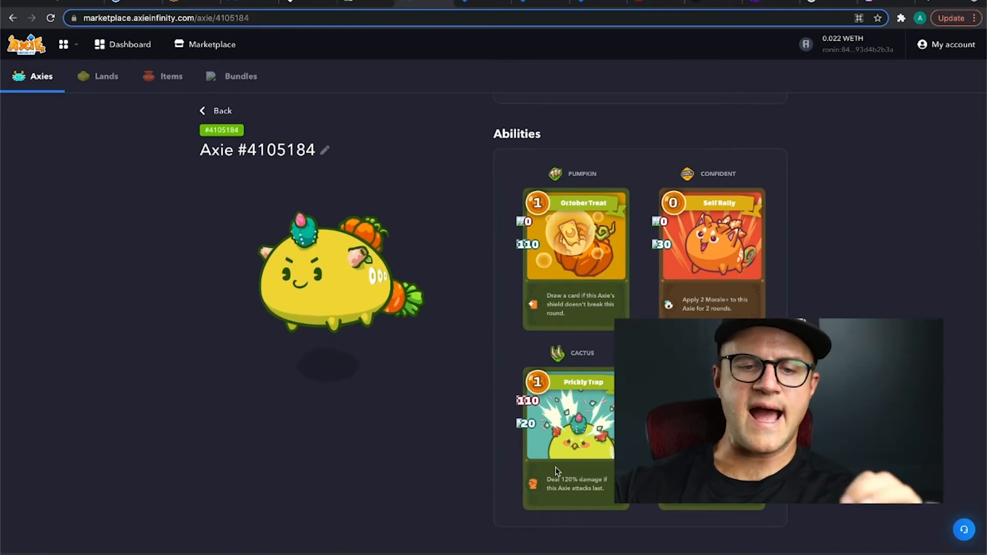
pyautogui.scroll(-3)
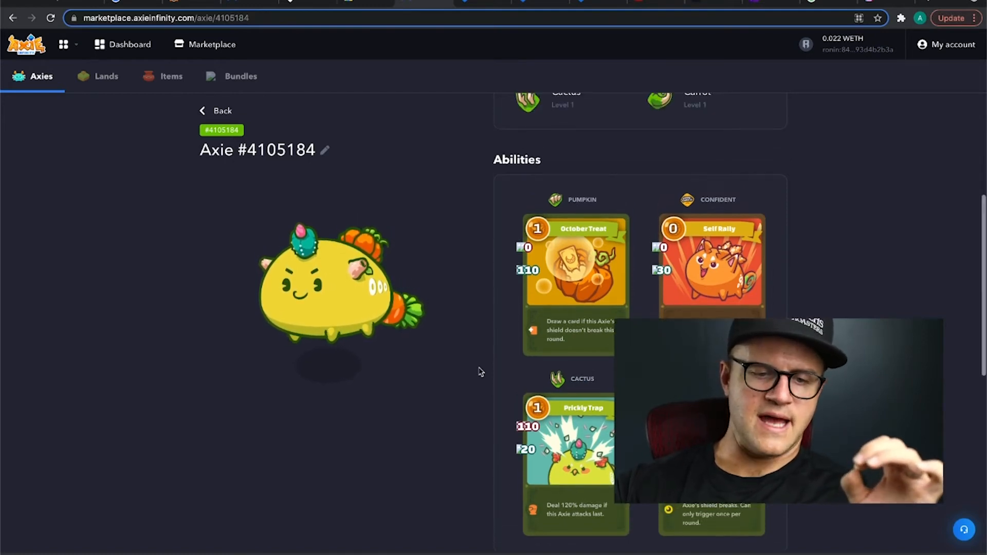
pyautogui.scroll(3)
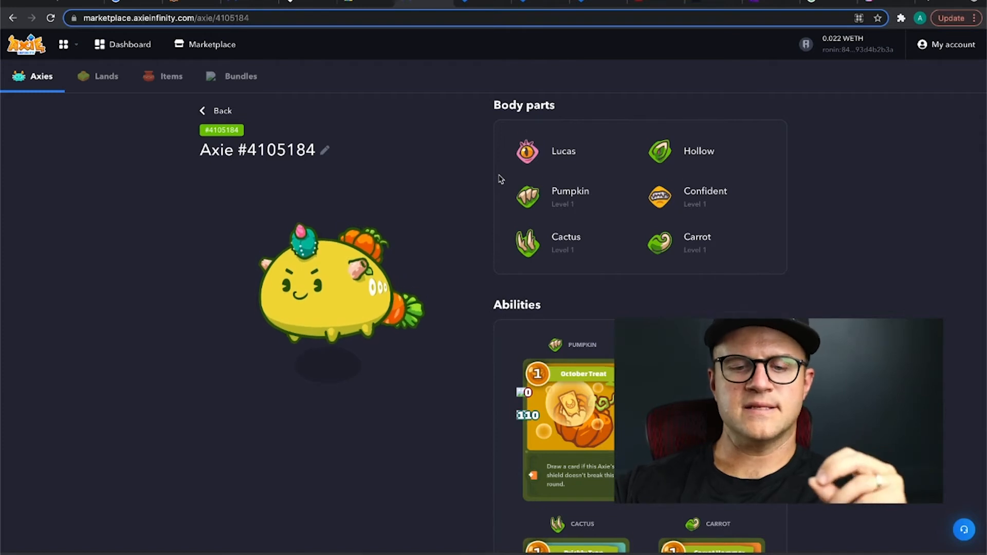
pyautogui.scroll(-3)
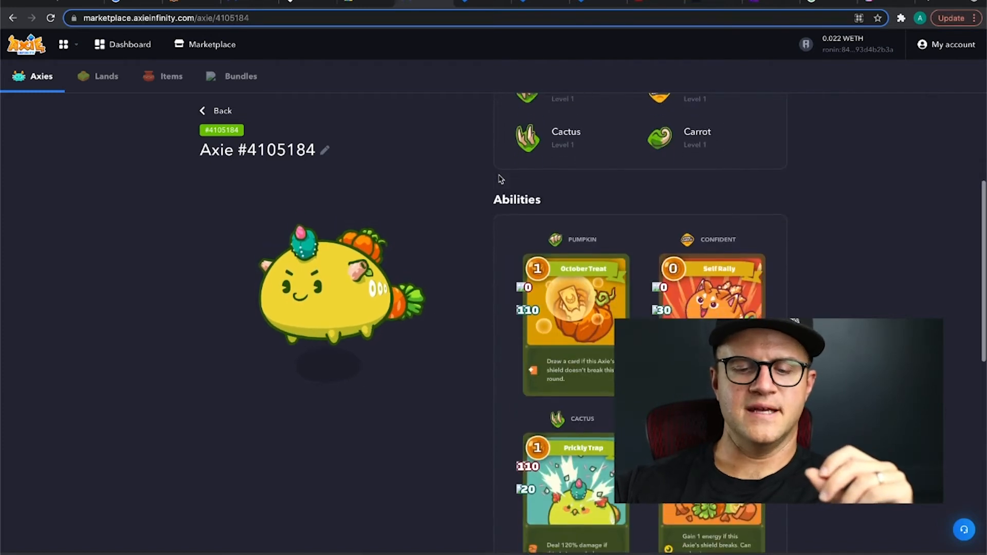
pyautogui.scroll(-3)
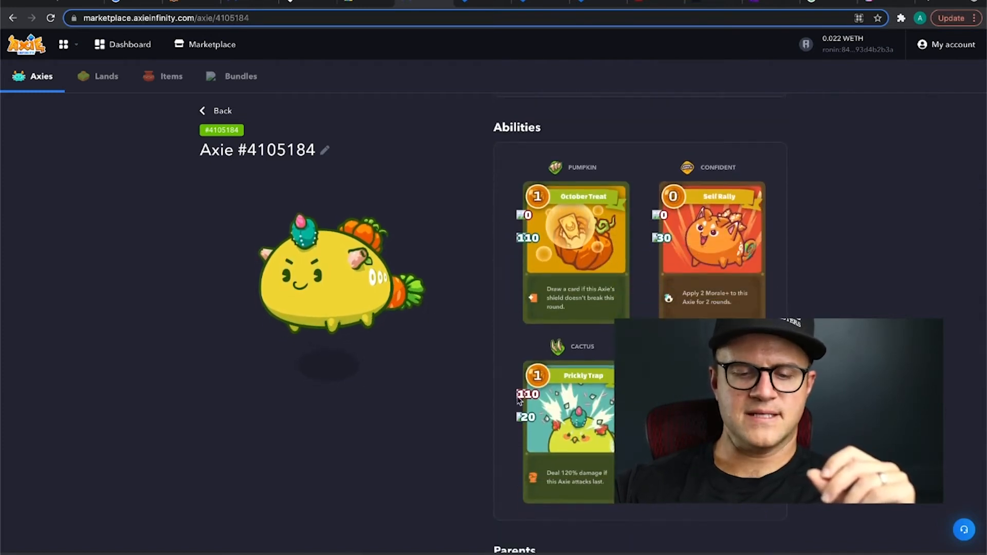
pyautogui.moveTo(474, 432)
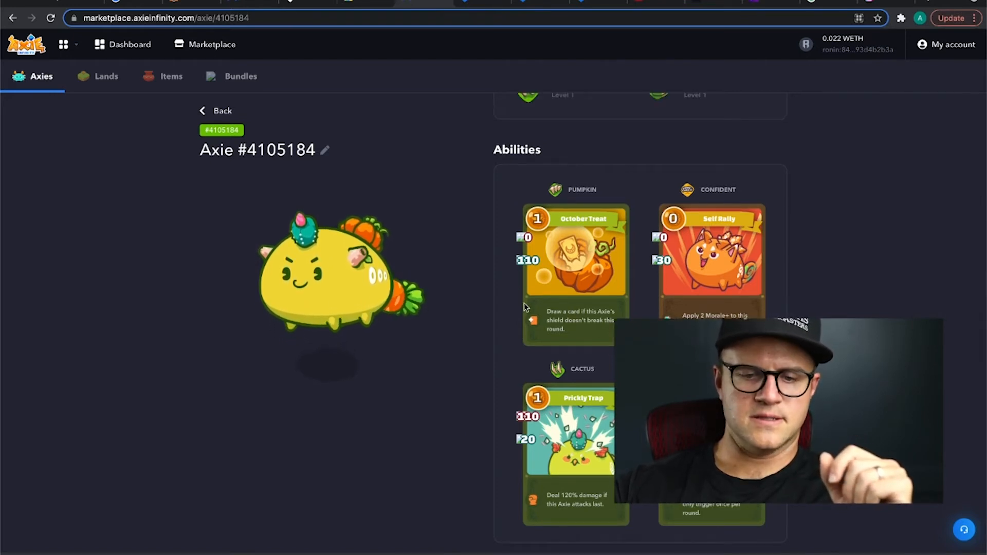
pyautogui.scroll(-3)
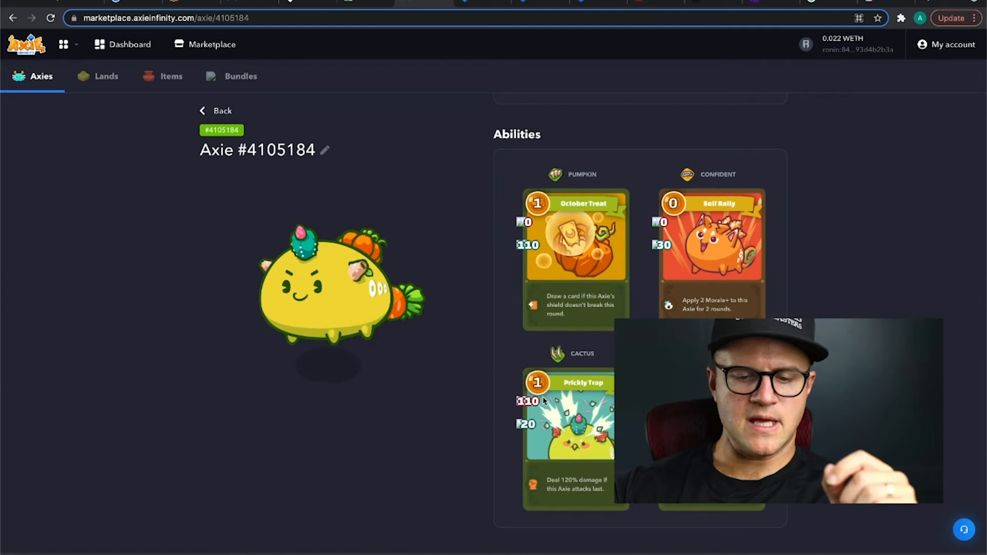
pyautogui.scroll(-3)
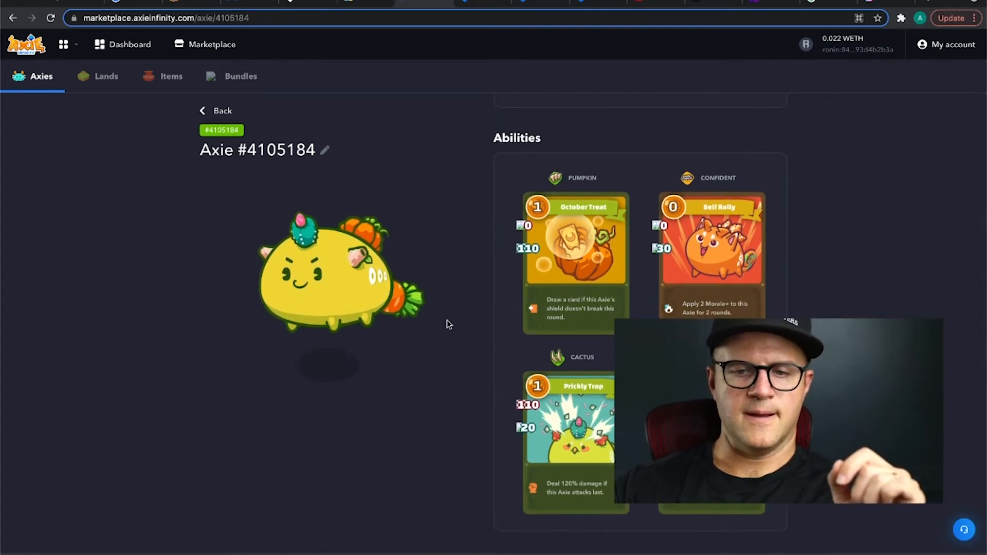
pyautogui.scroll(-3)
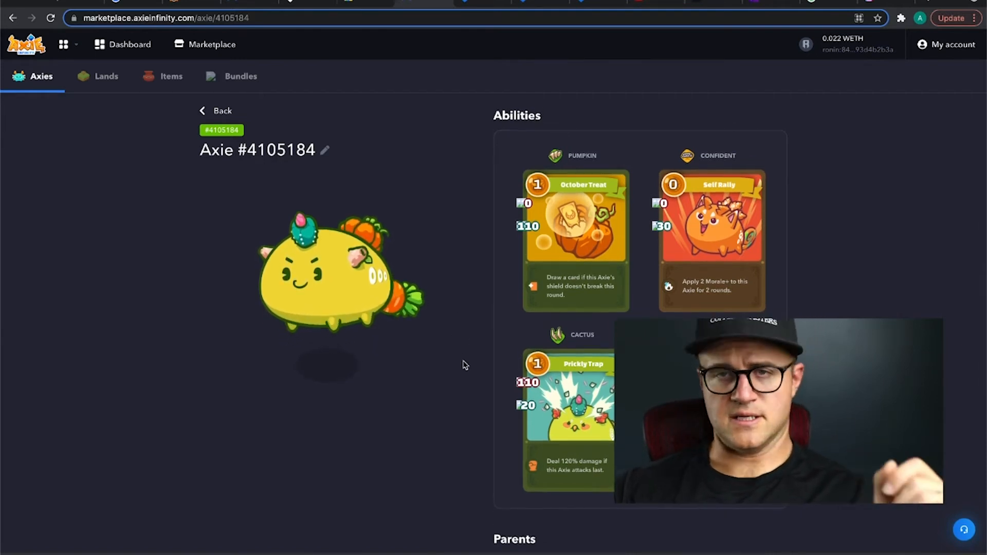
pyautogui.scroll(-3)
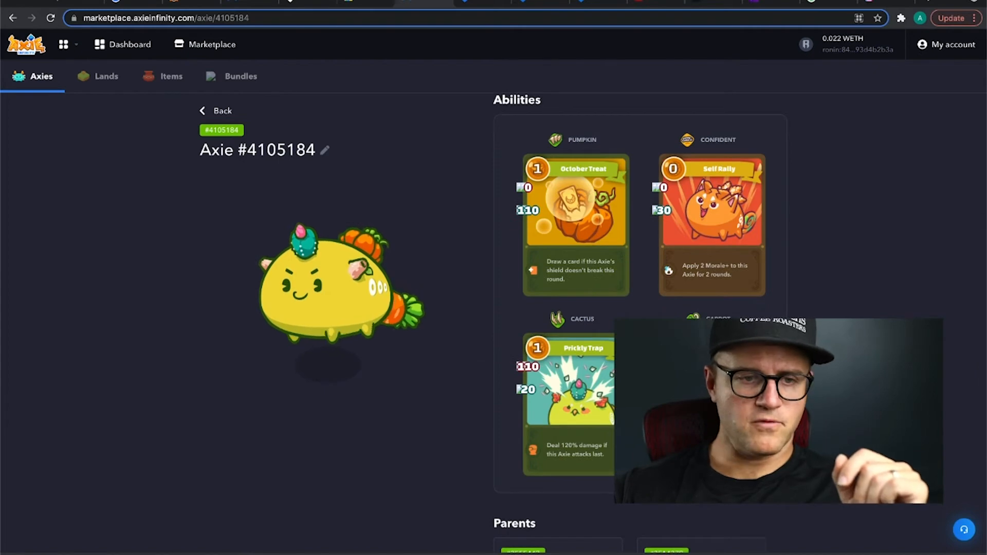
# Reopen Axie #4105184 from the inventory and scroll to its parents, children and sale history.
pyautogui.click(215, 111)
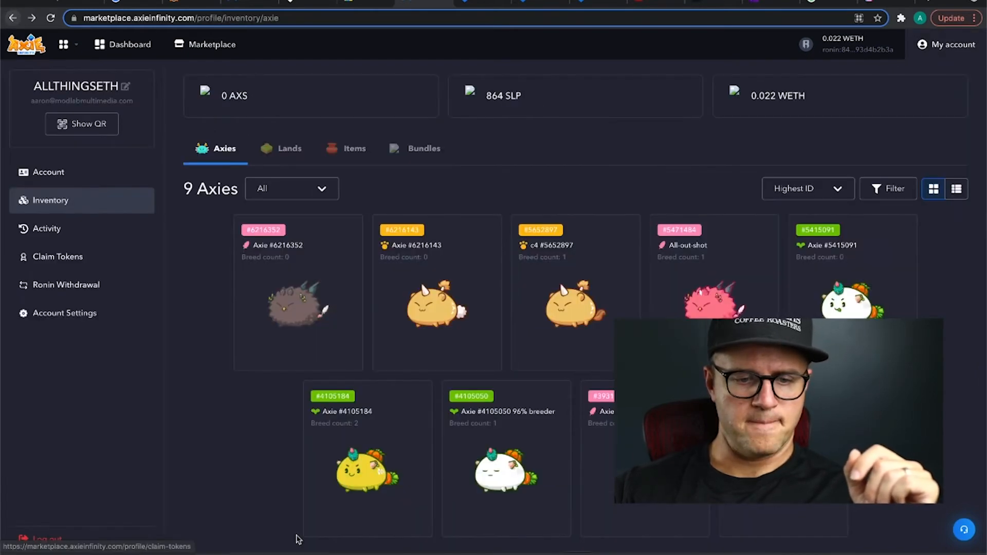
pyautogui.scroll(-3)
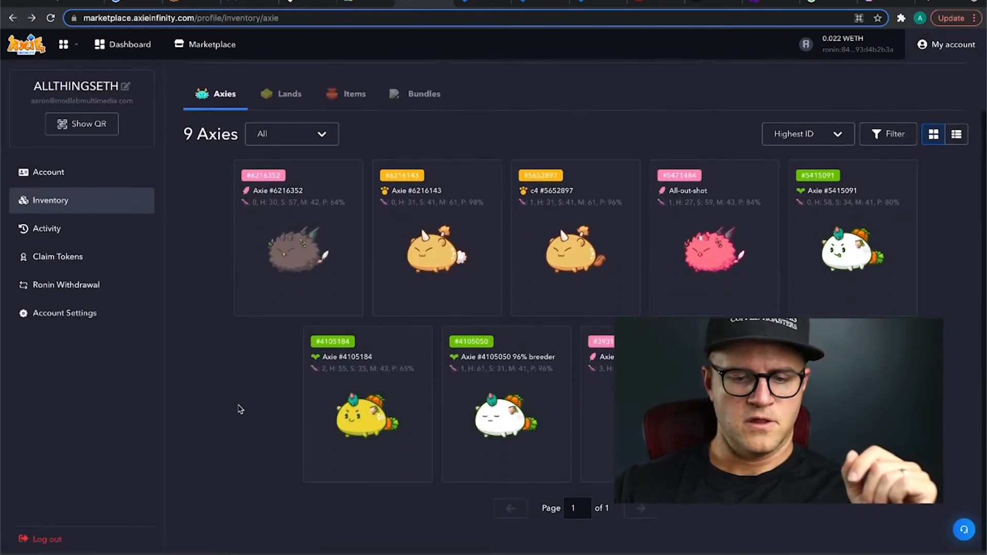
pyautogui.moveTo(378, 421)
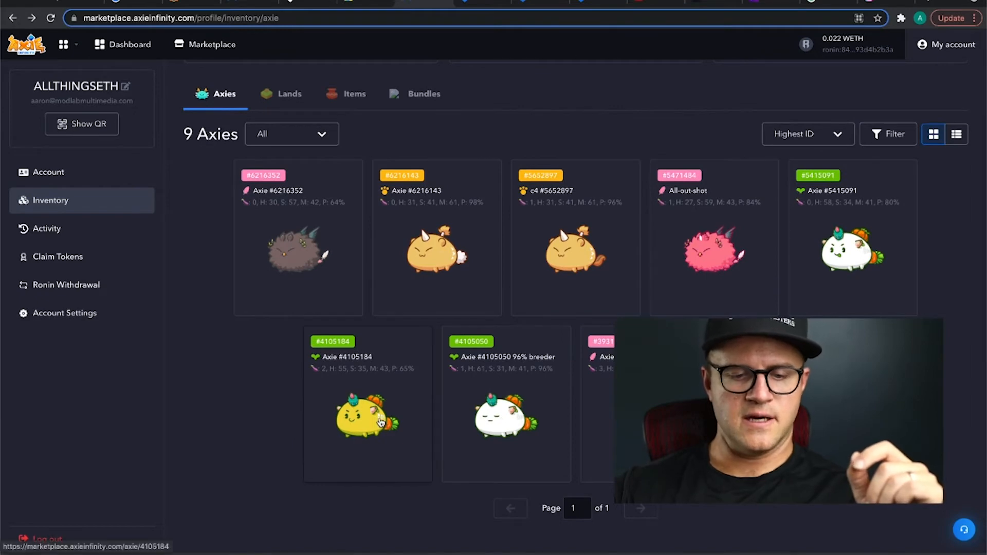
pyautogui.click(368, 415)
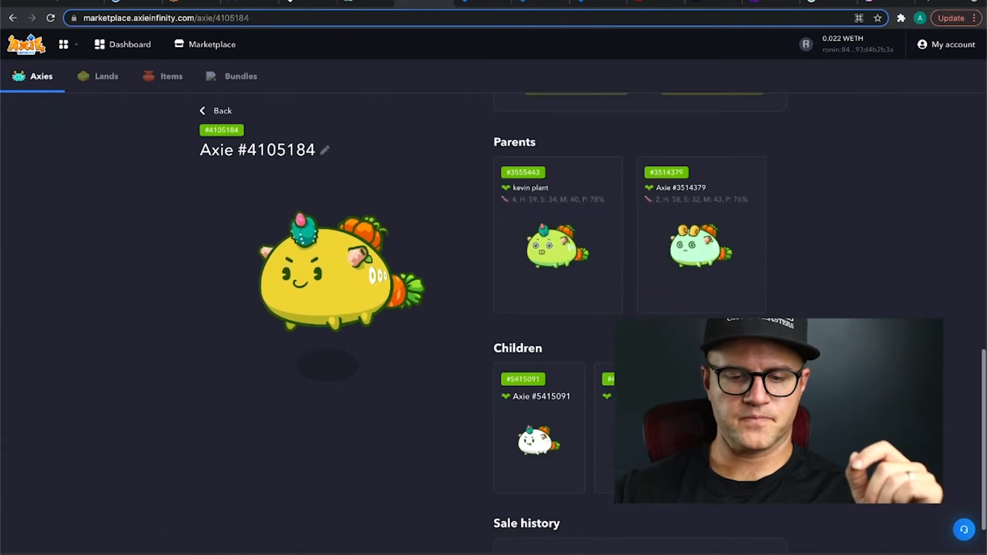
pyautogui.scroll(-3)
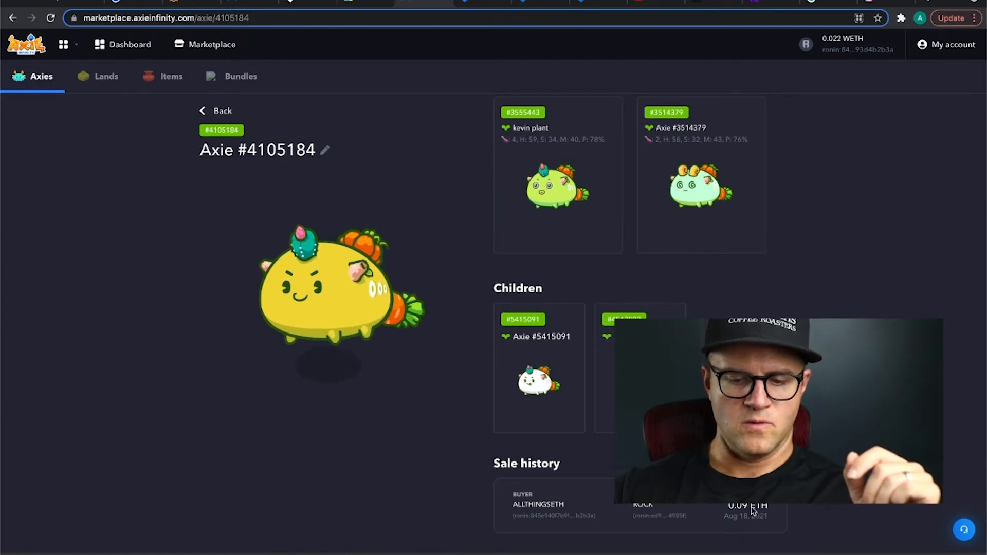
pyautogui.moveTo(398, 467)
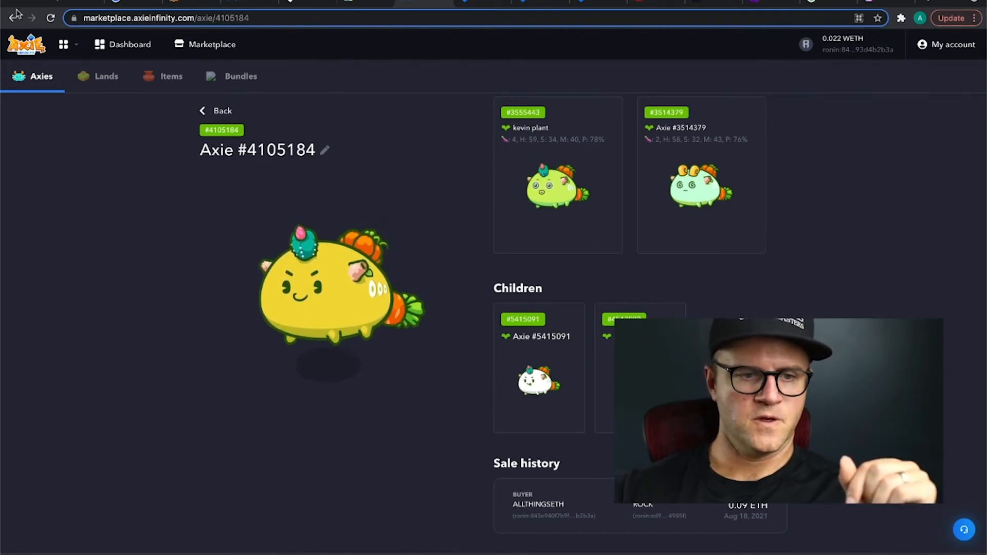
# Go back to Axie #3931027 and review body parts like Scar and Raven and Ill-omened ability.
pyautogui.click(12, 17)
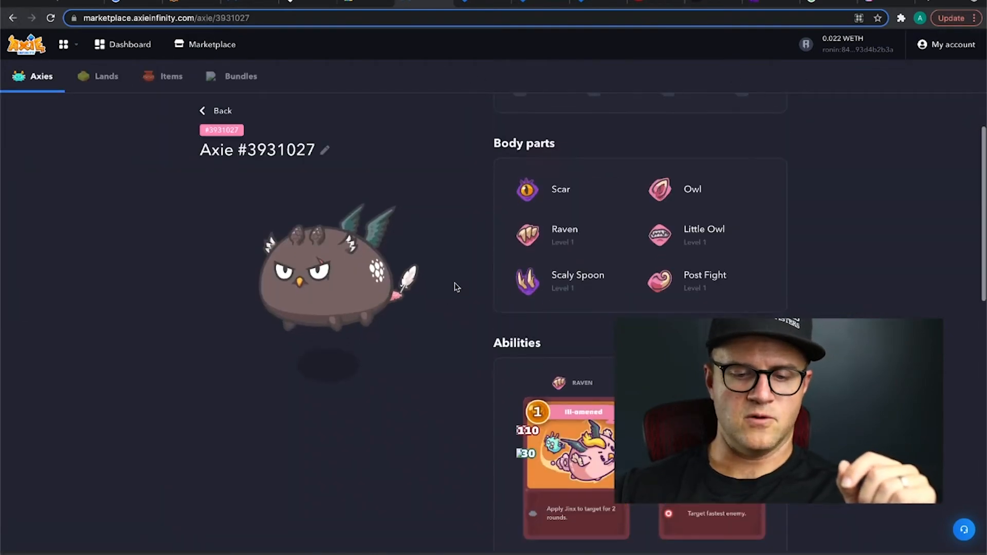
pyautogui.scroll(-3)
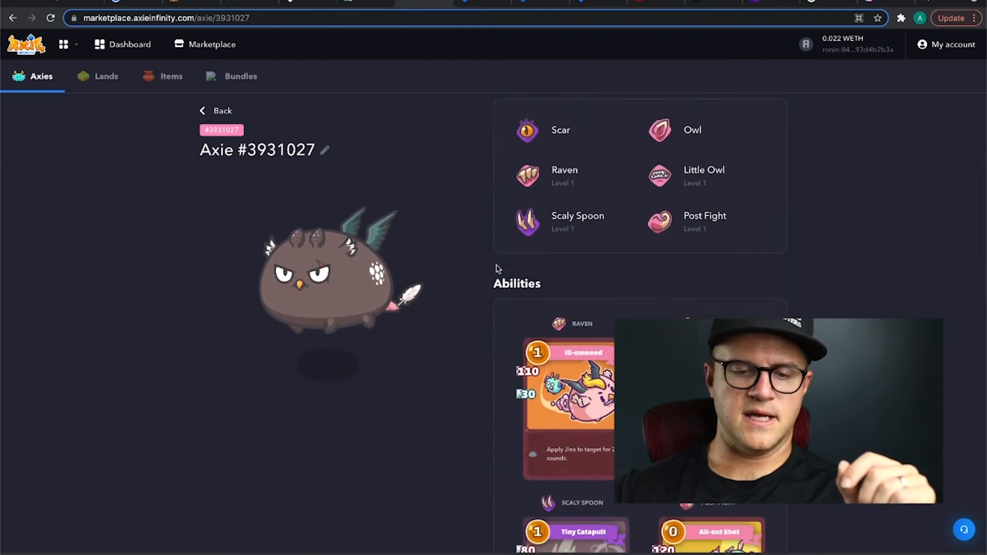
pyautogui.scroll(-3)
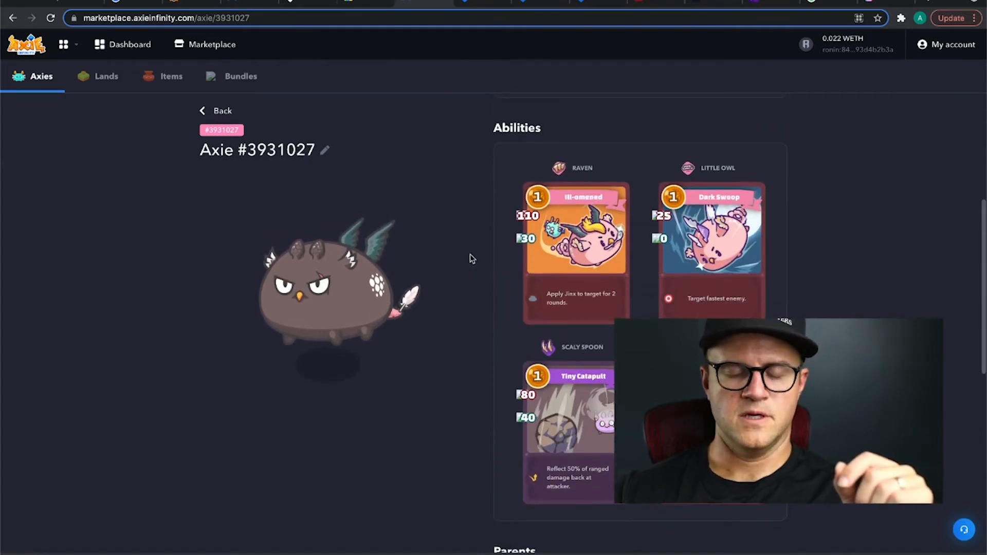
pyautogui.scroll(-3)
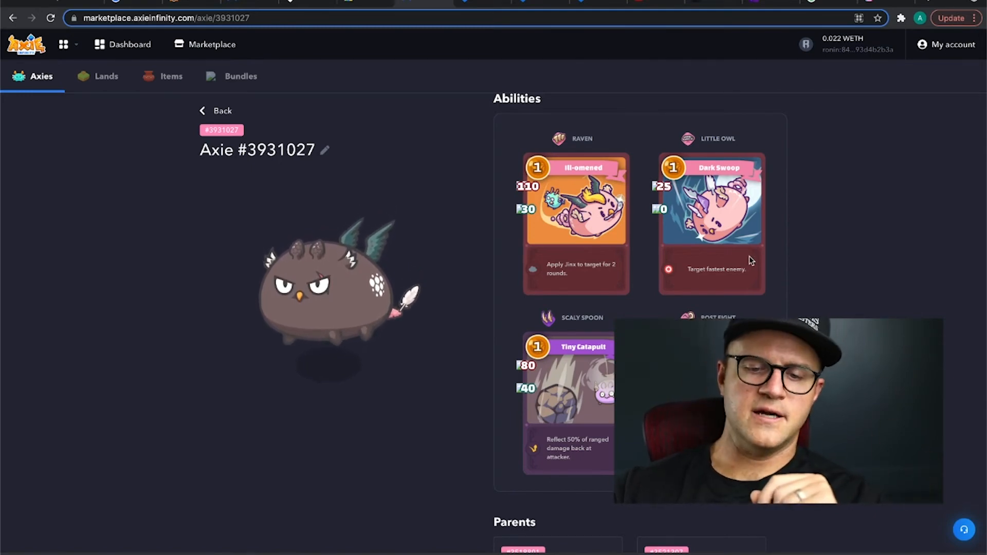
pyautogui.scroll(-3)
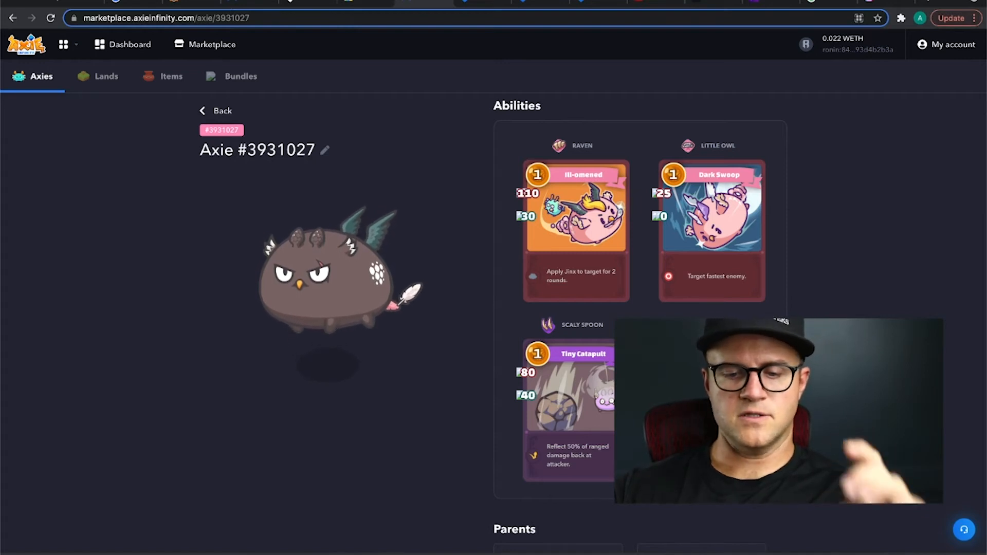
pyautogui.scroll(-3)
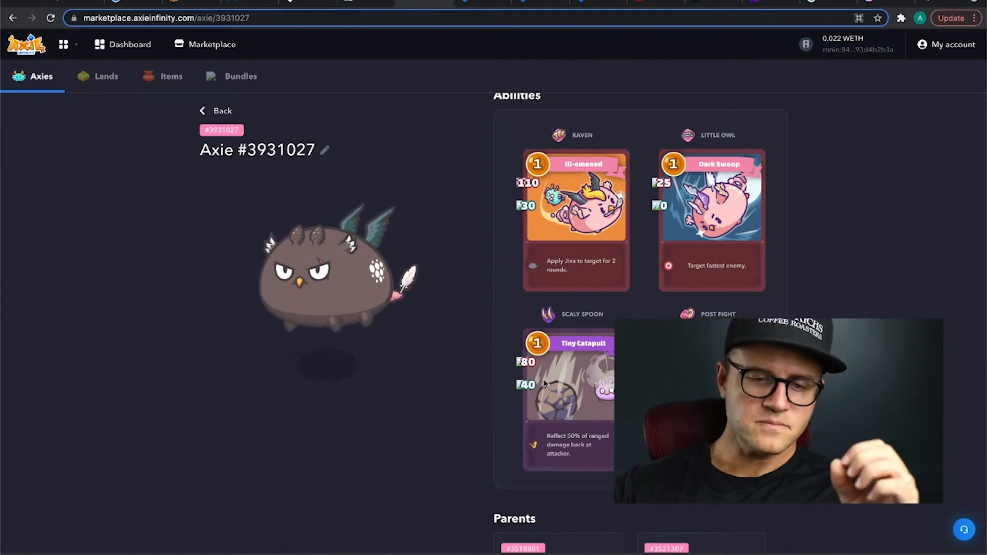
pyautogui.scroll(-3)
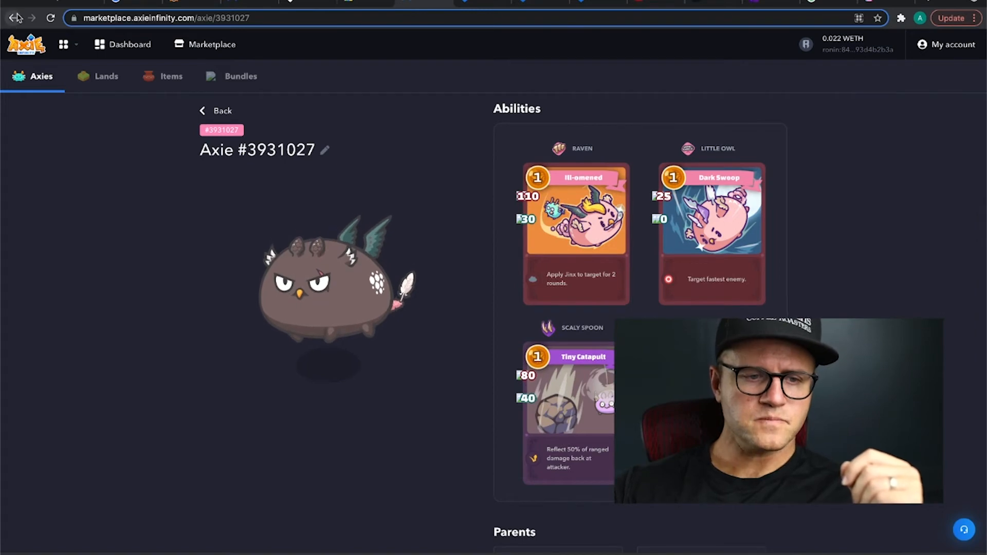
# Go back to Axie #3023836's page and review its stats and body parts.
pyautogui.click(13, 17)
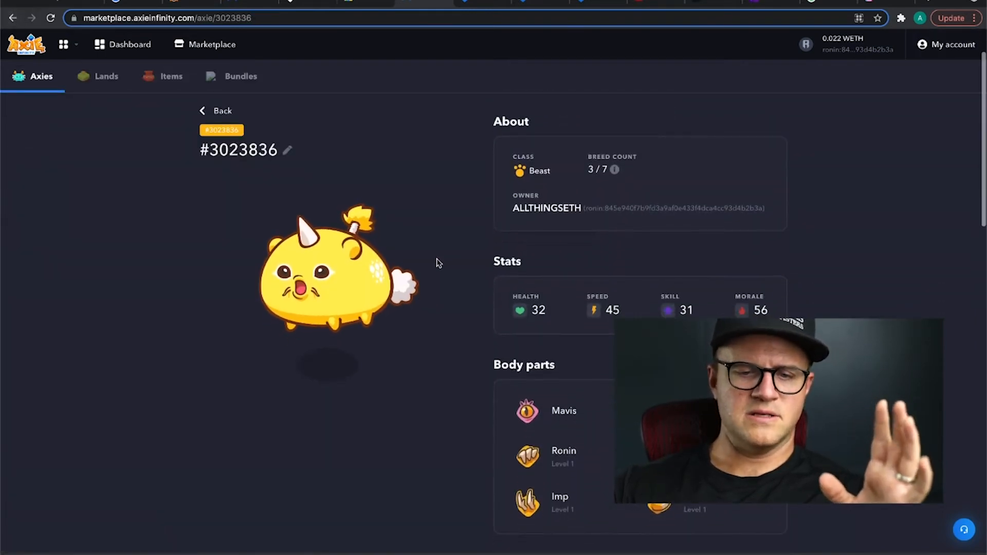
pyautogui.scroll(-3)
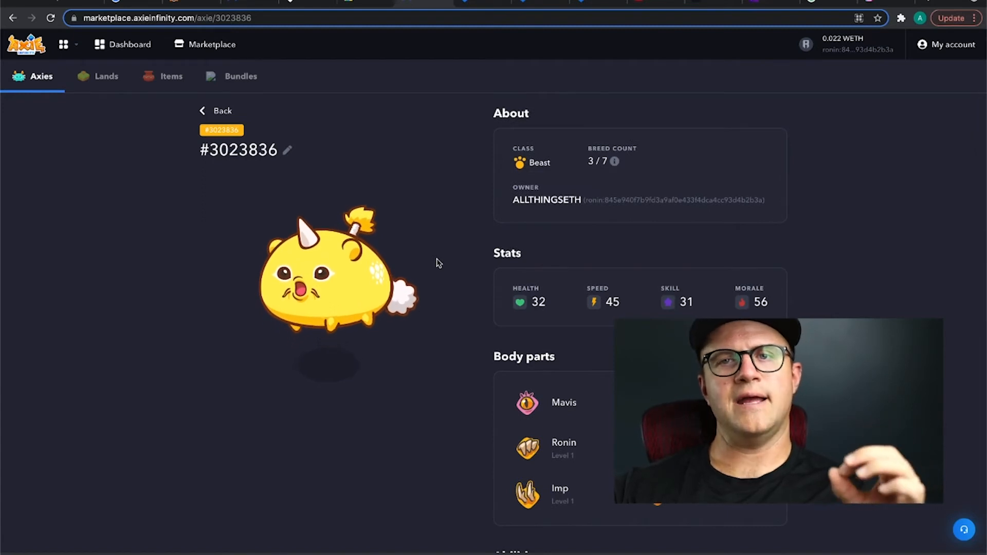
pyautogui.scroll(-3)
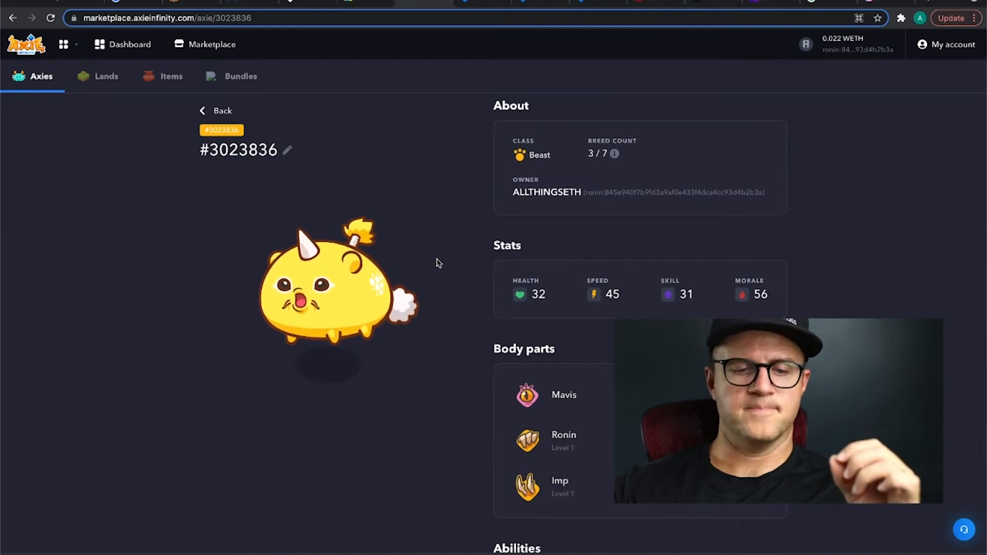
pyautogui.moveTo(431, 244)
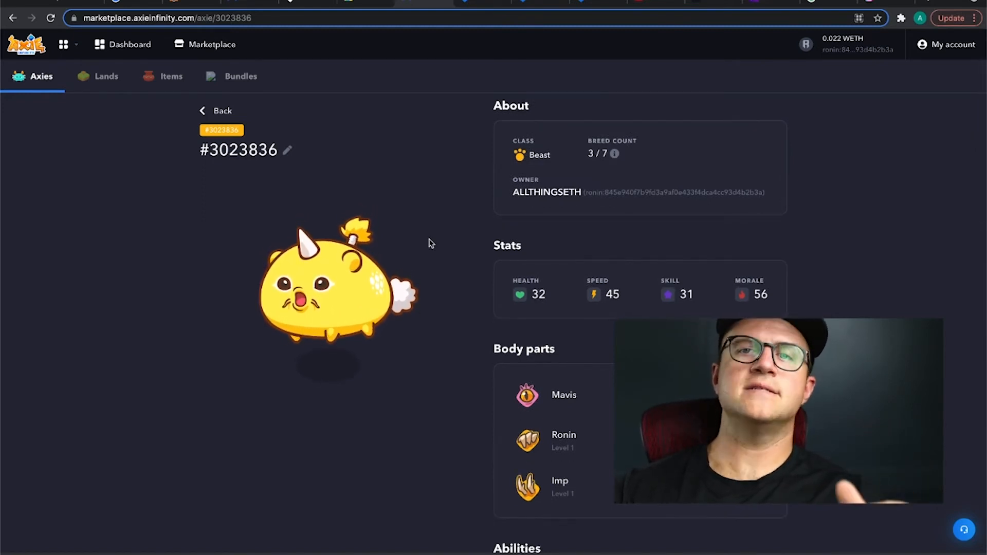
pyautogui.scroll(3)
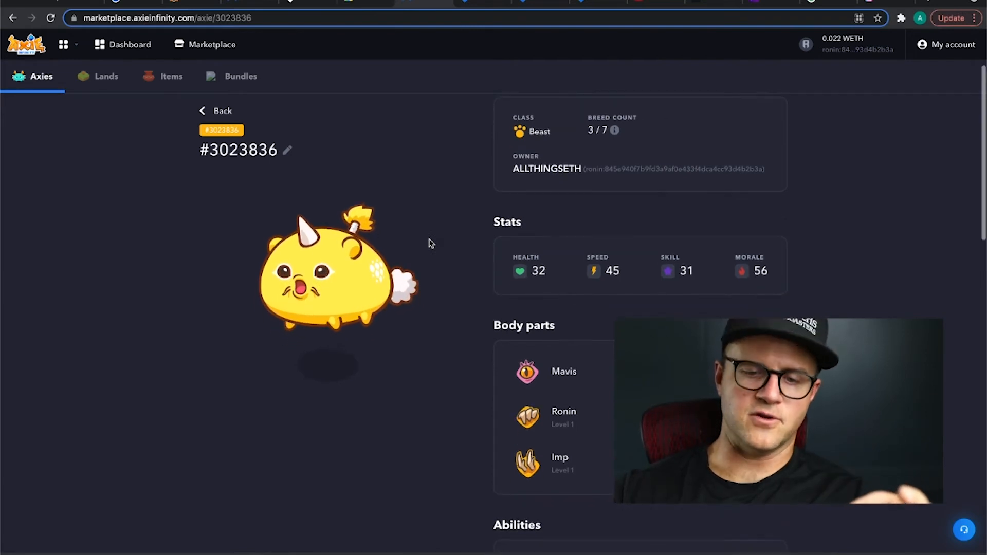
pyautogui.scroll(-3)
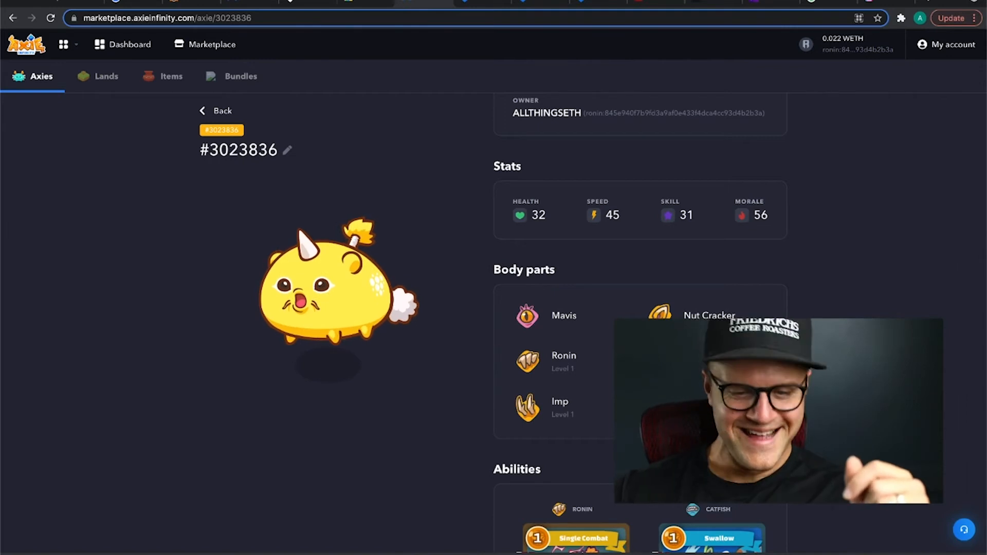
pyautogui.moveTo(469, 315)
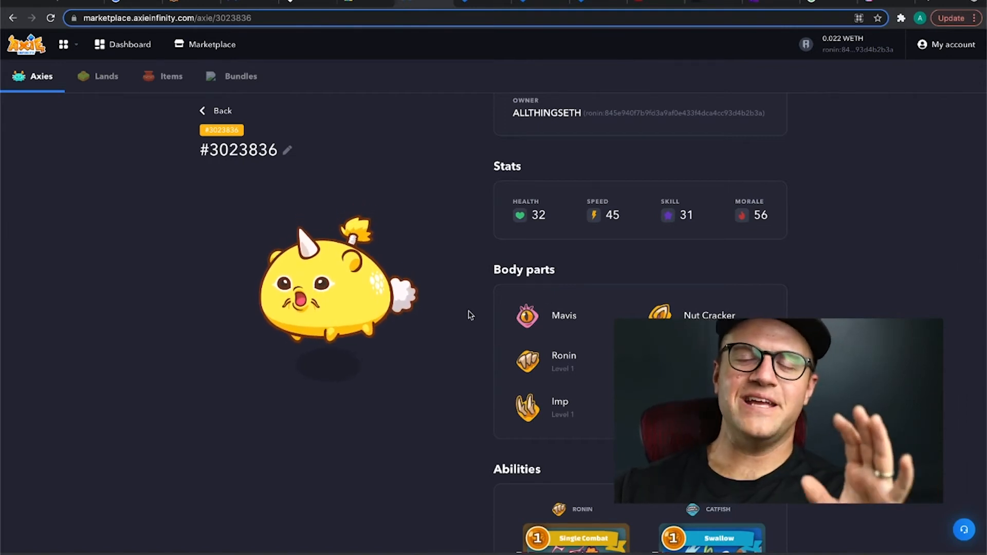
# Scroll through Axie #3023836's abilities, including Single Combat, Swallow and Ivory Stab.
pyautogui.scroll(-3)
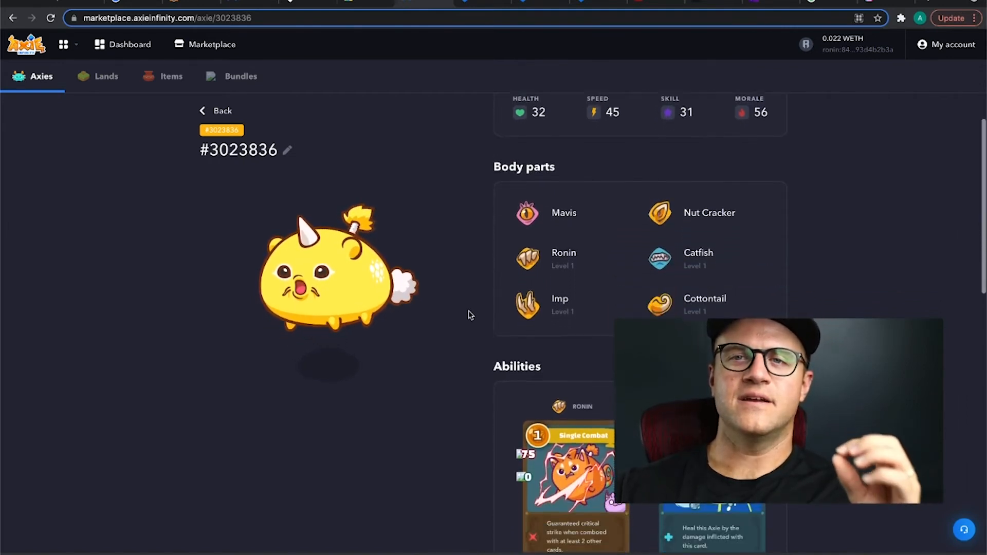
pyautogui.scroll(-3)
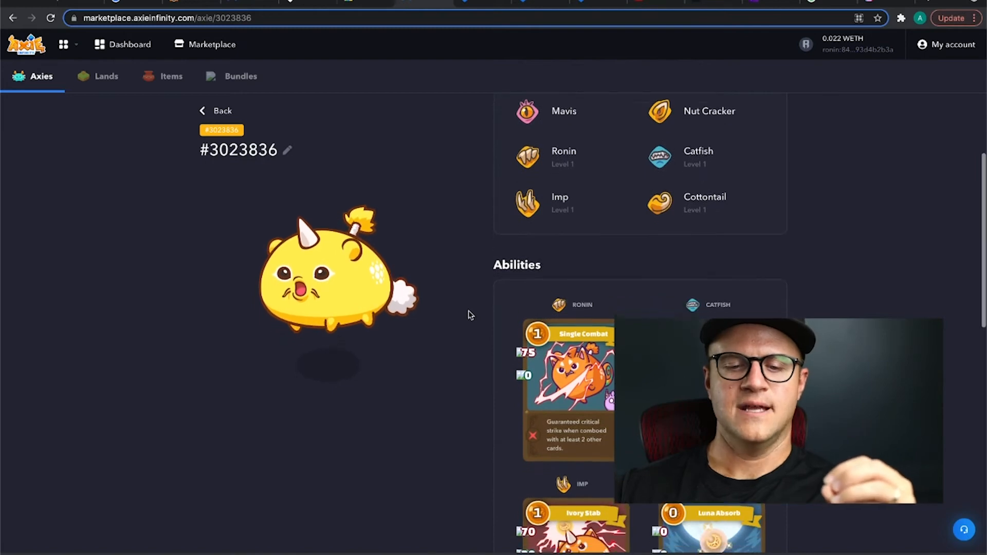
pyautogui.scroll(-3)
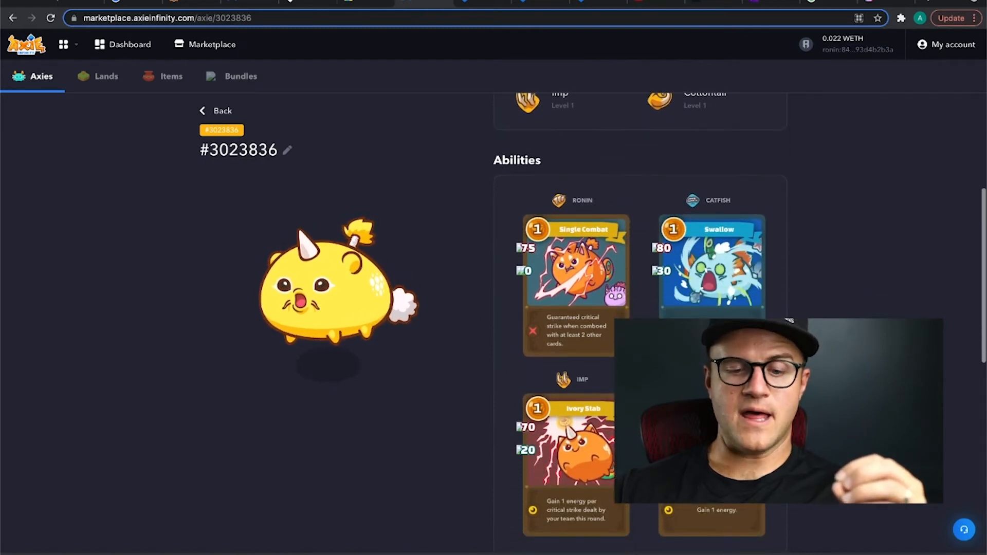
pyautogui.scroll(-3)
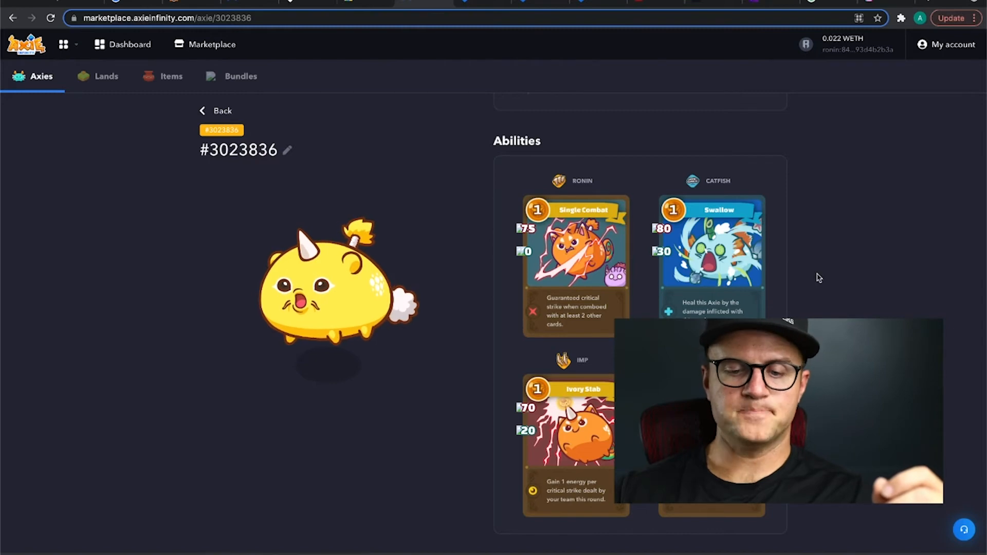
pyautogui.scroll(-3)
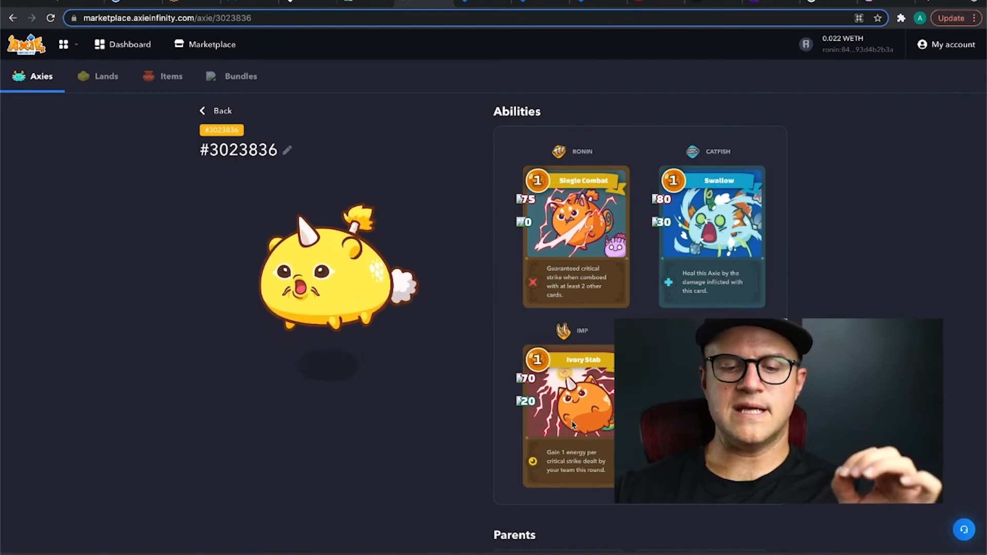
pyautogui.scroll(-3)
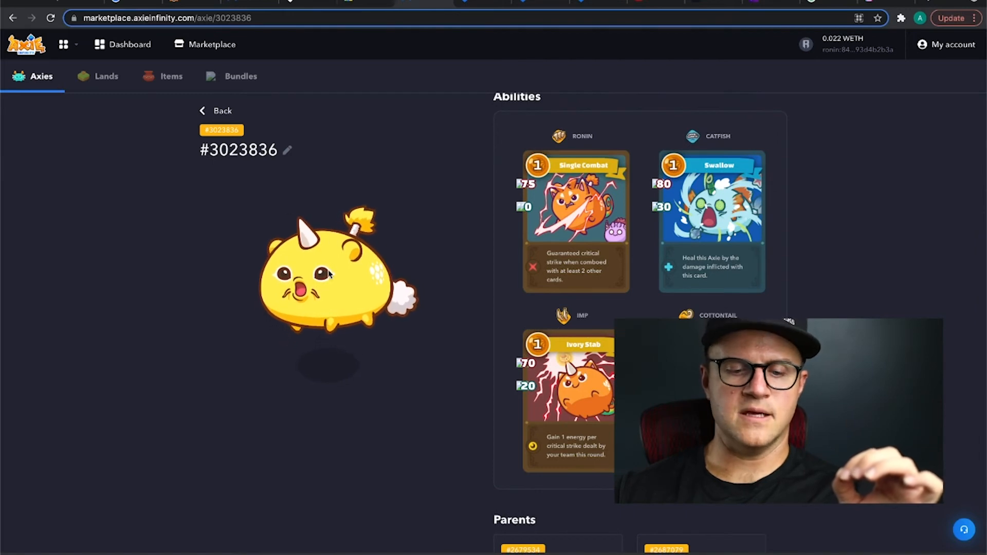
pyautogui.moveTo(509, 370)
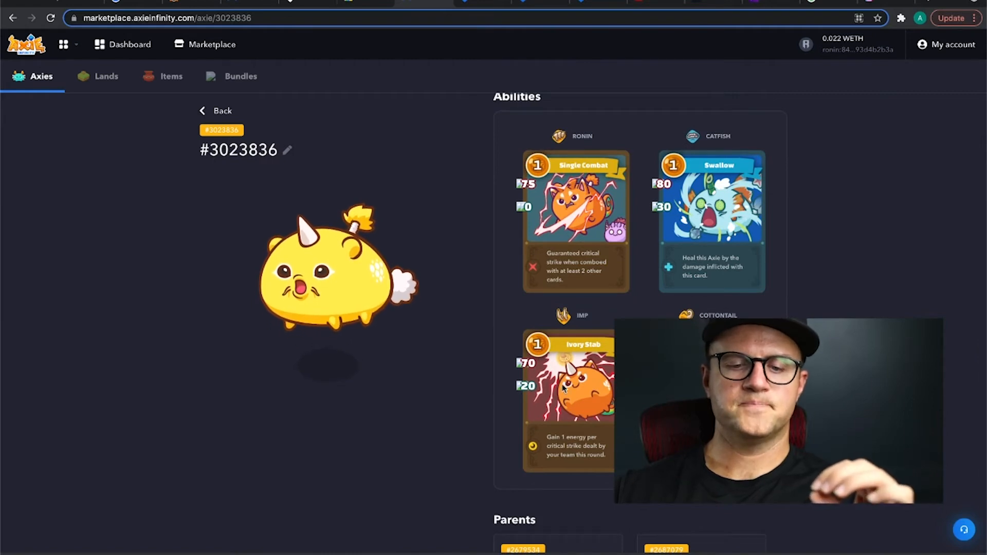
pyautogui.scroll(-3)
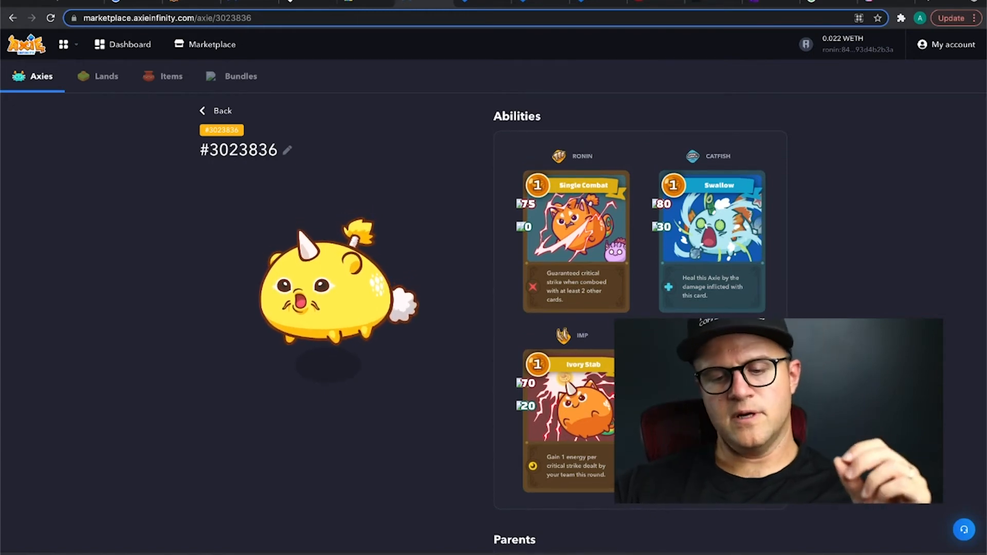
pyautogui.moveTo(447, 256)
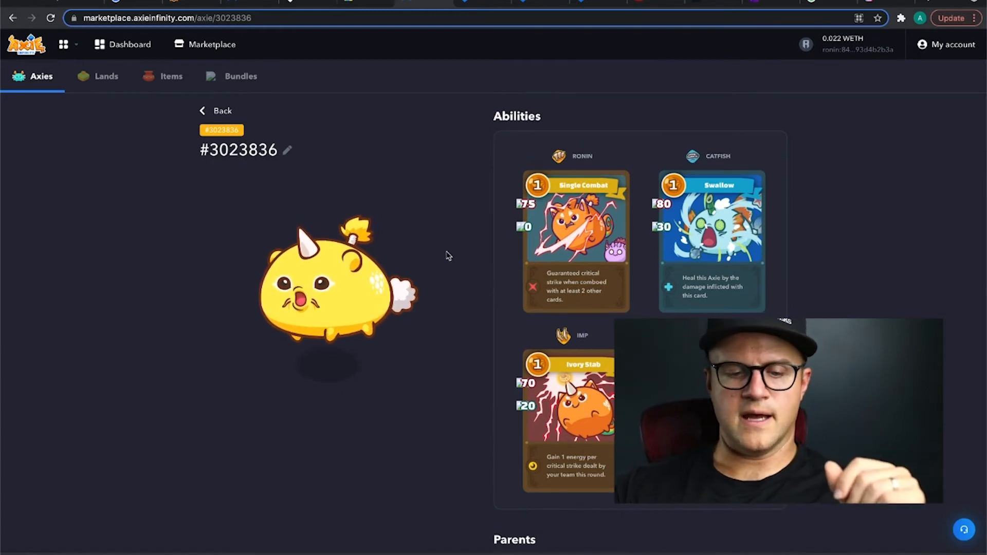
pyautogui.scroll(-3)
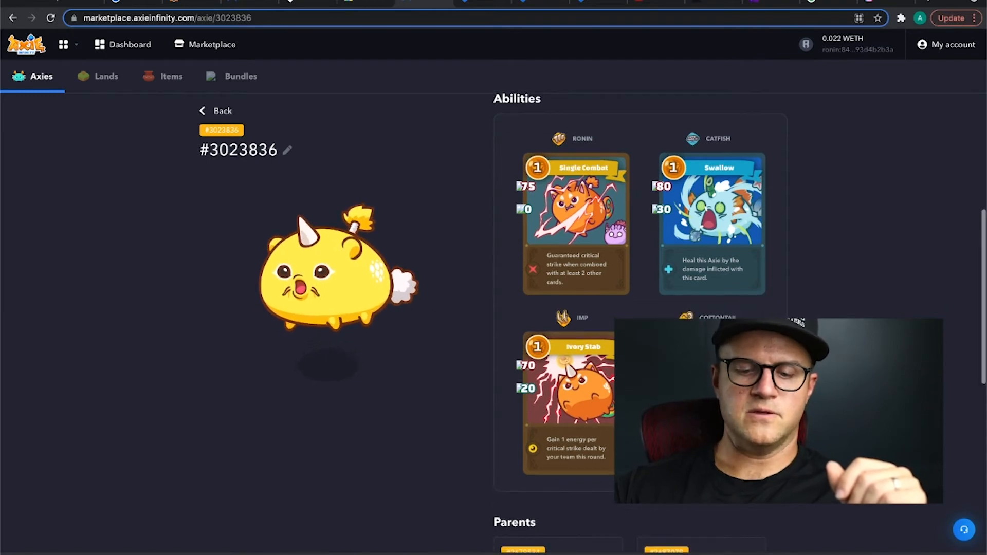
pyautogui.scroll(3)
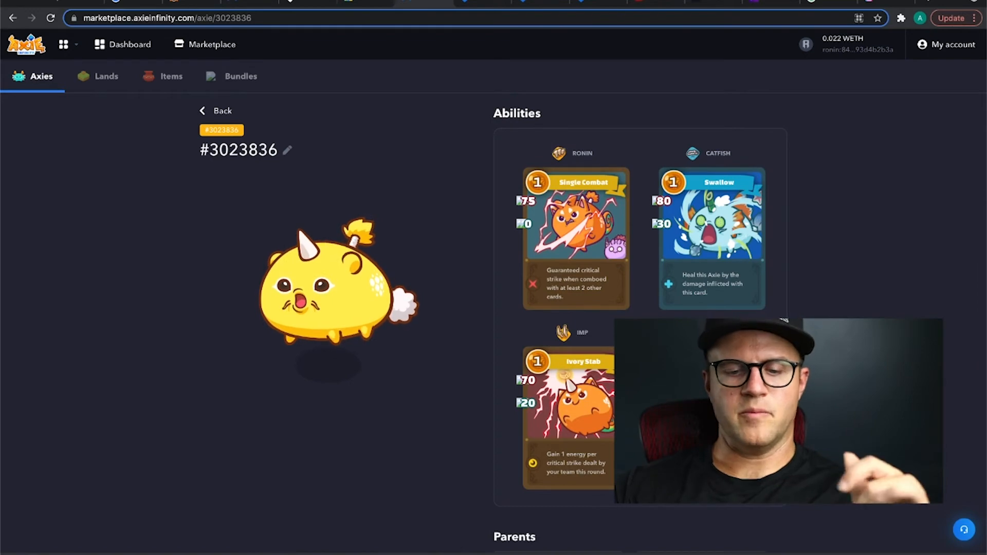
pyautogui.scroll(-3)
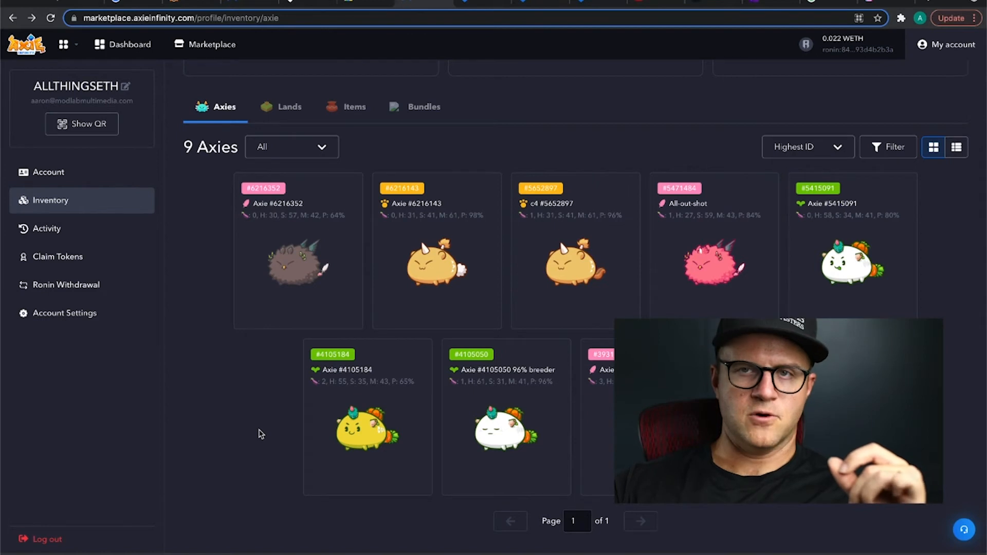
pyautogui.moveTo(541, 330)
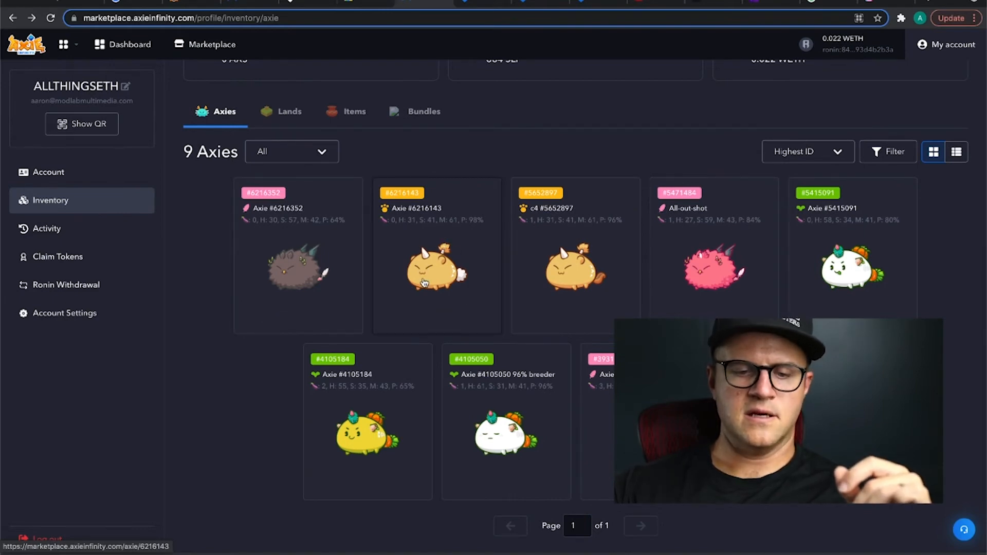
# Open Axie #6216143 and review its Single Combat, Nut Crack and Ivory Stab abilities.
pyautogui.click(437, 265)
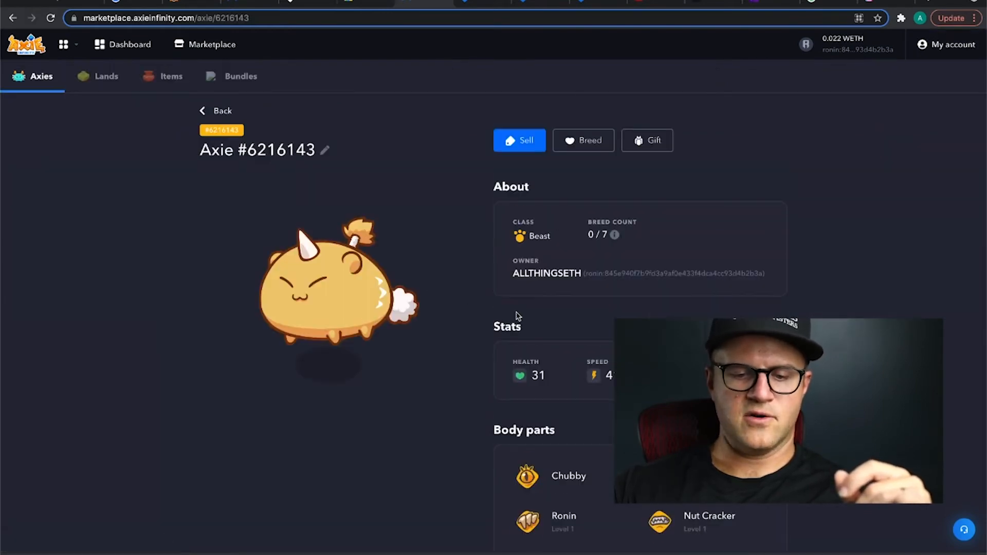
pyautogui.scroll(-3)
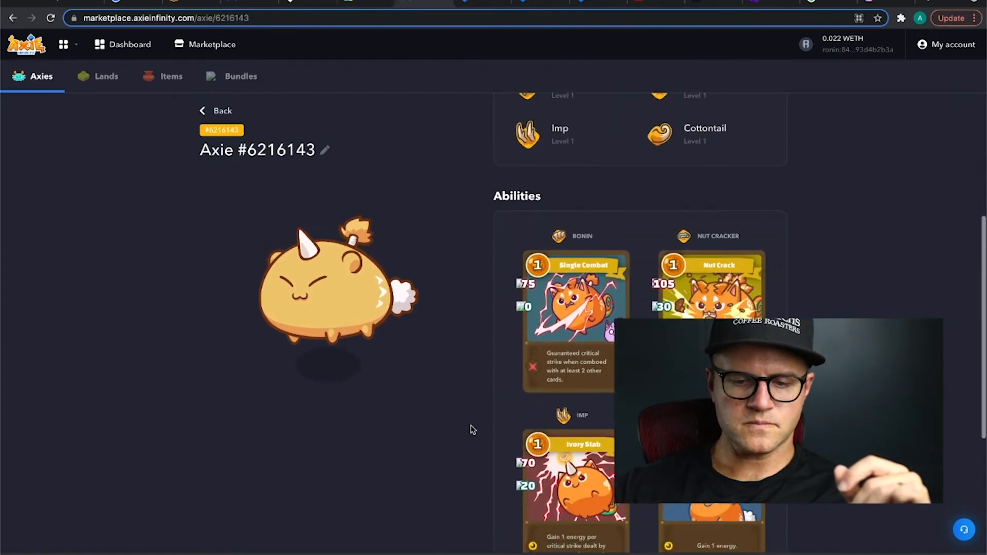
pyautogui.scroll(-3)
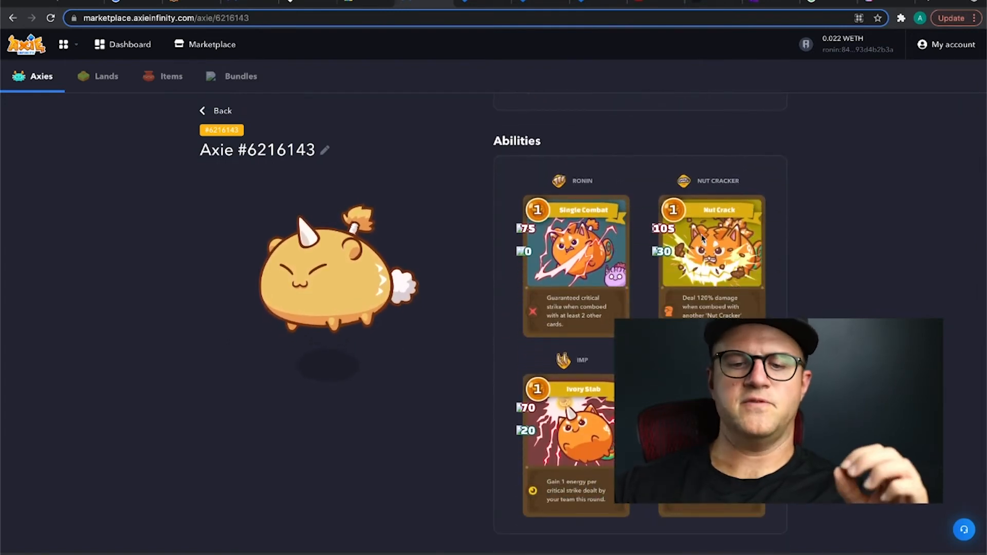
pyautogui.moveTo(734, 290)
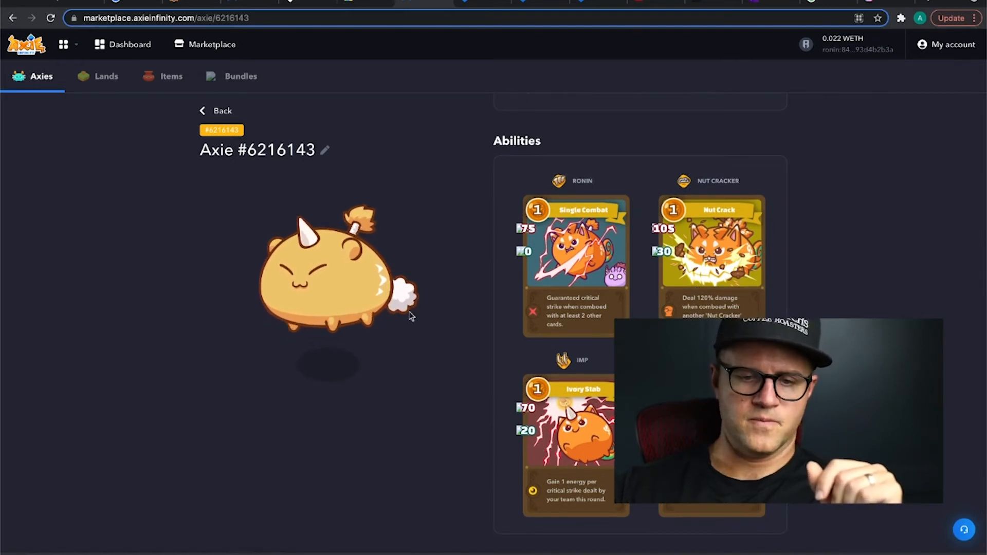
pyautogui.scroll(-3)
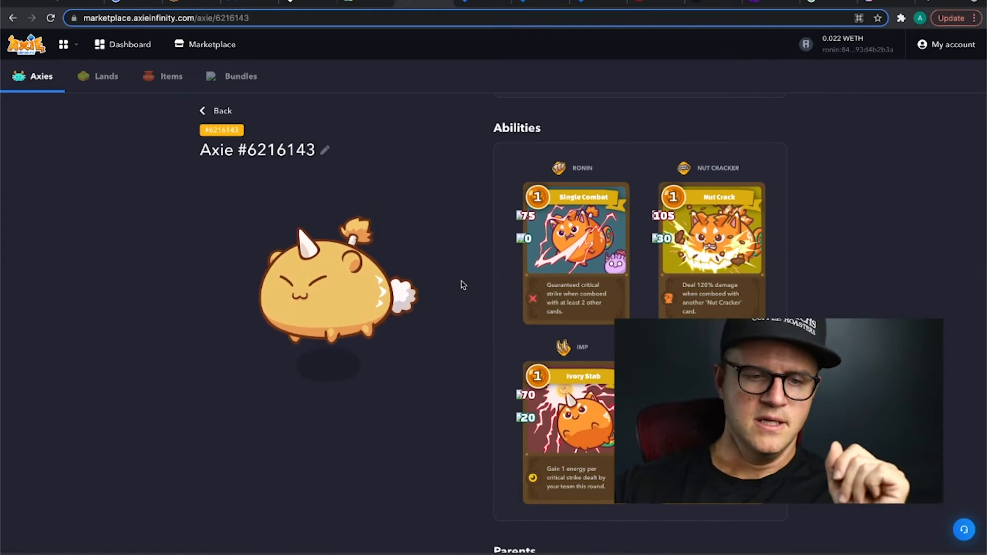
# Open the All-out-shot Axie #5471484 from the inventory and review Ill-omened, Dark Swoop and Headshot.
pyautogui.click(12, 17)
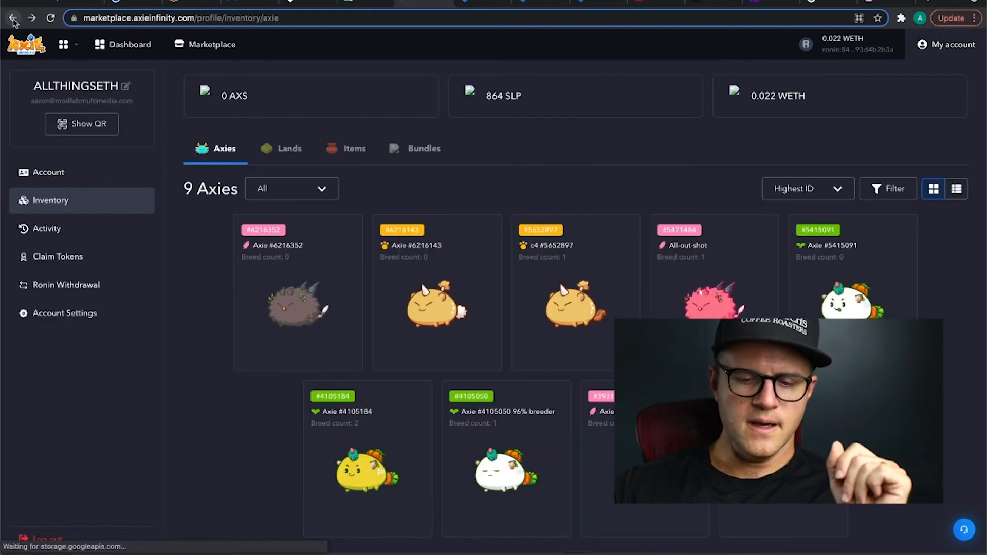
pyautogui.scroll(-3)
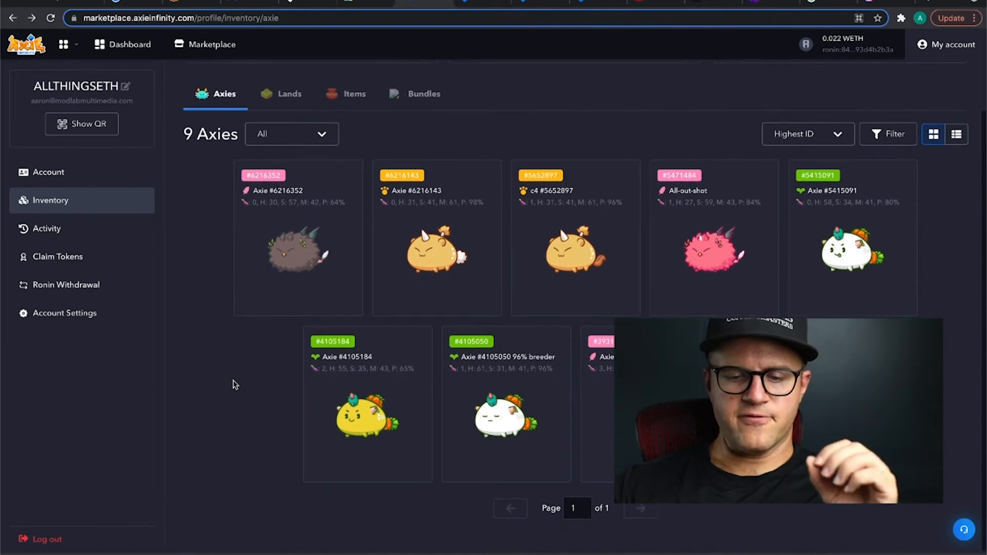
pyautogui.moveTo(712, 264)
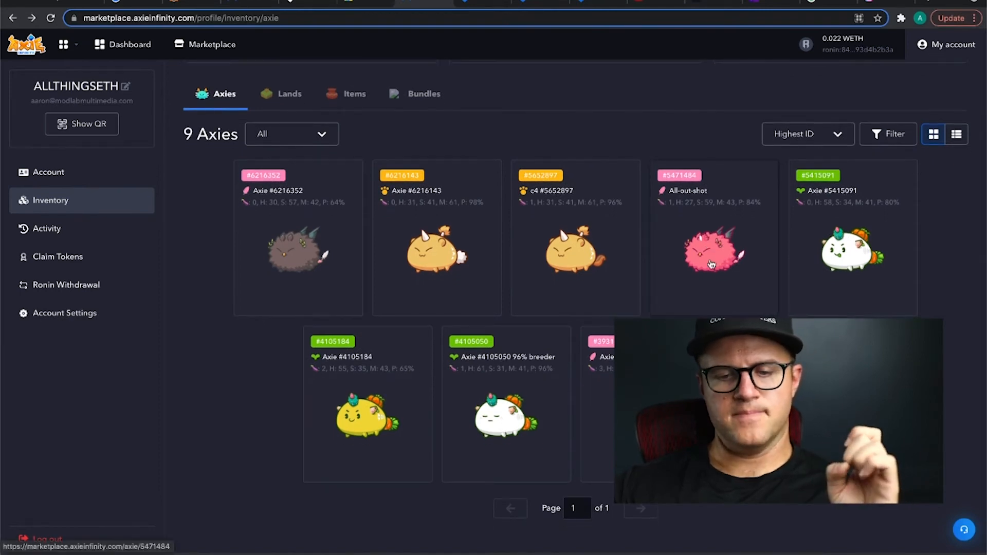
pyautogui.click(713, 252)
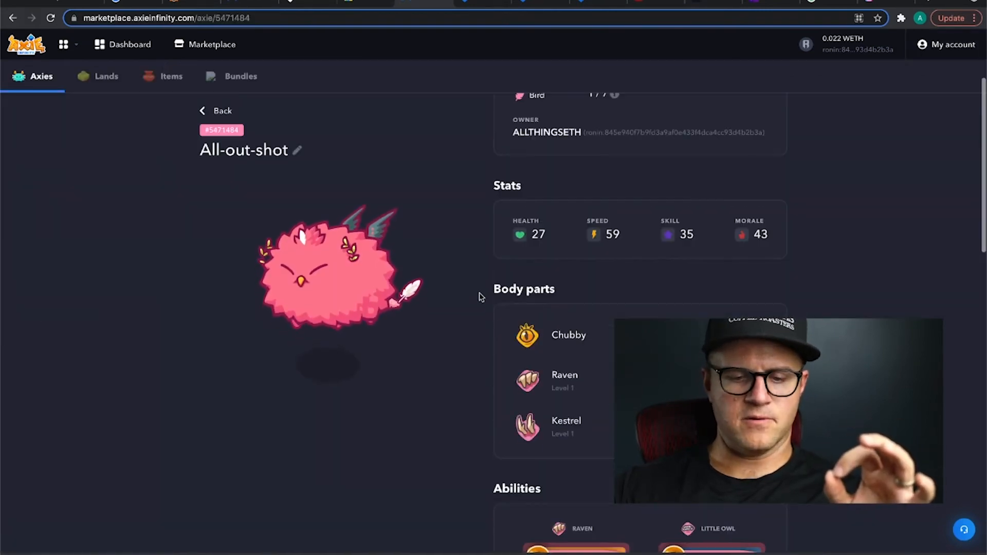
pyautogui.scroll(-3)
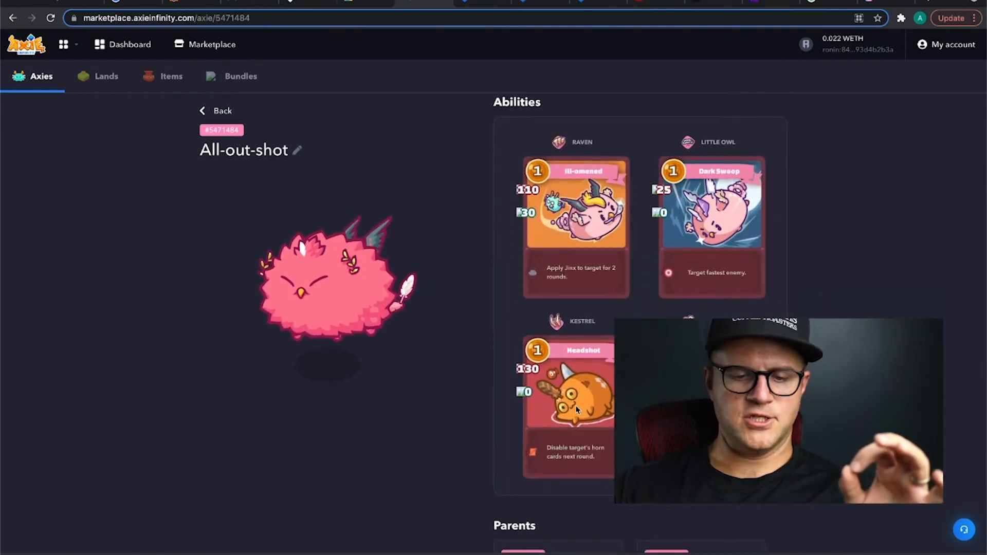
pyautogui.scroll(-3)
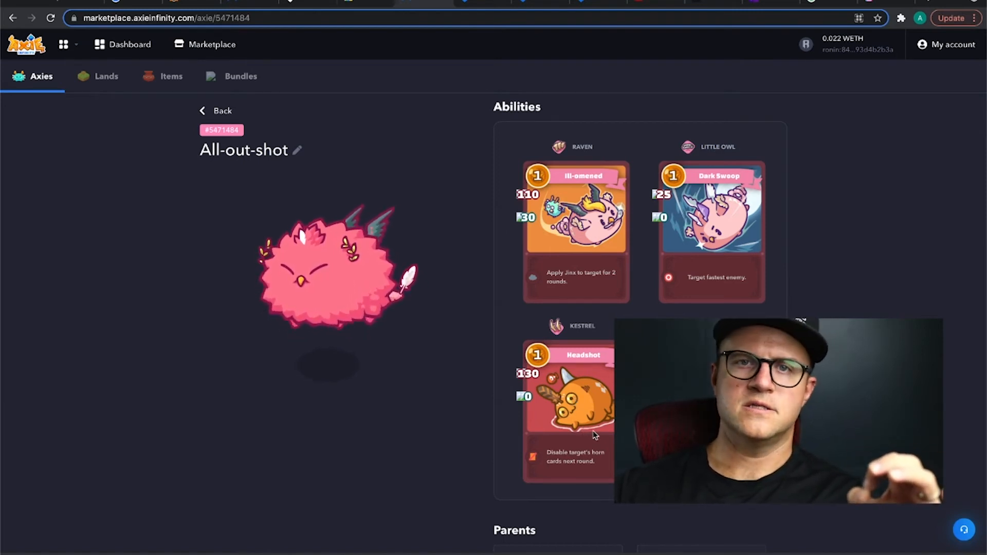
pyautogui.moveTo(507, 444)
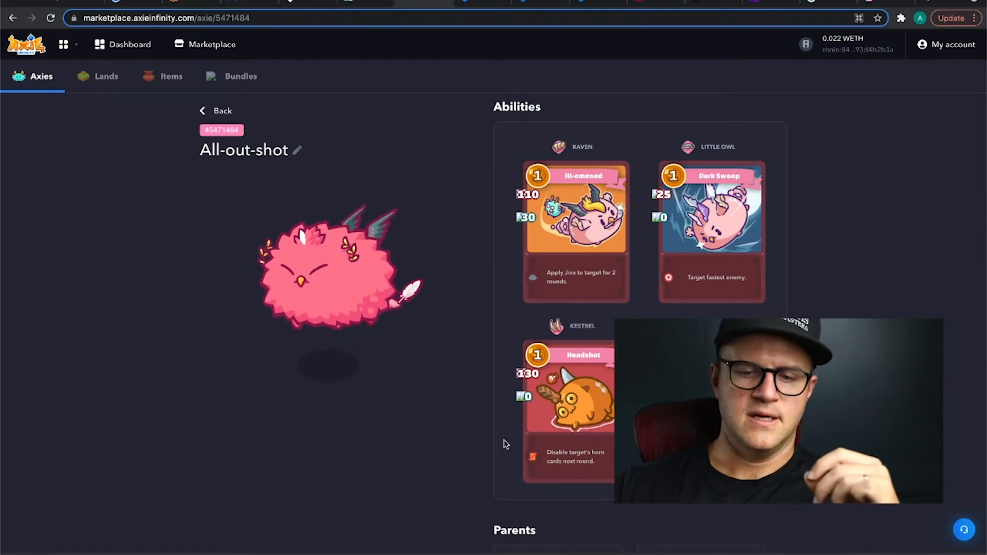
pyautogui.scroll(-3)
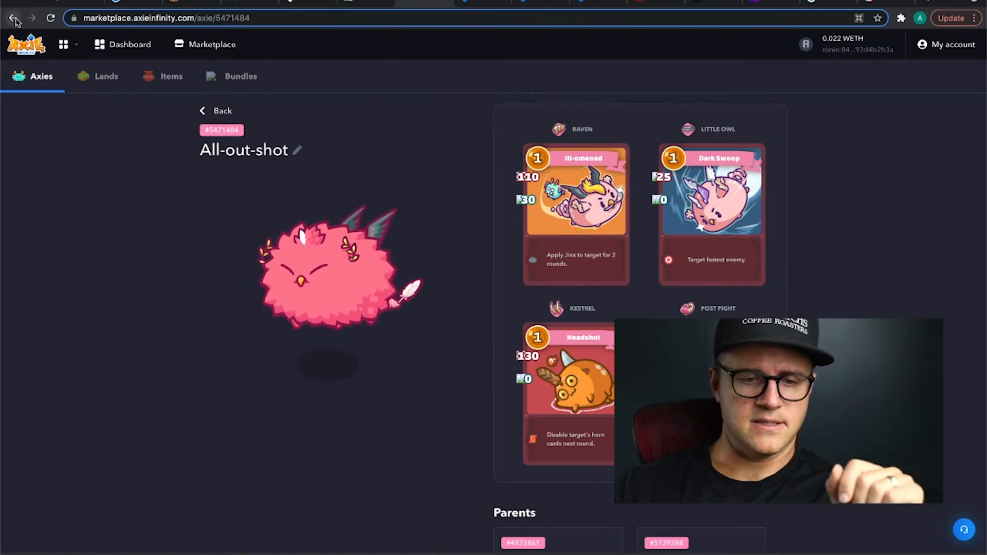
pyautogui.click(13, 17)
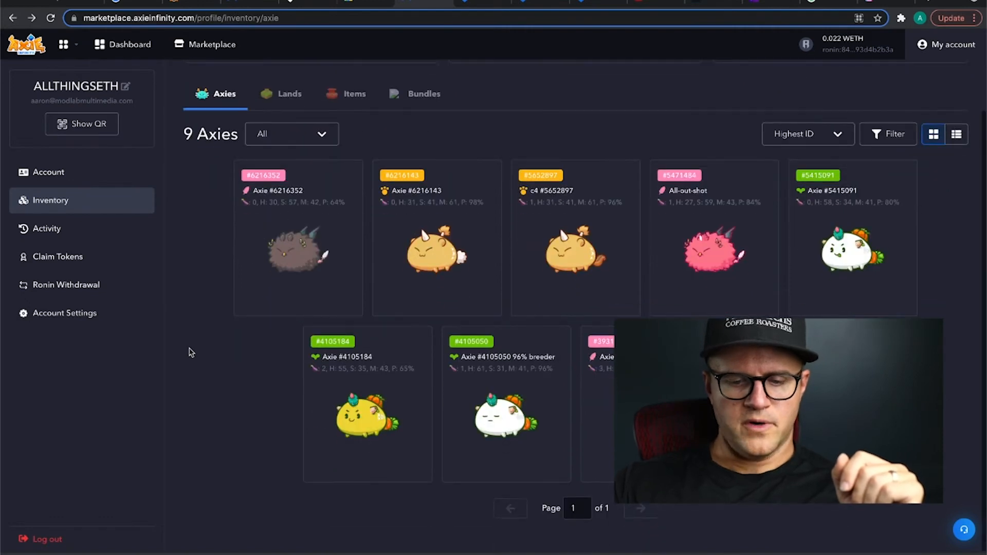
pyautogui.moveTo(258, 258)
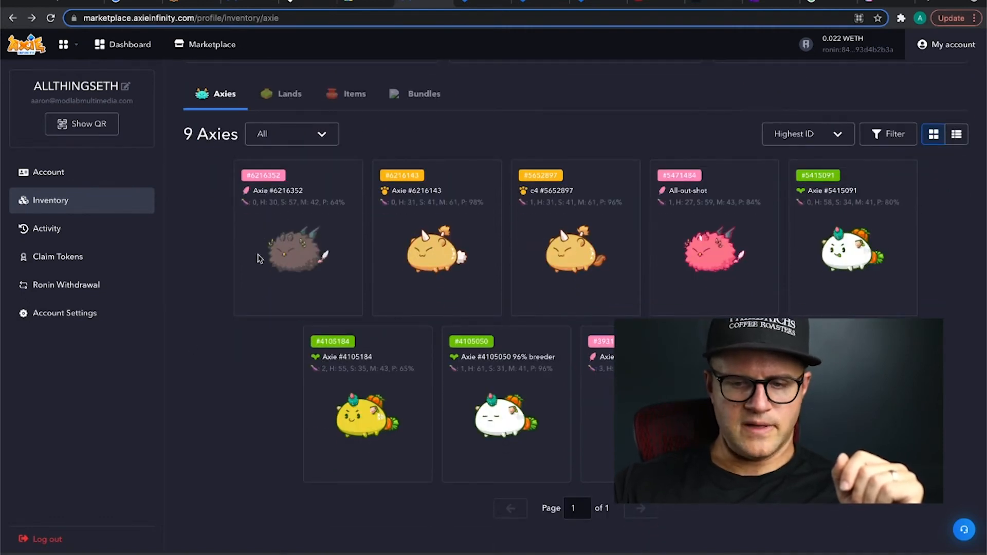
pyautogui.moveTo(834, 217)
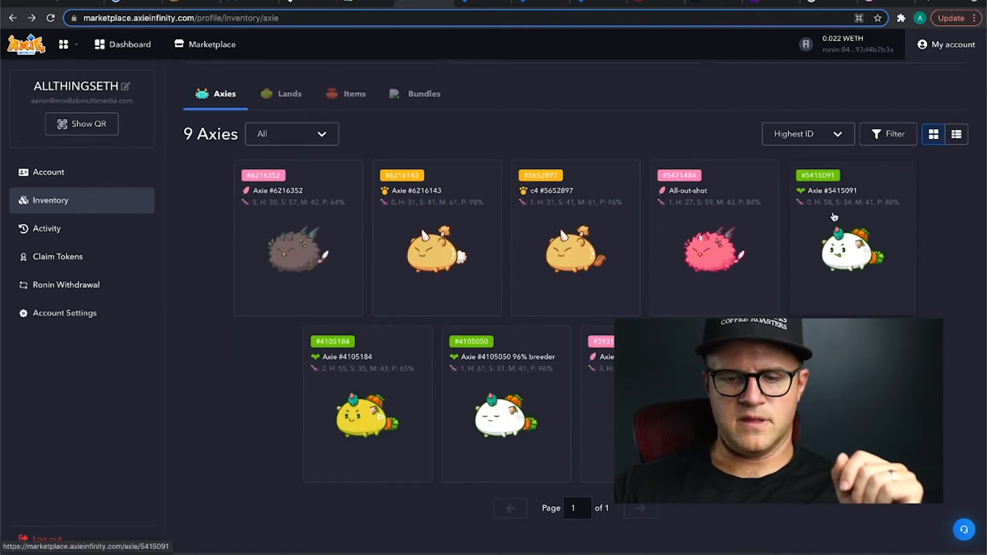
pyautogui.moveTo(868, 306)
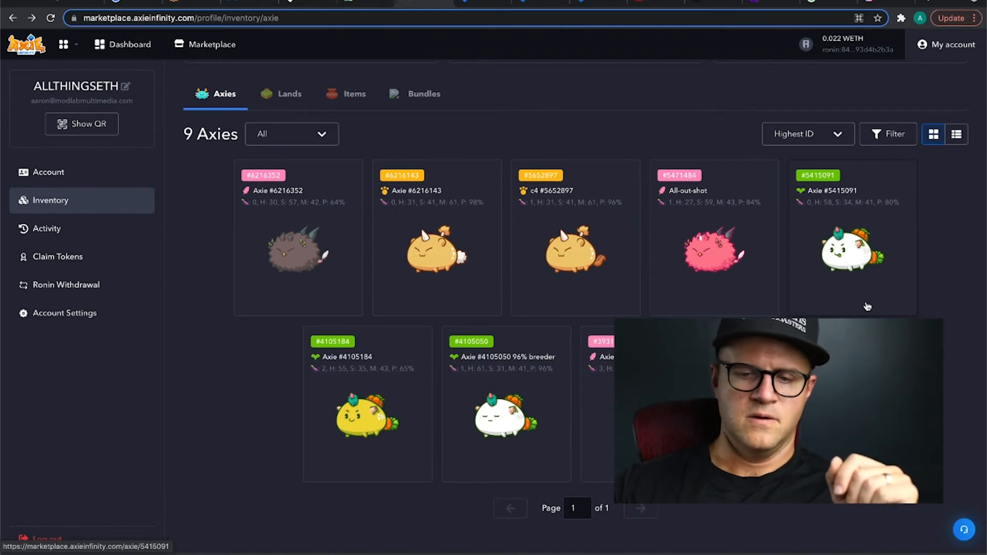
pyautogui.click(852, 246)
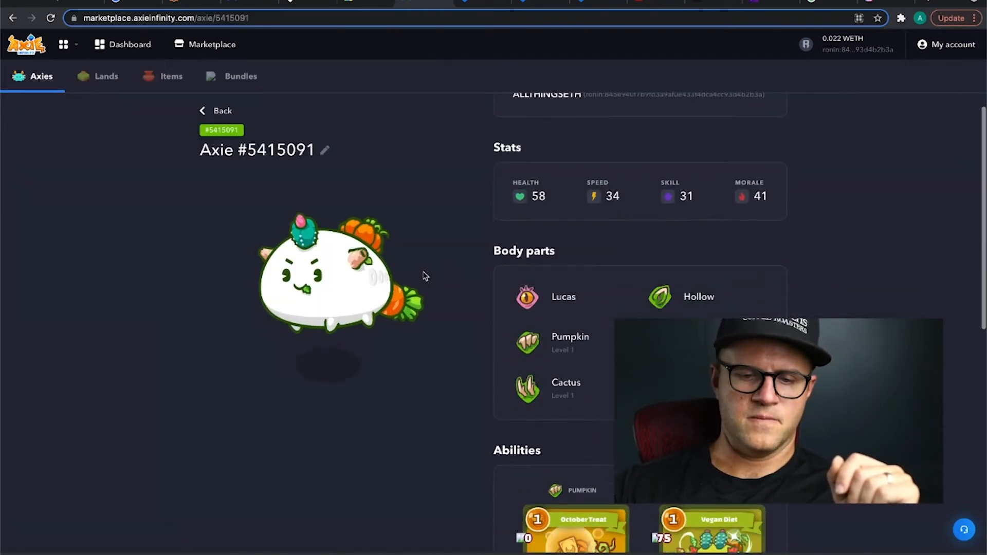
pyautogui.scroll(-3)
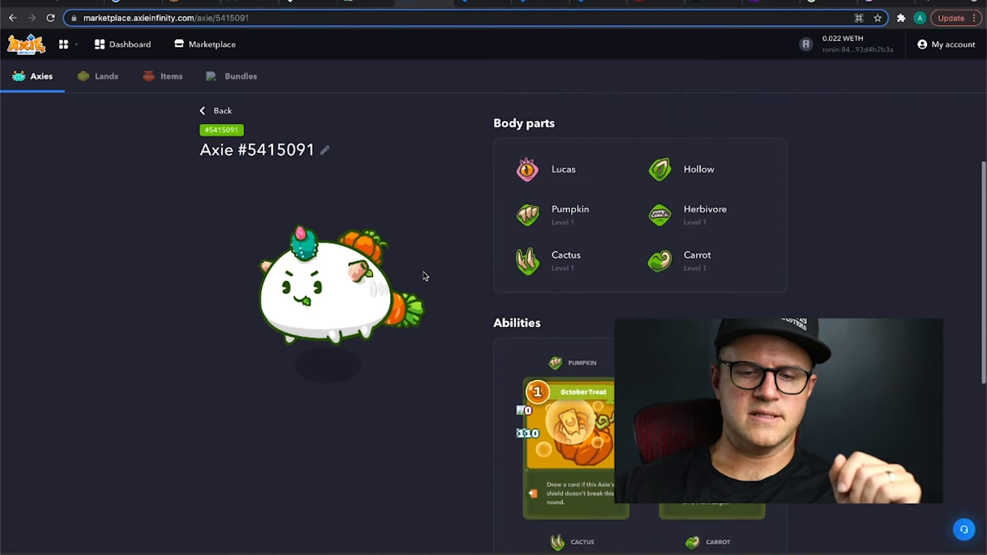
pyautogui.moveTo(482, 234)
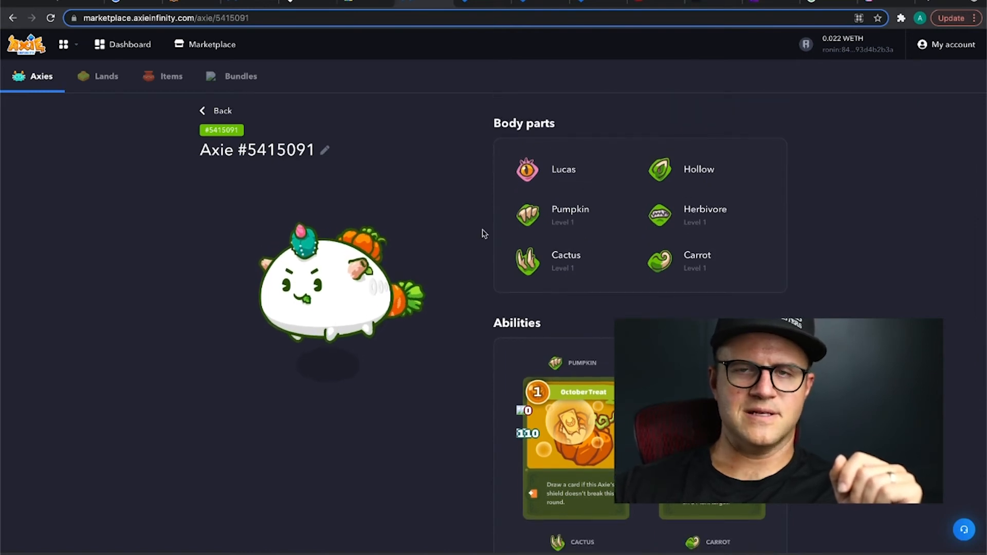
pyautogui.scroll(-3)
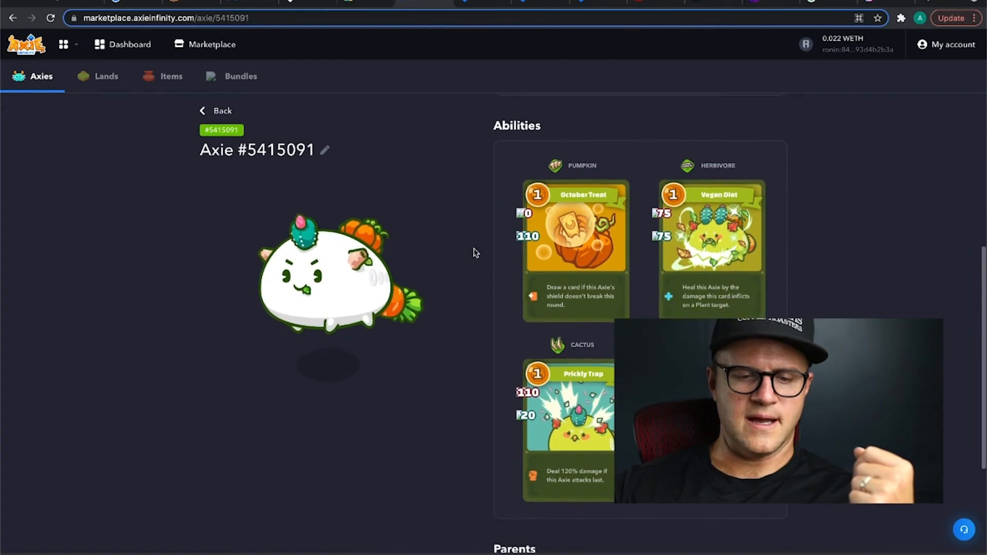
pyautogui.scroll(3)
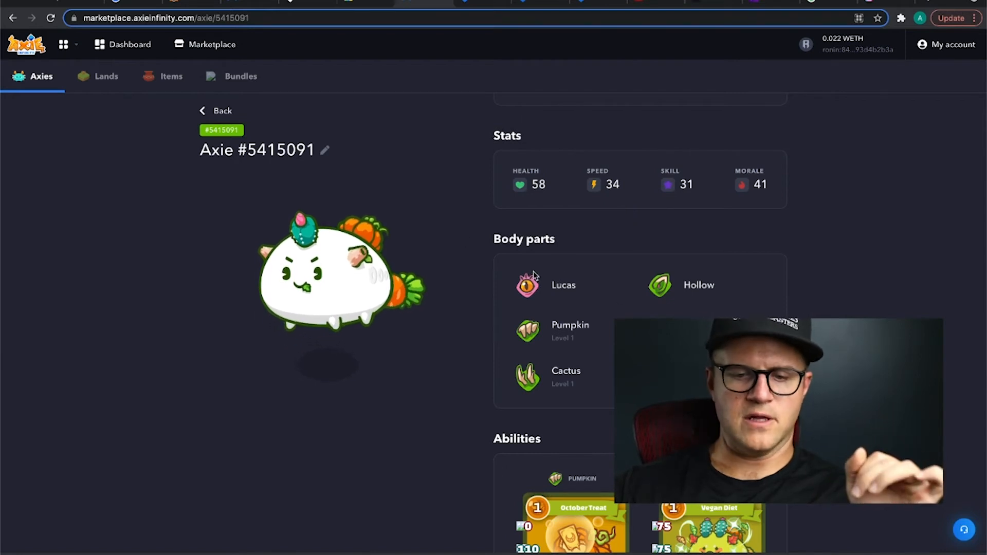
pyautogui.moveTo(472, 231)
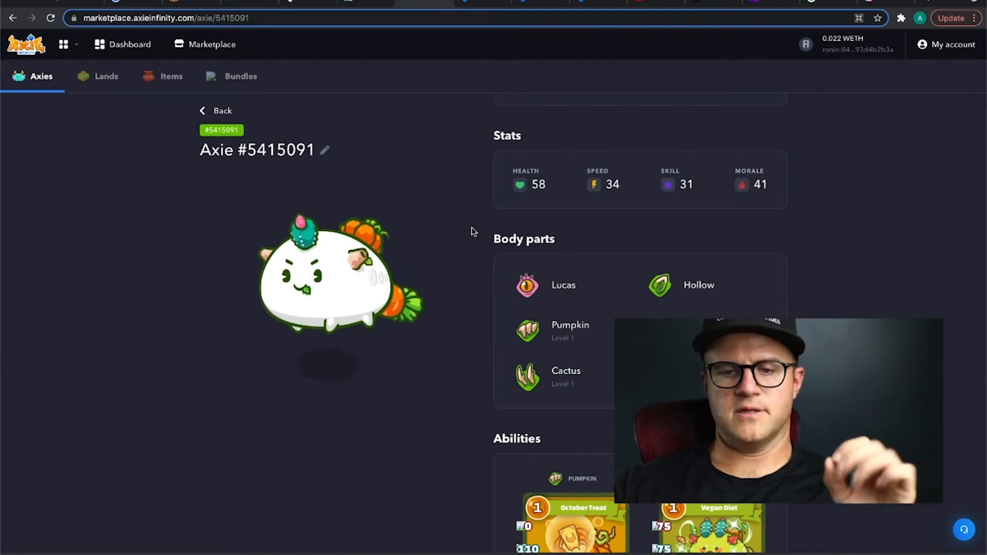
pyautogui.scroll(-3)
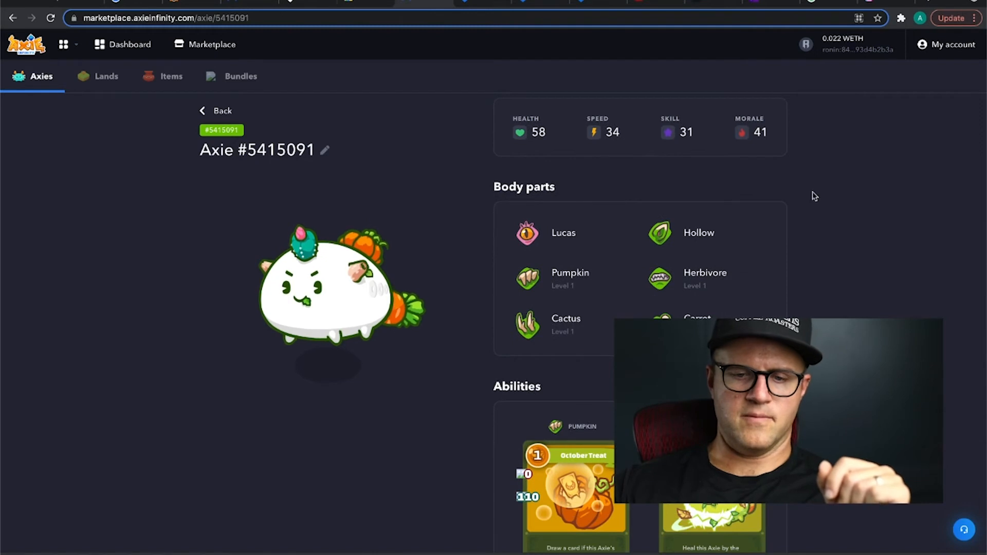
pyautogui.scroll(-3)
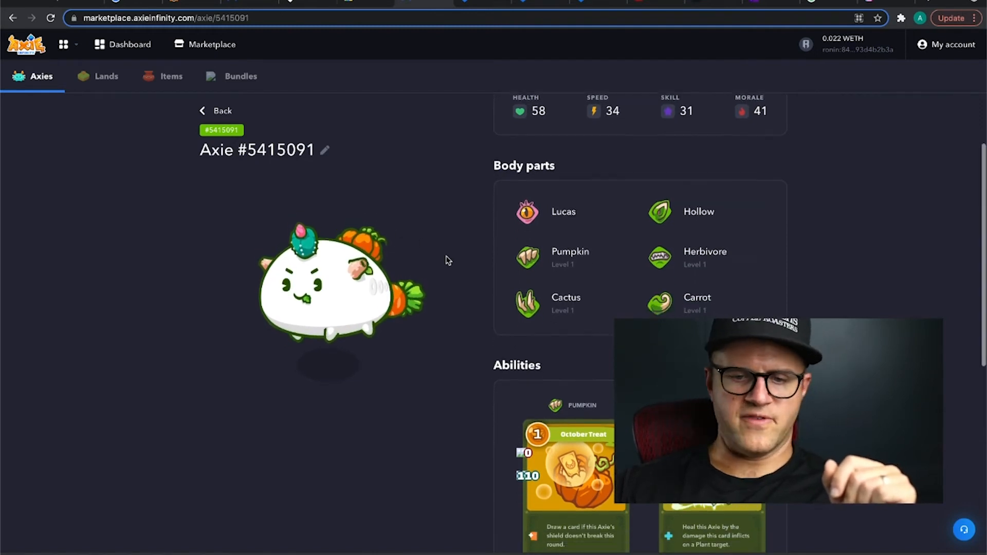
pyautogui.scroll(3)
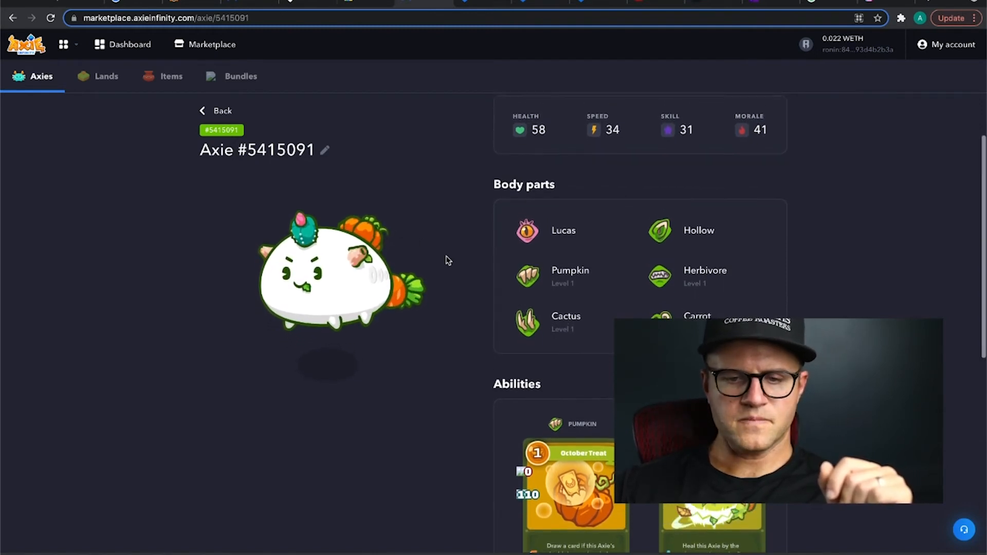
pyautogui.moveTo(680, 147)
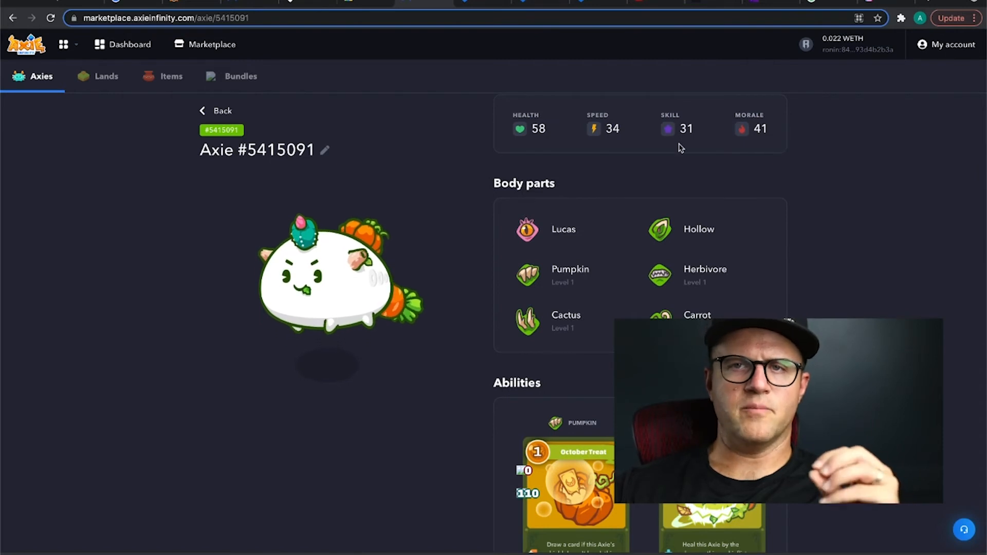
pyautogui.scroll(-3)
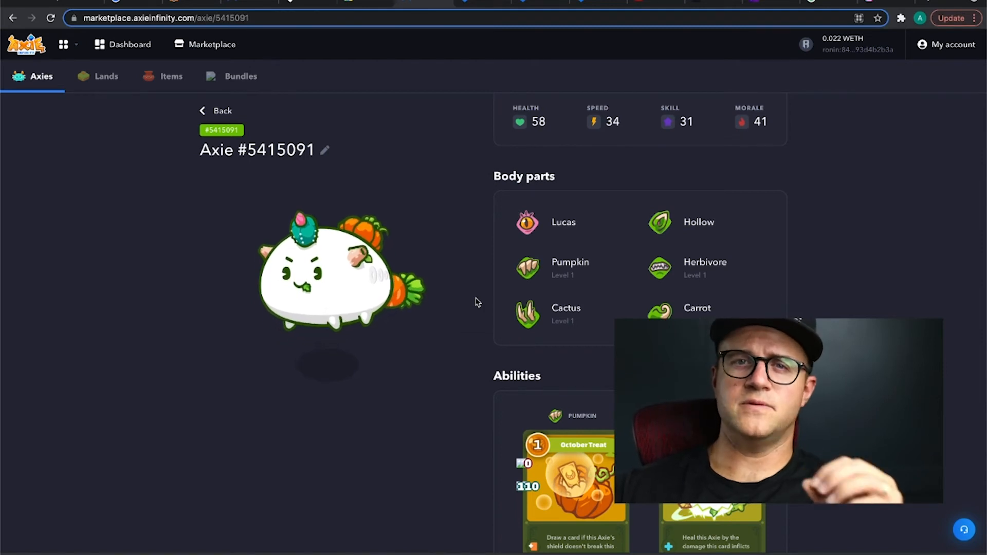
pyautogui.scroll(-3)
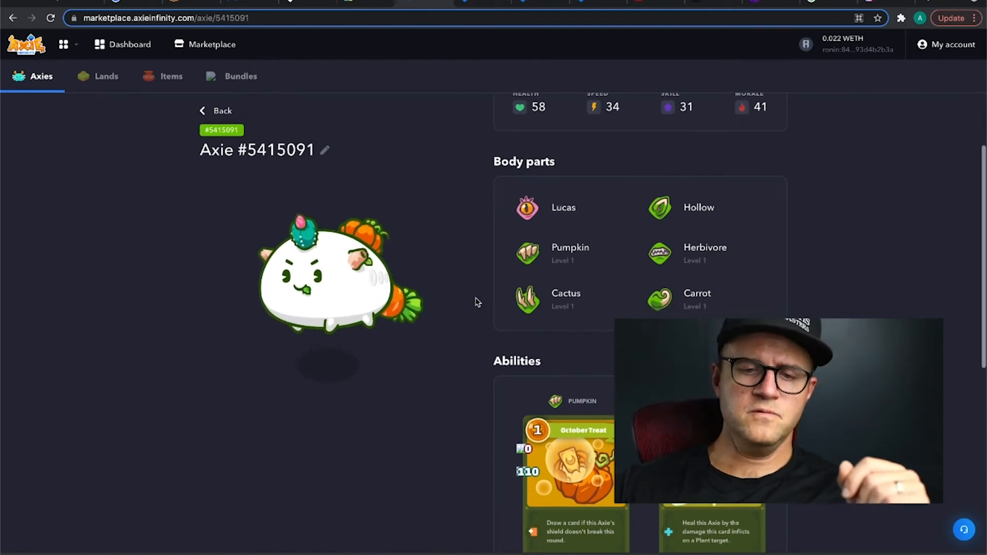
pyautogui.scroll(-3)
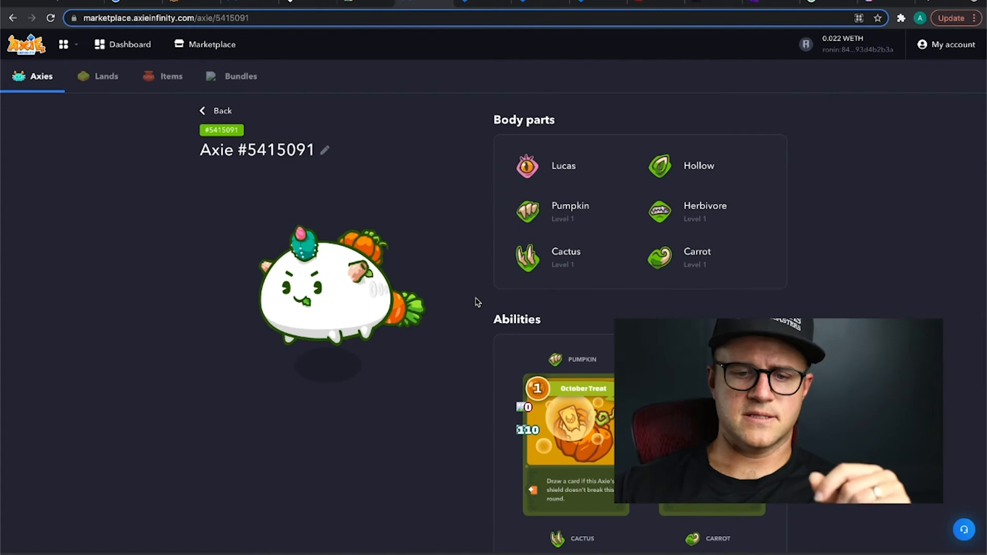
pyautogui.scroll(-3)
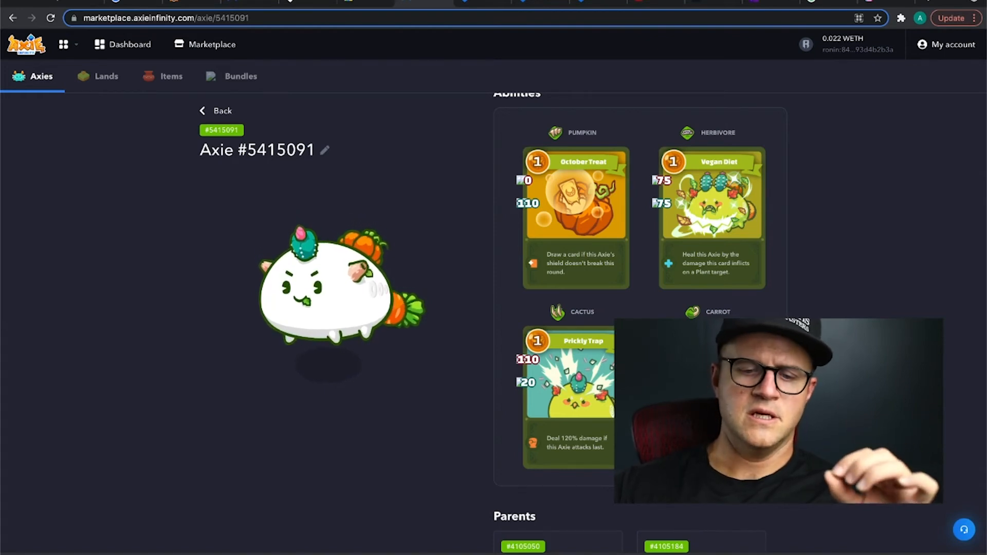
pyautogui.scroll(-3)
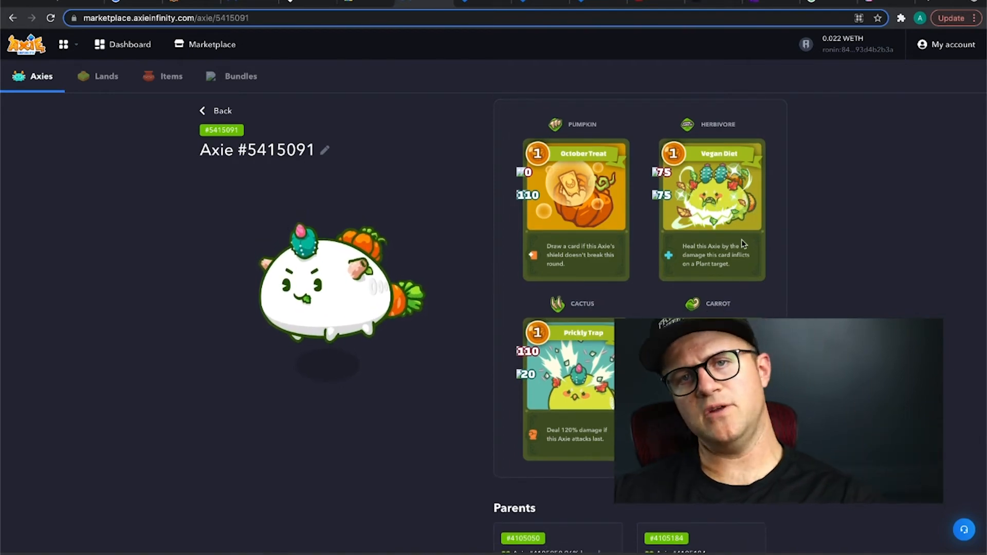
pyautogui.moveTo(478, 326)
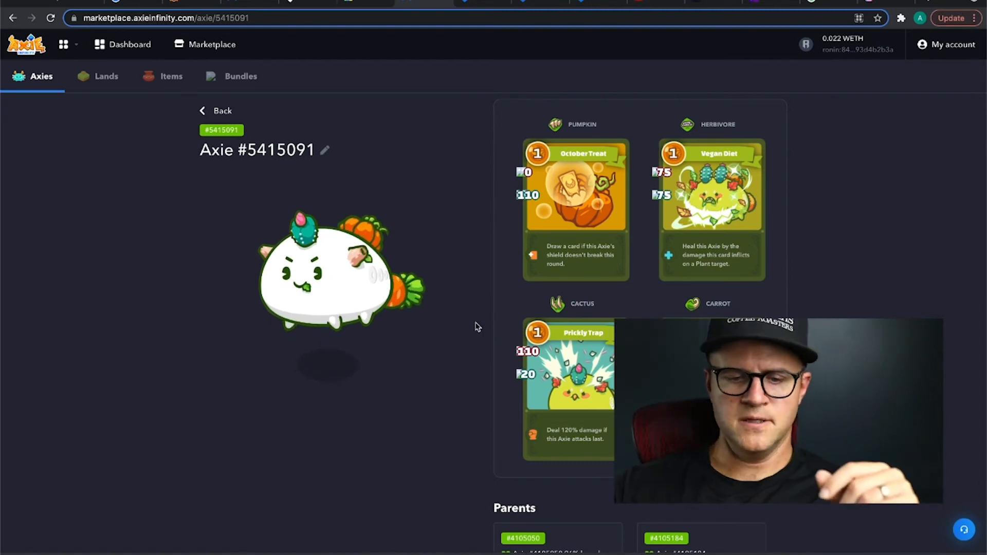
pyautogui.scroll(-3)
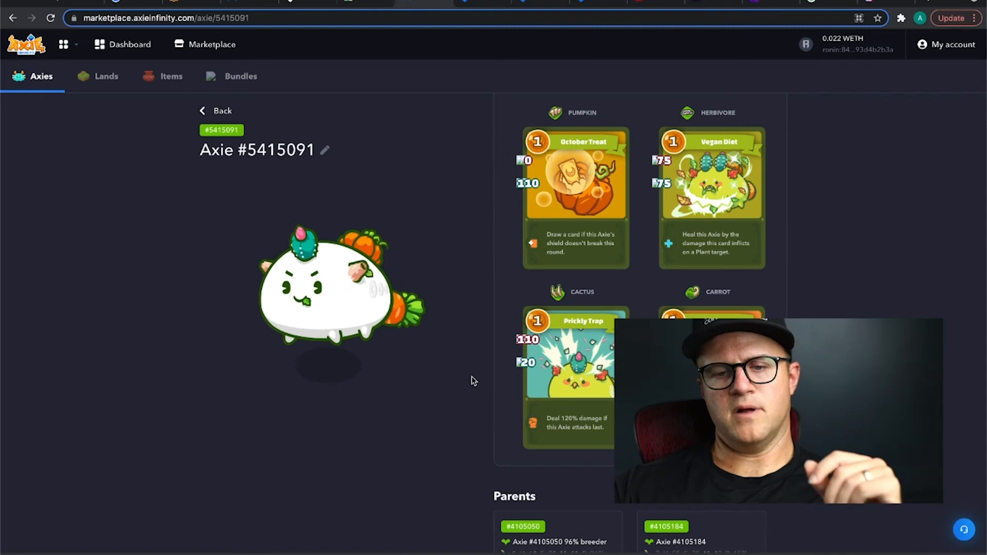
pyautogui.scroll(-3)
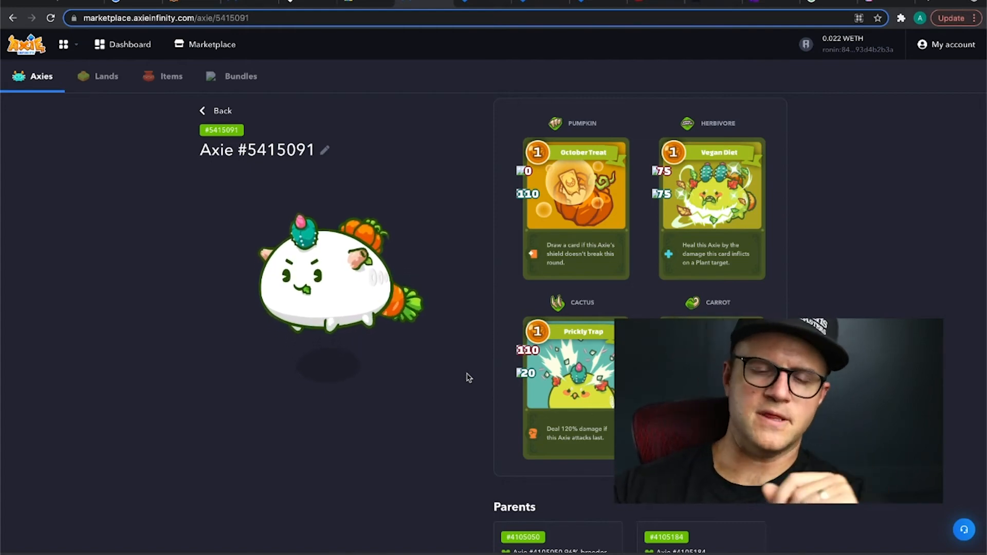
pyautogui.scroll(-3)
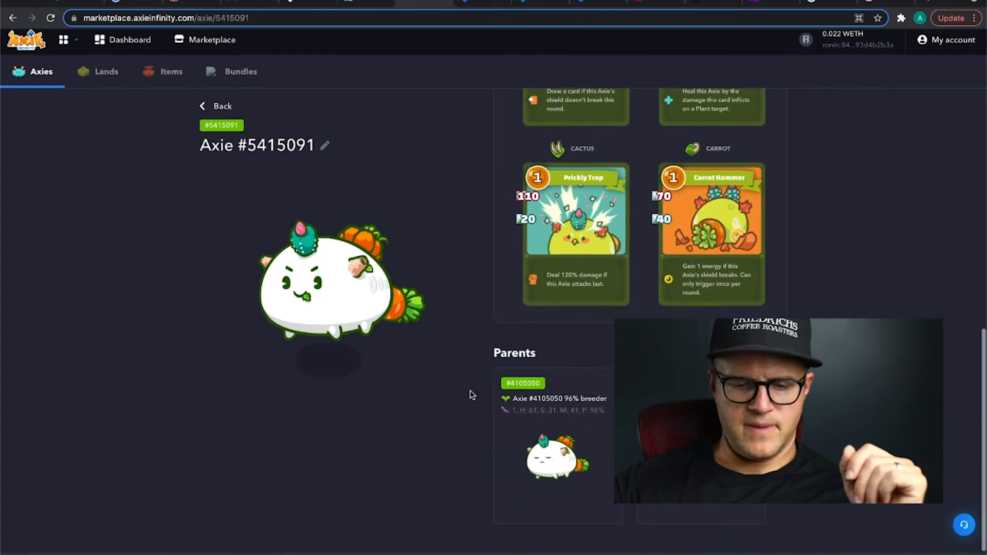
pyautogui.scroll(3)
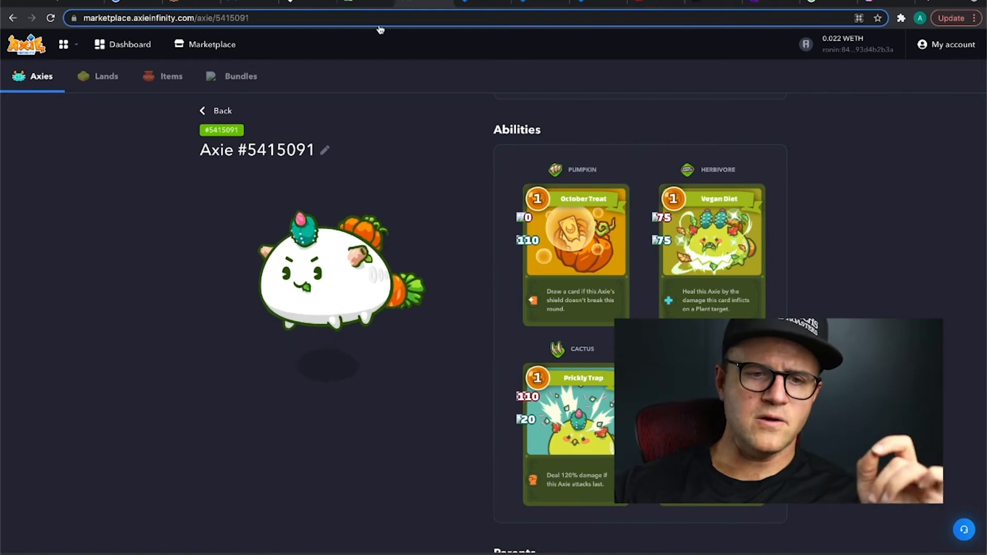
pyautogui.moveTo(491, 14)
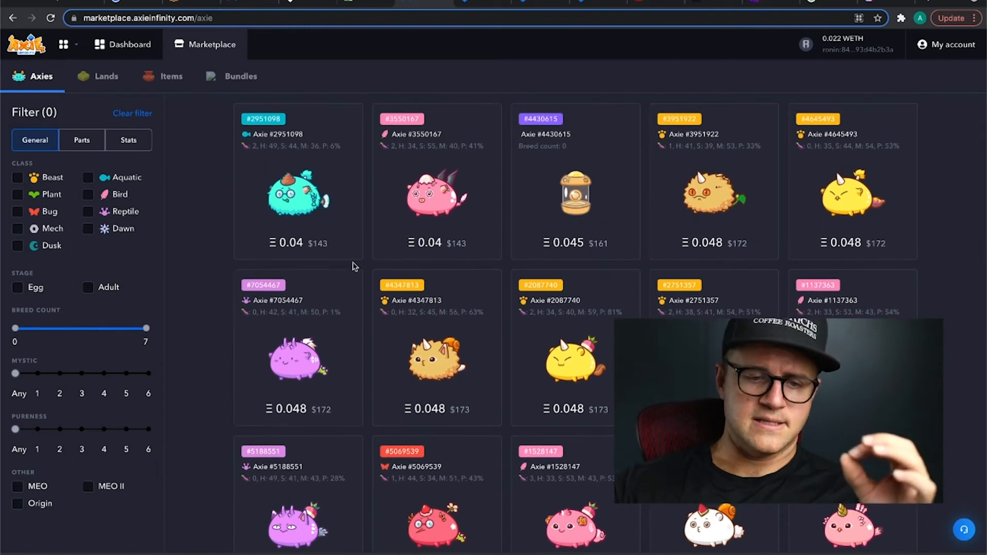
pyautogui.moveTo(297, 224)
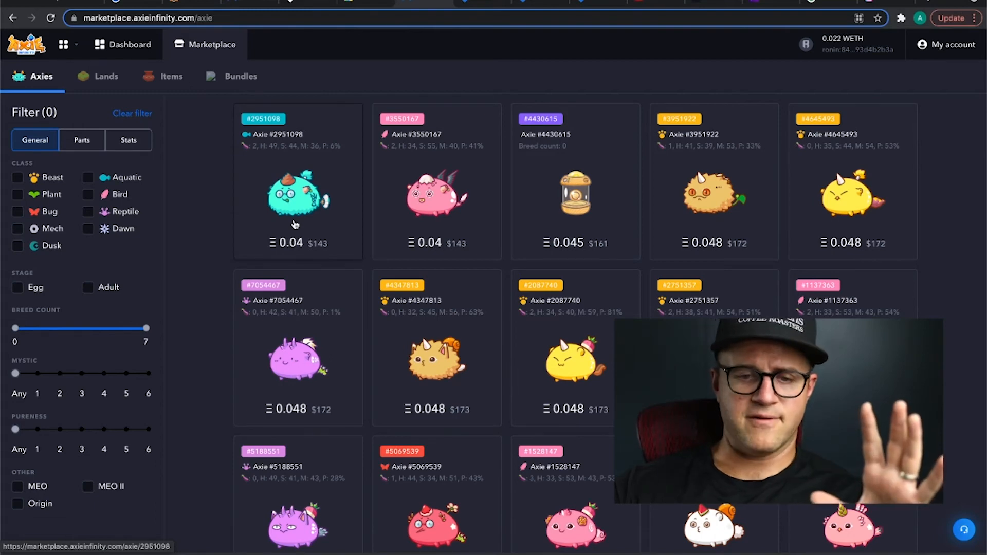
pyautogui.moveTo(423, 219)
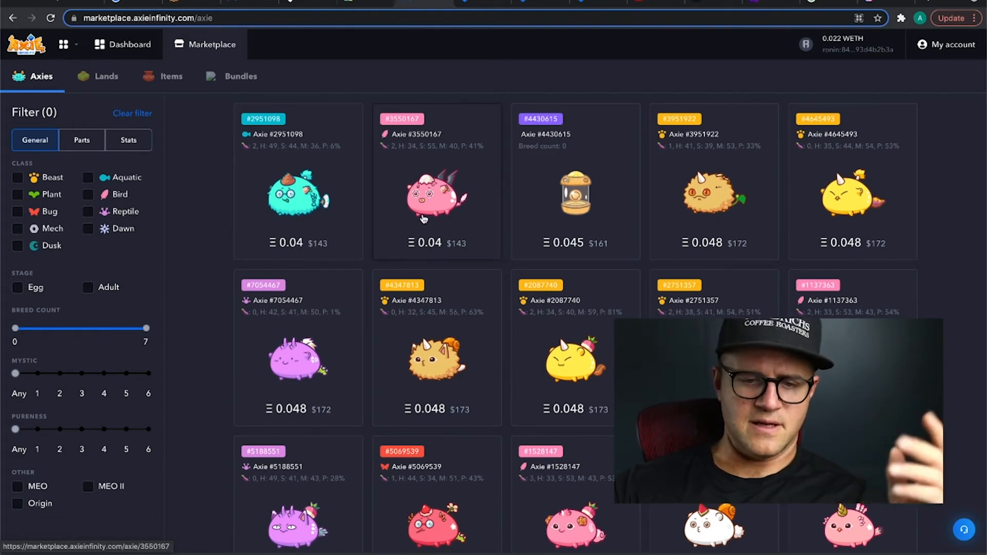
pyautogui.click(435, 196)
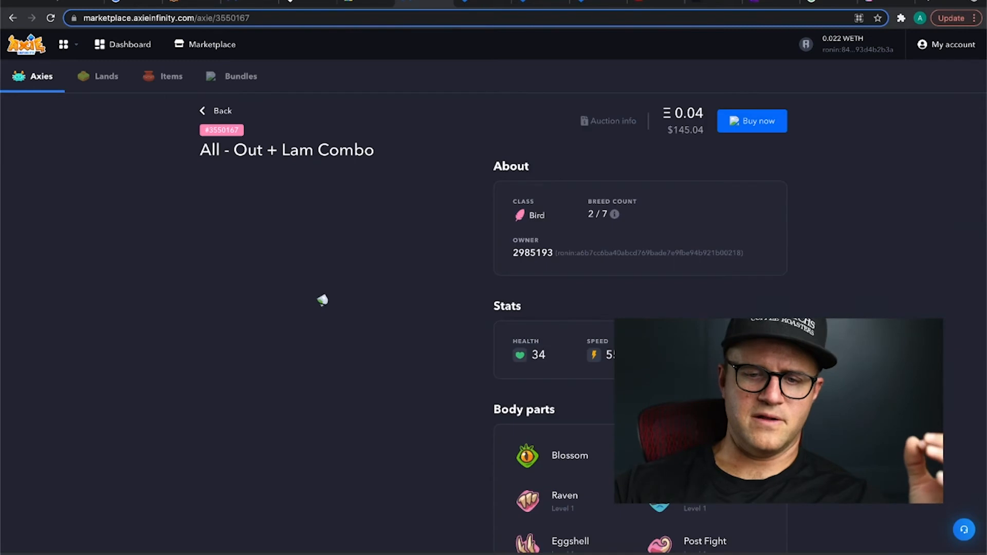
pyautogui.click(751, 121)
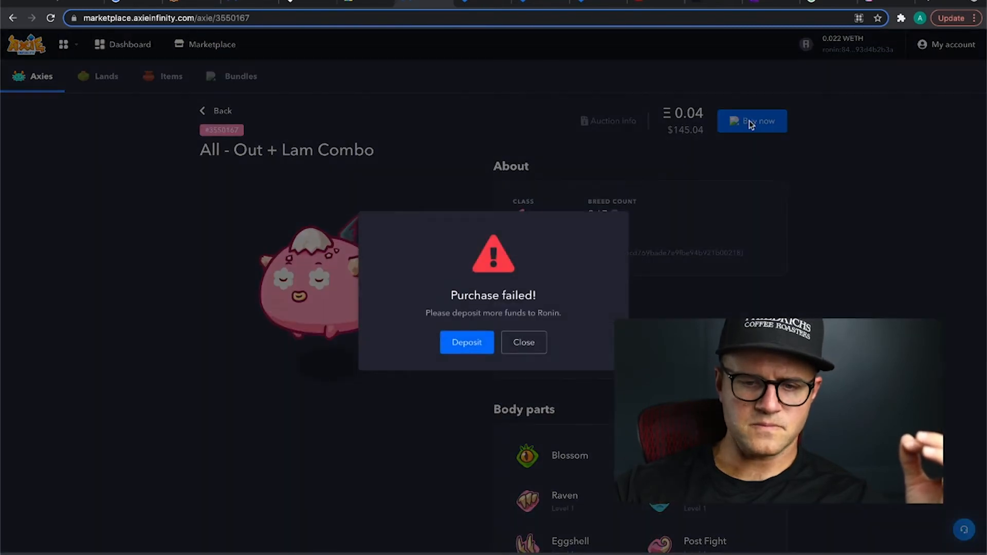
pyautogui.click(523, 342)
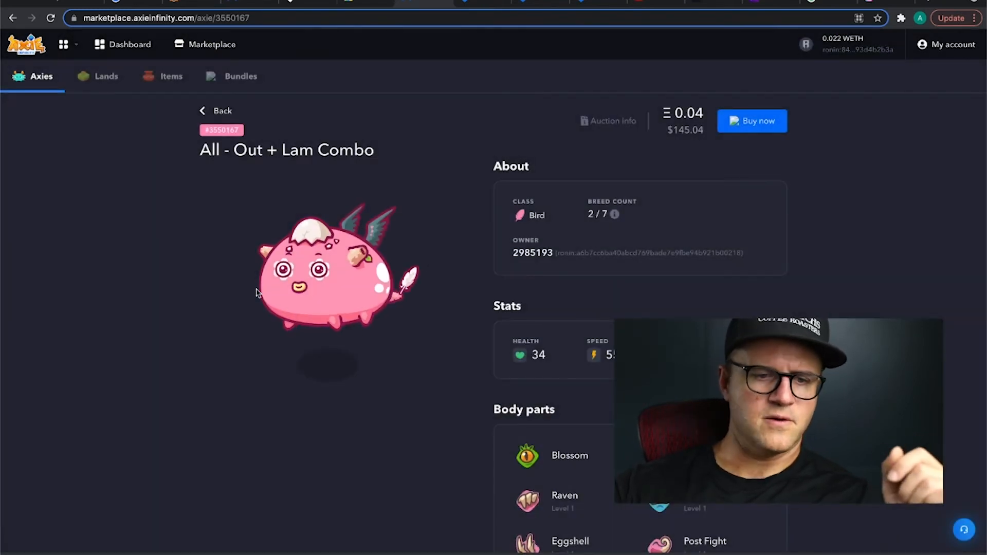
pyautogui.click(222, 111)
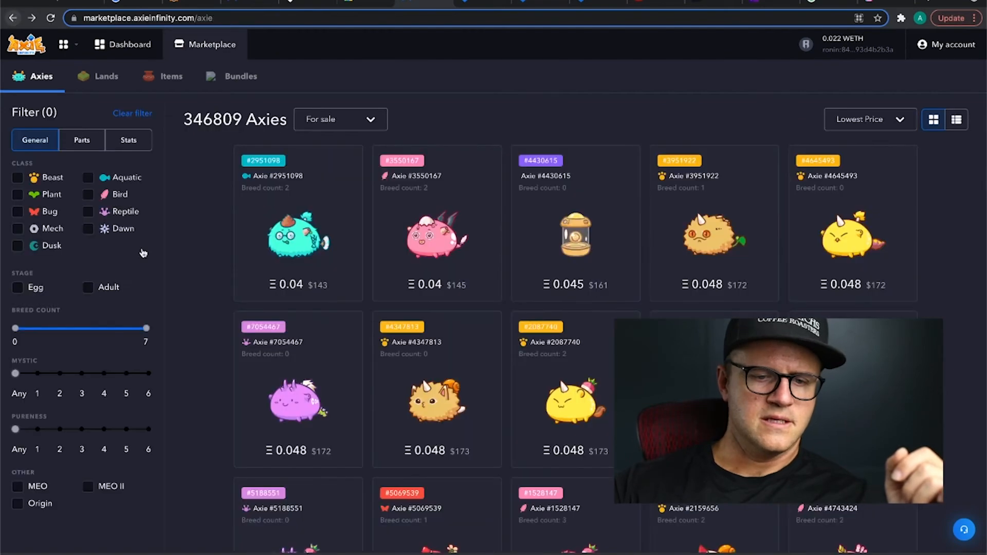
# Scroll further down the for-sale listing to Axies priced 0.048–0.049 ETH, like #1137363.
pyautogui.scroll(-3)
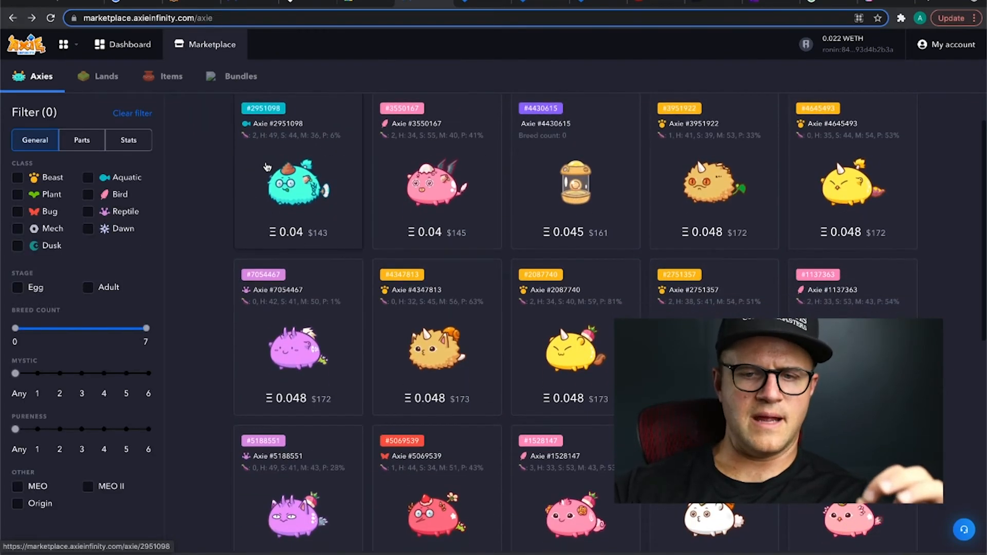
pyautogui.scroll(-3)
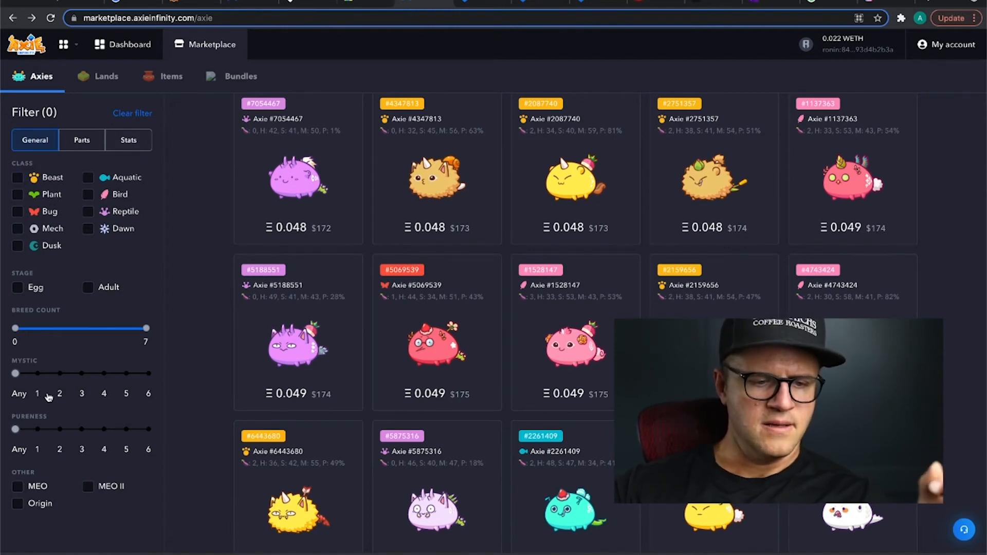
pyautogui.moveTo(34, 439)
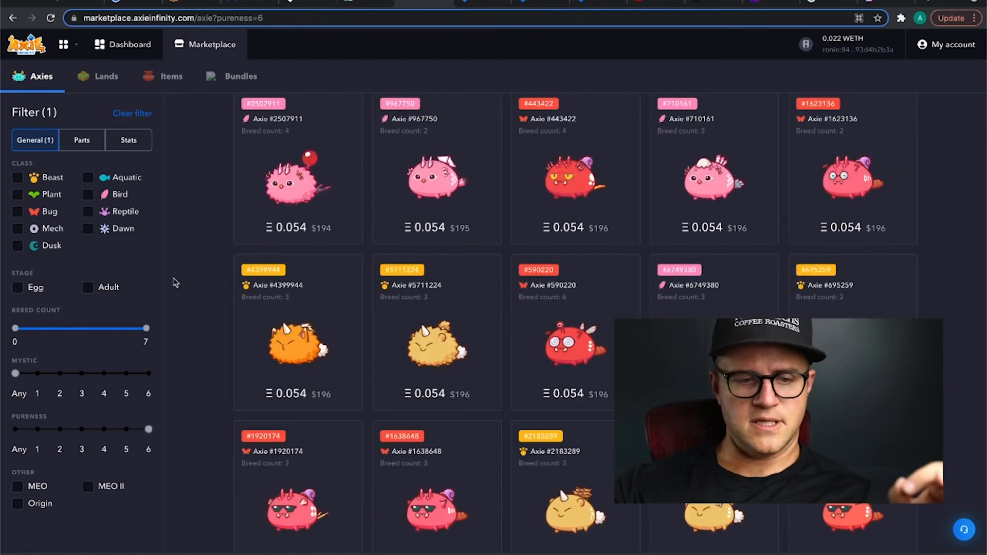
# Filter listings to Plant class Axies with the Pumpkin and Cactus parts.
pyautogui.click(18, 193)
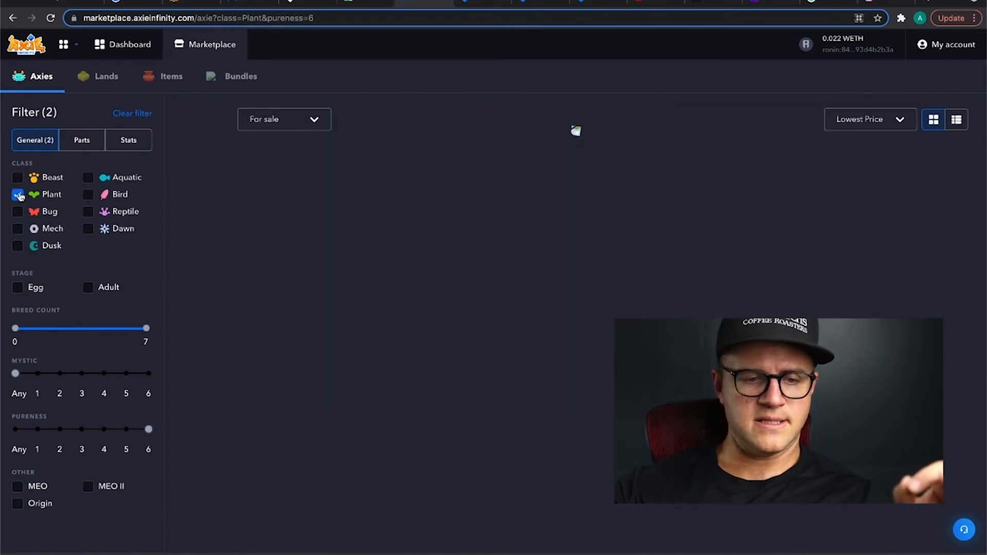
pyautogui.click(81, 140)
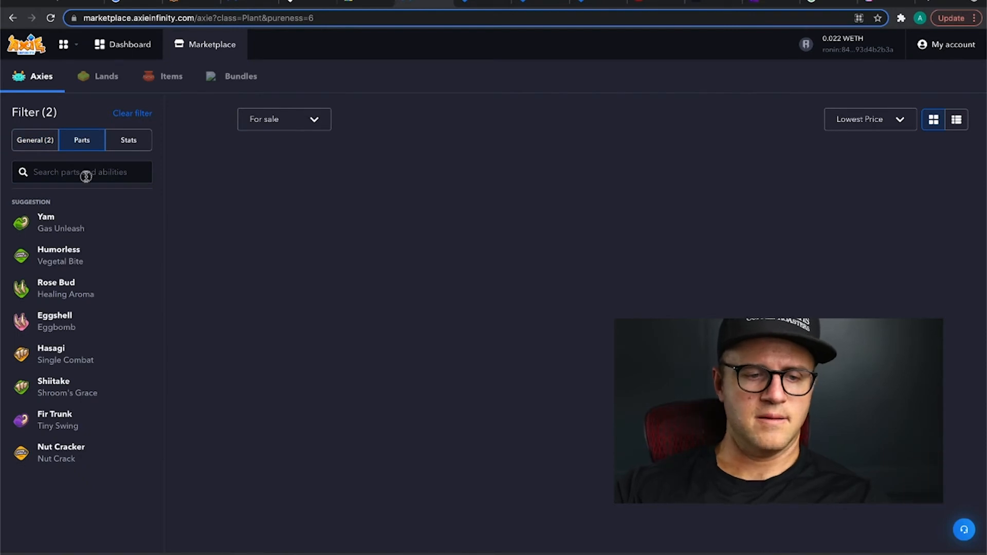
pyautogui.write('pump')
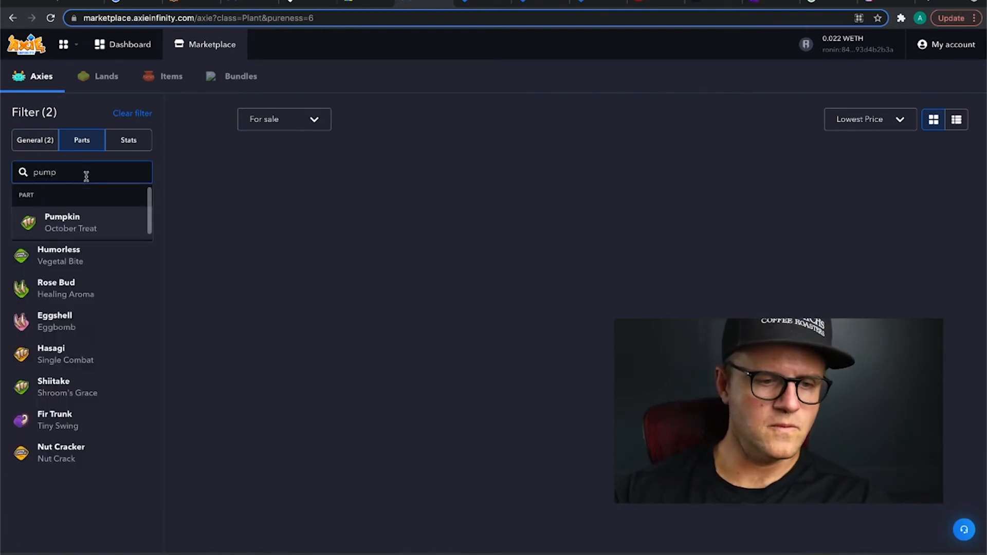
pyautogui.click(61, 222)
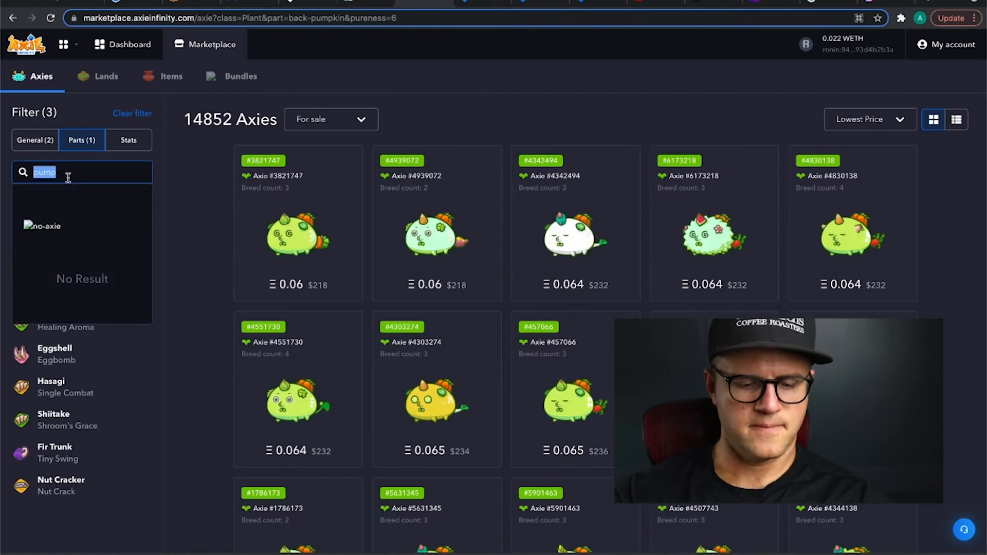
pyautogui.write('cactus')
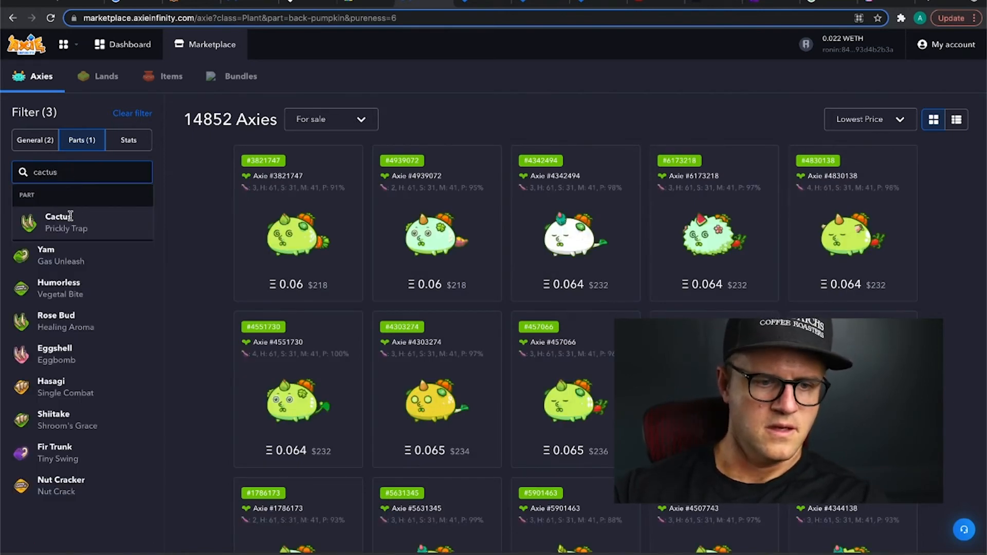
pyautogui.click(60, 222)
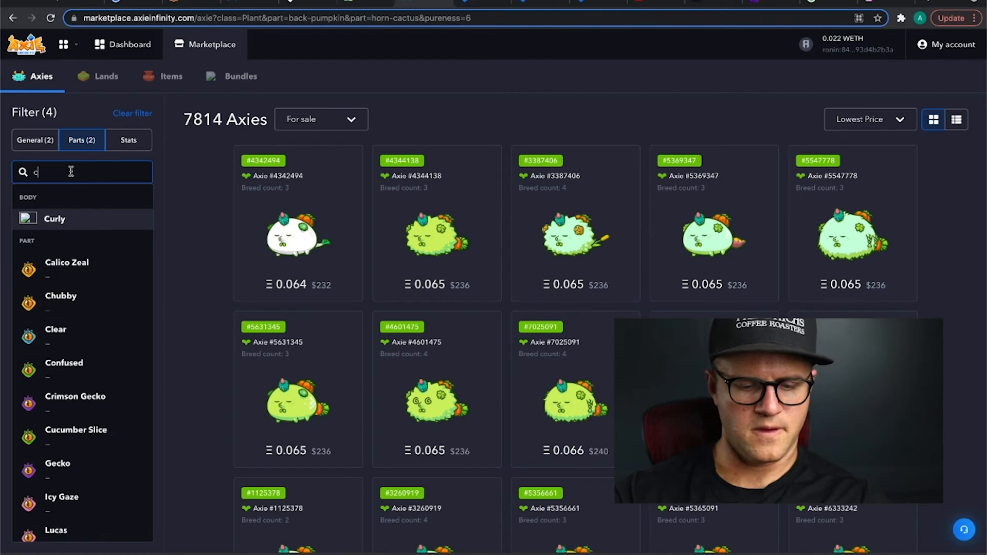
# Add Carrot and Serious parts, yielding 4,127 Axies, then open the account dashboard.
pyautogui.write('arrot')
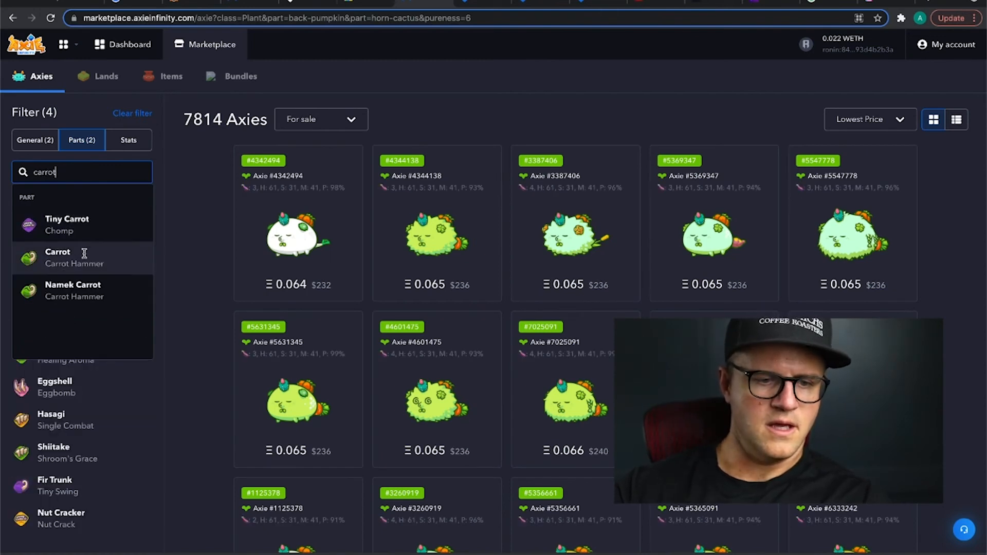
pyautogui.moveTo(85, 232)
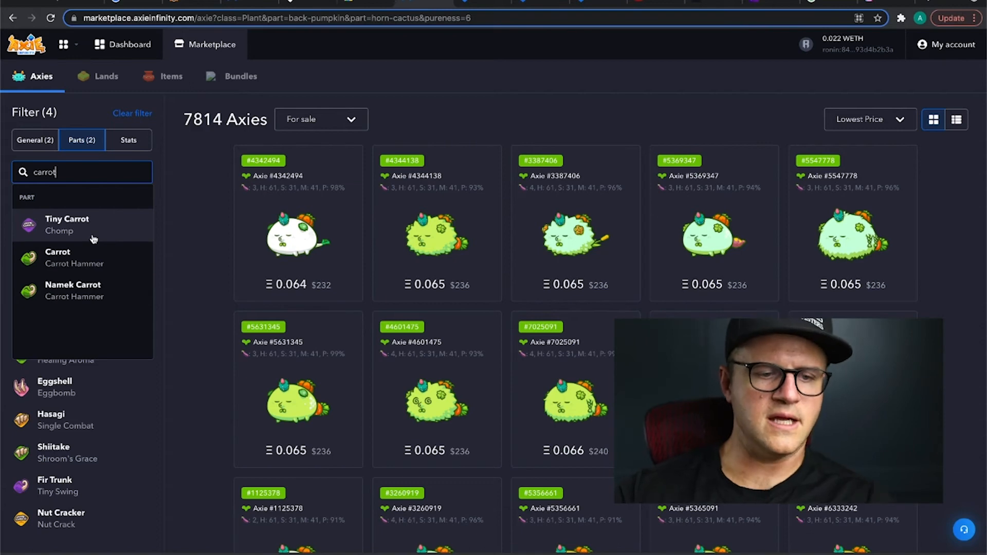
pyautogui.moveTo(87, 263)
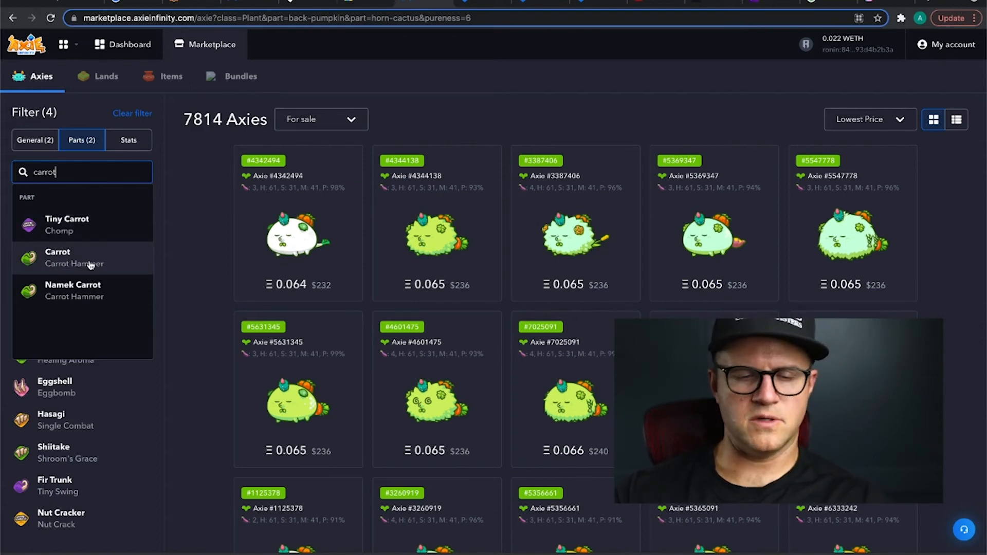
pyautogui.click(57, 257)
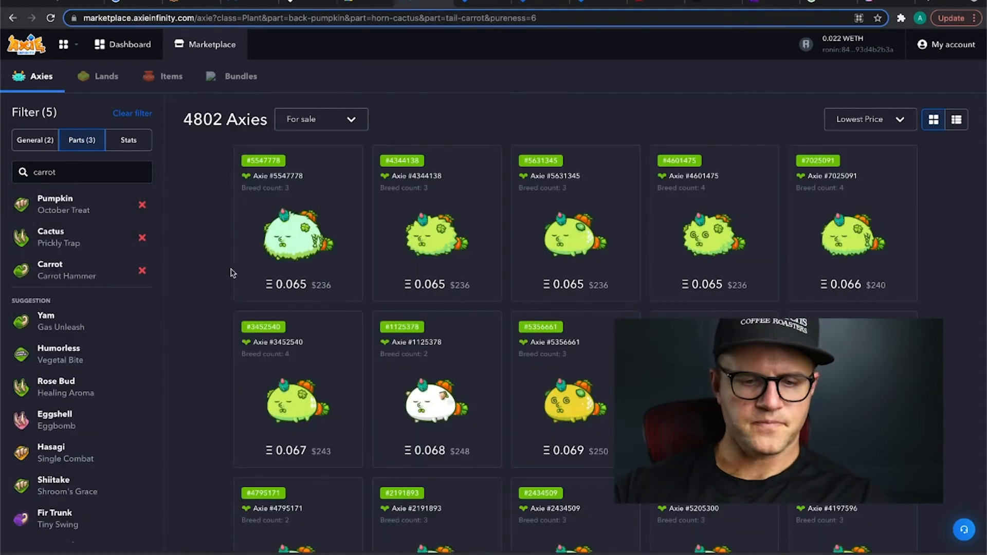
pyautogui.scroll(3)
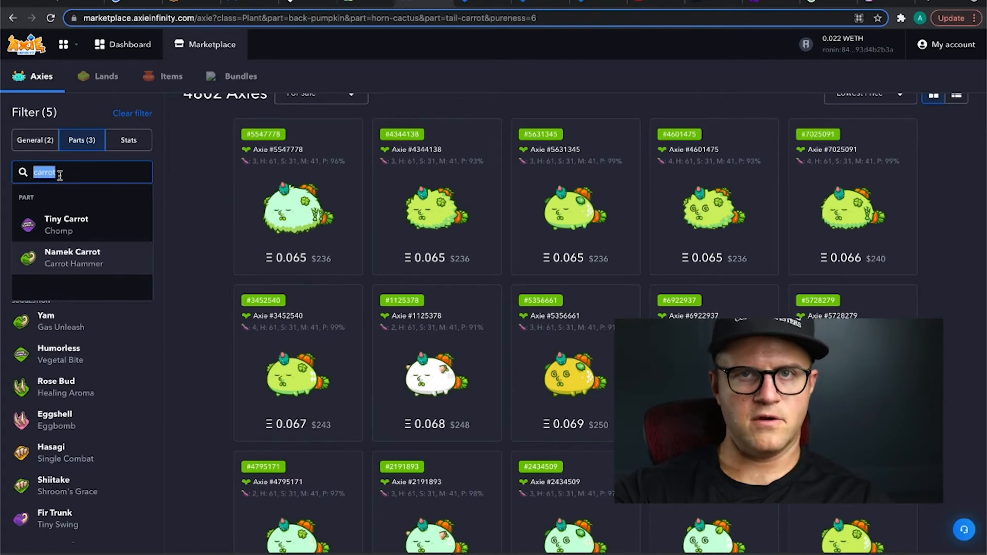
pyautogui.write('serie')
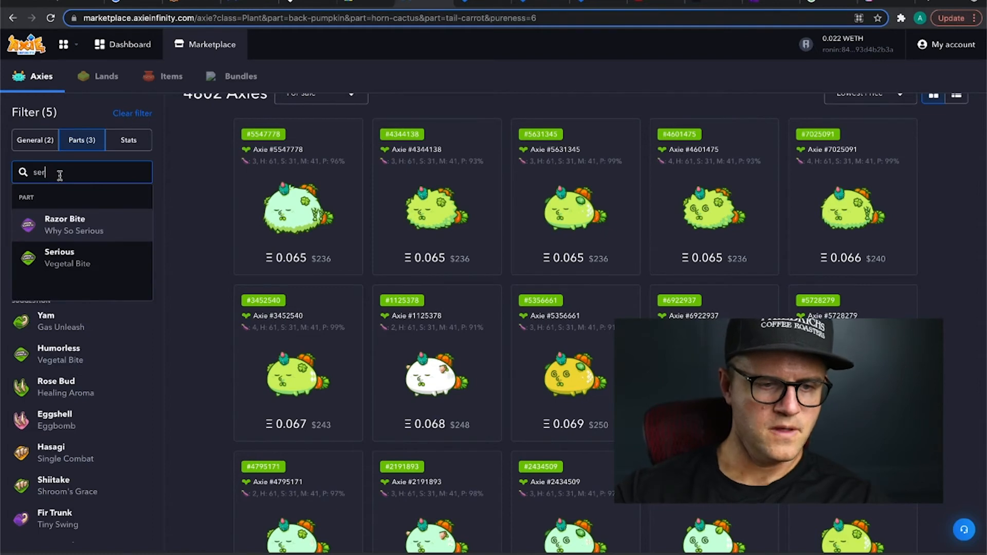
pyautogui.click(59, 256)
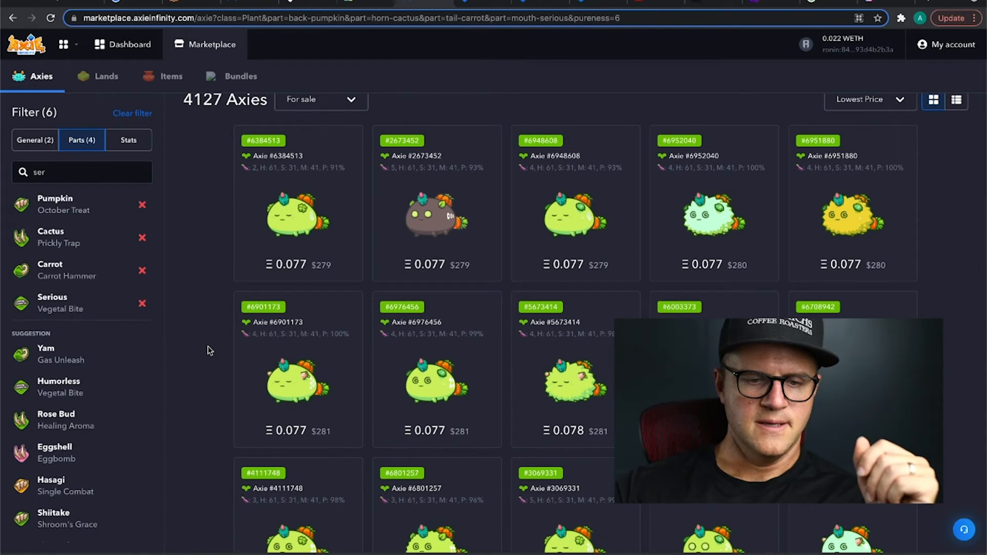
pyautogui.moveTo(296, 201)
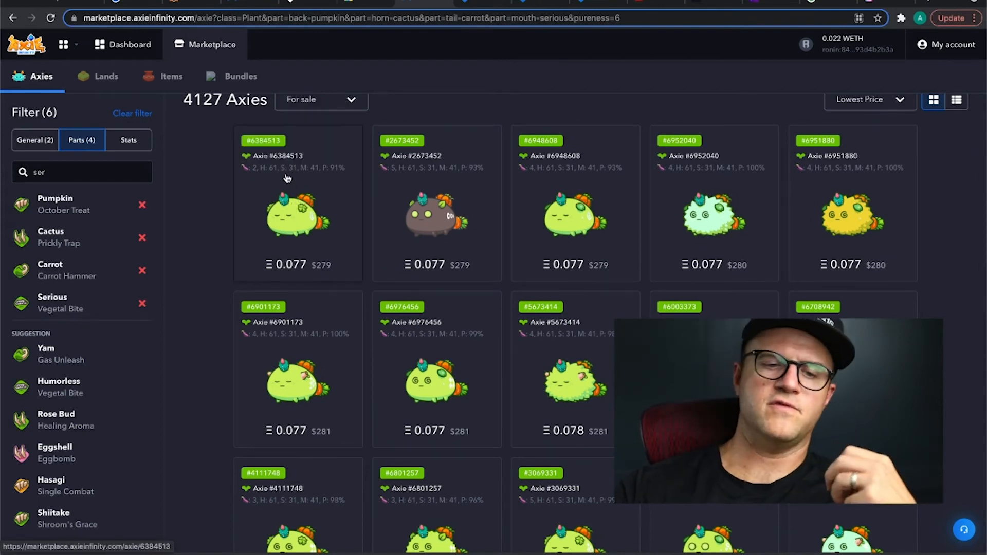
pyautogui.moveTo(214, 289)
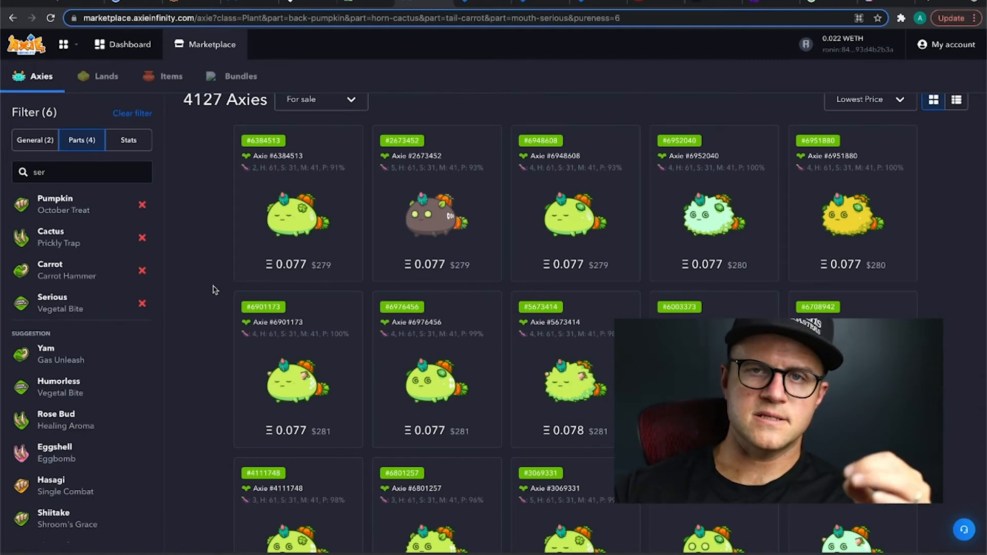
pyautogui.scroll(-3)
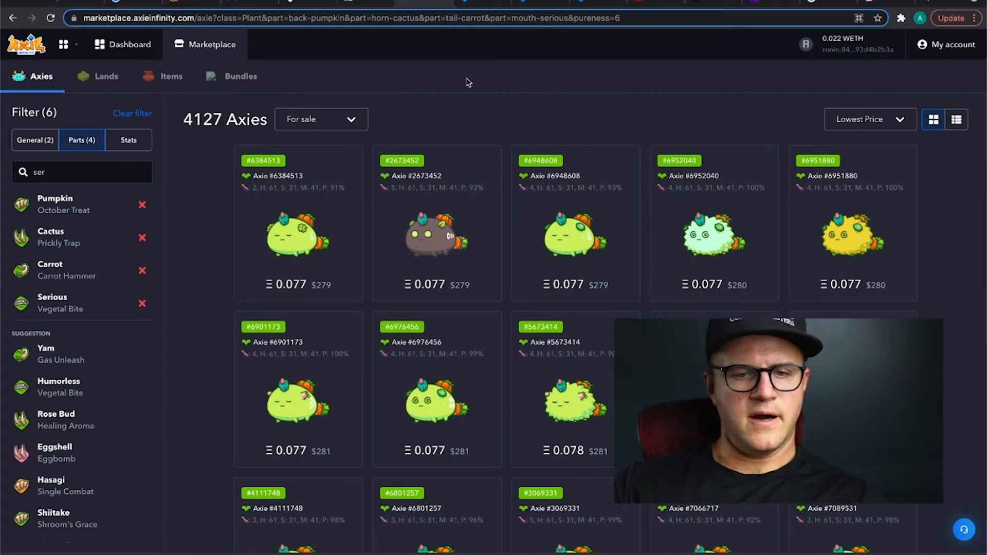
pyautogui.moveTo(659, 196)
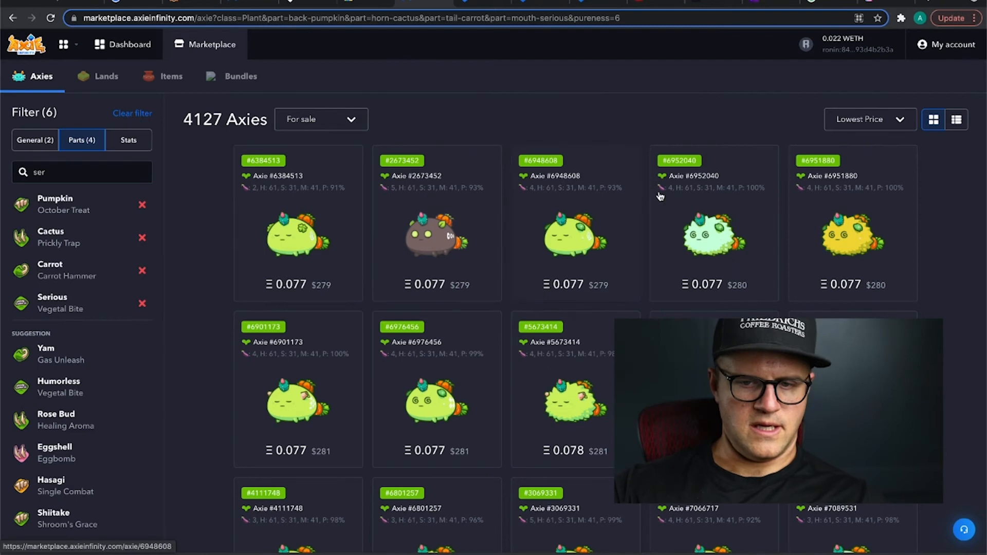
pyautogui.moveTo(768, 150)
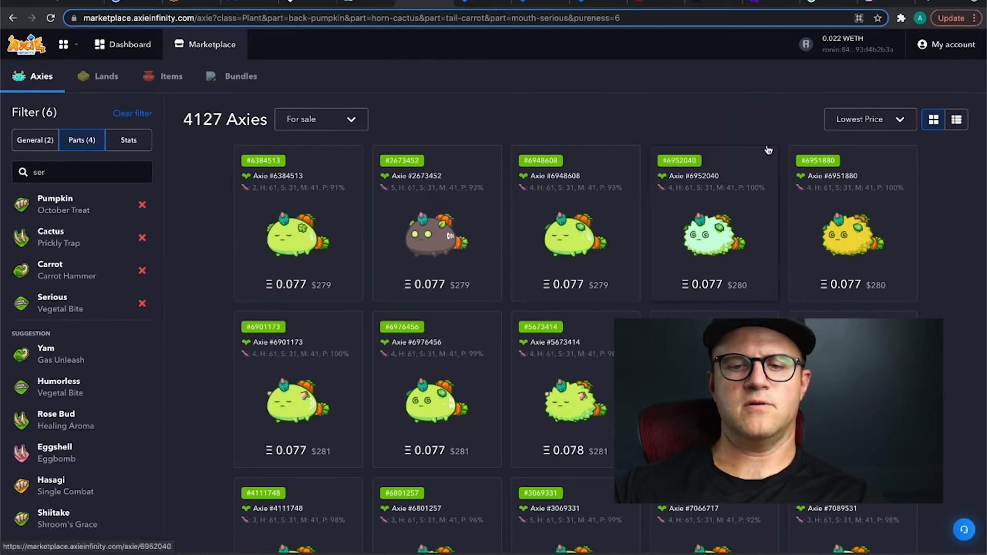
pyautogui.click(856, 49)
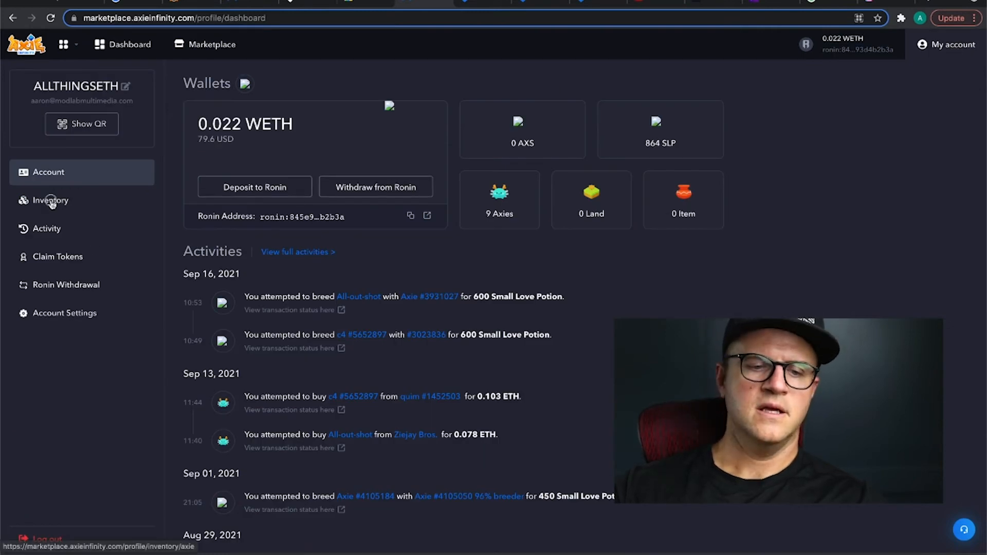
# Open the account inventory showing its nine Axies.
pyautogui.click(51, 200)
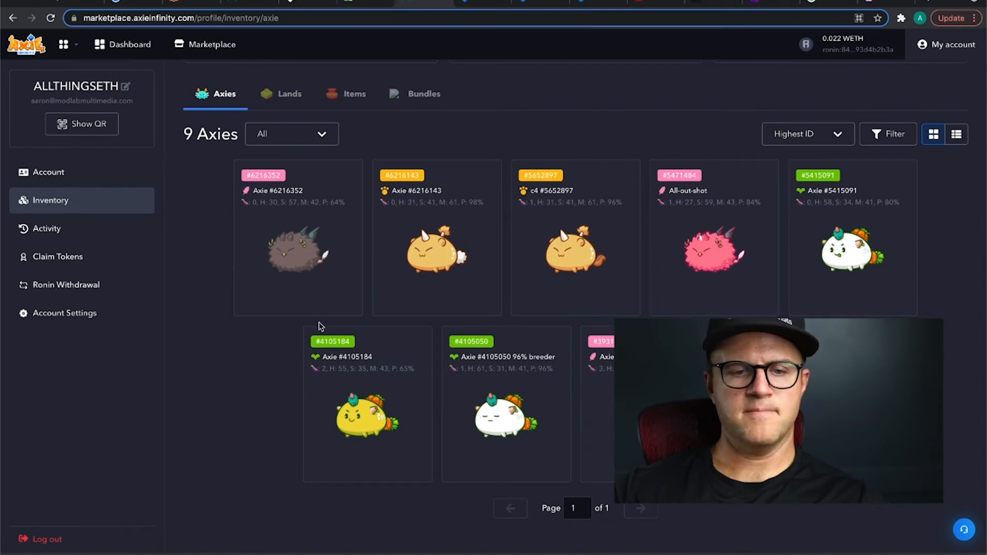
pyautogui.moveTo(313, 18)
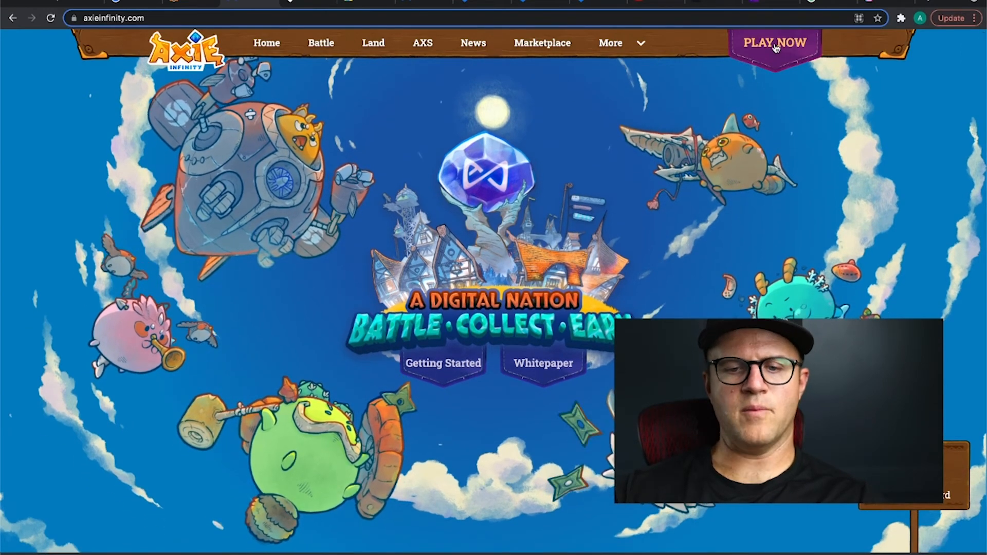
# Start the Mavis Hub macOS download, then open the iOS TestFlight beta page.
pyautogui.click(775, 43)
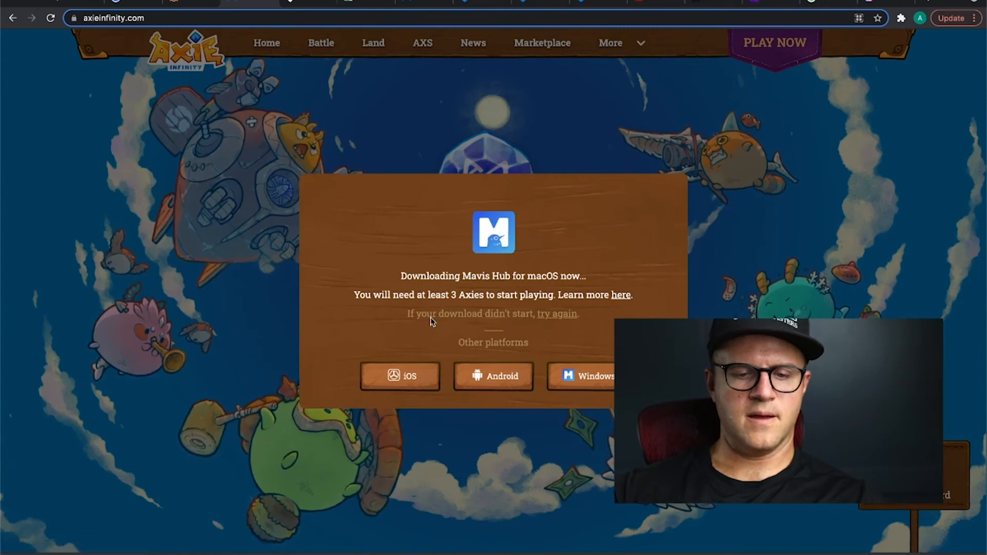
pyautogui.moveTo(400, 375)
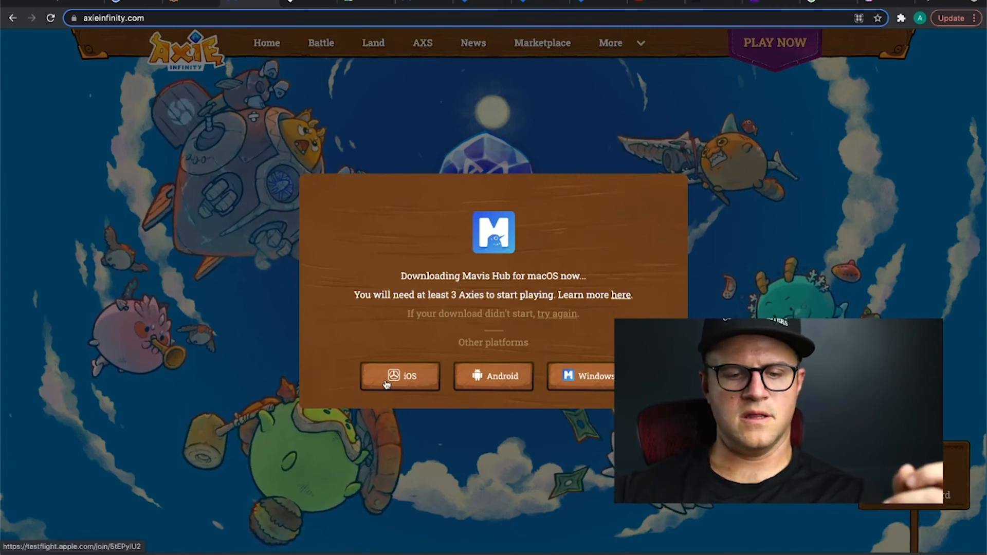
pyautogui.click(400, 376)
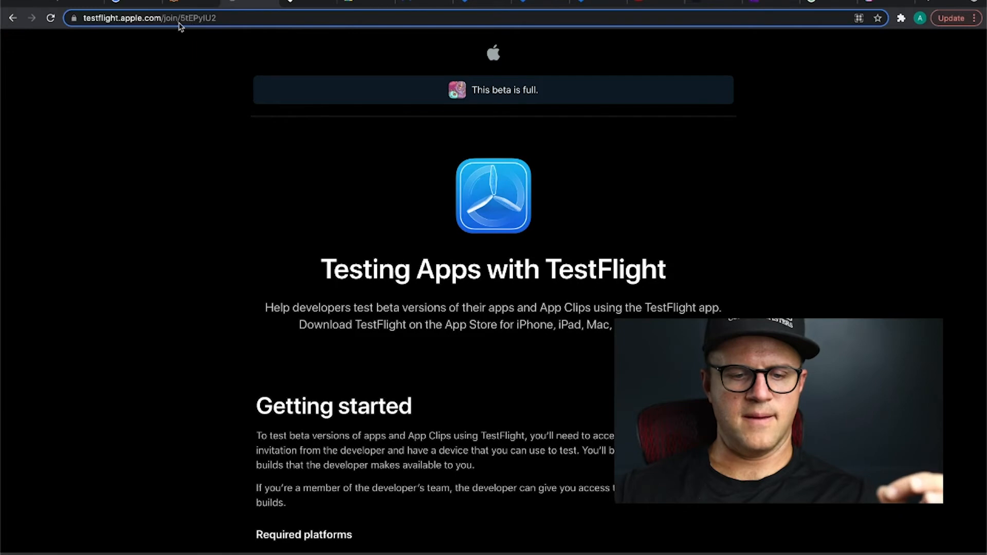
# Scroll through the TestFlight page's required platforms and go back to axieinfinity.com.
pyautogui.scroll(-3)
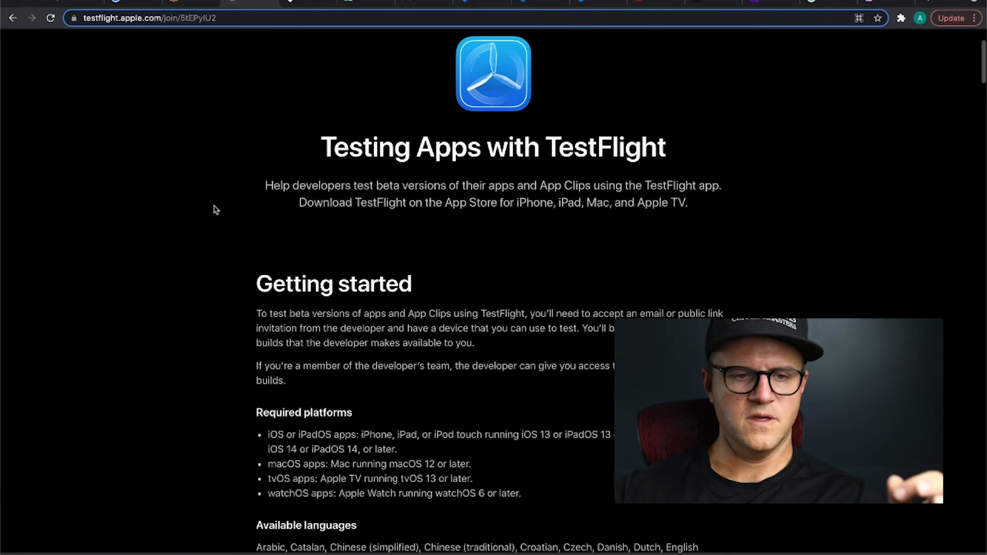
pyautogui.scroll(3)
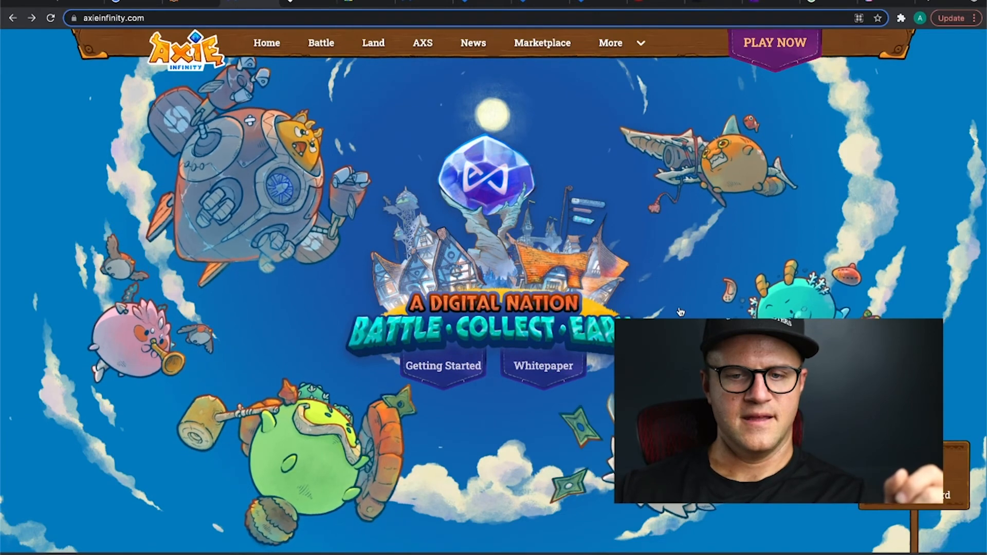
# Reopen the Mavis Hub download dialog listing iOS, Android and Windows options.
pyautogui.click(774, 42)
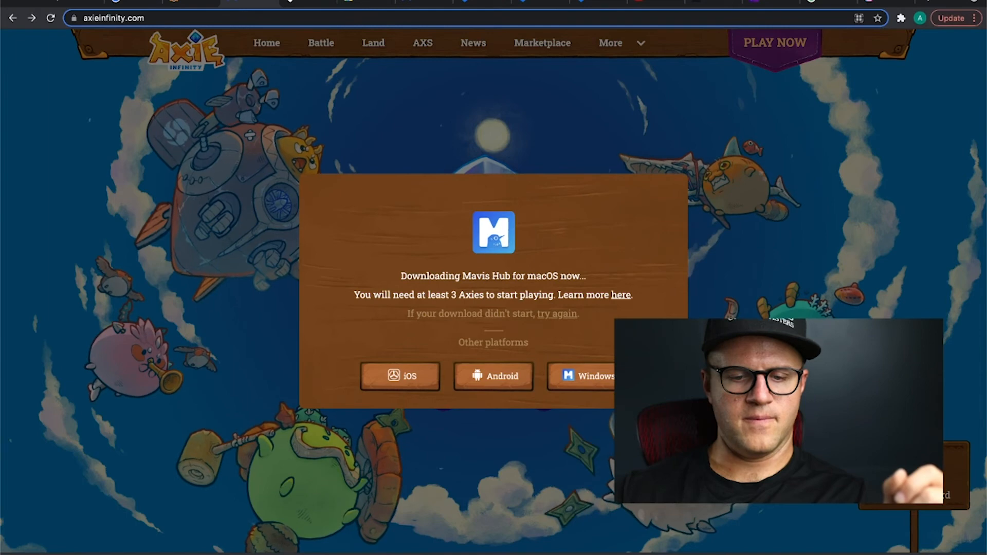
pyautogui.moveTo(551, 319)
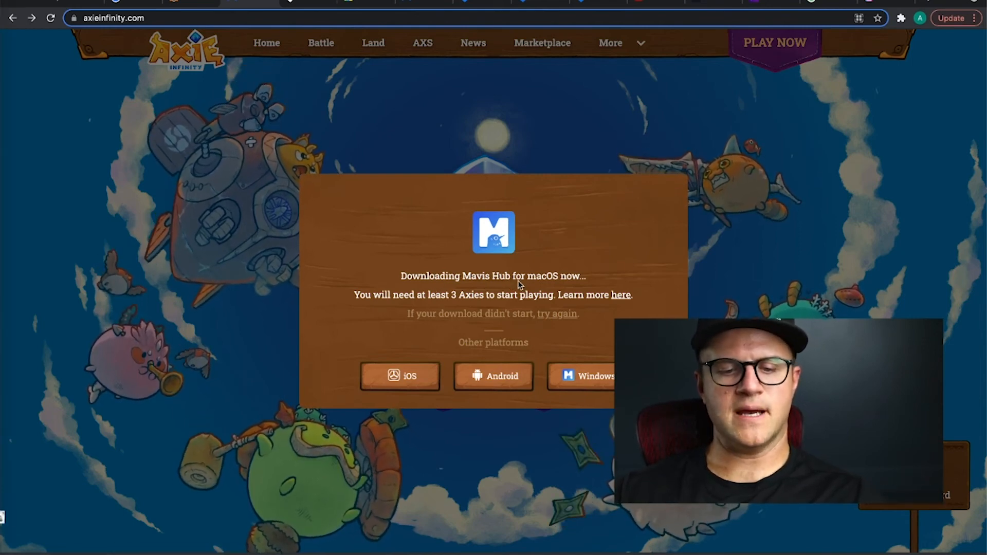
pyautogui.moveTo(440, 304)
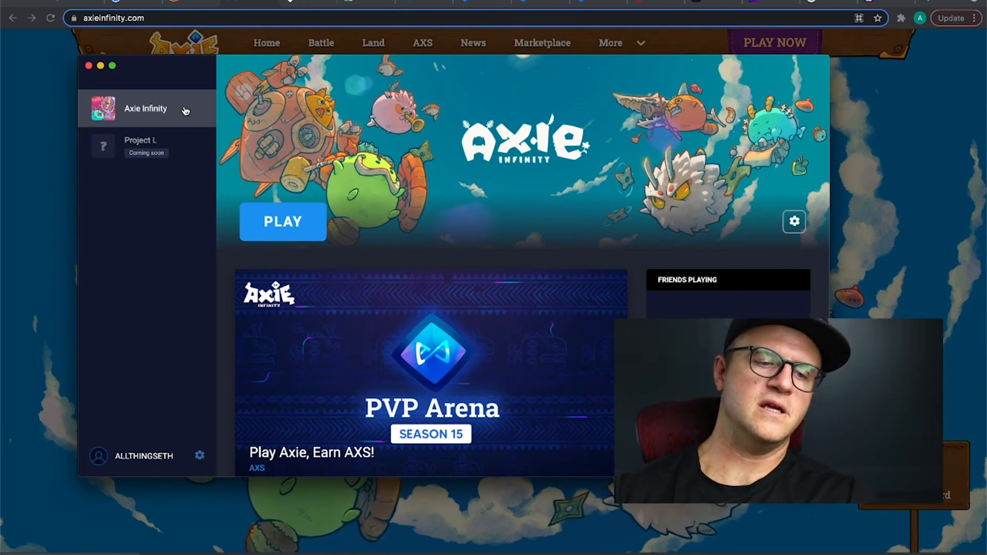
pyautogui.moveTo(155, 155)
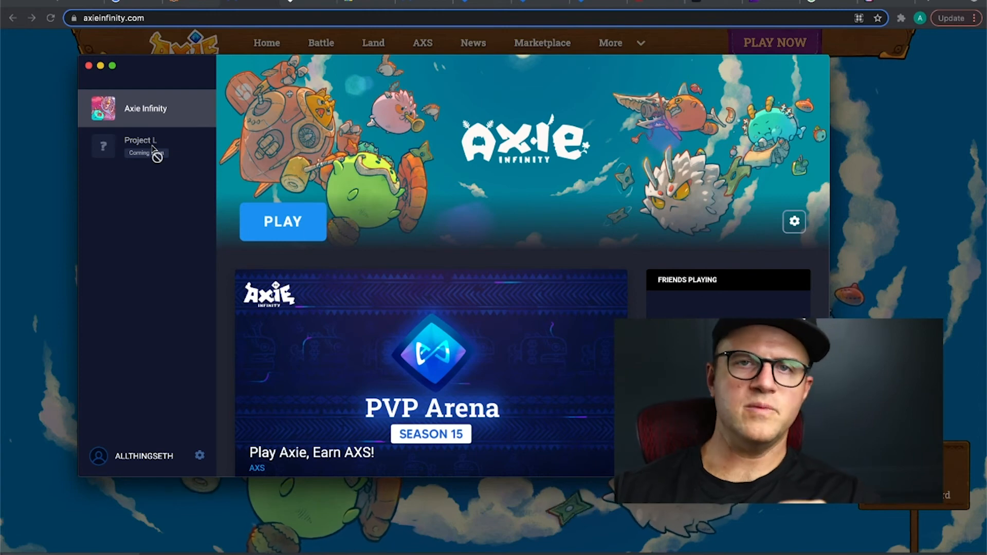
pyautogui.moveTo(336, 112)
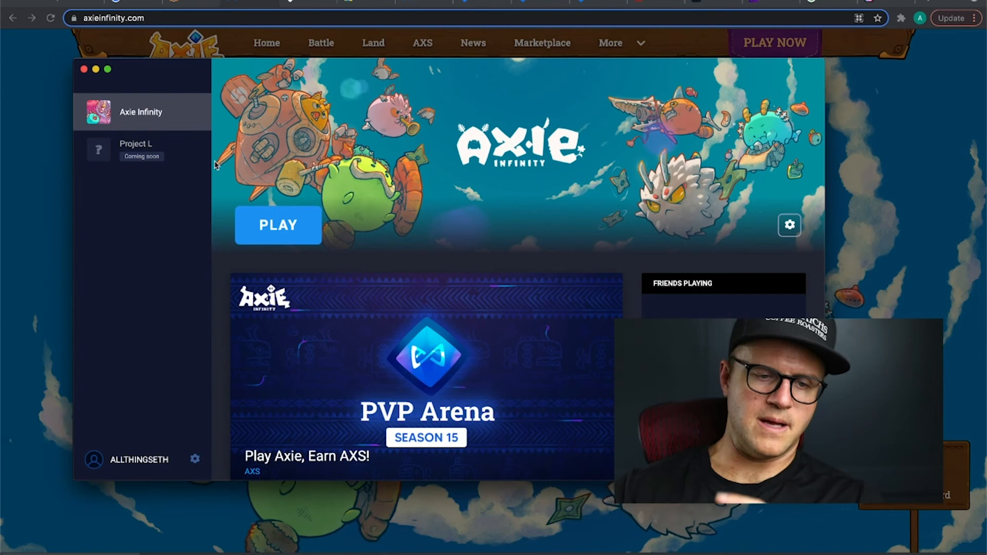
pyautogui.moveTo(508, 106)
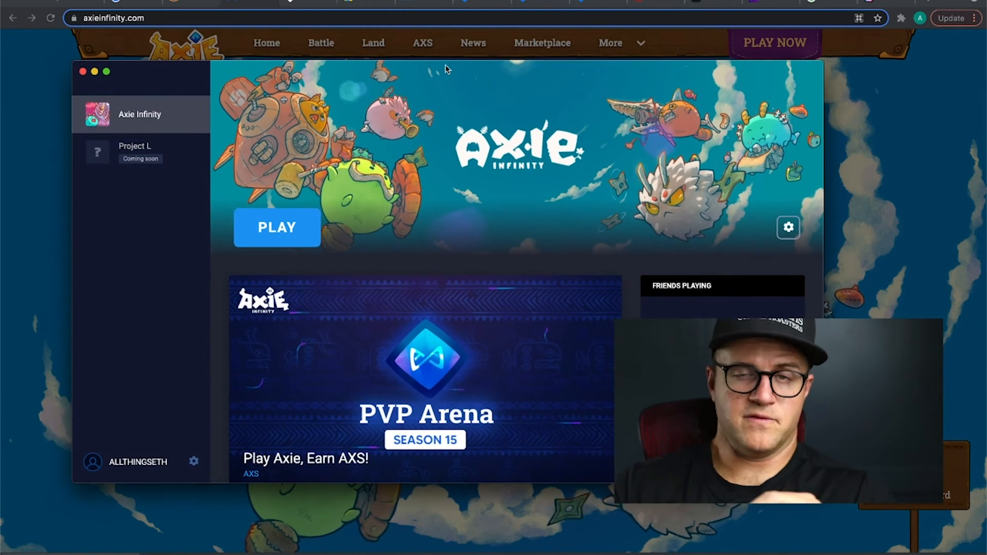
pyautogui.moveTo(482, 104)
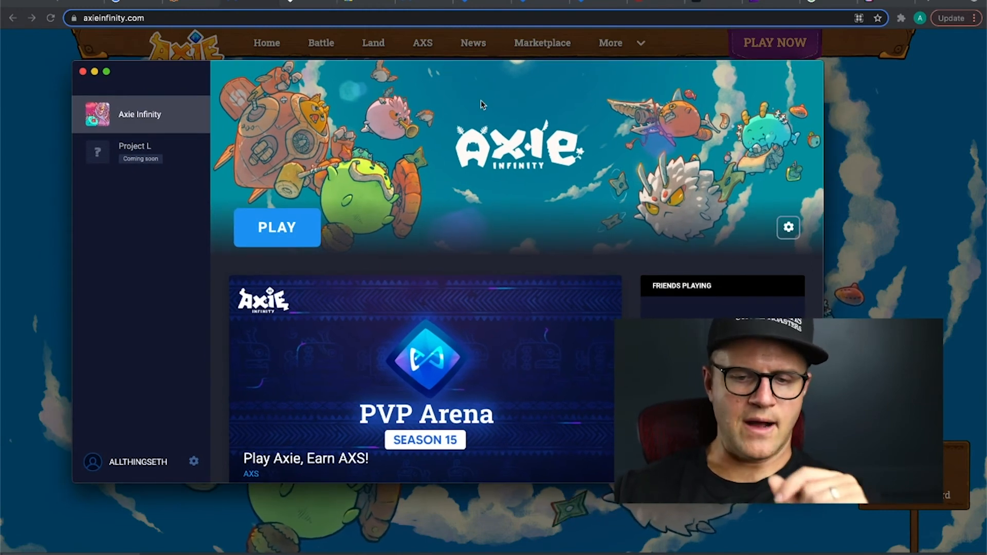
pyautogui.moveTo(277, 227)
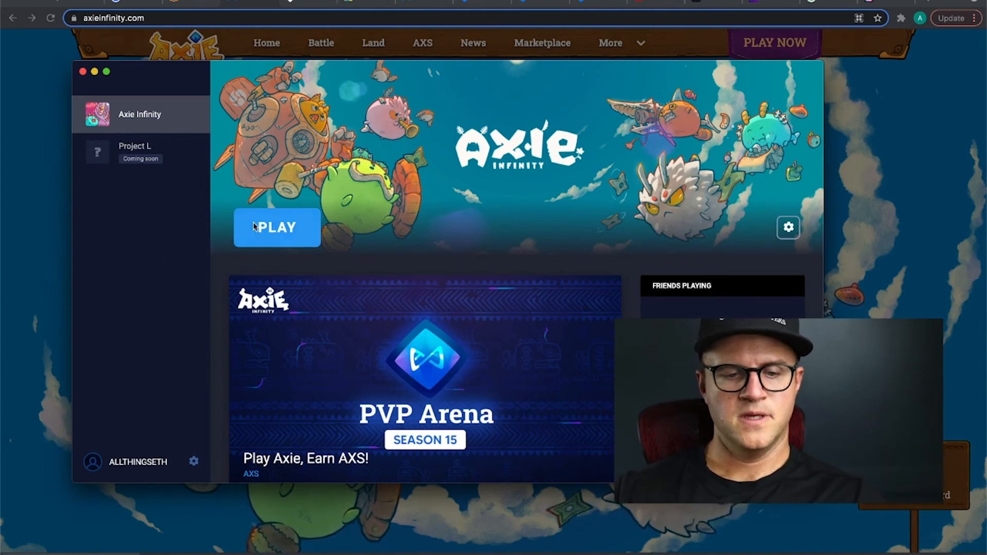
# Launch Axie Infinity from the Mavis Hub PLAY button.
pyautogui.click(277, 227)
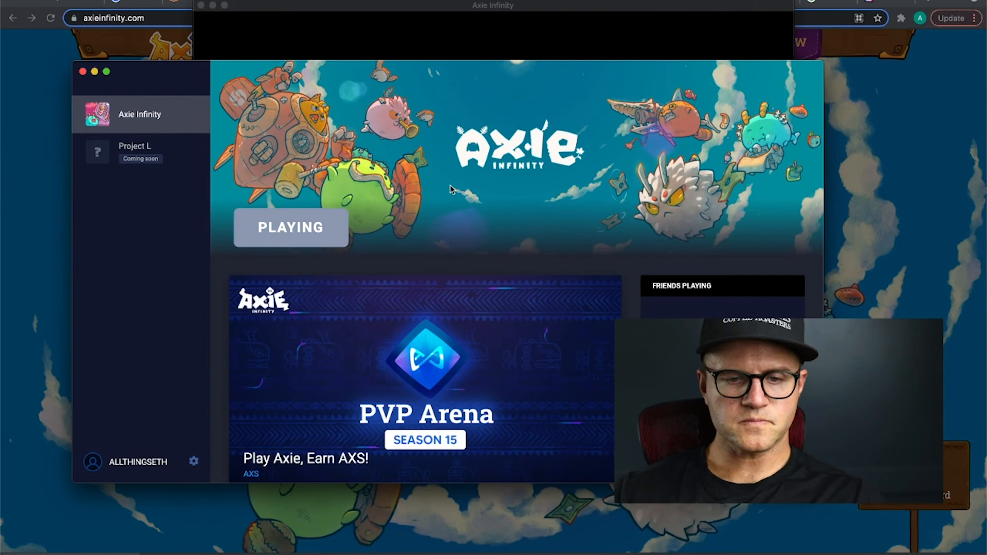
# Enter the game lobby and open My teams with GO ETH GO!, ETHFTW, BullRunAXIEs.
pyautogui.click(291, 227)
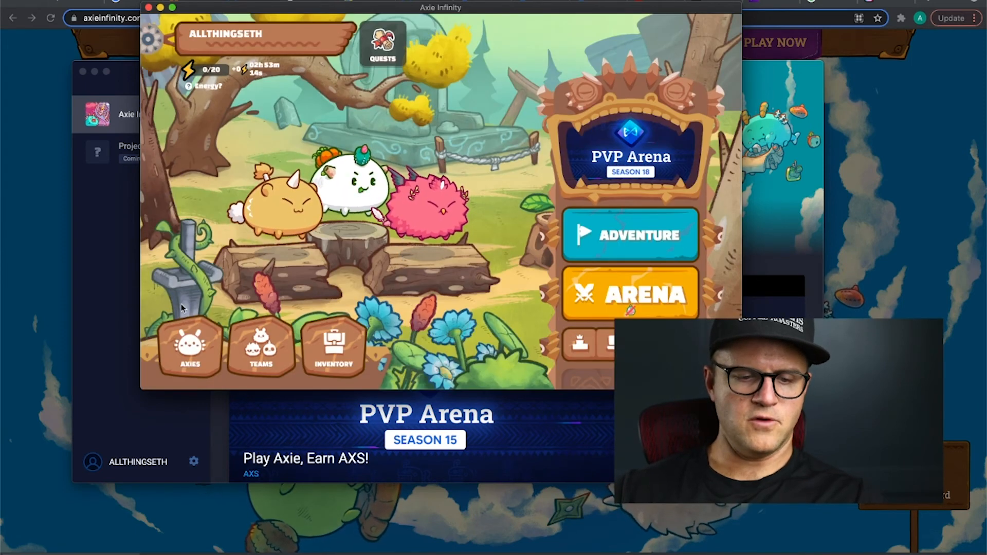
pyautogui.click(189, 346)
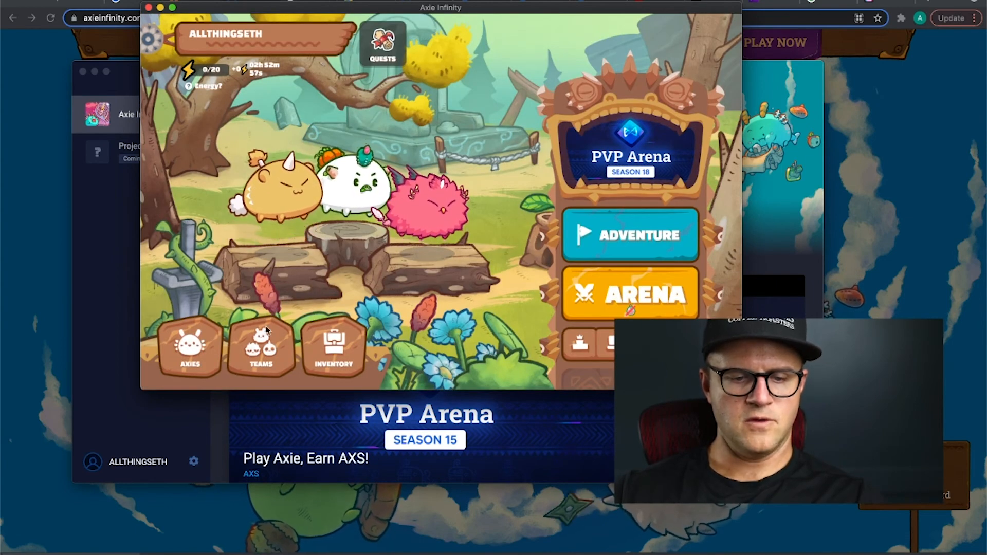
pyautogui.click(261, 346)
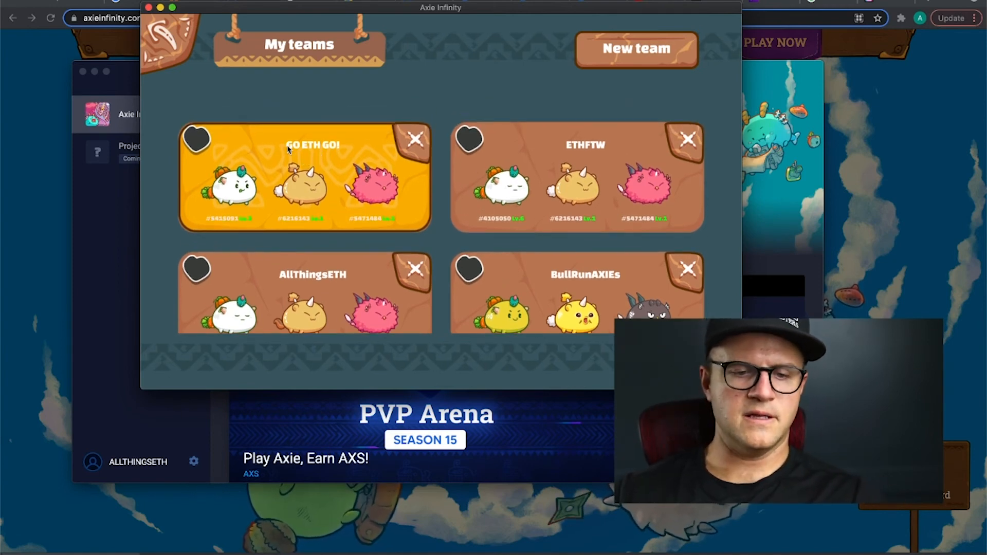
pyautogui.moveTo(378, 210)
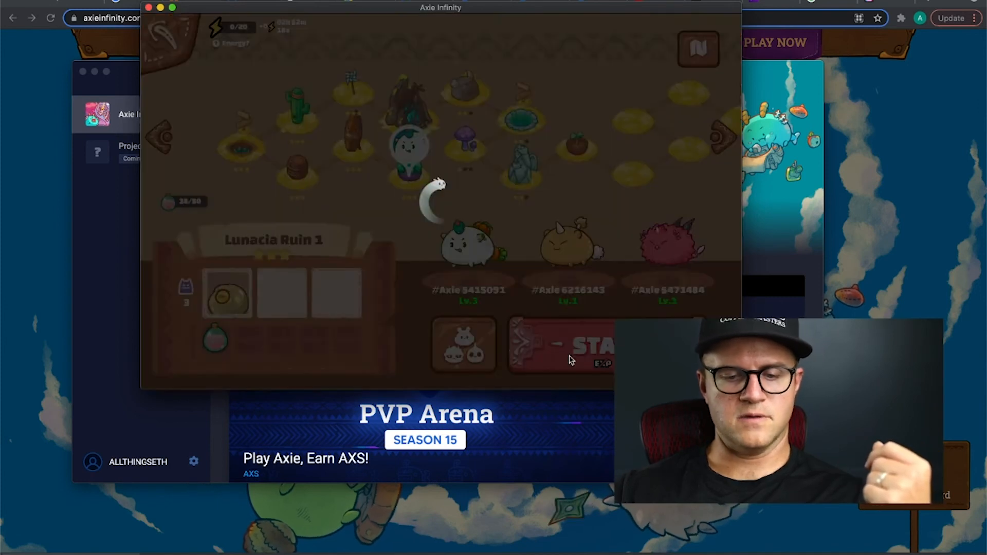
# Start Lunacia Ruin 1 and play round-one cards including Dark Swoop against the slimes.
pyautogui.click(564, 345)
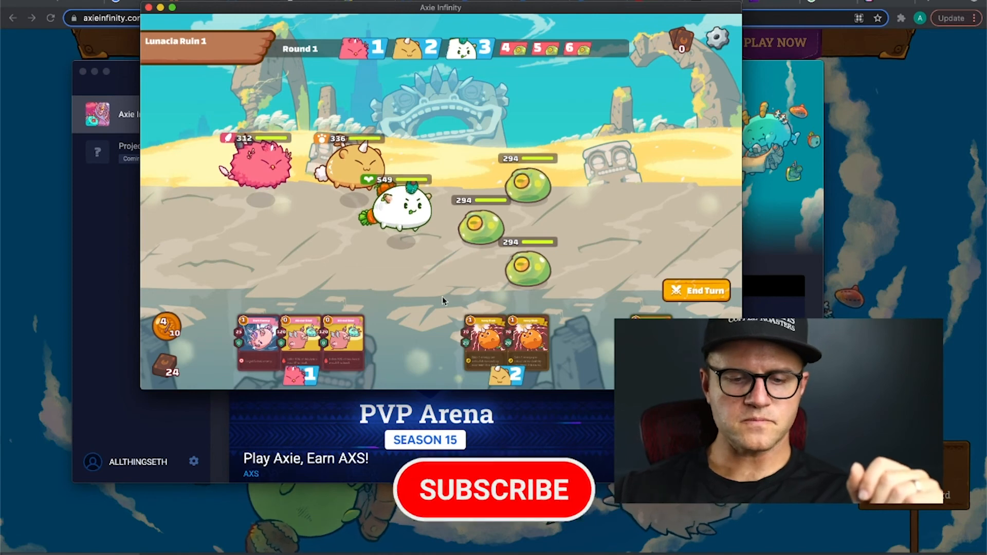
pyautogui.click(493, 490)
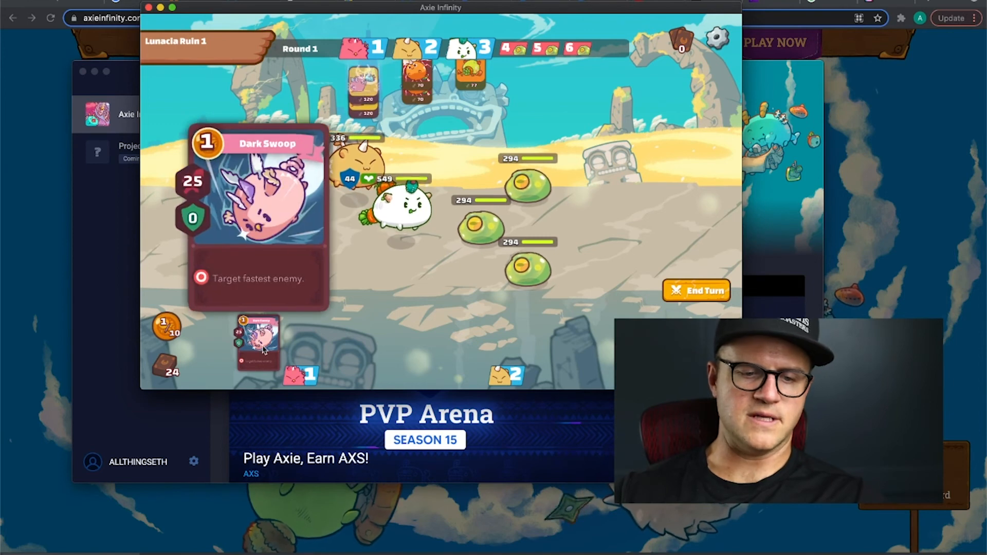
pyautogui.click(257, 343)
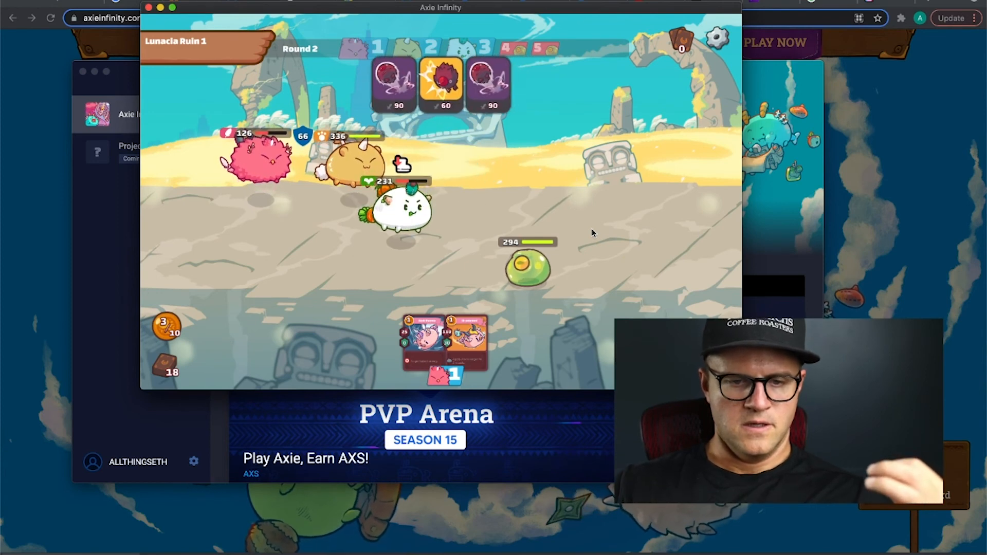
pyautogui.moveTo(532, 308)
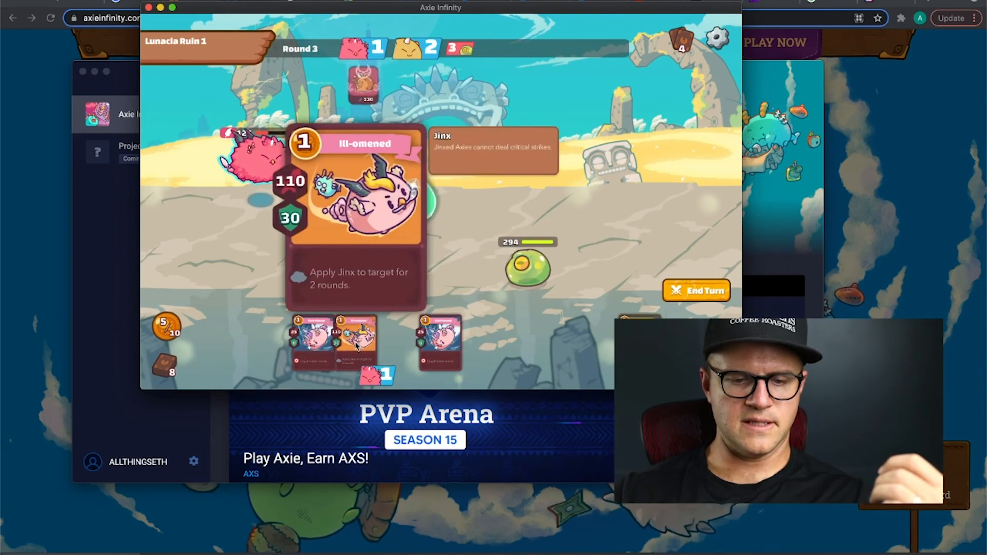
# Play Ill-omened and Dark Swoop on the last slime to win the battle.
pyautogui.click(355, 343)
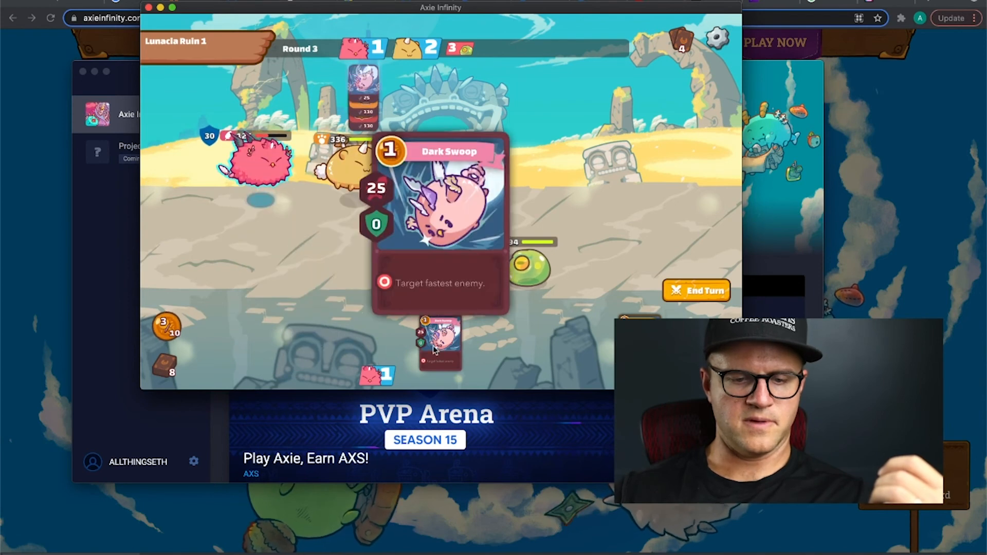
pyautogui.click(440, 343)
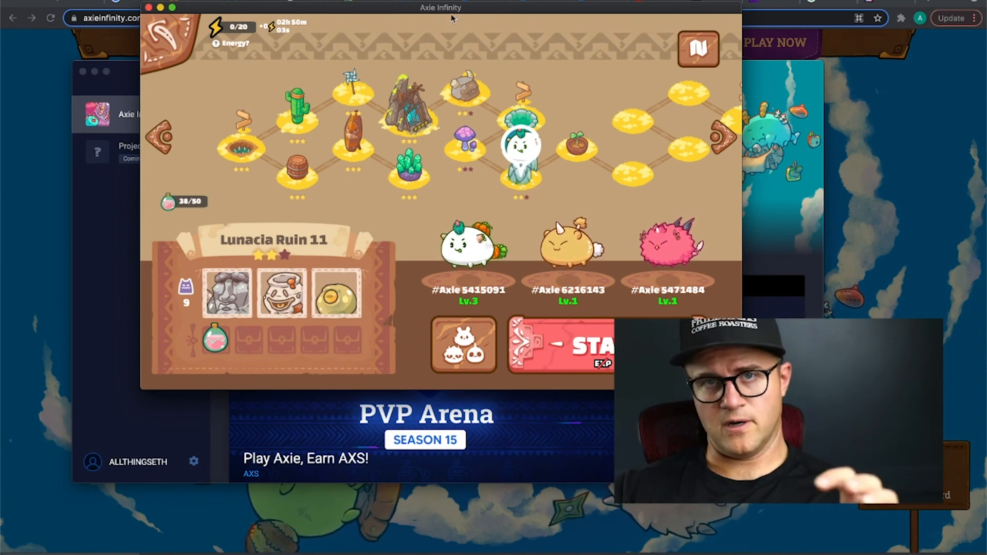
pyautogui.moveTo(455, 160)
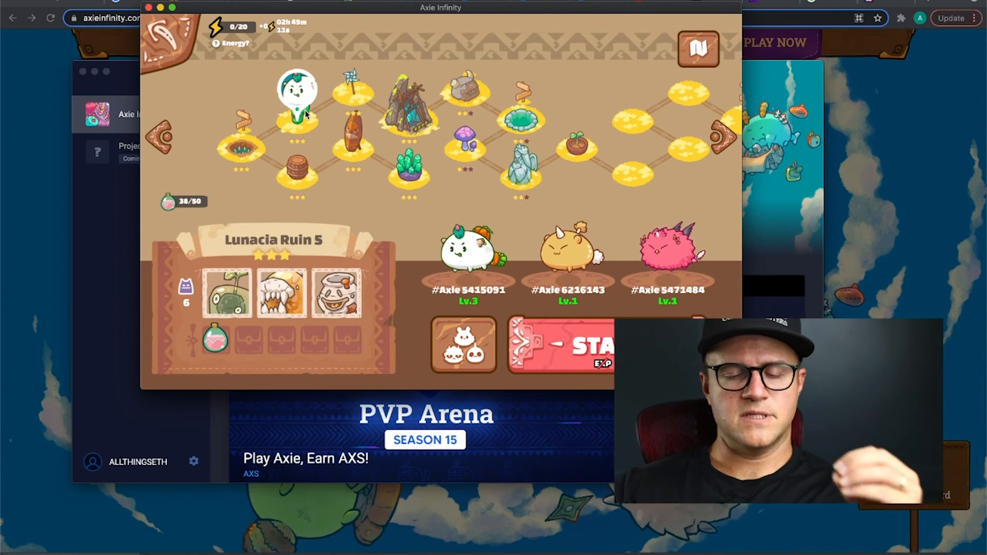
# Open My teams from the adventure map's Teams button.
pyautogui.click(521, 148)
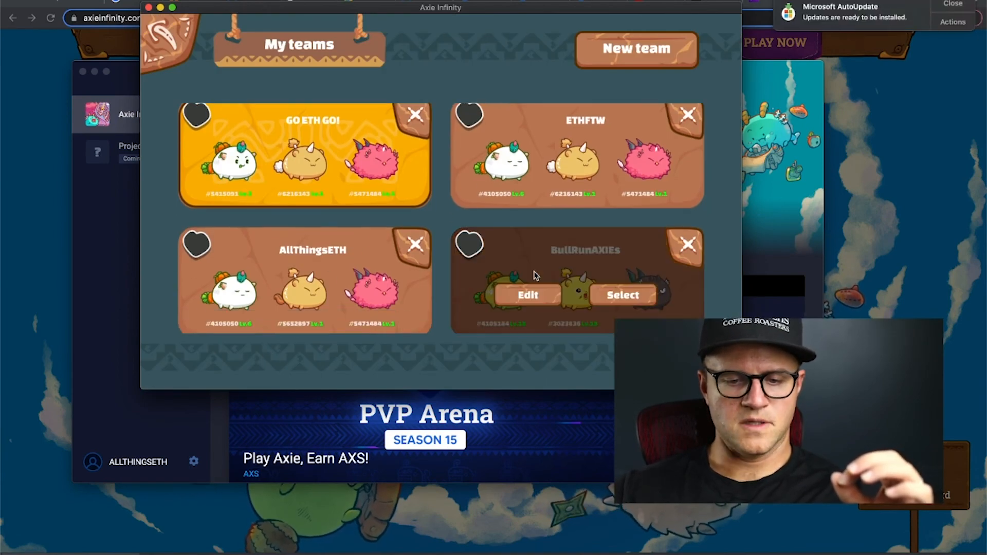
pyautogui.moveTo(589, 349)
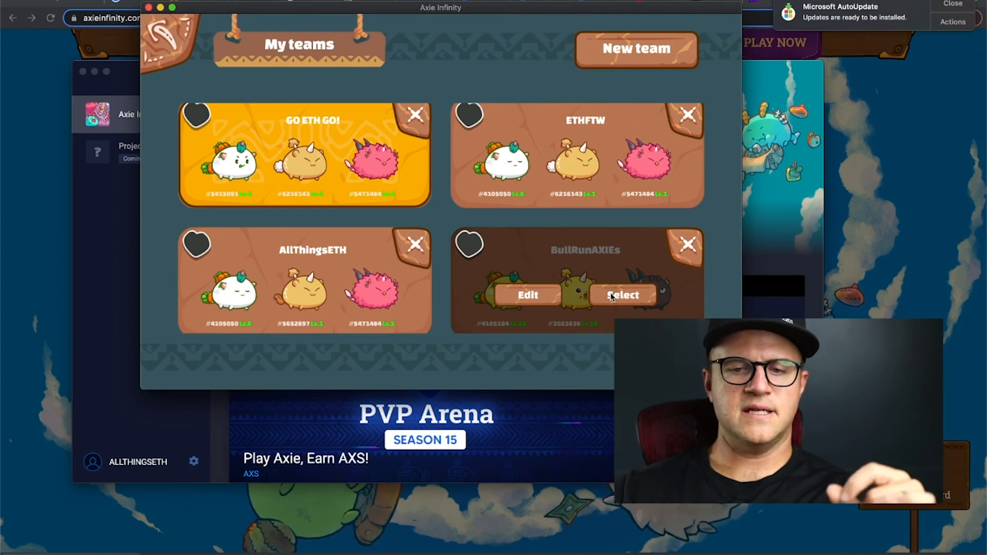
# Select the BullRunAXIEs team card as the active team.
pyautogui.click(622, 295)
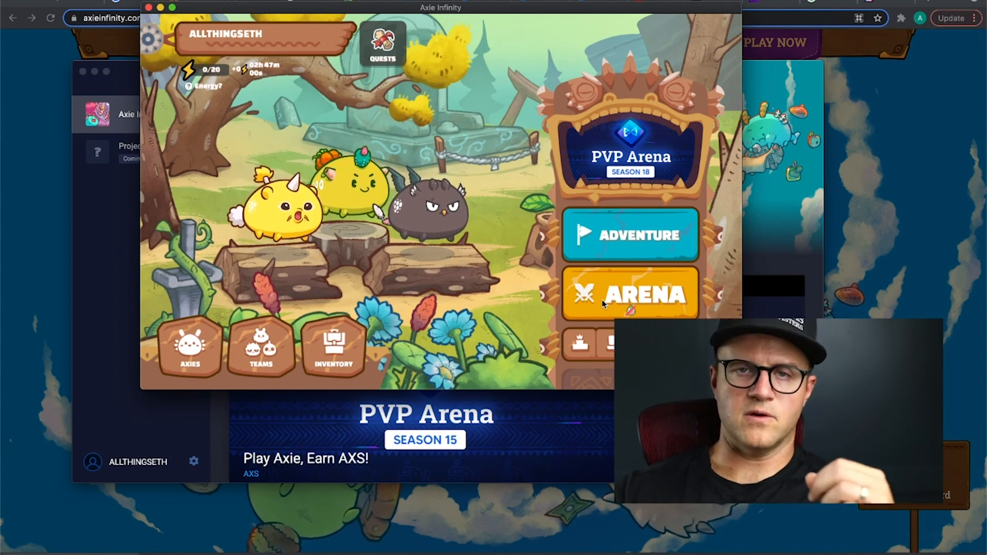
pyautogui.moveTo(479, 33)
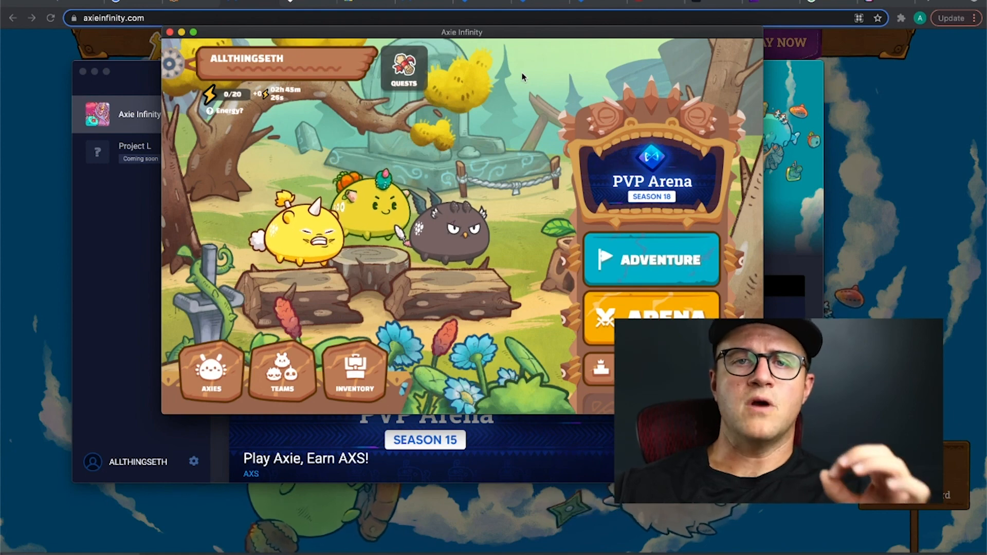
pyautogui.moveTo(551, 54)
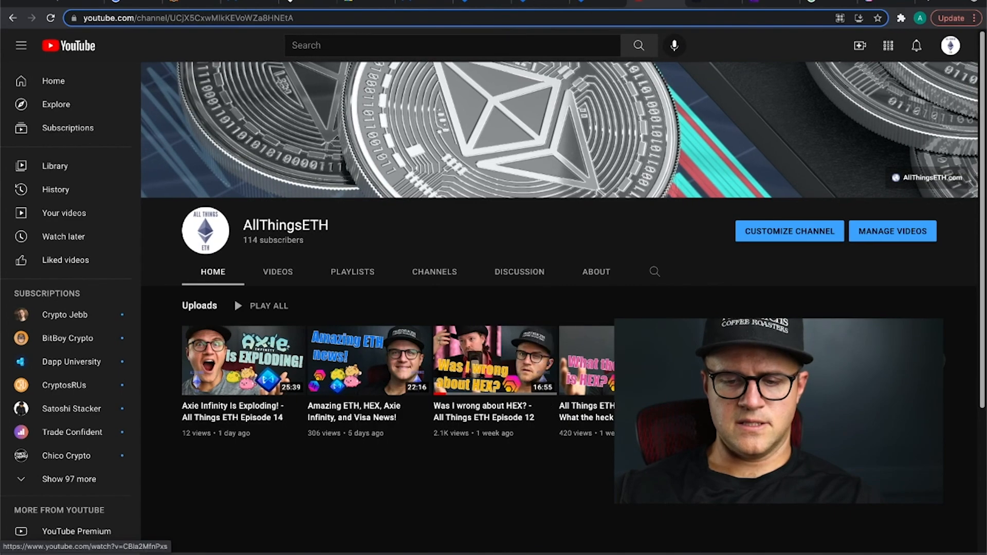
# Show AllThingsETH's Videos tab and scroll through uploads from 'Axie Infinity Is Exploding!' onward.
pyautogui.click(277, 272)
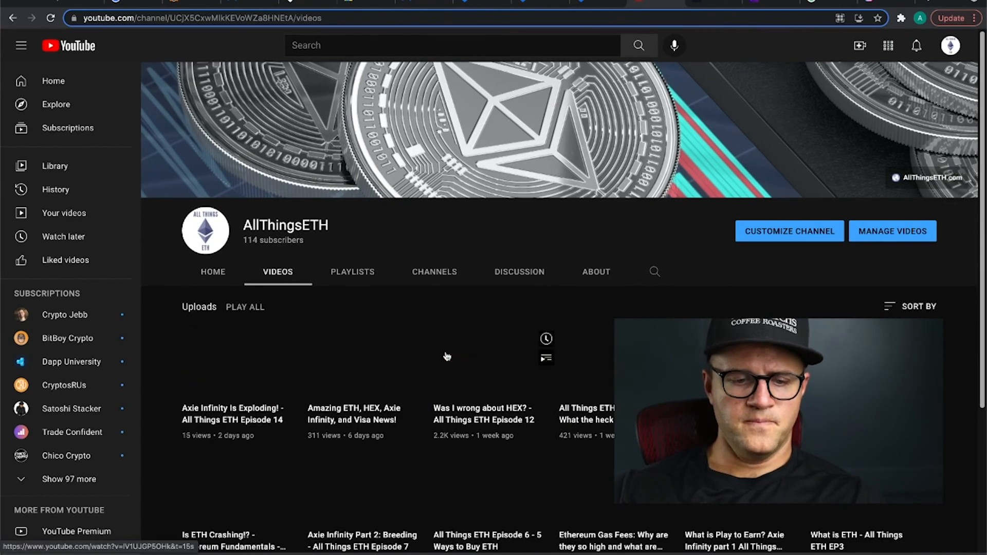
pyautogui.scroll(-3)
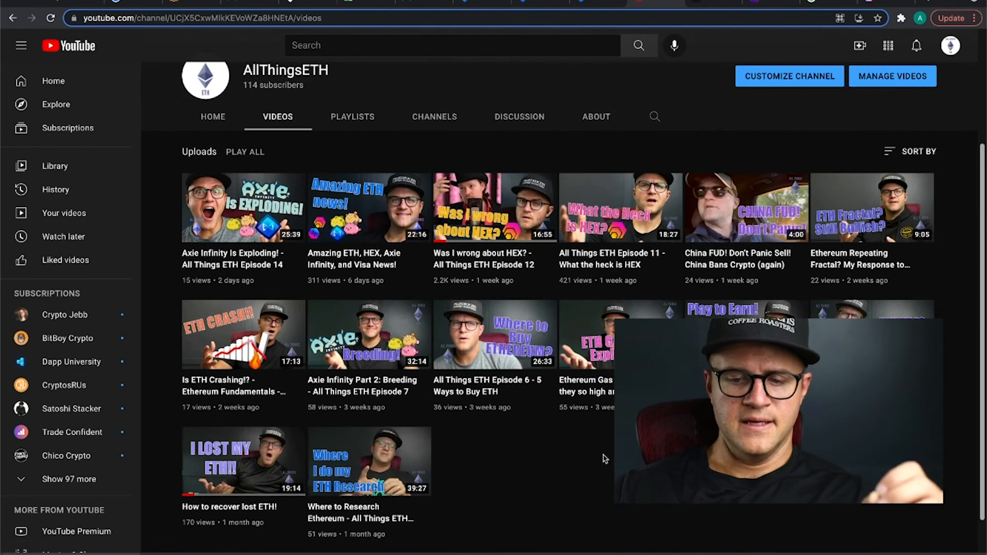
pyautogui.moveTo(233, 484)
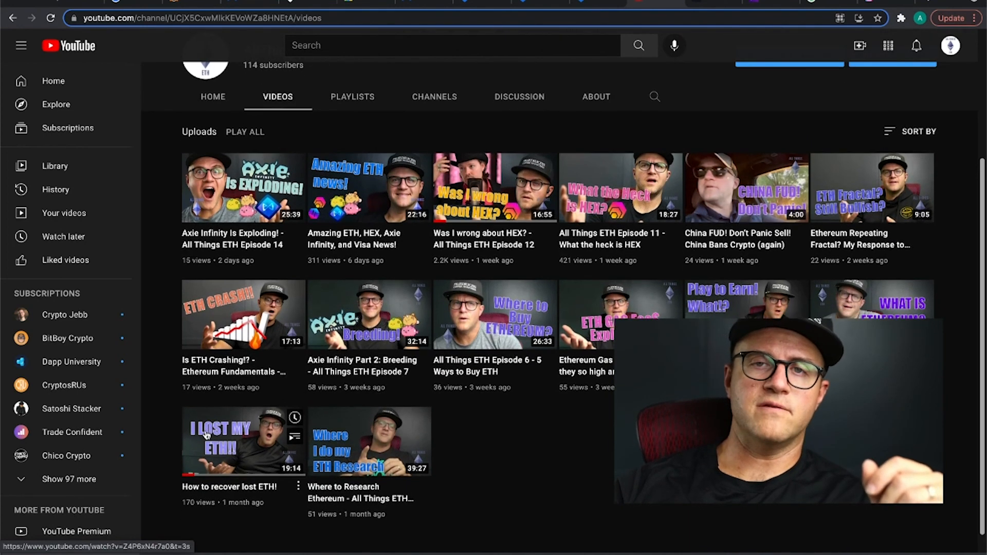
pyautogui.scroll(3)
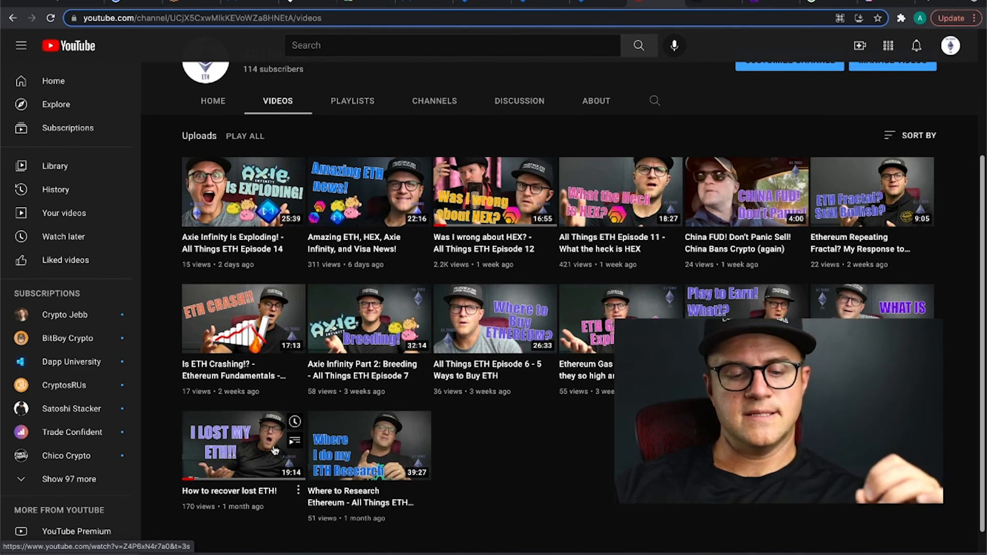
pyautogui.moveTo(396, 434)
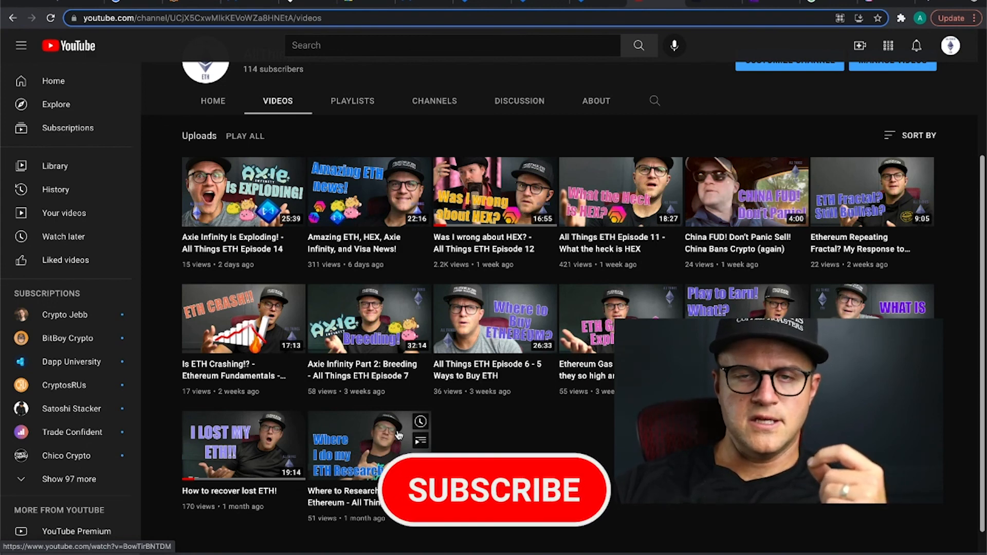
pyautogui.click(494, 490)
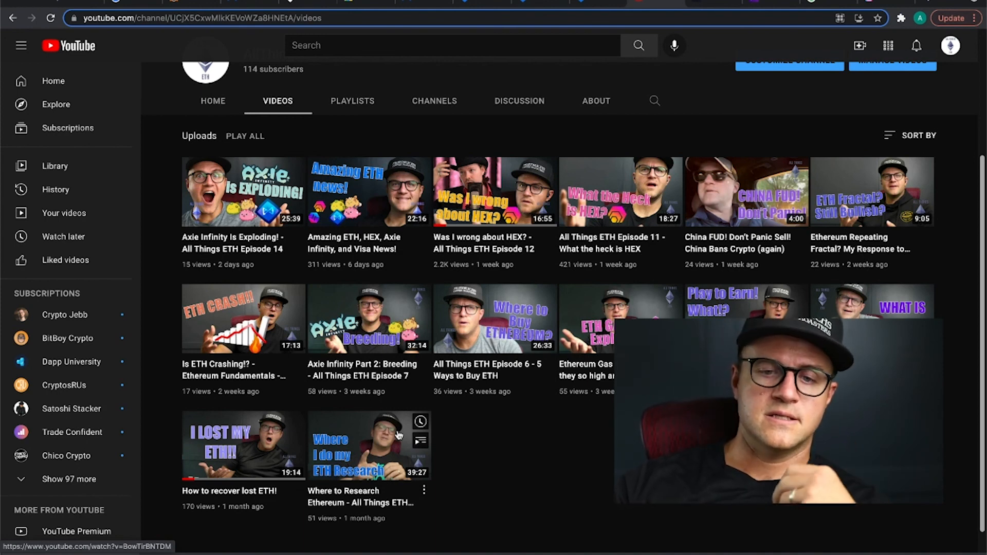
pyautogui.scroll(3)
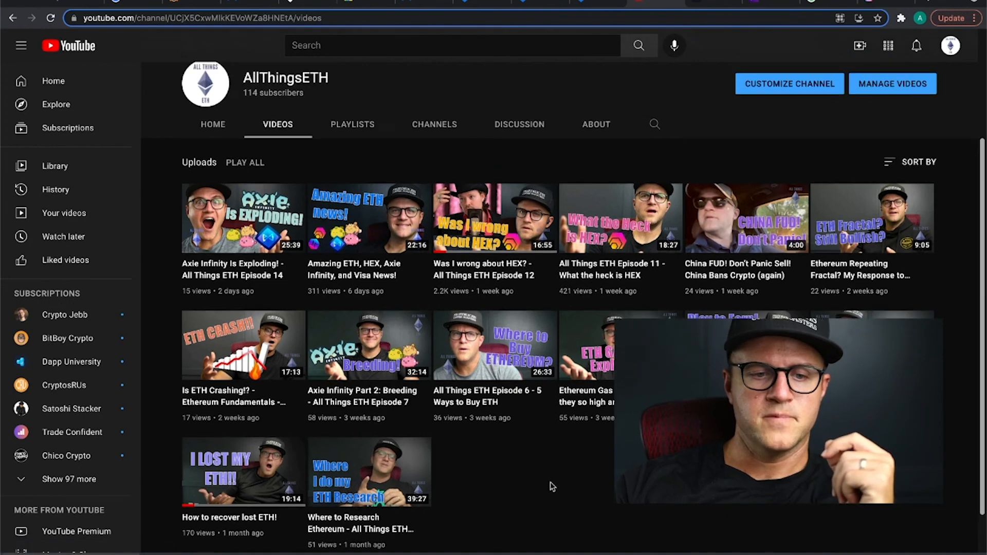